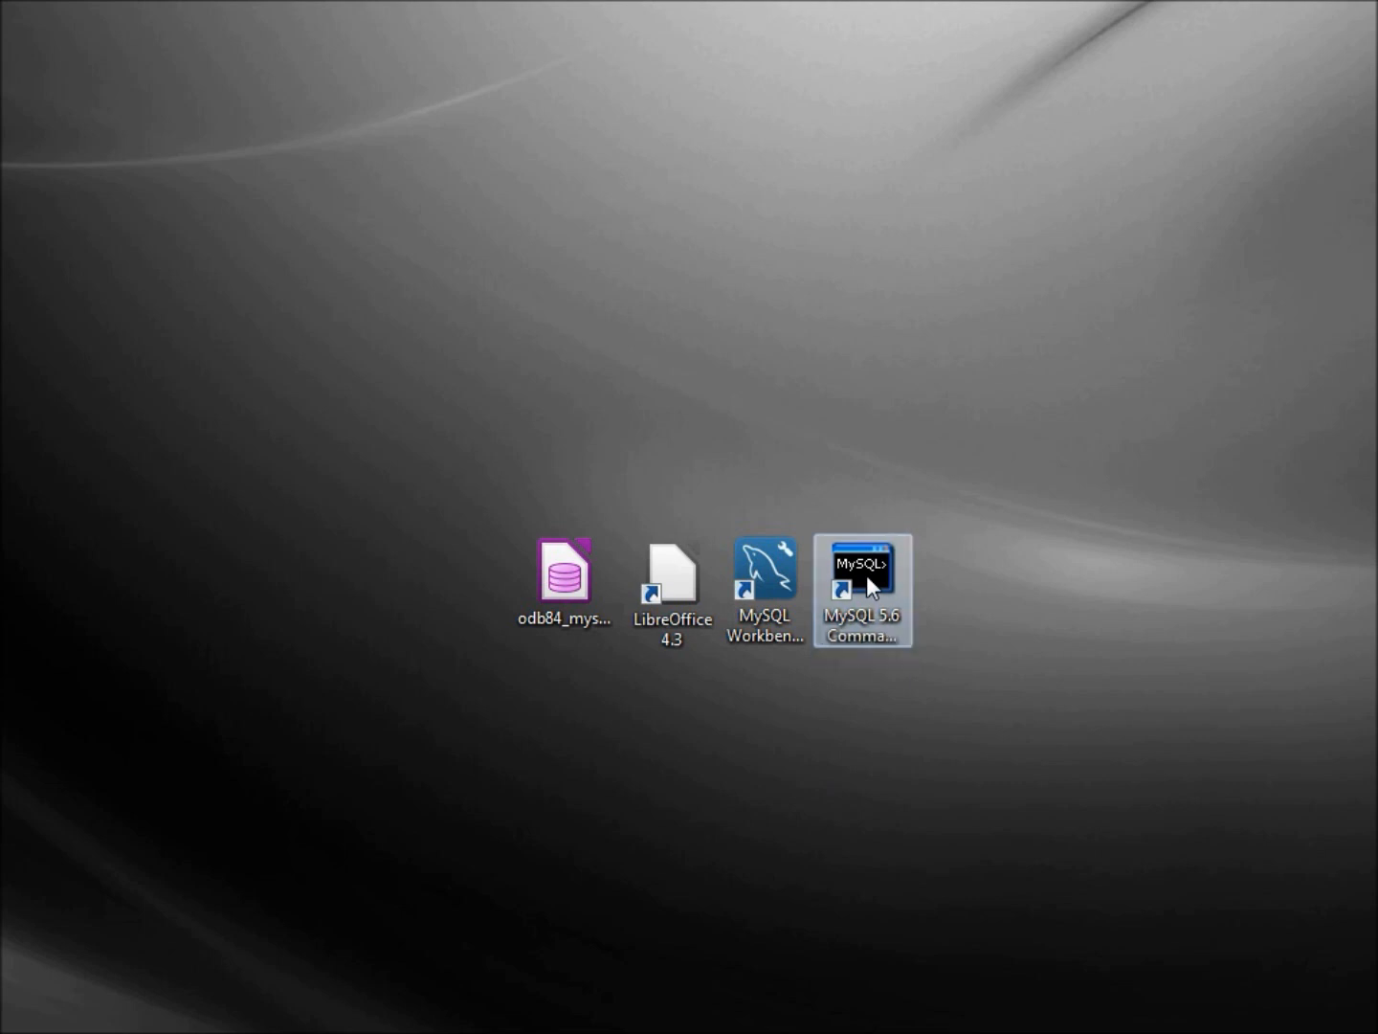
Step: Launch the MySQL 5.6 Command Line Client and log in with the root password
double_click(861, 570)
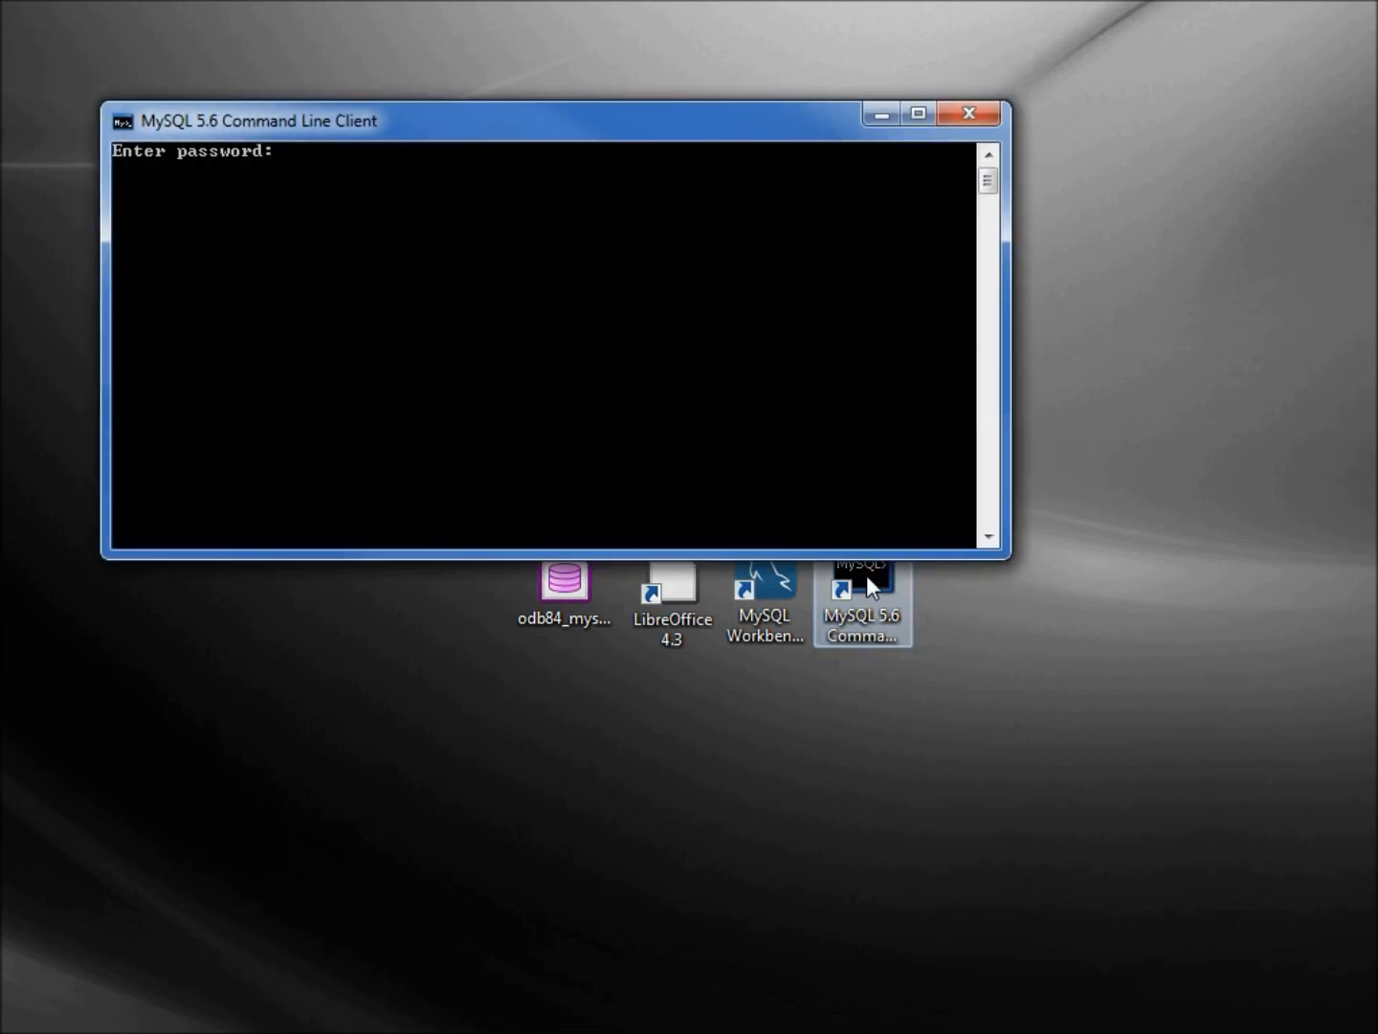
type("**")
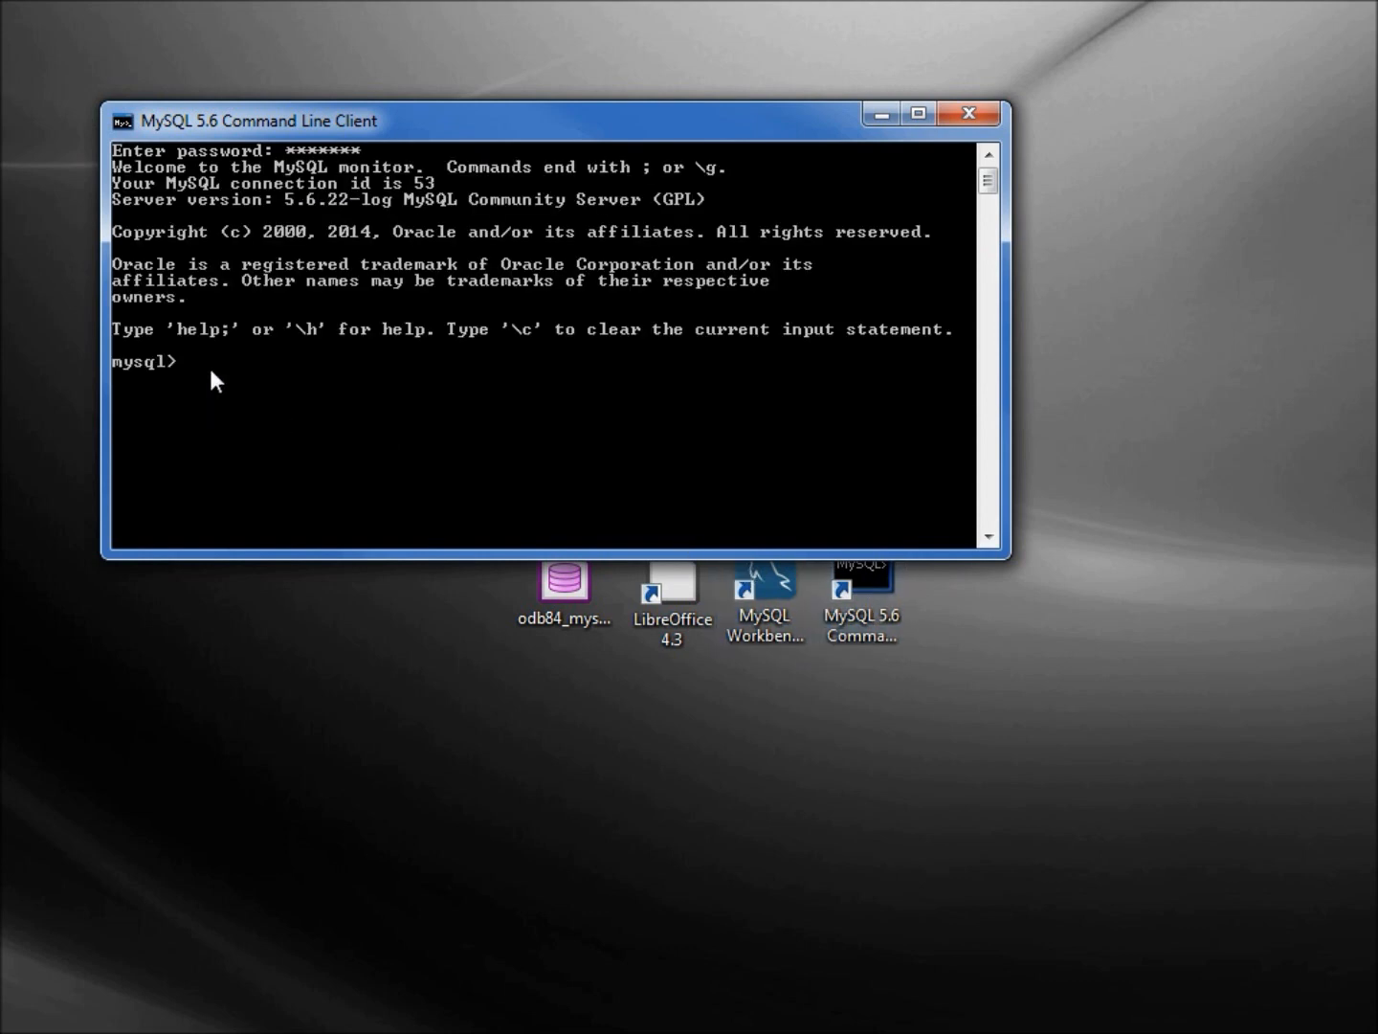
Step: Run the pasted GRANT SELECT ON odb84_mysqldb.tbl_emp statement creating user joe
right_click(220, 379)
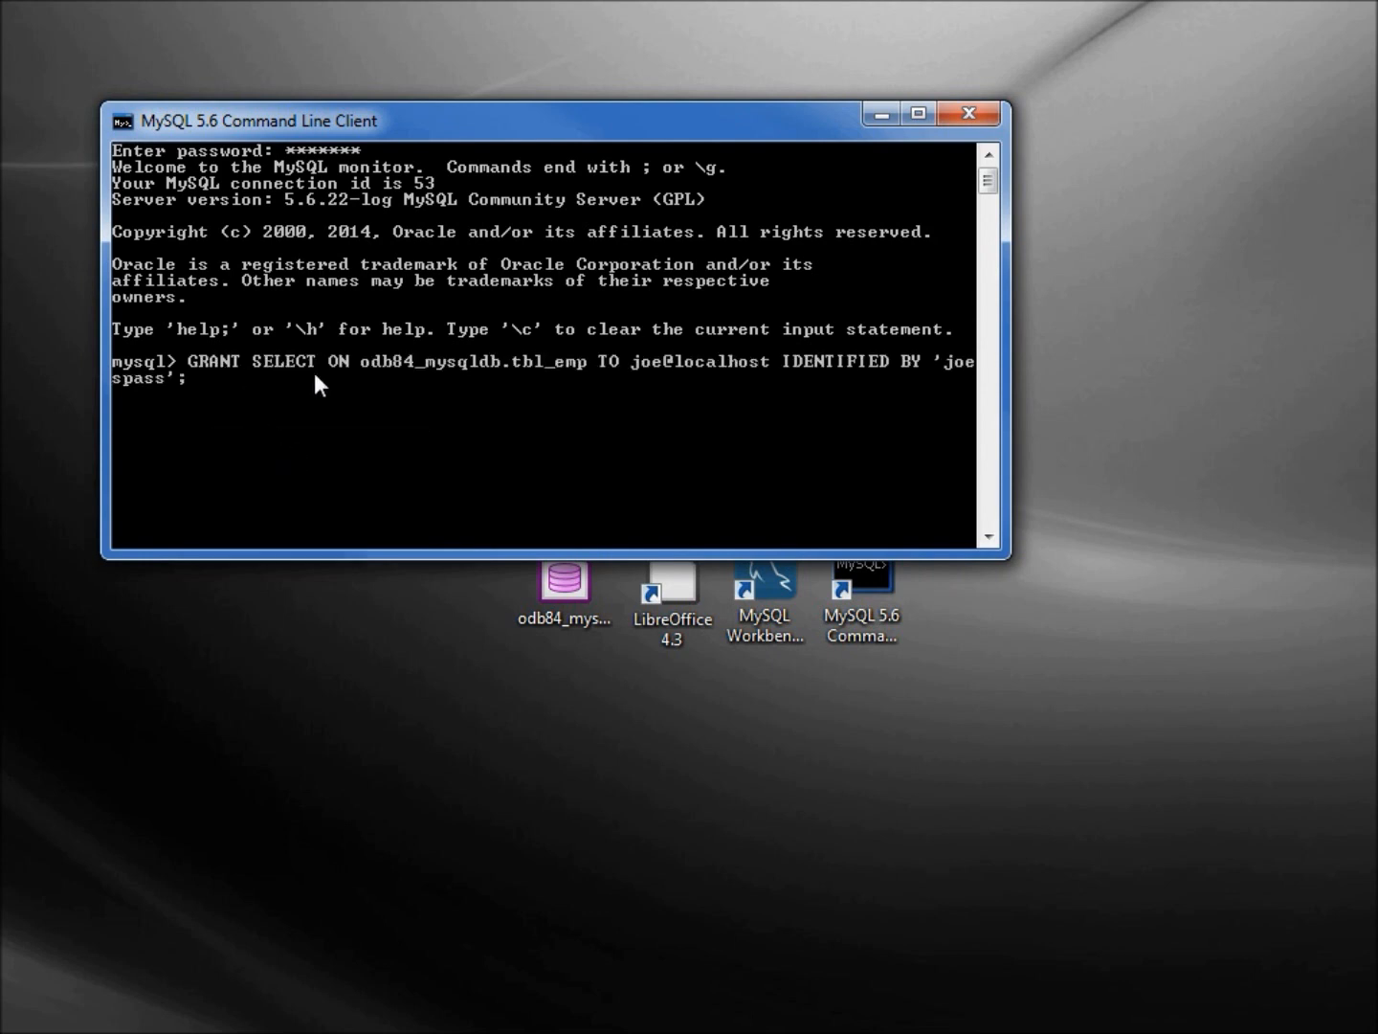
mouse_move(502, 398)
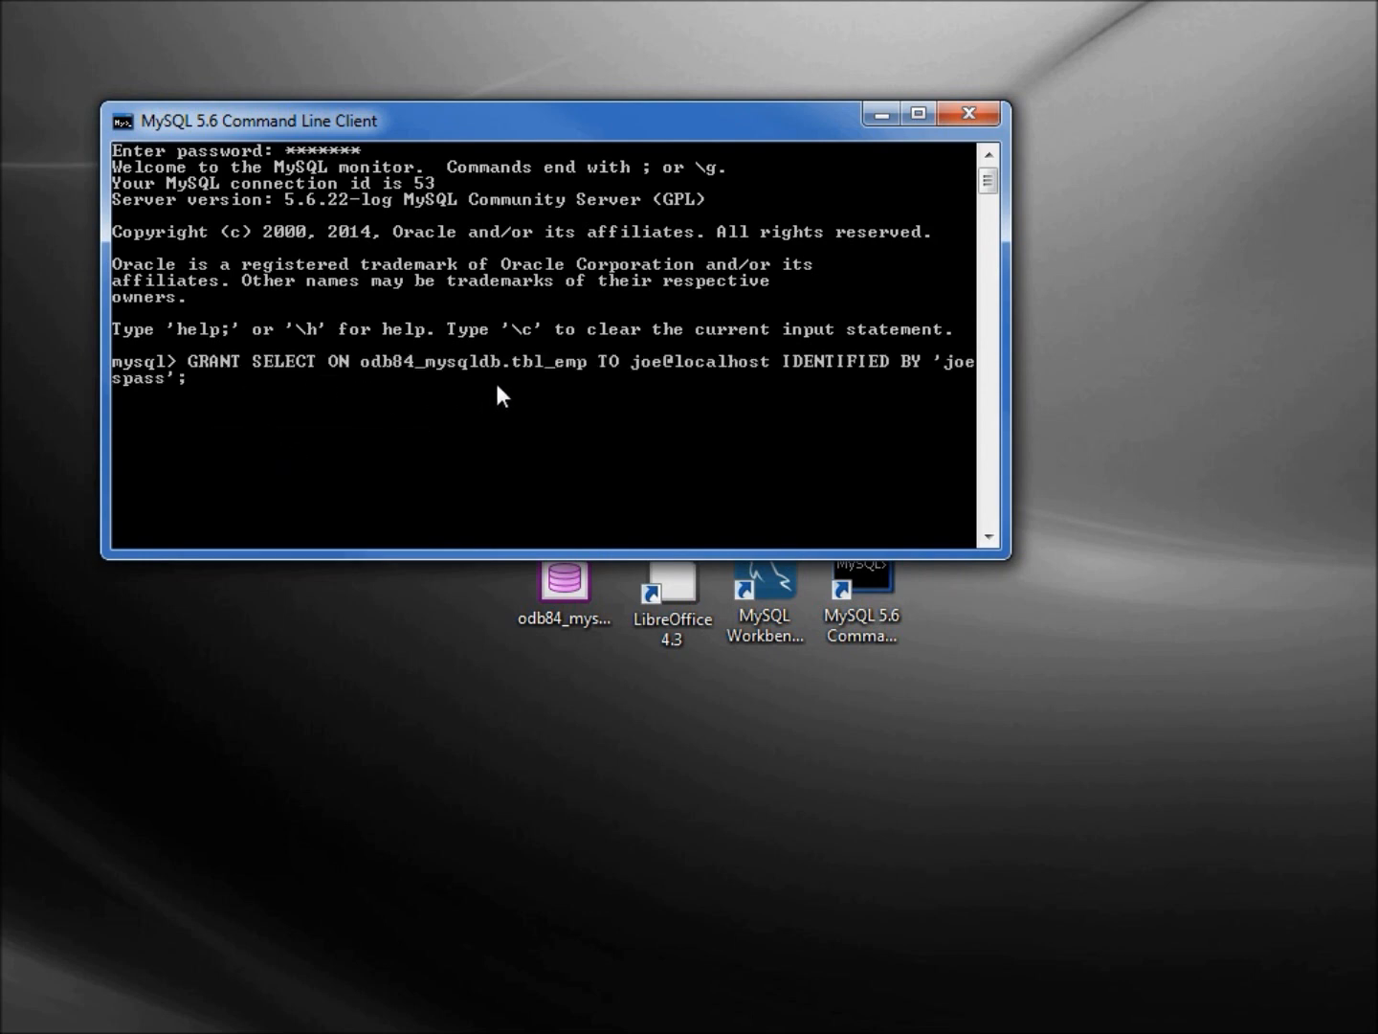
mouse_move(552, 380)
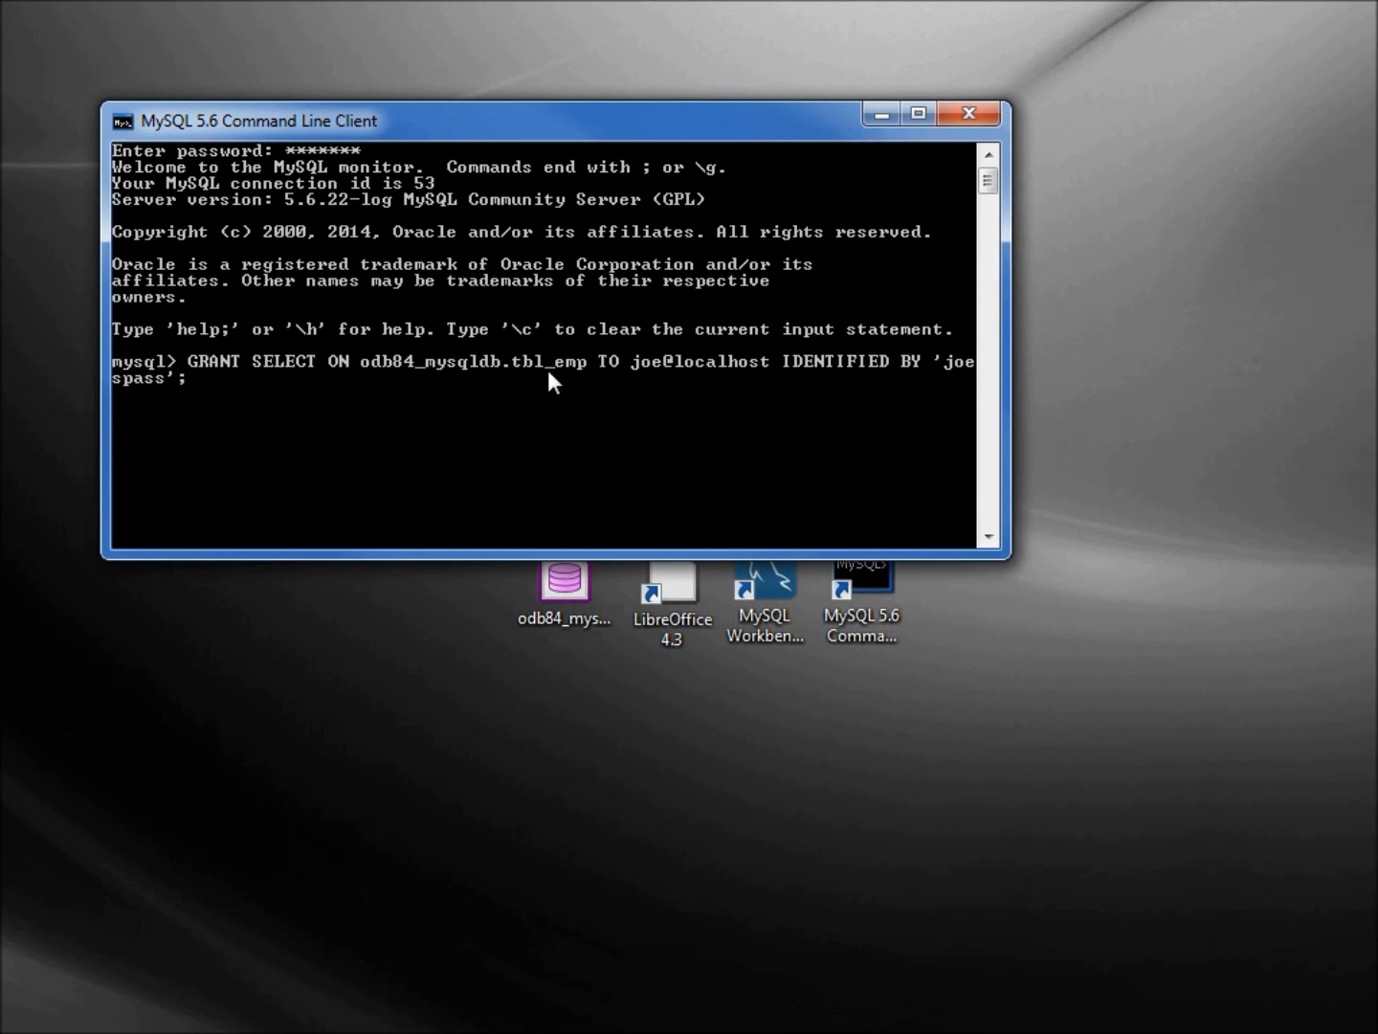
mouse_move(651, 386)
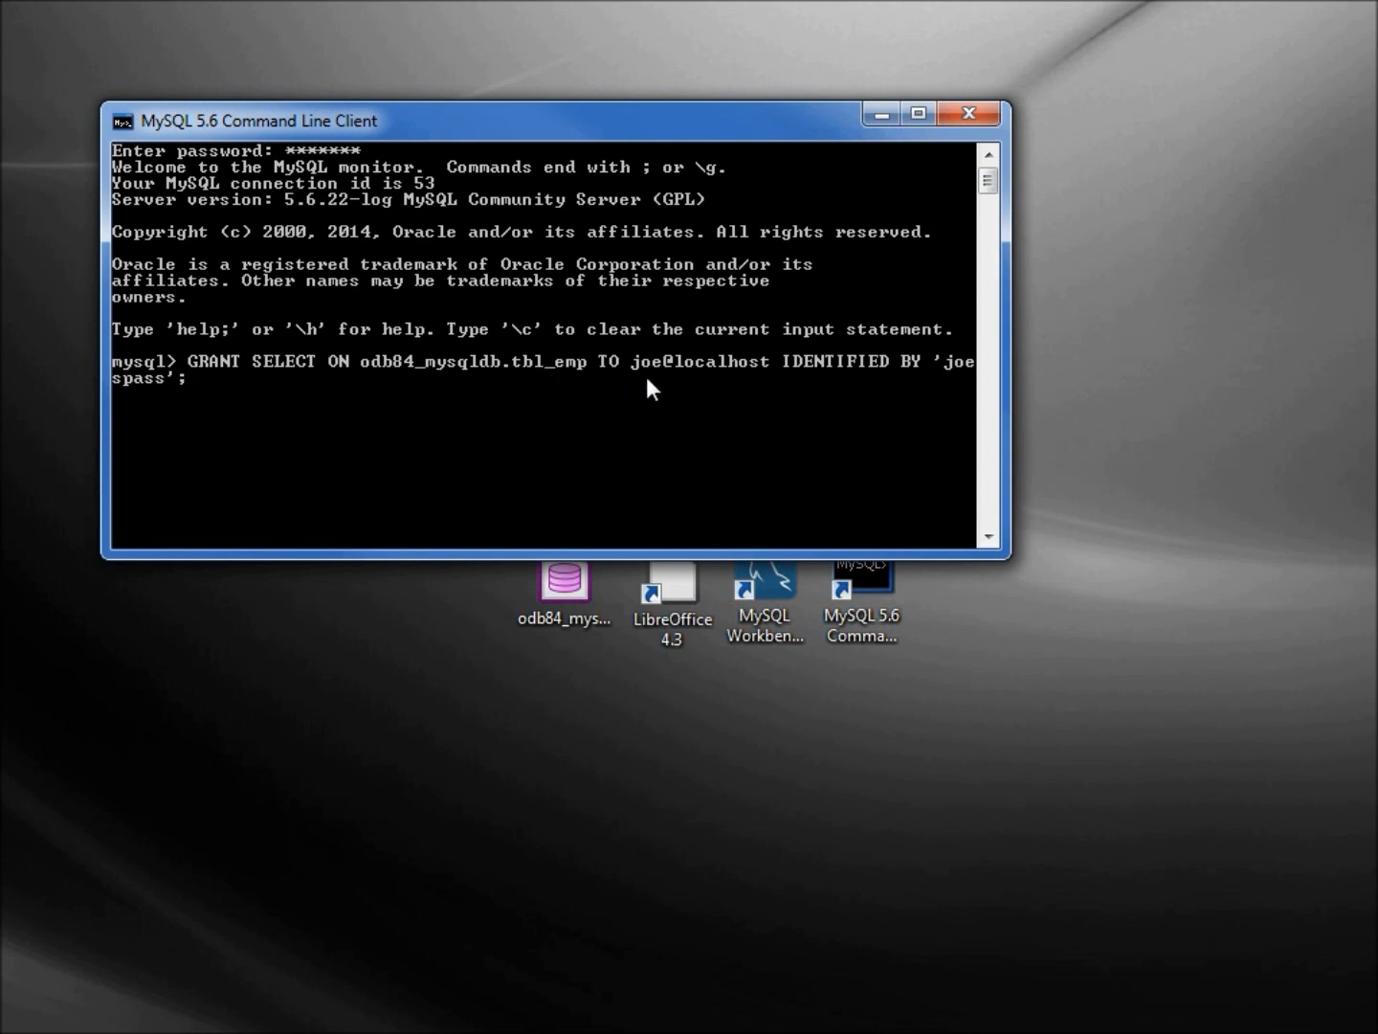
mouse_move(907, 387)
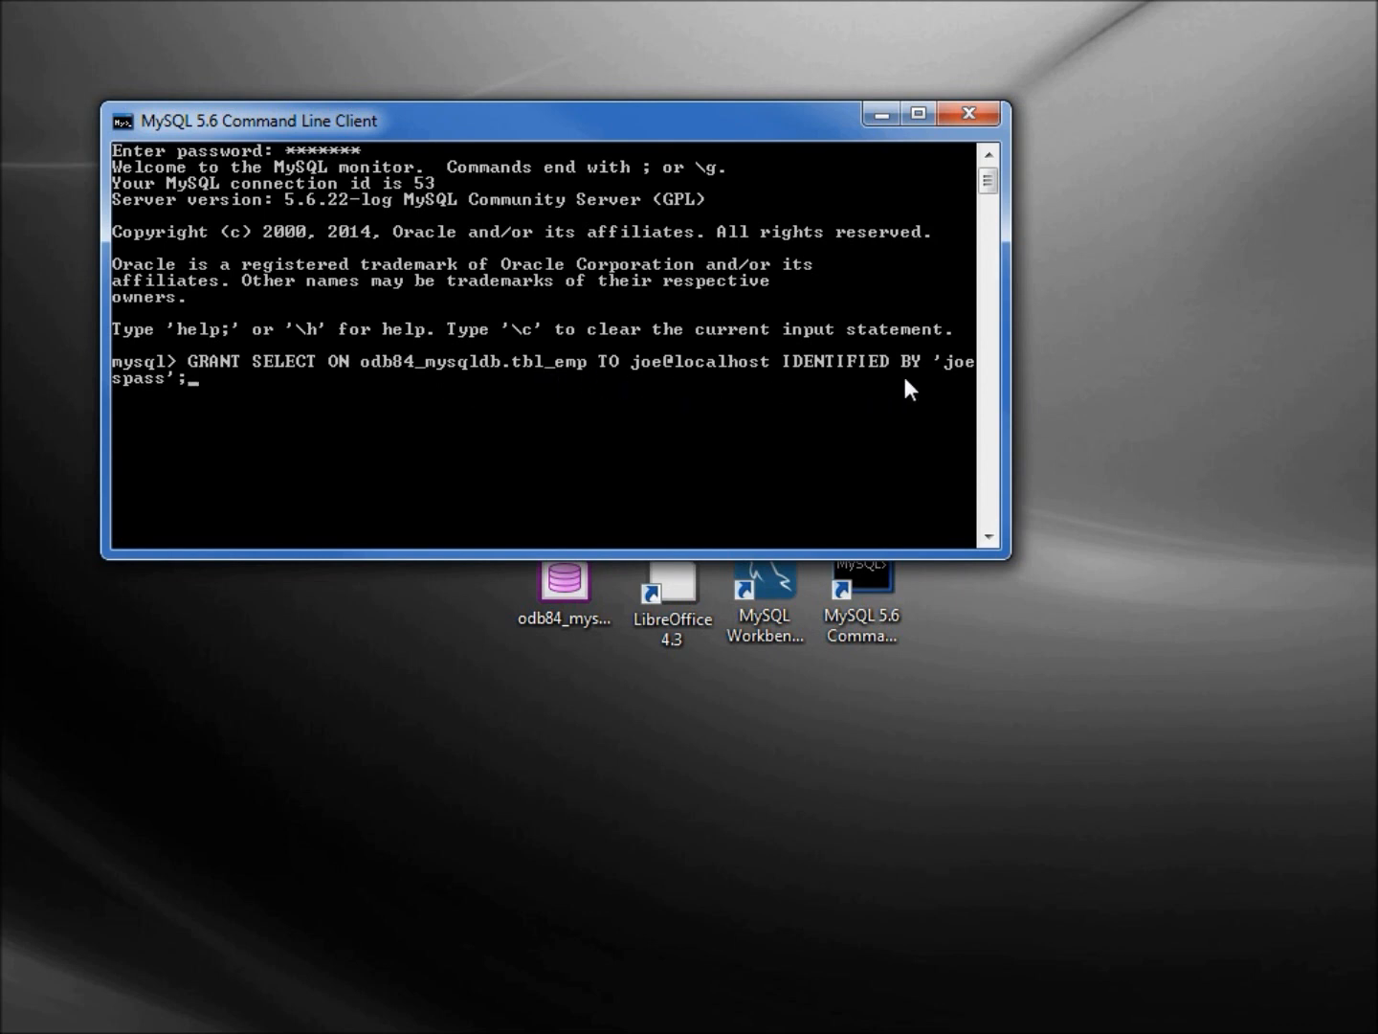
mouse_move(961, 382)
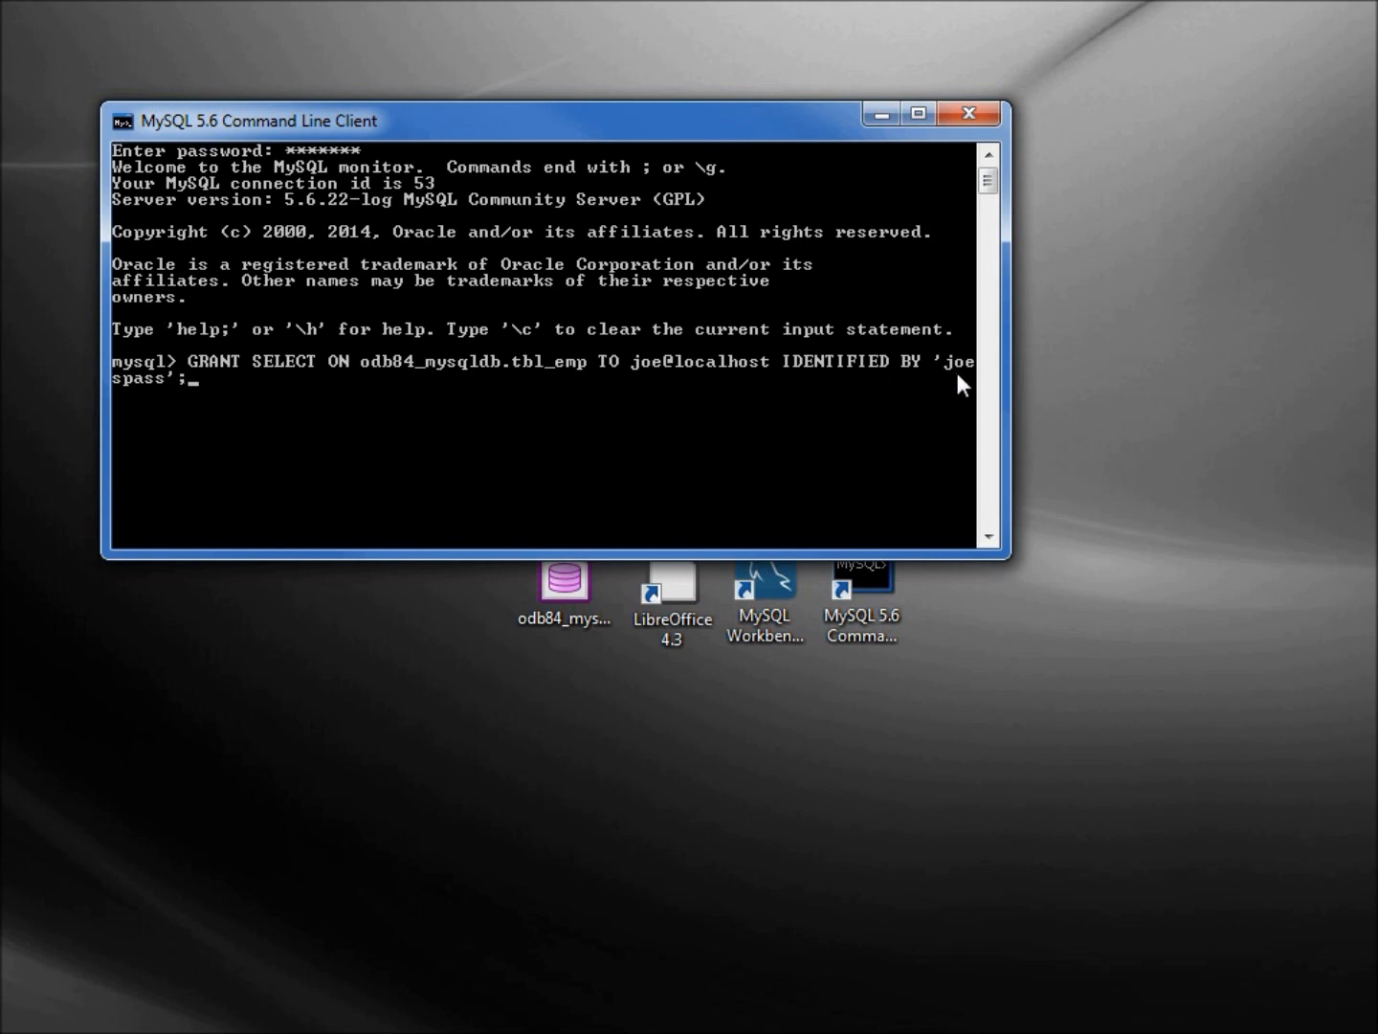
mouse_move(974, 375)
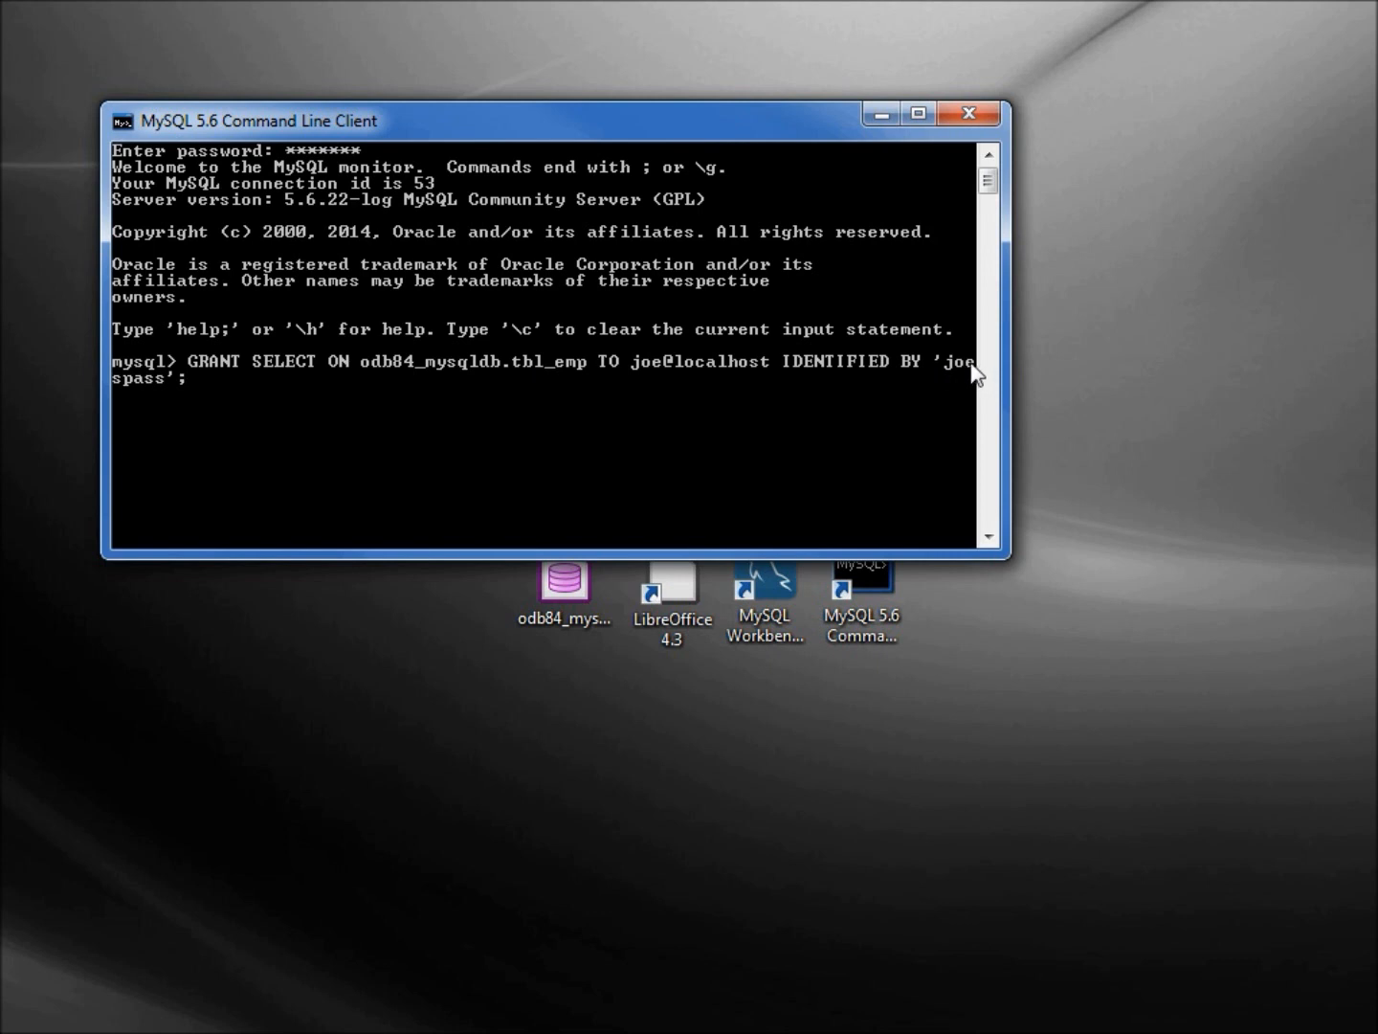
mouse_move(650, 383)
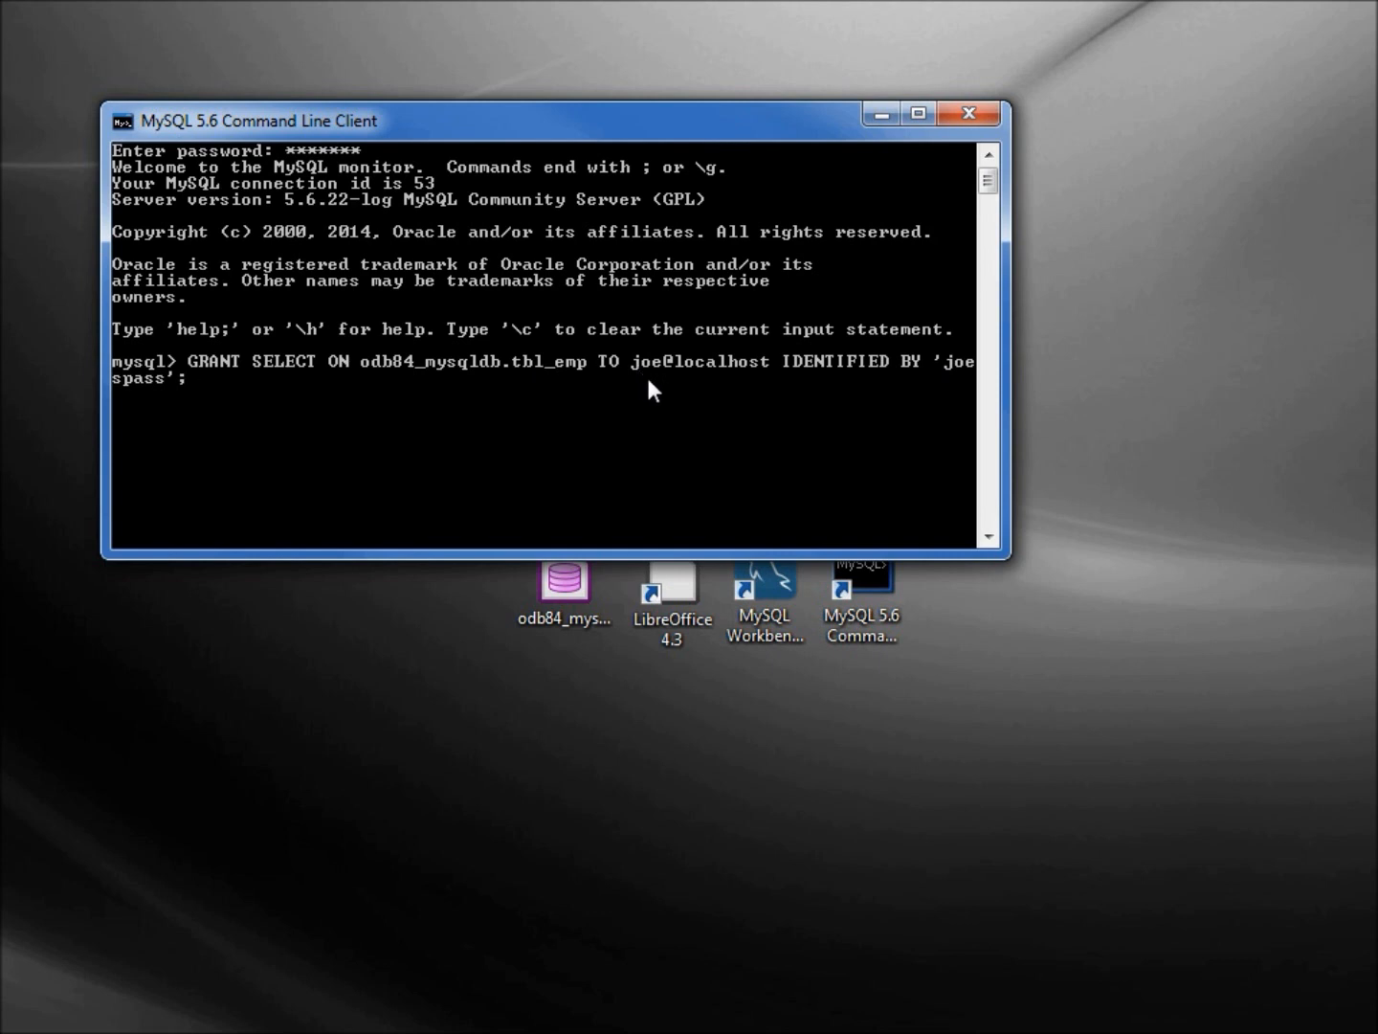
mouse_move(742, 375)
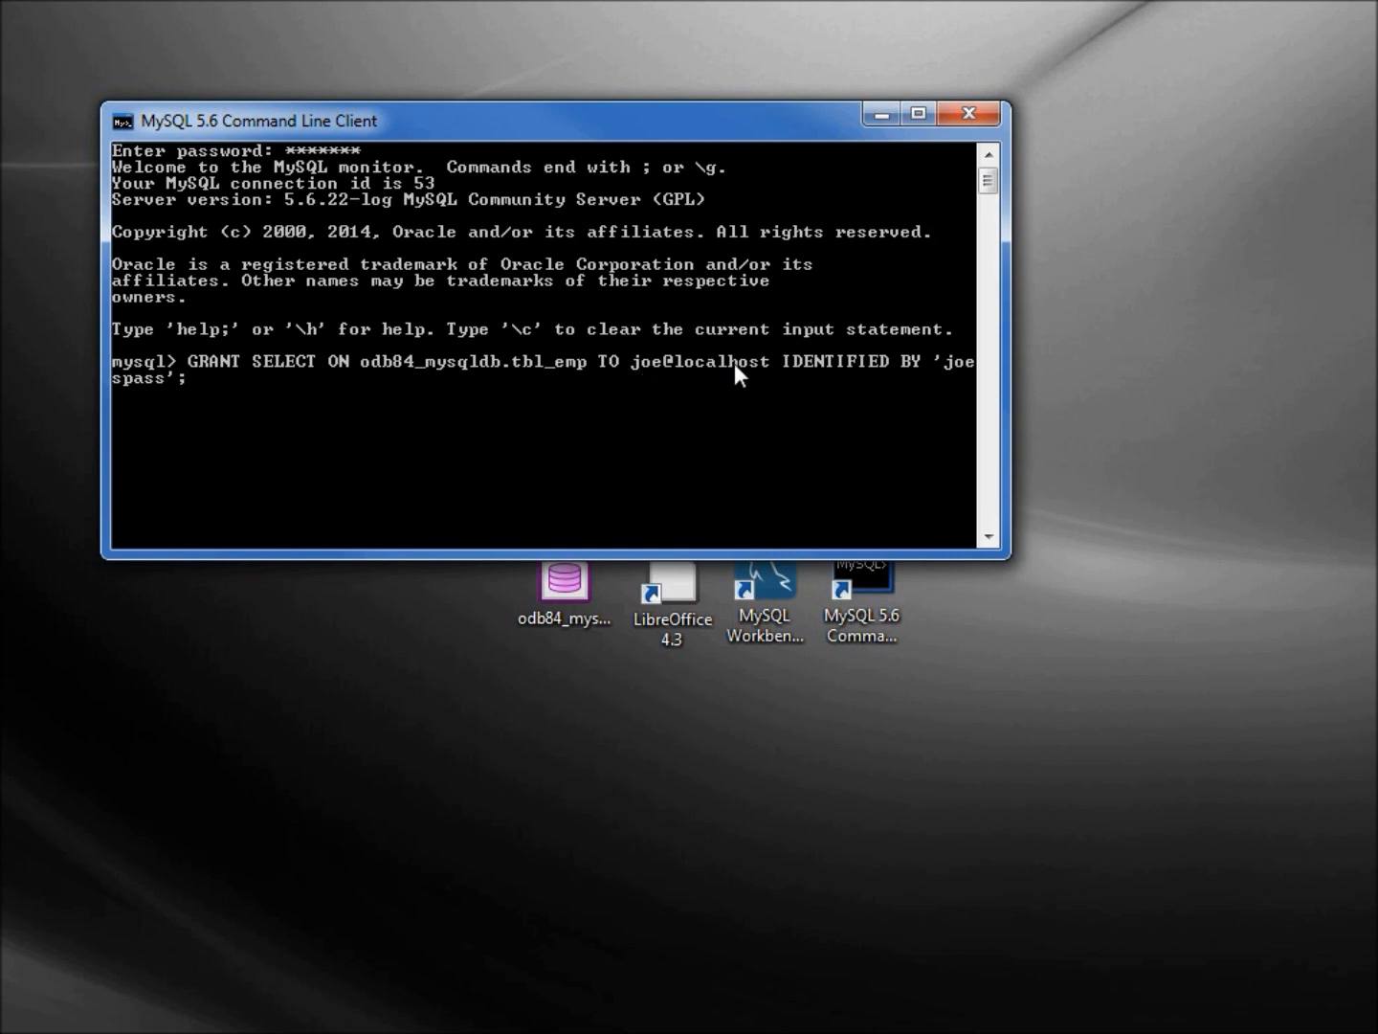
mouse_move(321, 392)
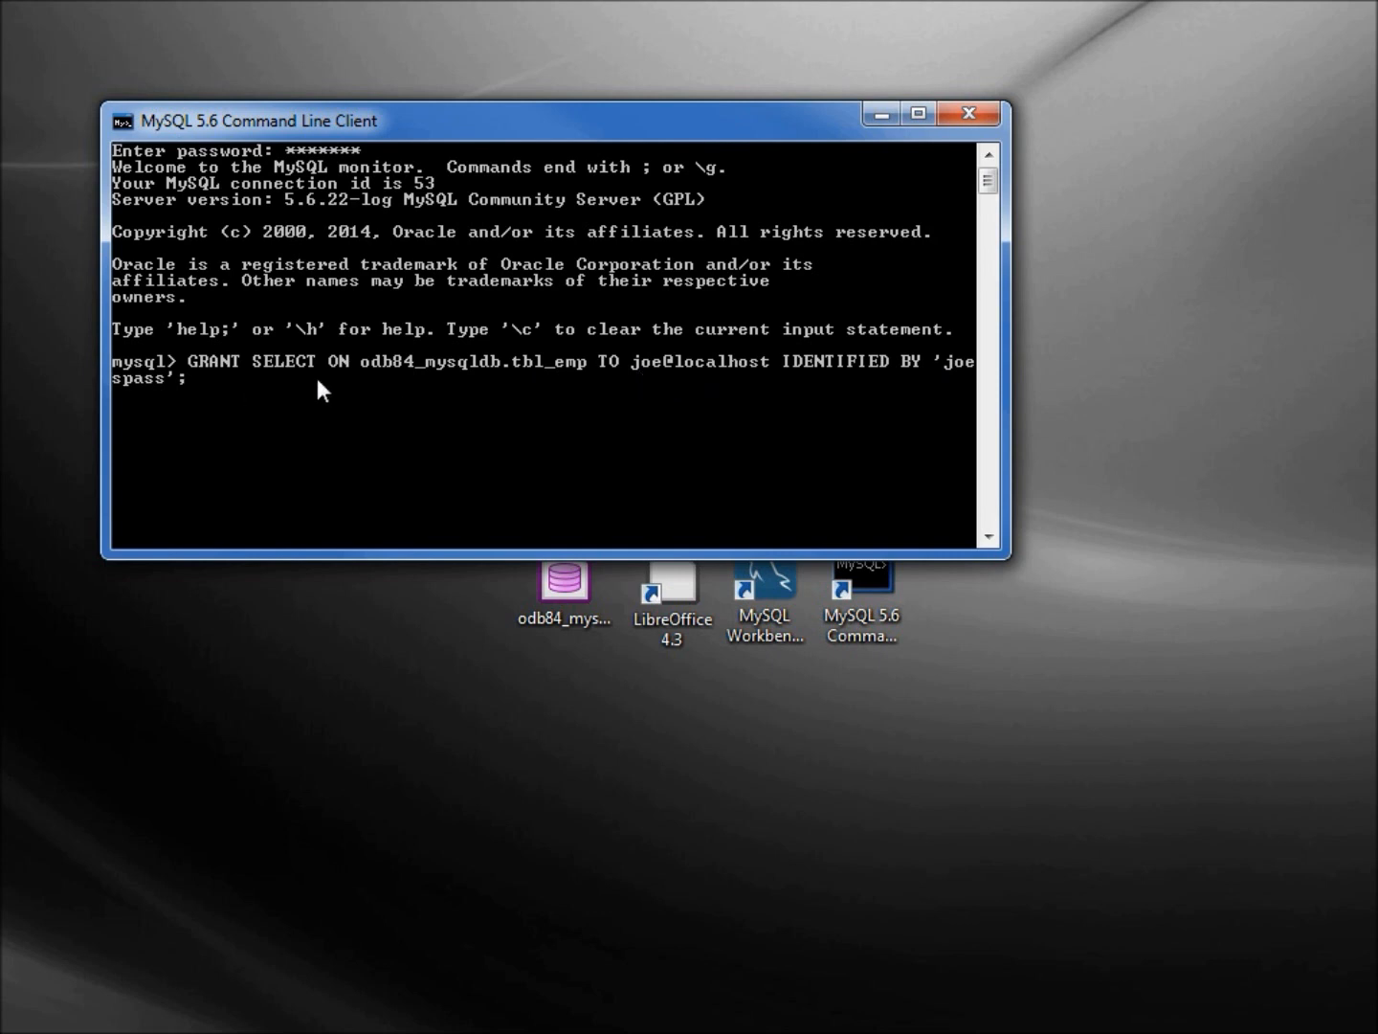
mouse_move(362, 374)
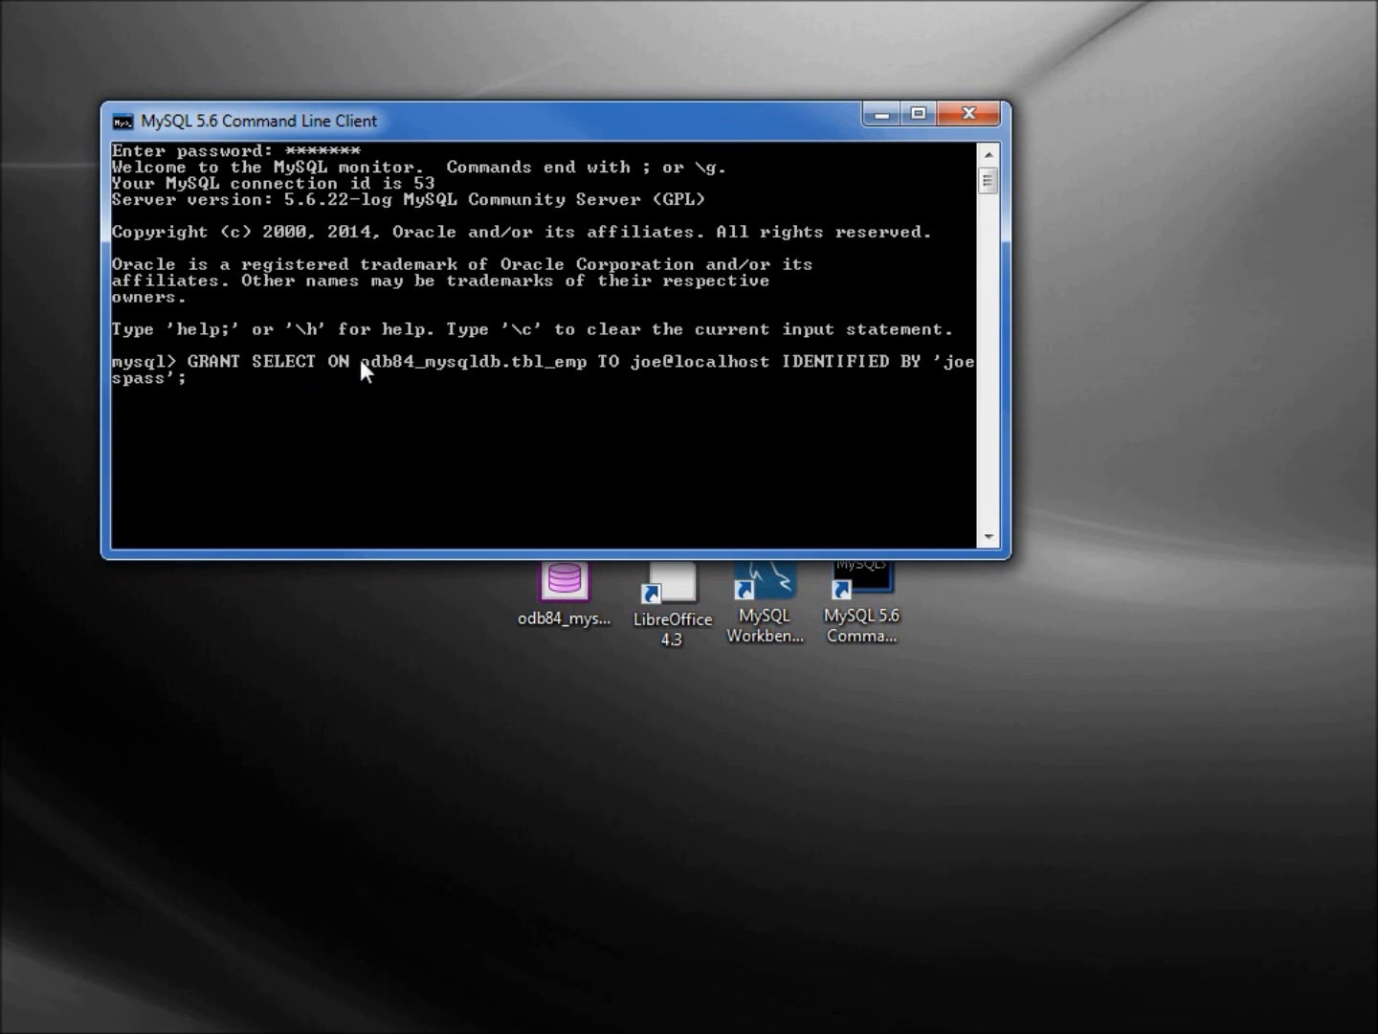
mouse_move(494, 383)
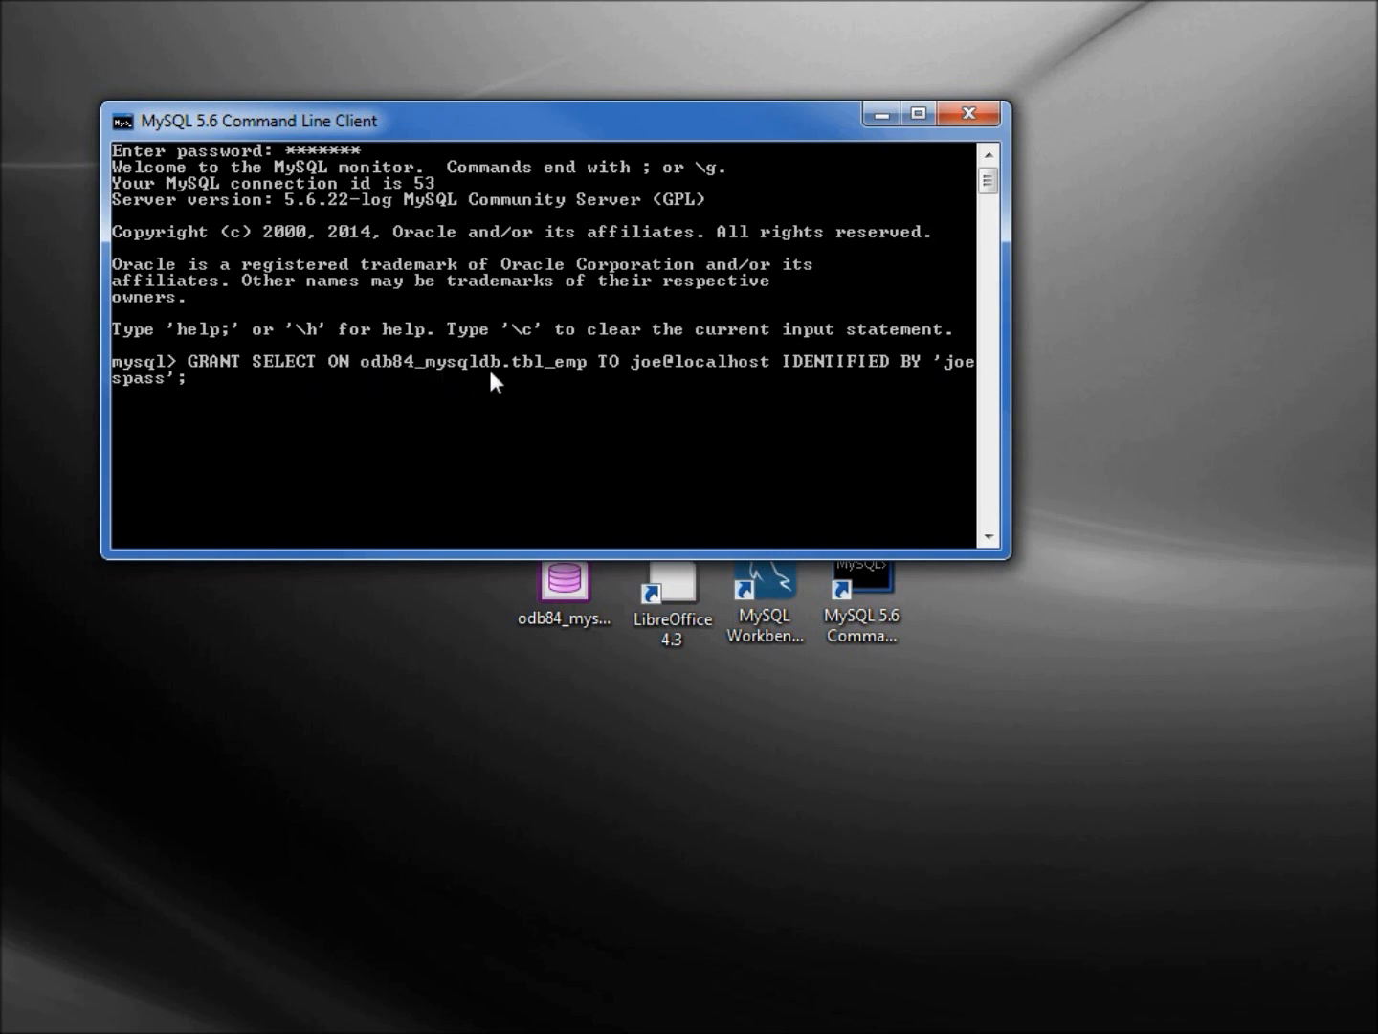
mouse_move(525, 387)
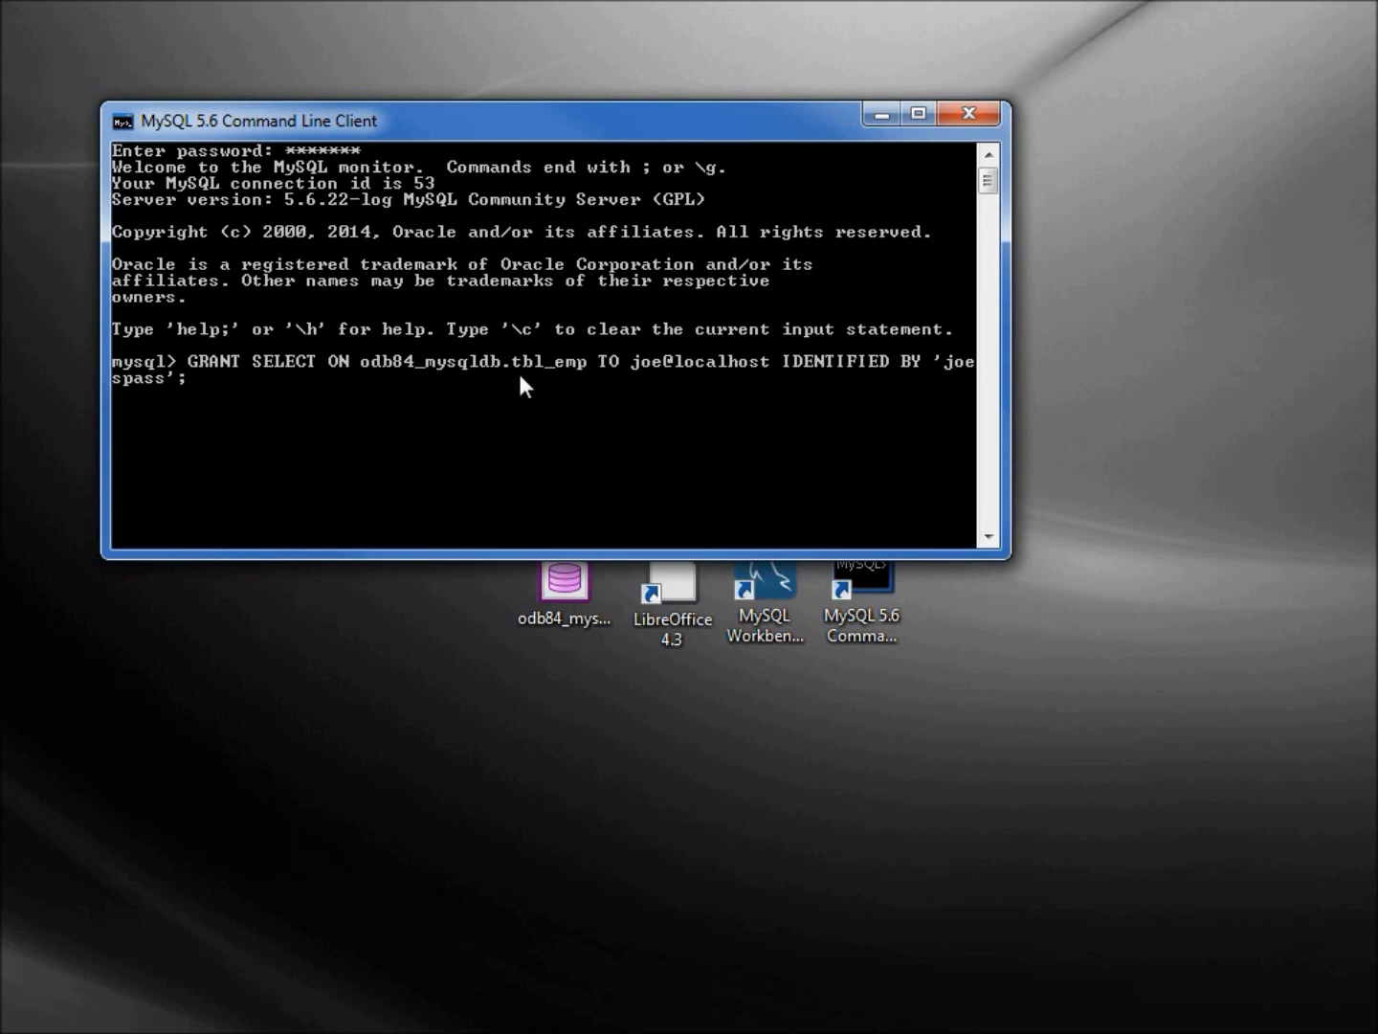
mouse_move(584, 385)
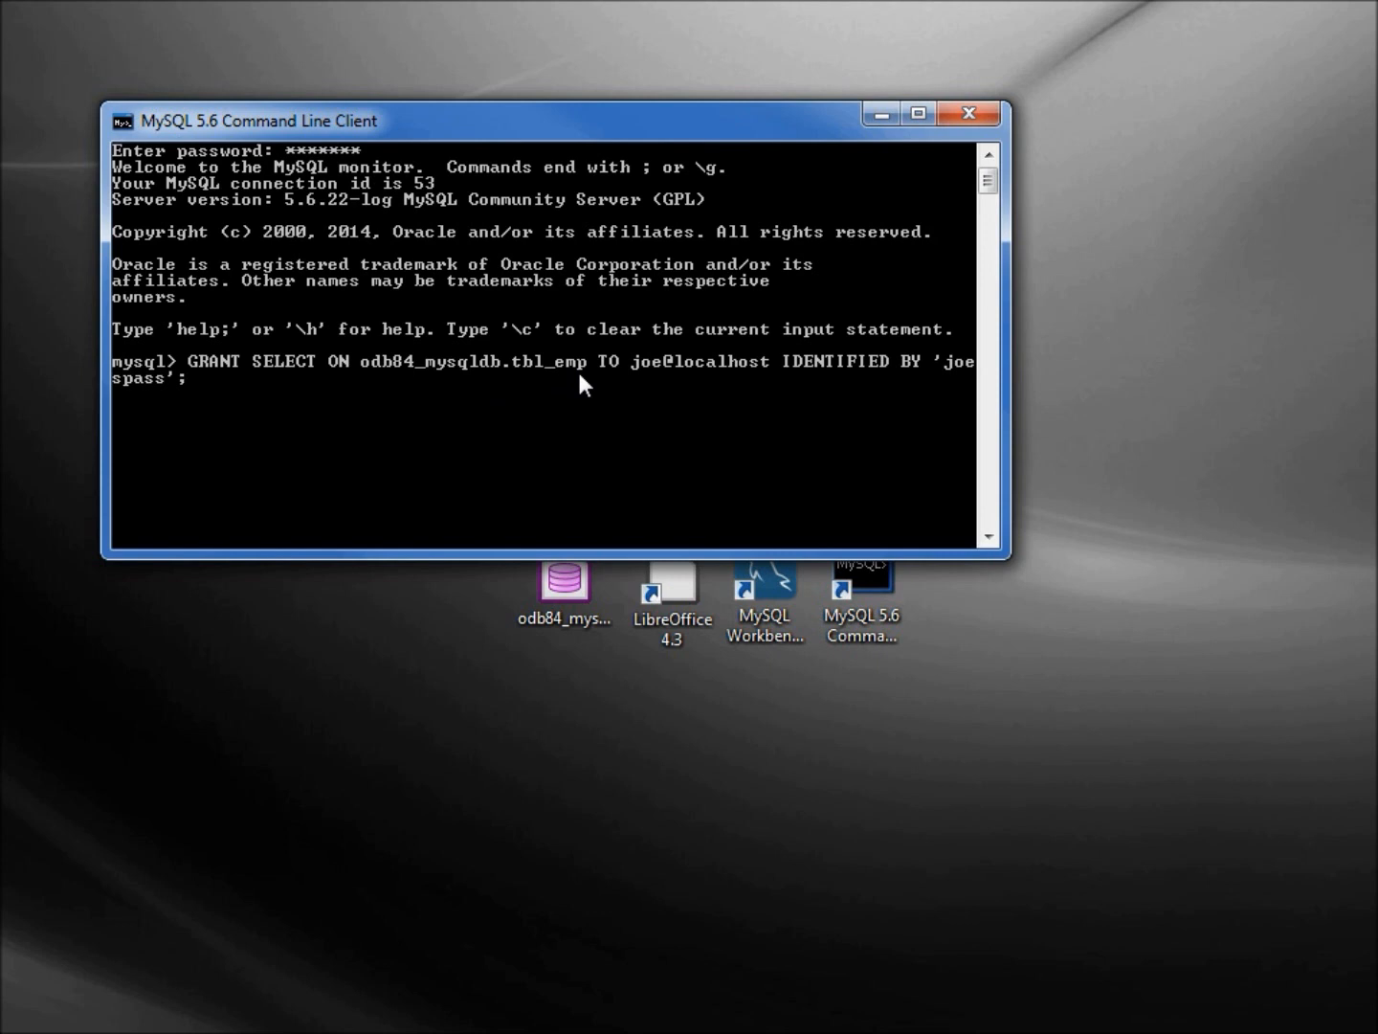
key("Return")
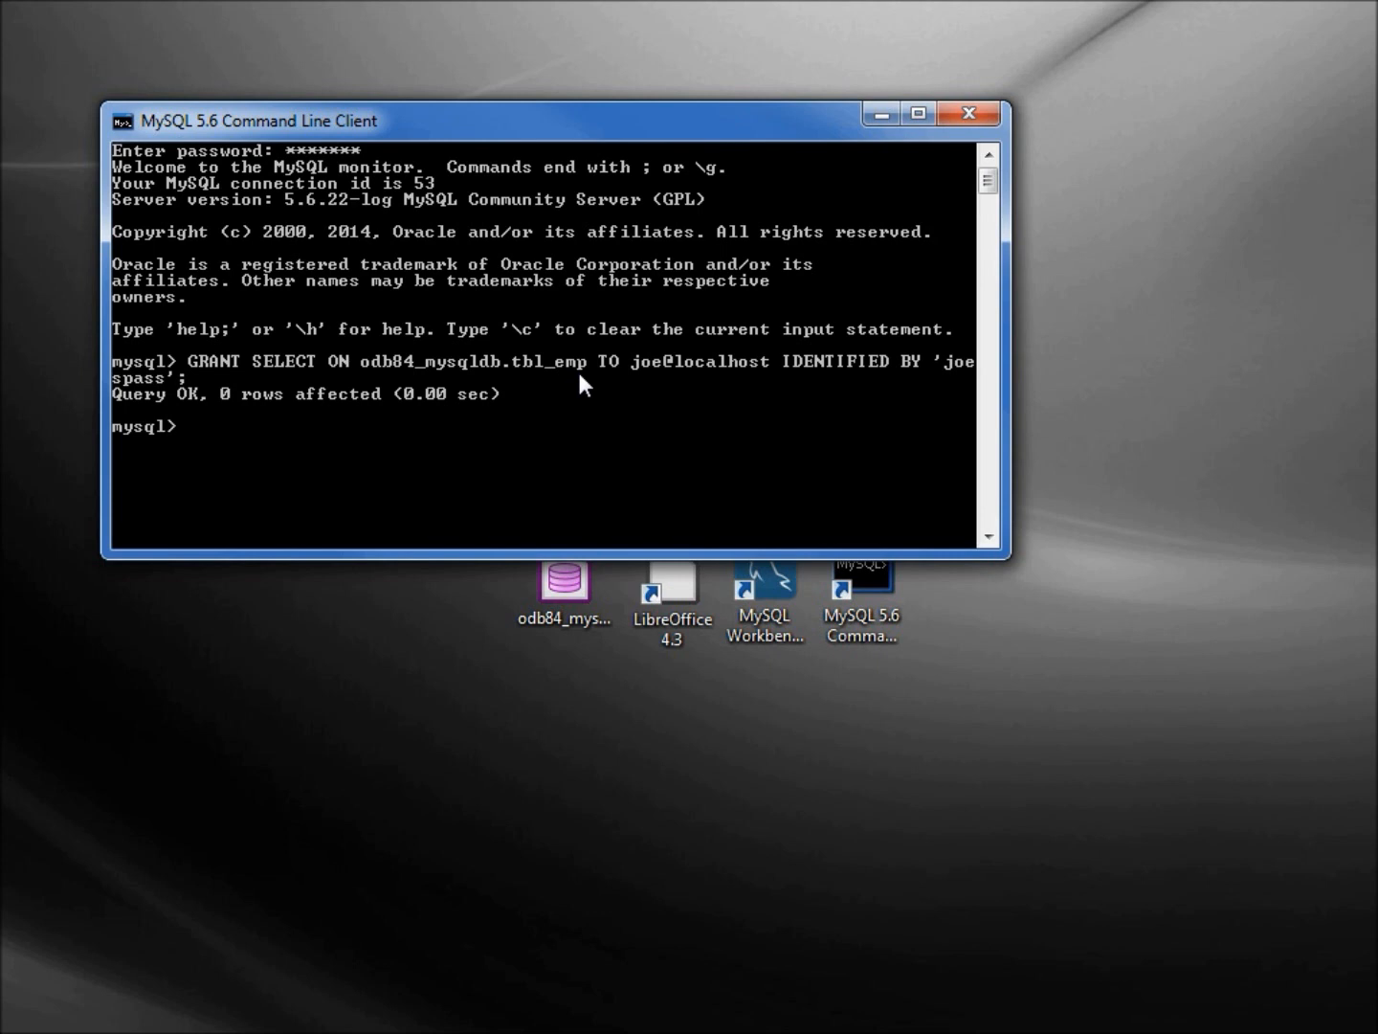
mouse_move(907, 180)
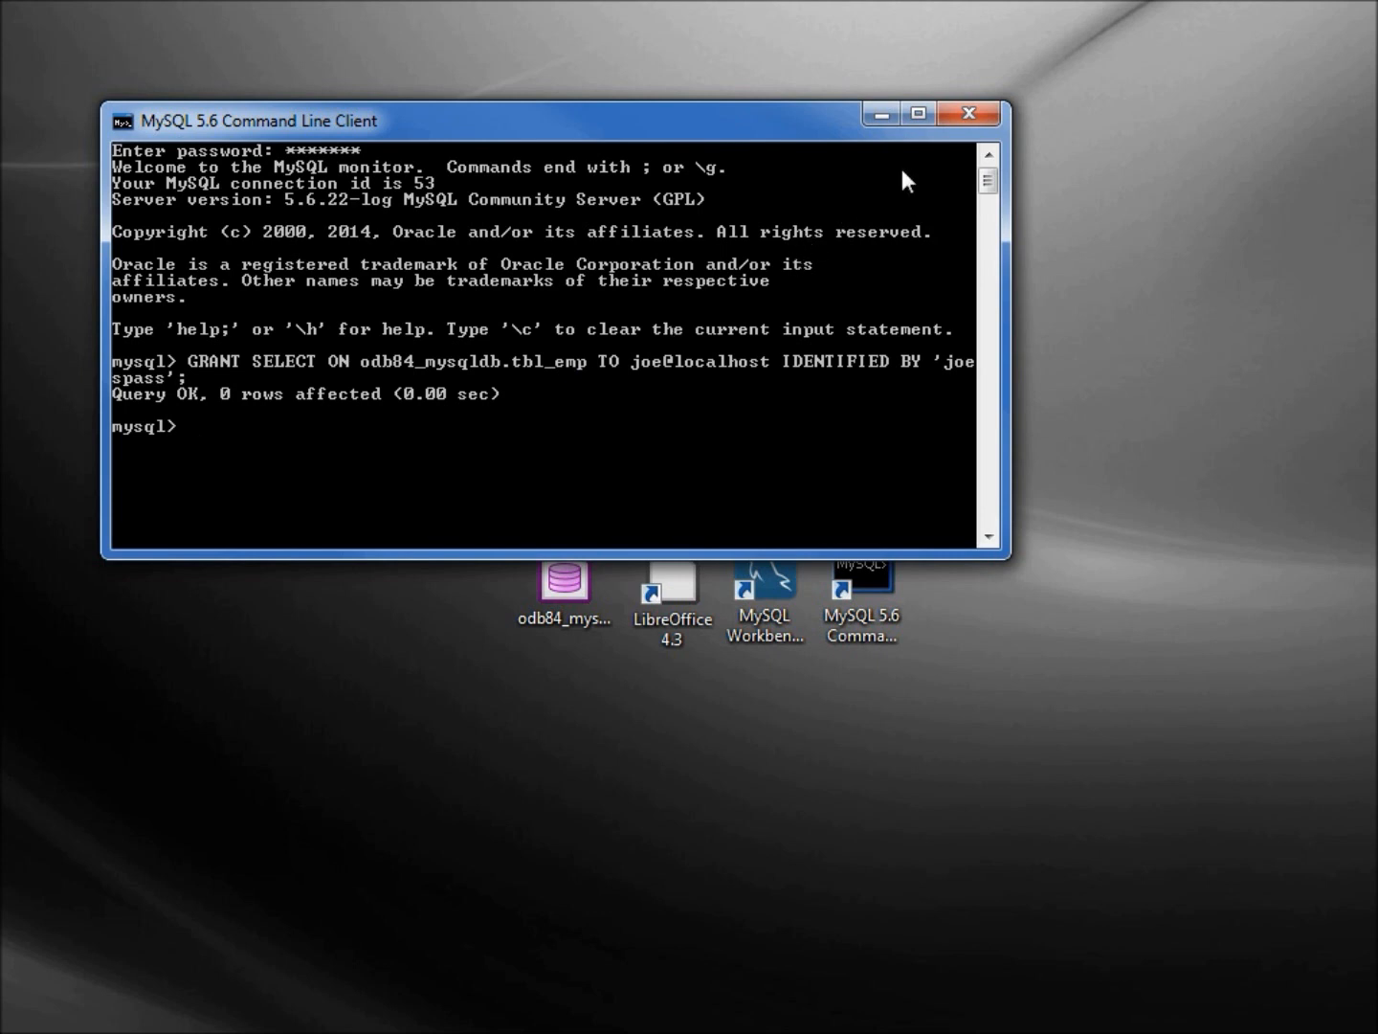
Step: Close the client and open odb84_mysqldb.odb in LibreOffice Base, showing its tables
left_click(969, 113)
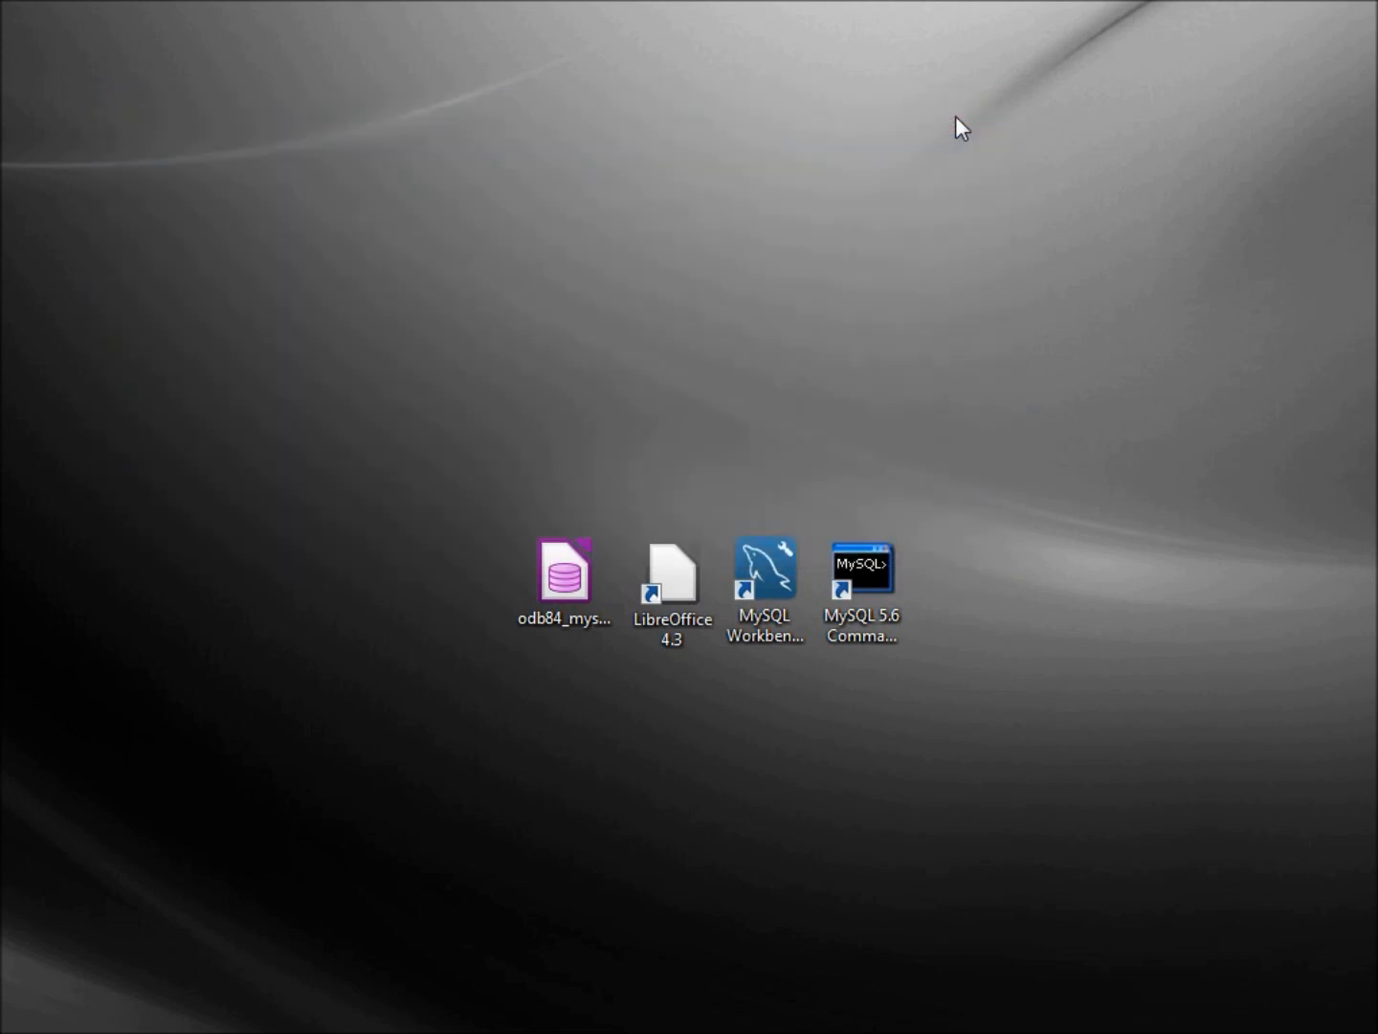
left_click(562, 572)
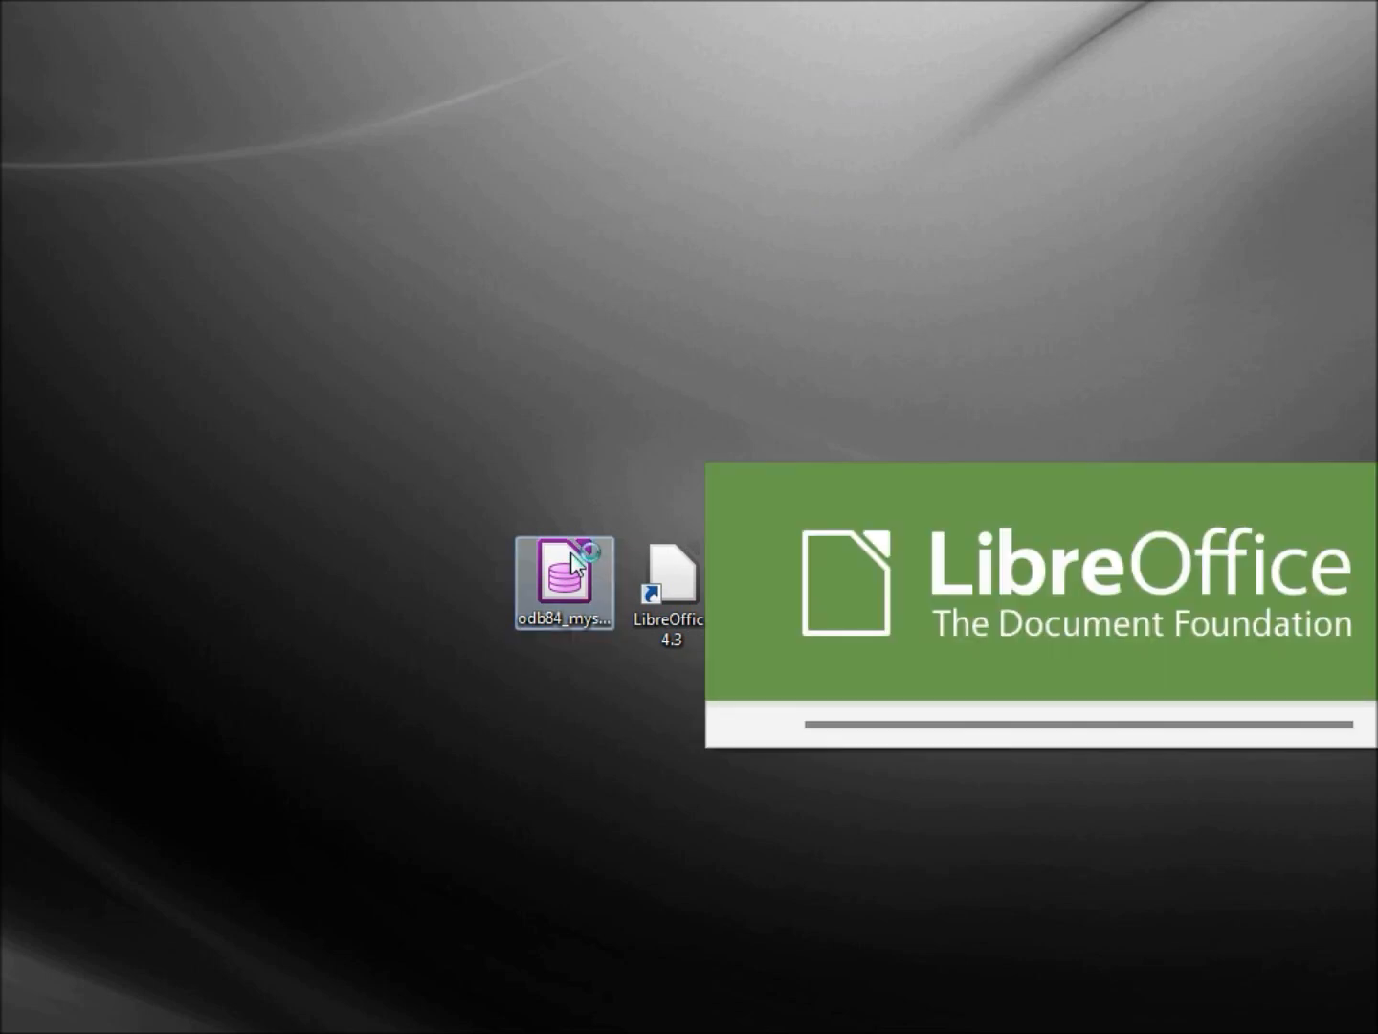
double_click(563, 576)
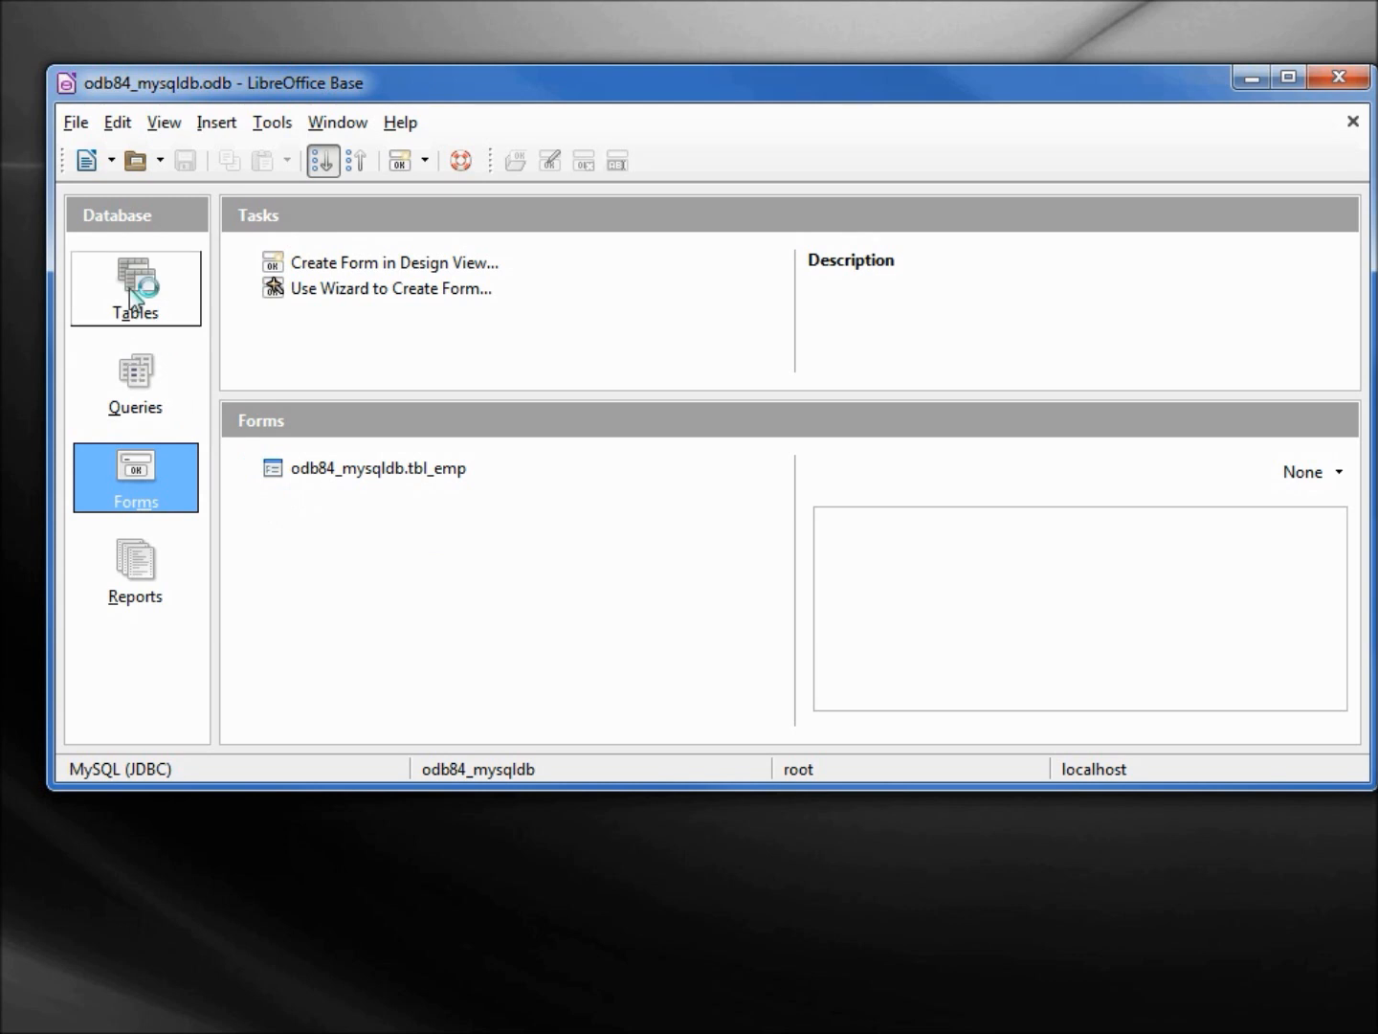
left_click(134, 287)
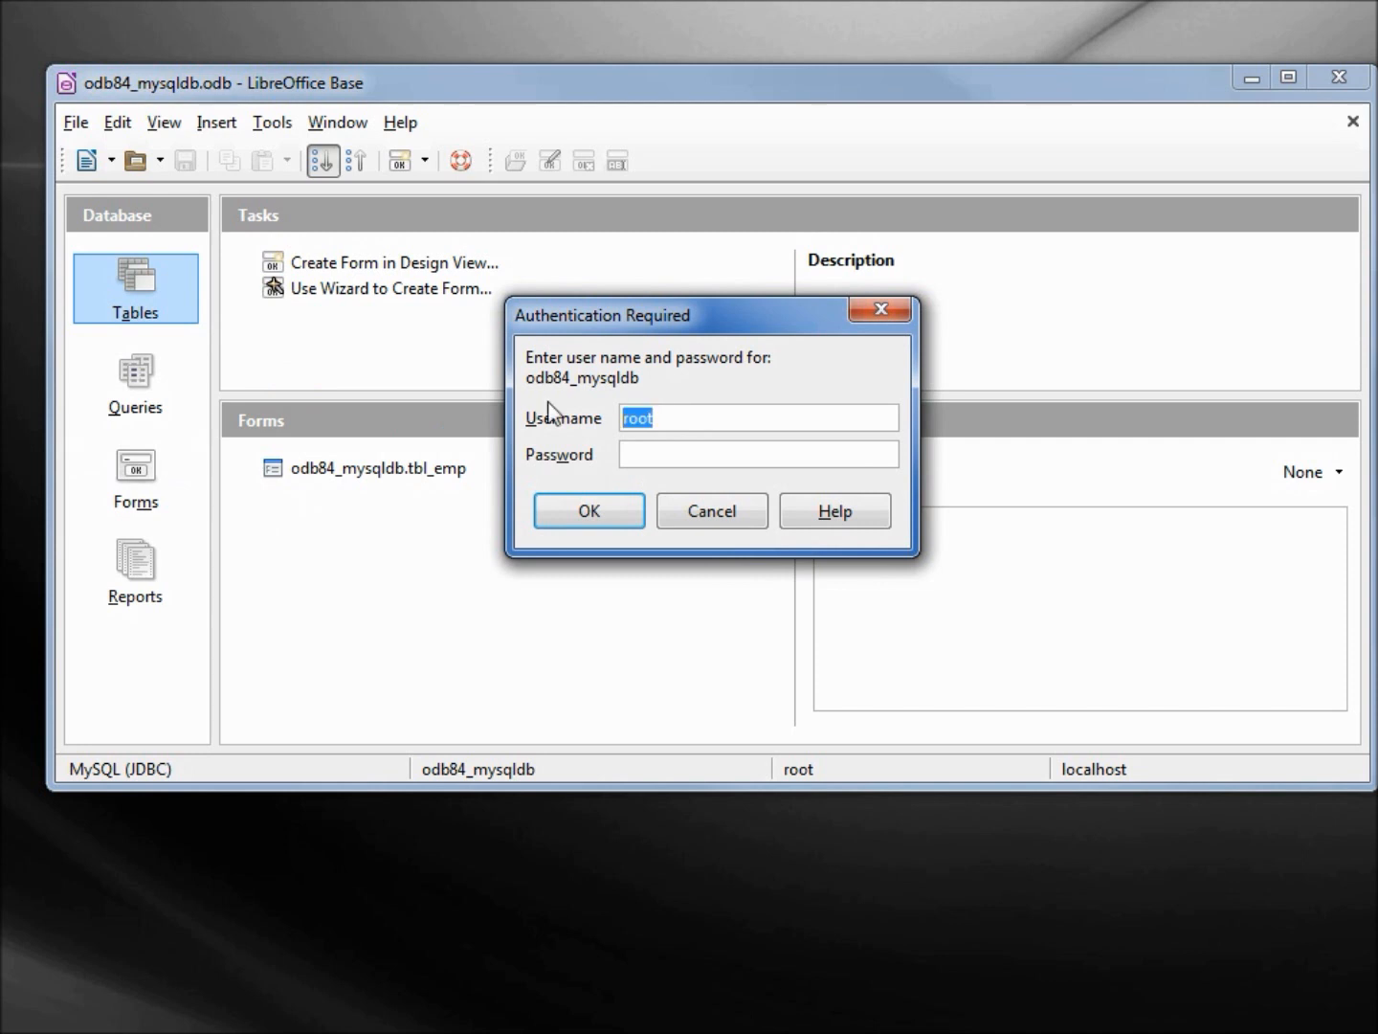
Step: Fill the Authentication Required prompt with user joe and his password
type("joe")
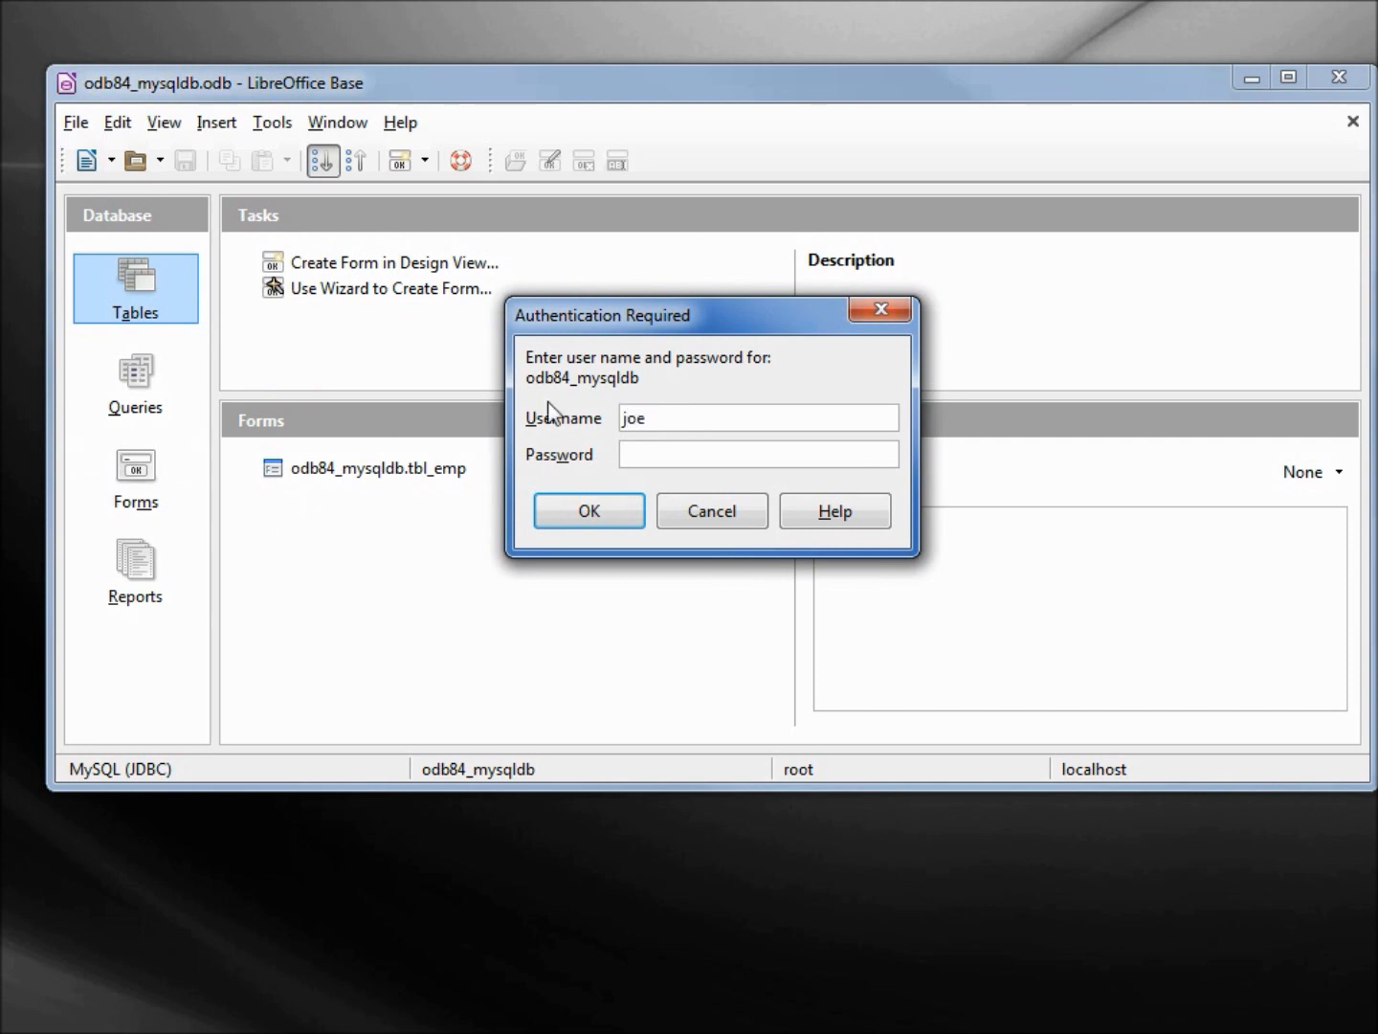
type("****")
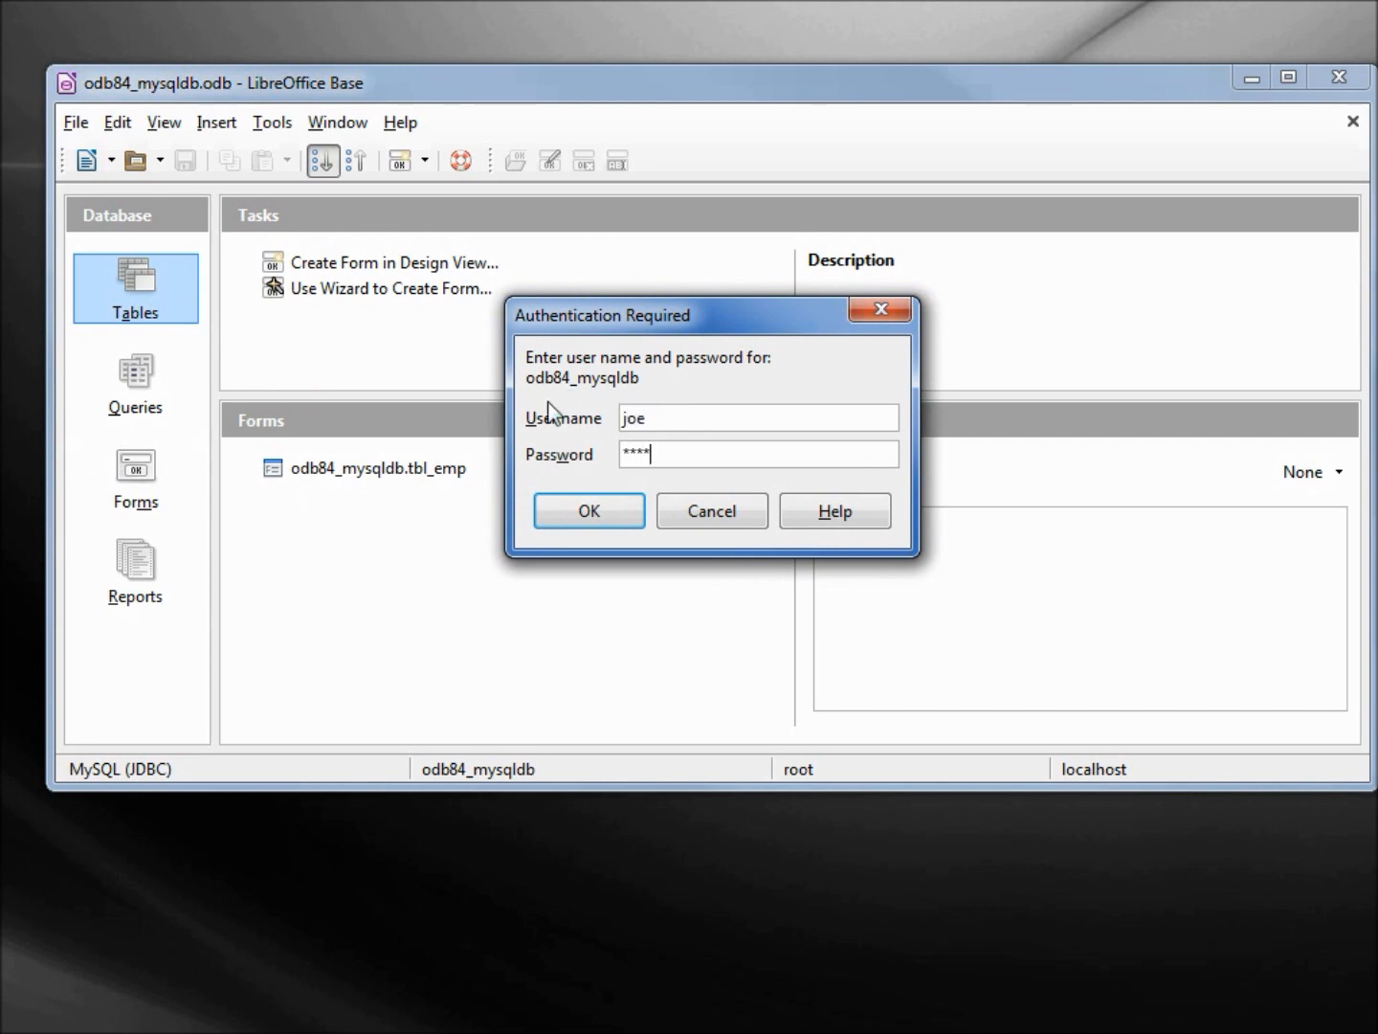
type("****")
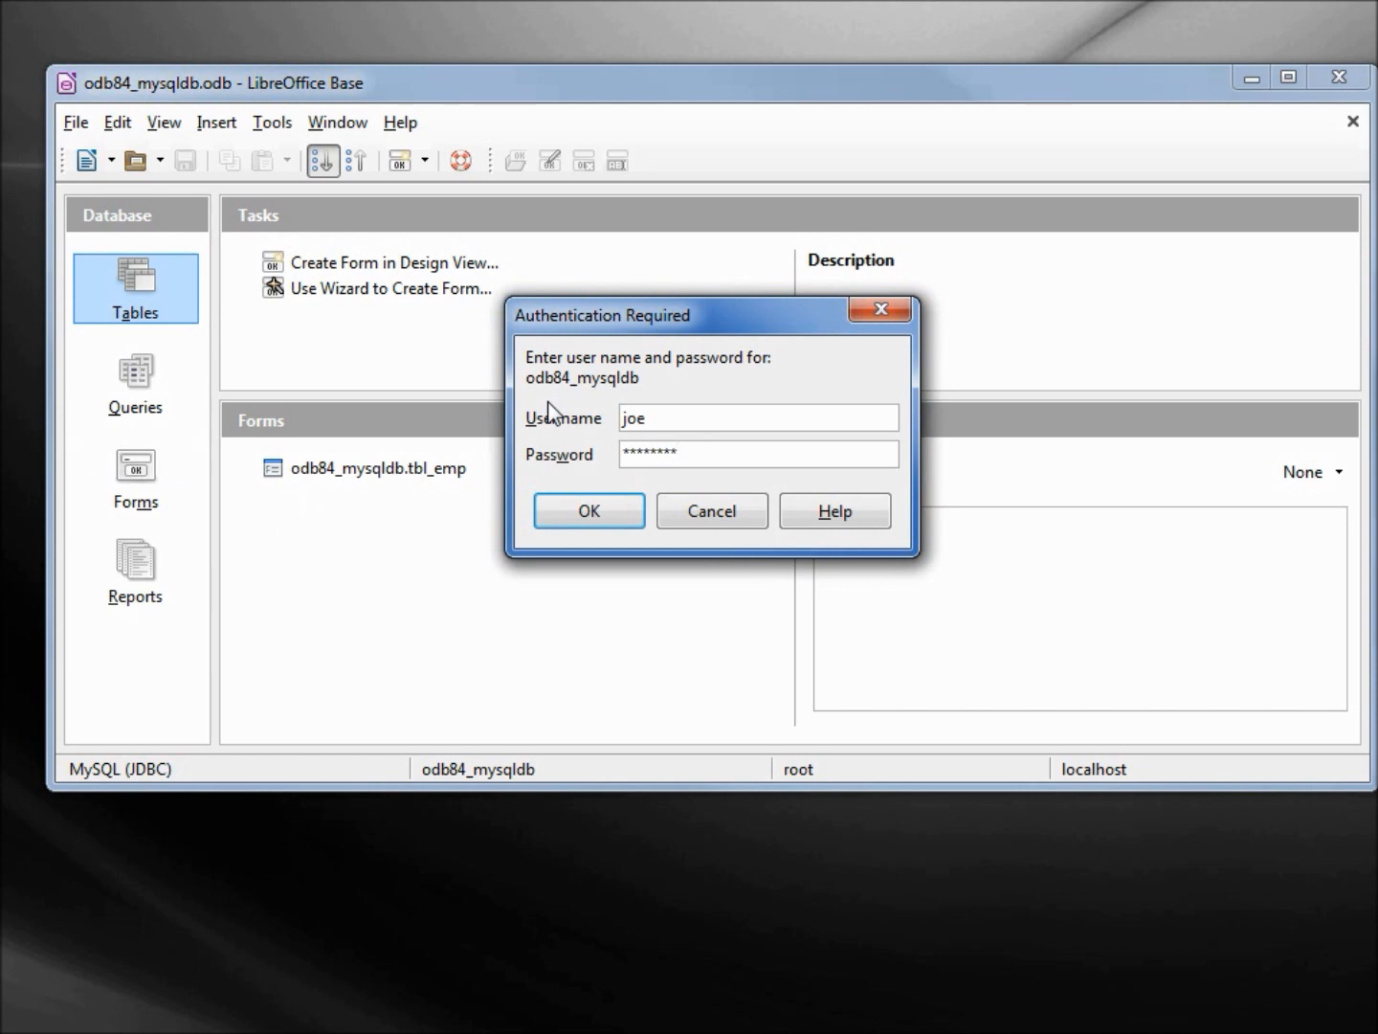
Step: Log in as joe and select the tbl_emp table under odb84_mysqldb
left_click(589, 509)
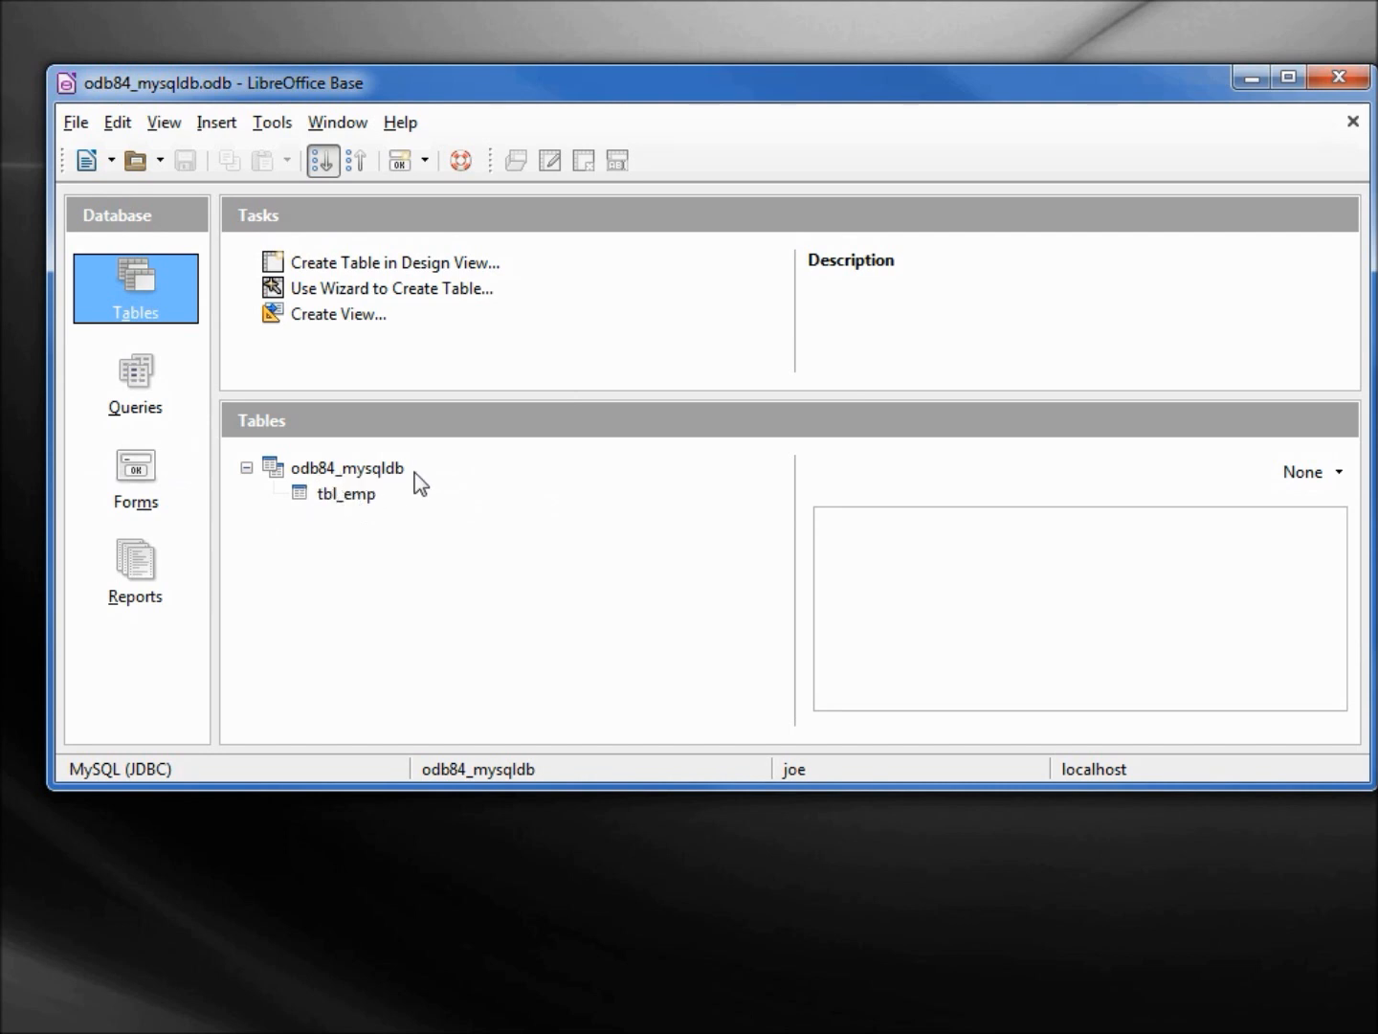
mouse_move(342, 509)
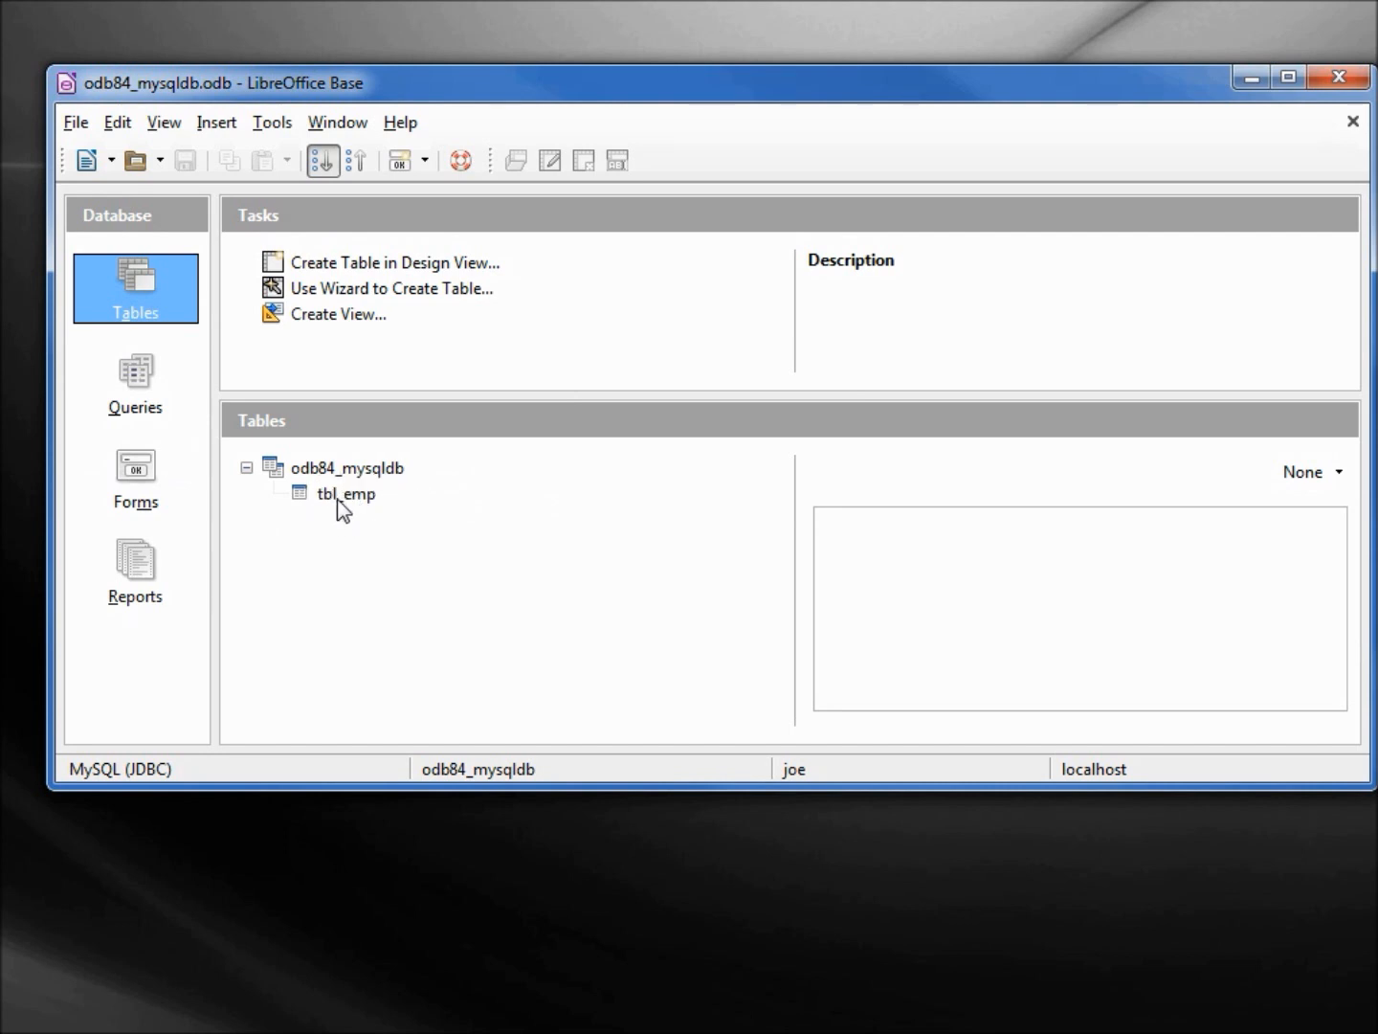
mouse_move(367, 515)
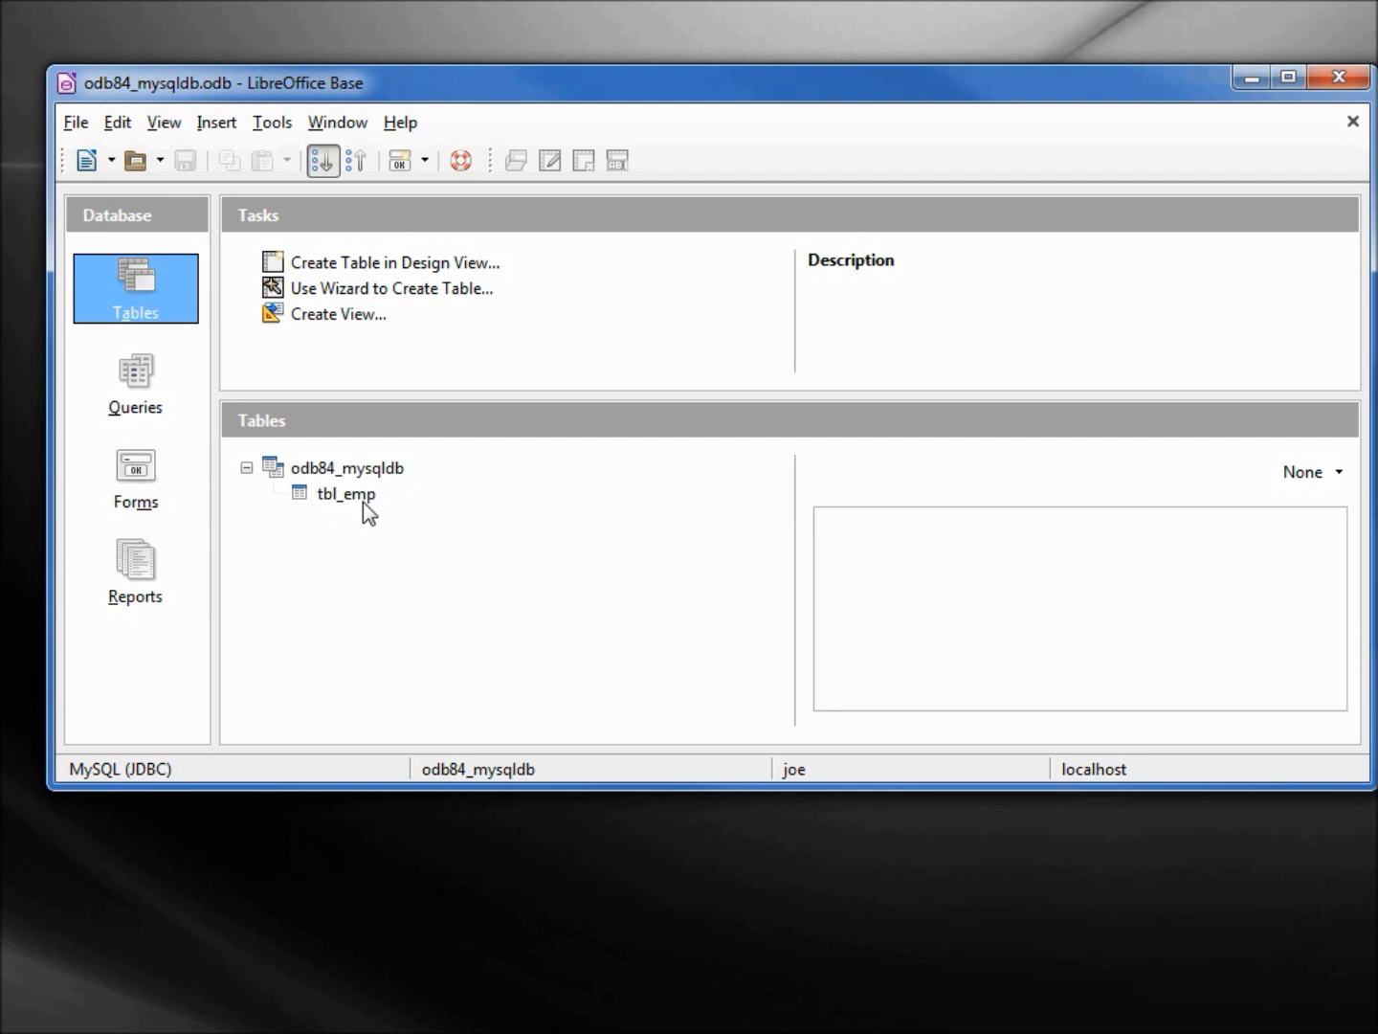
left_click(345, 494)
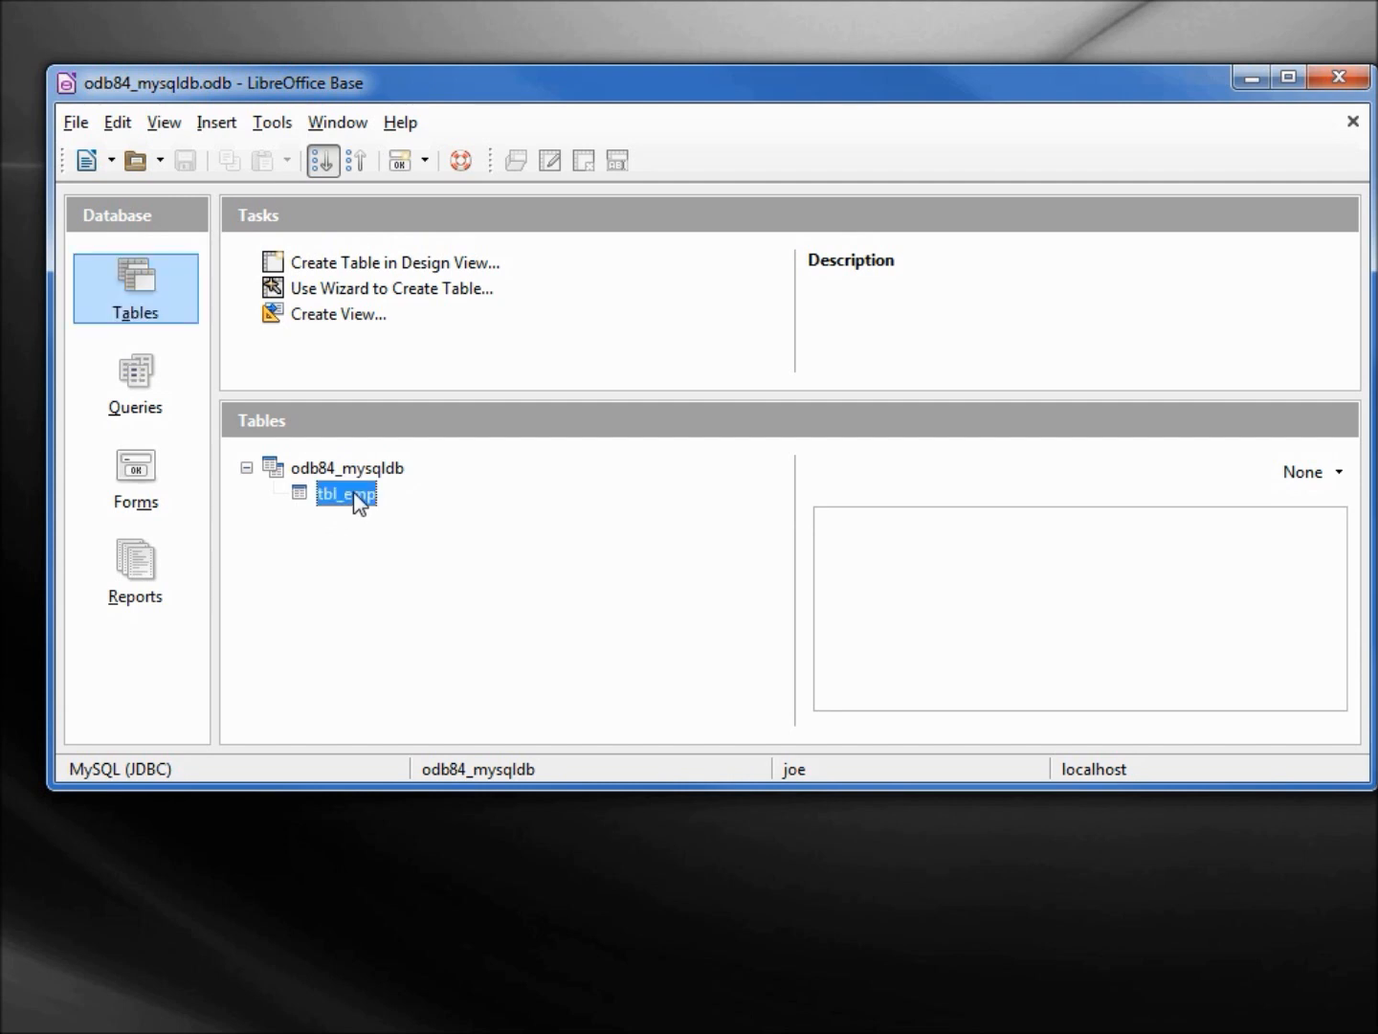
Step: View tbl_emp's data, dismiss the update-denied error and close the table window
double_click(345, 494)
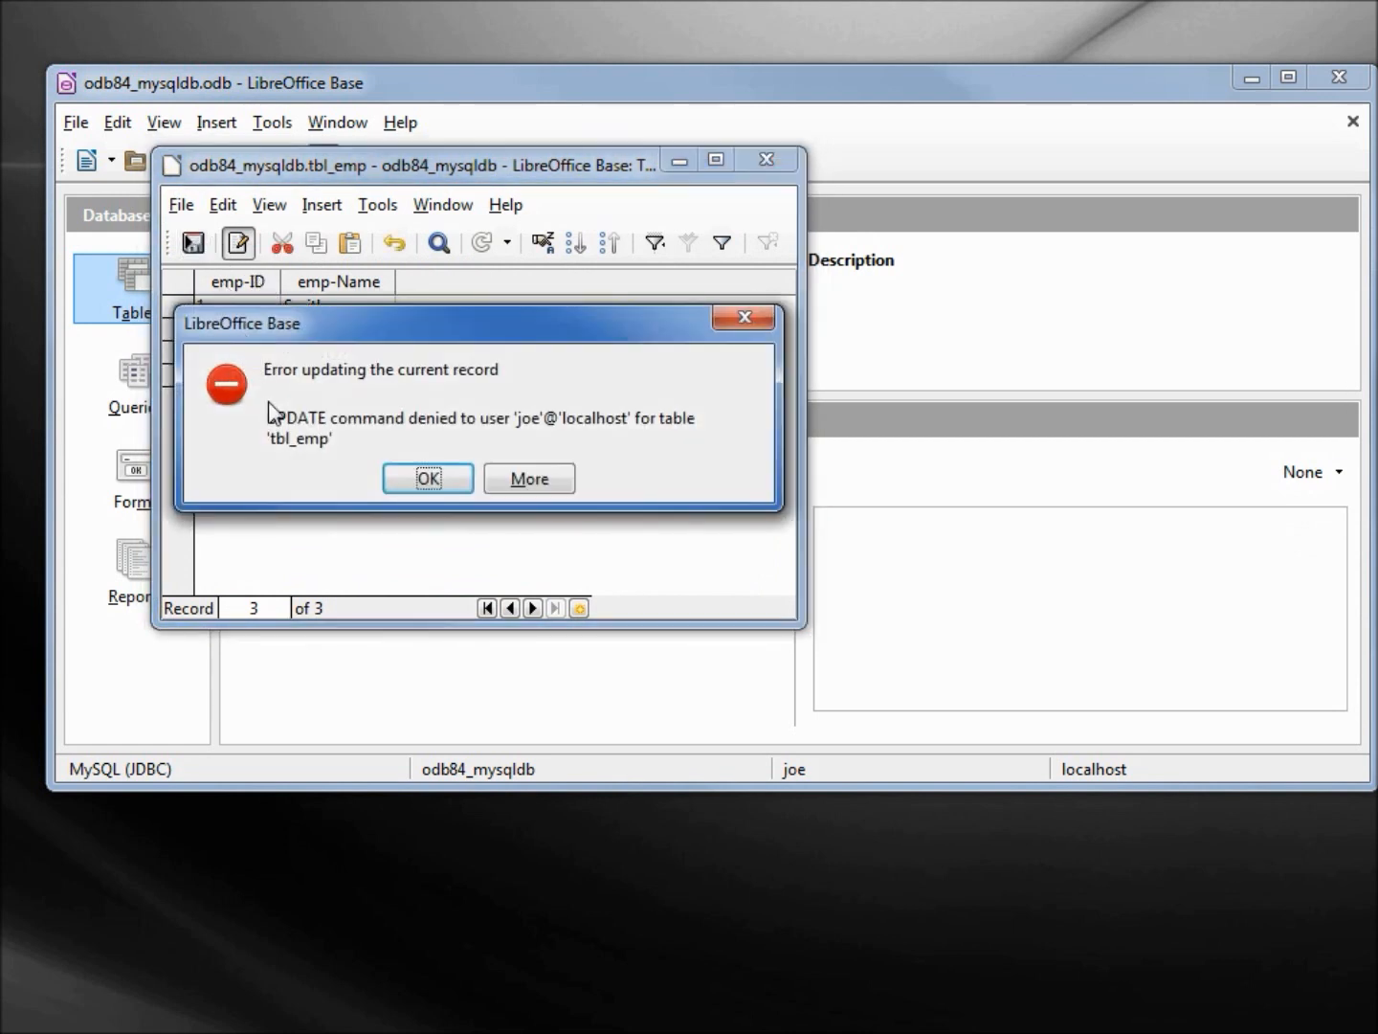
mouse_move(509, 436)
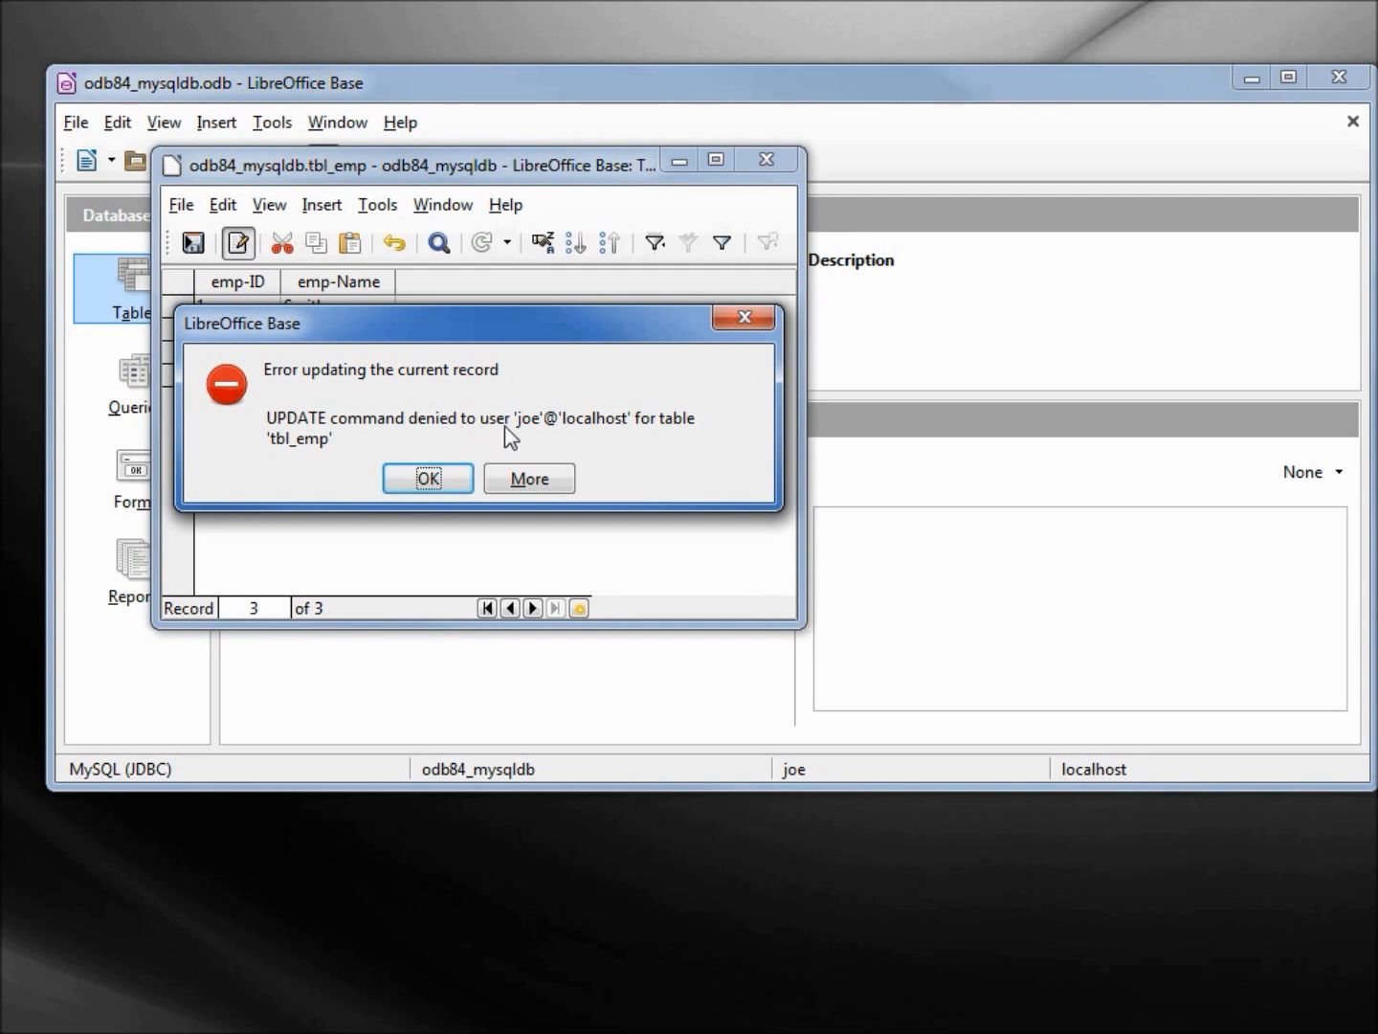
left_click(427, 479)
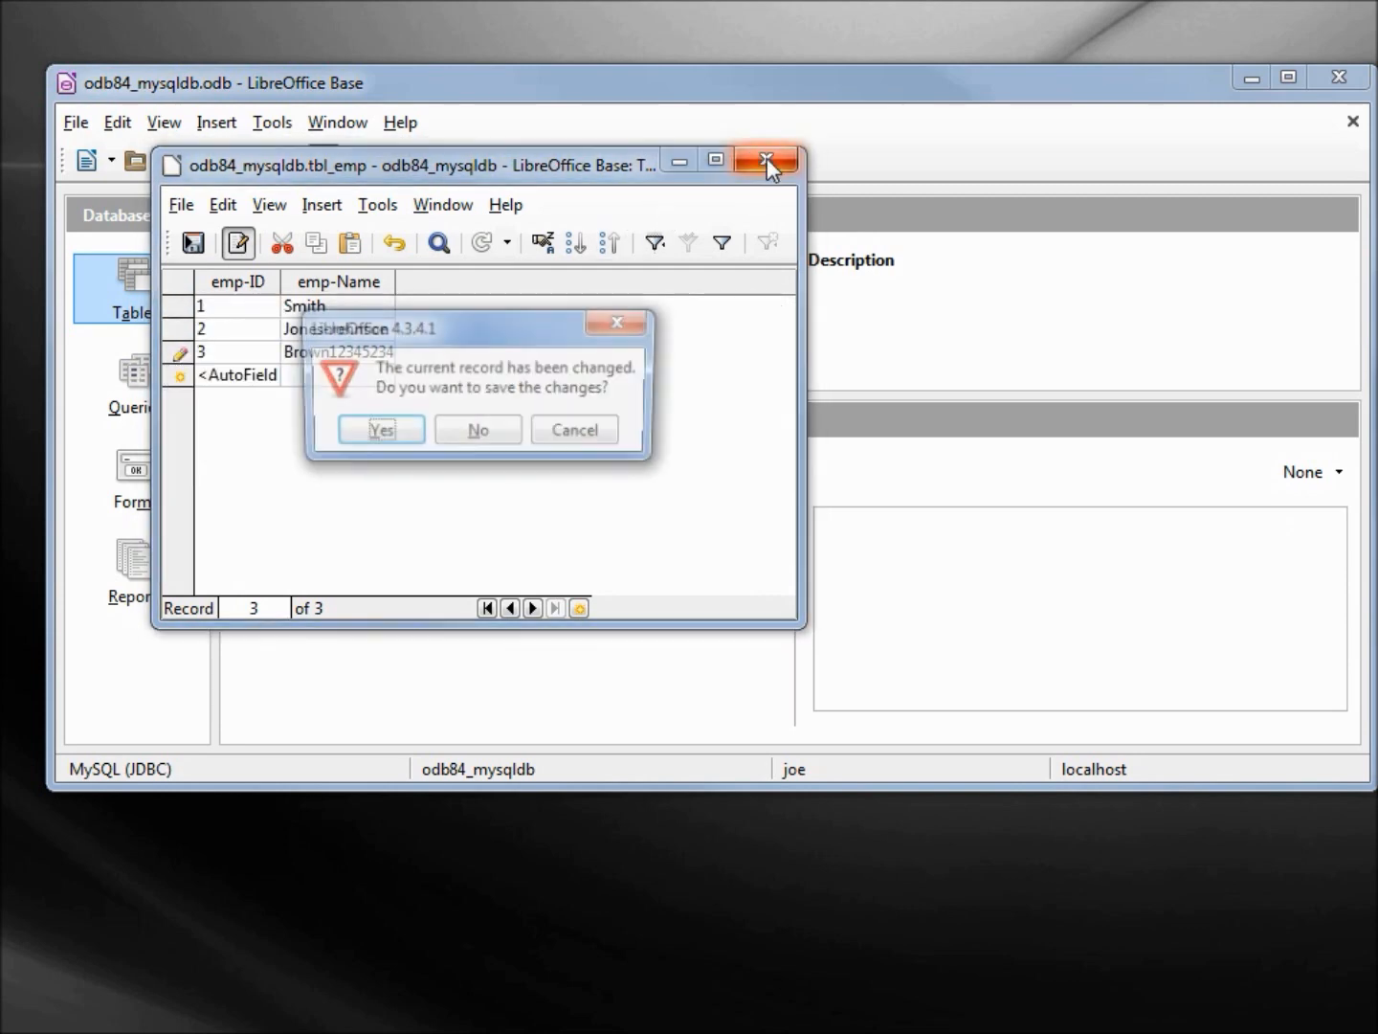
left_click(477, 429)
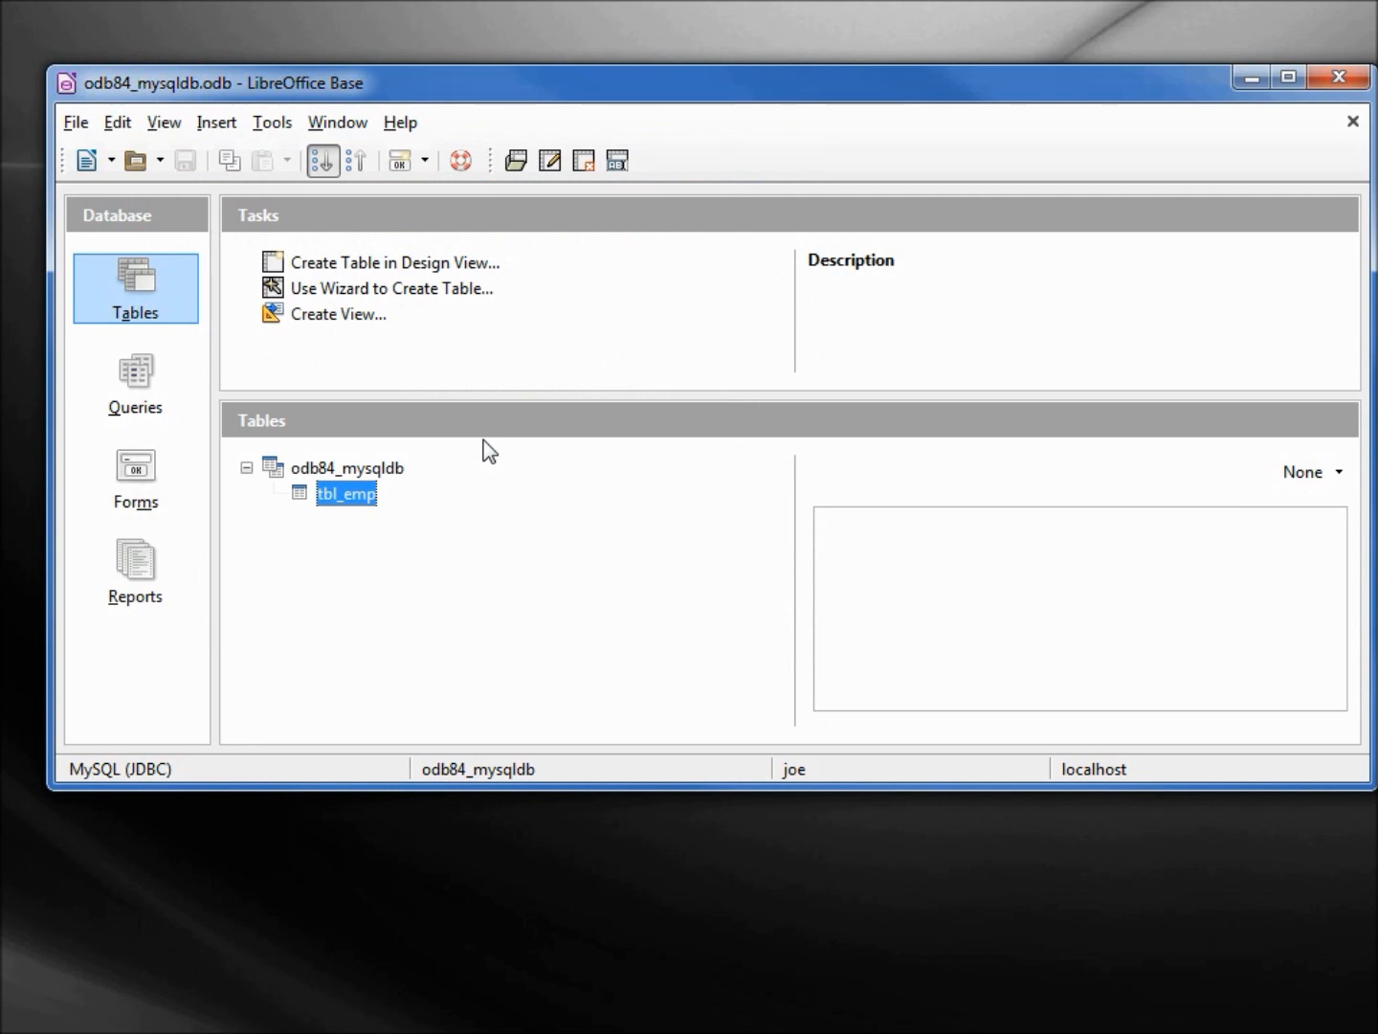
mouse_move(1340, 76)
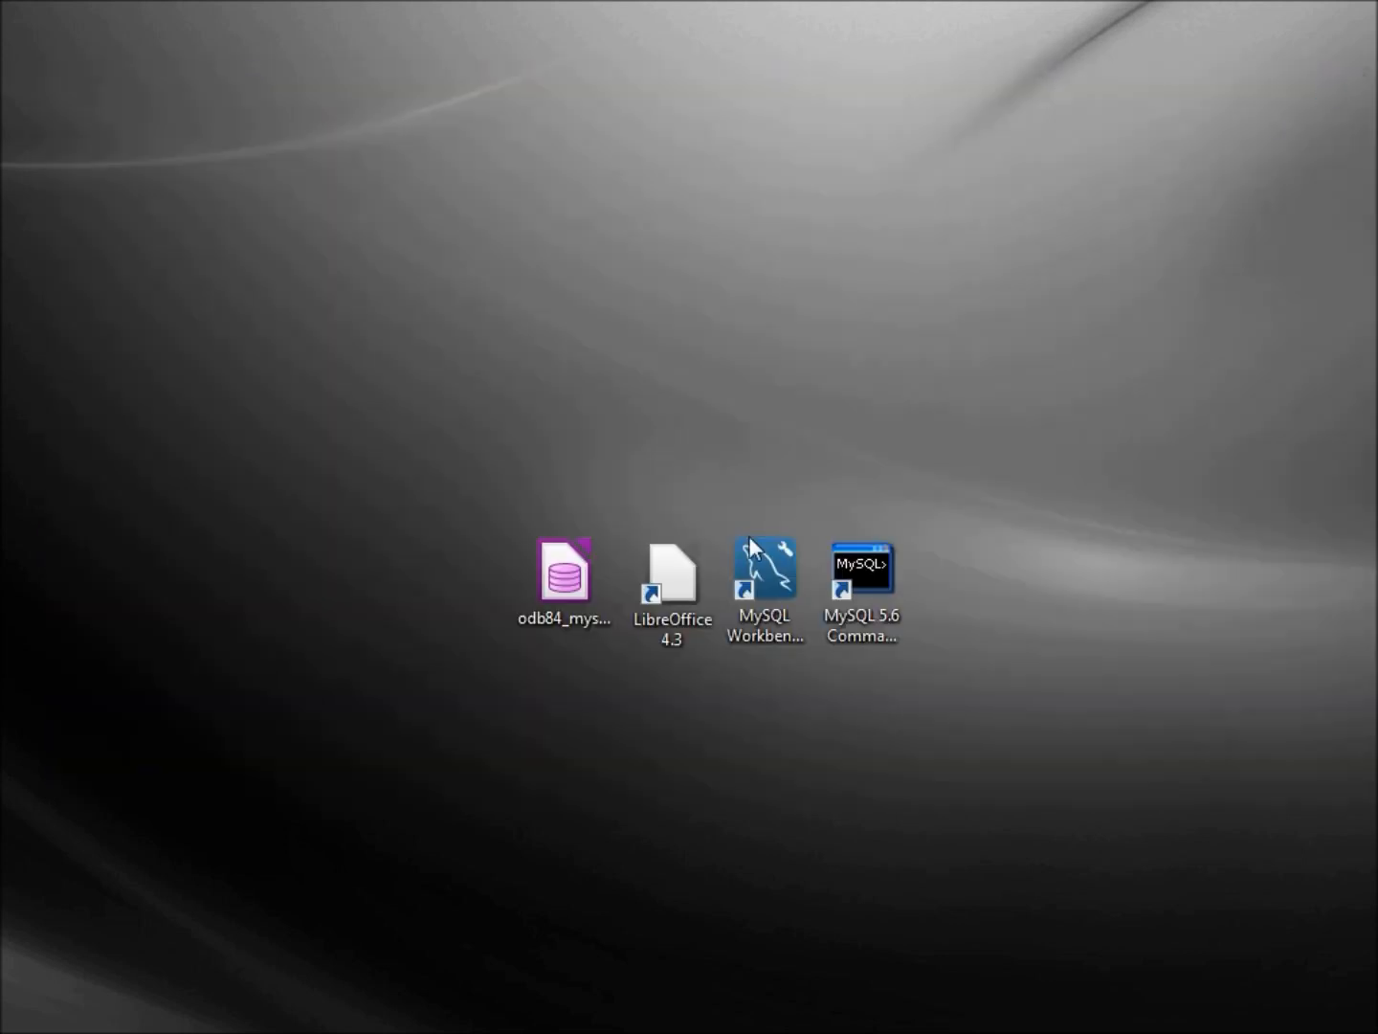
Step: Launch MySQL Workbench and start connecting to the Local instance MySQL56
left_click(766, 574)
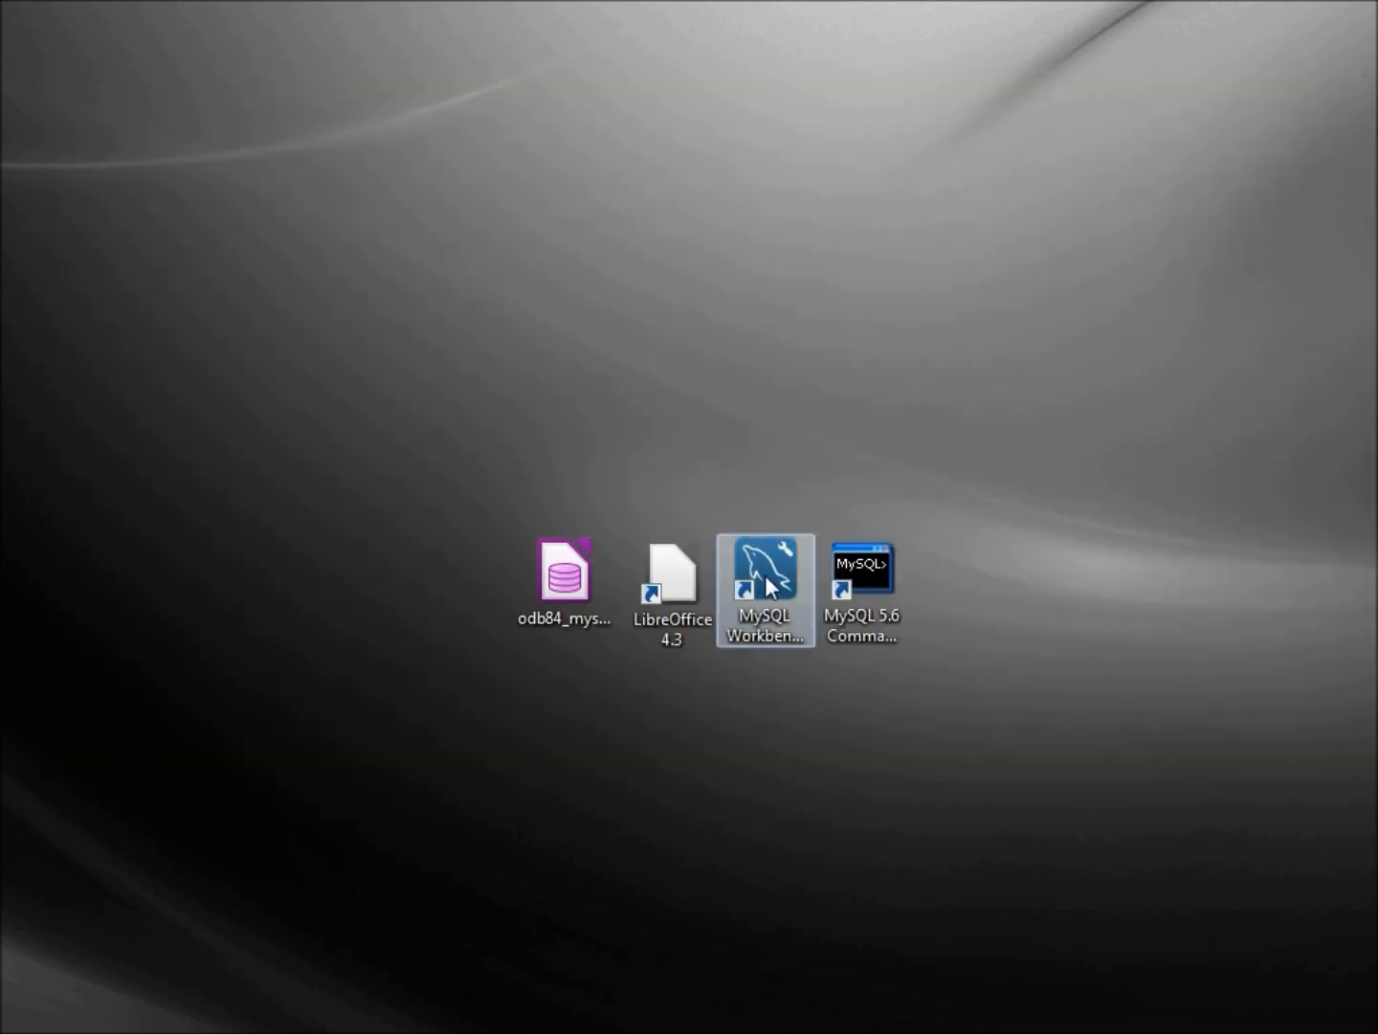
left_click(766, 590)
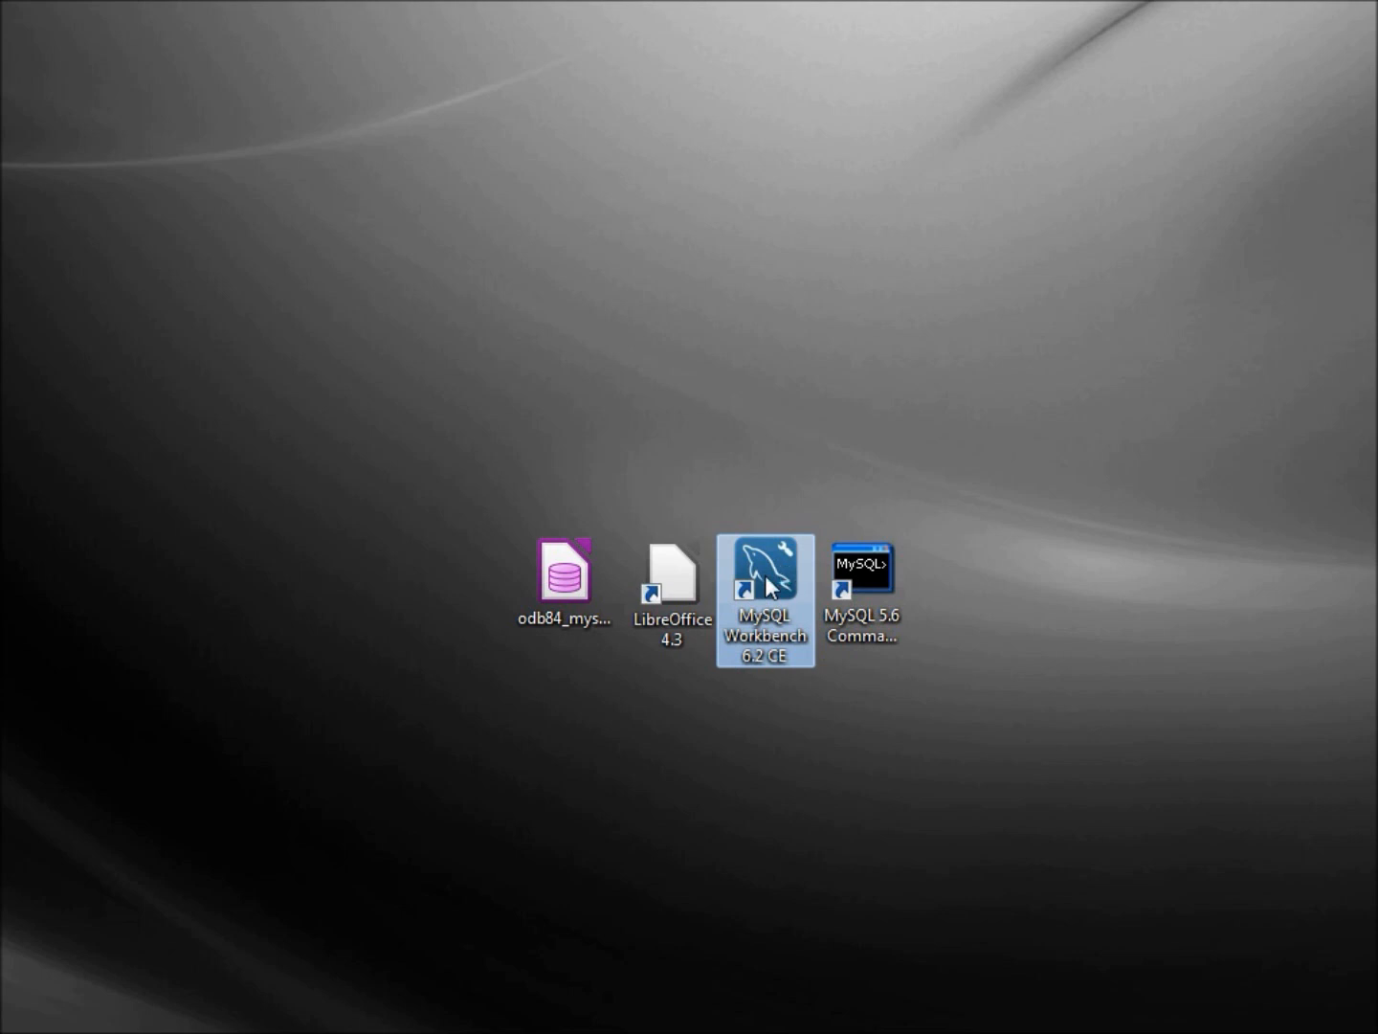
double_click(764, 574)
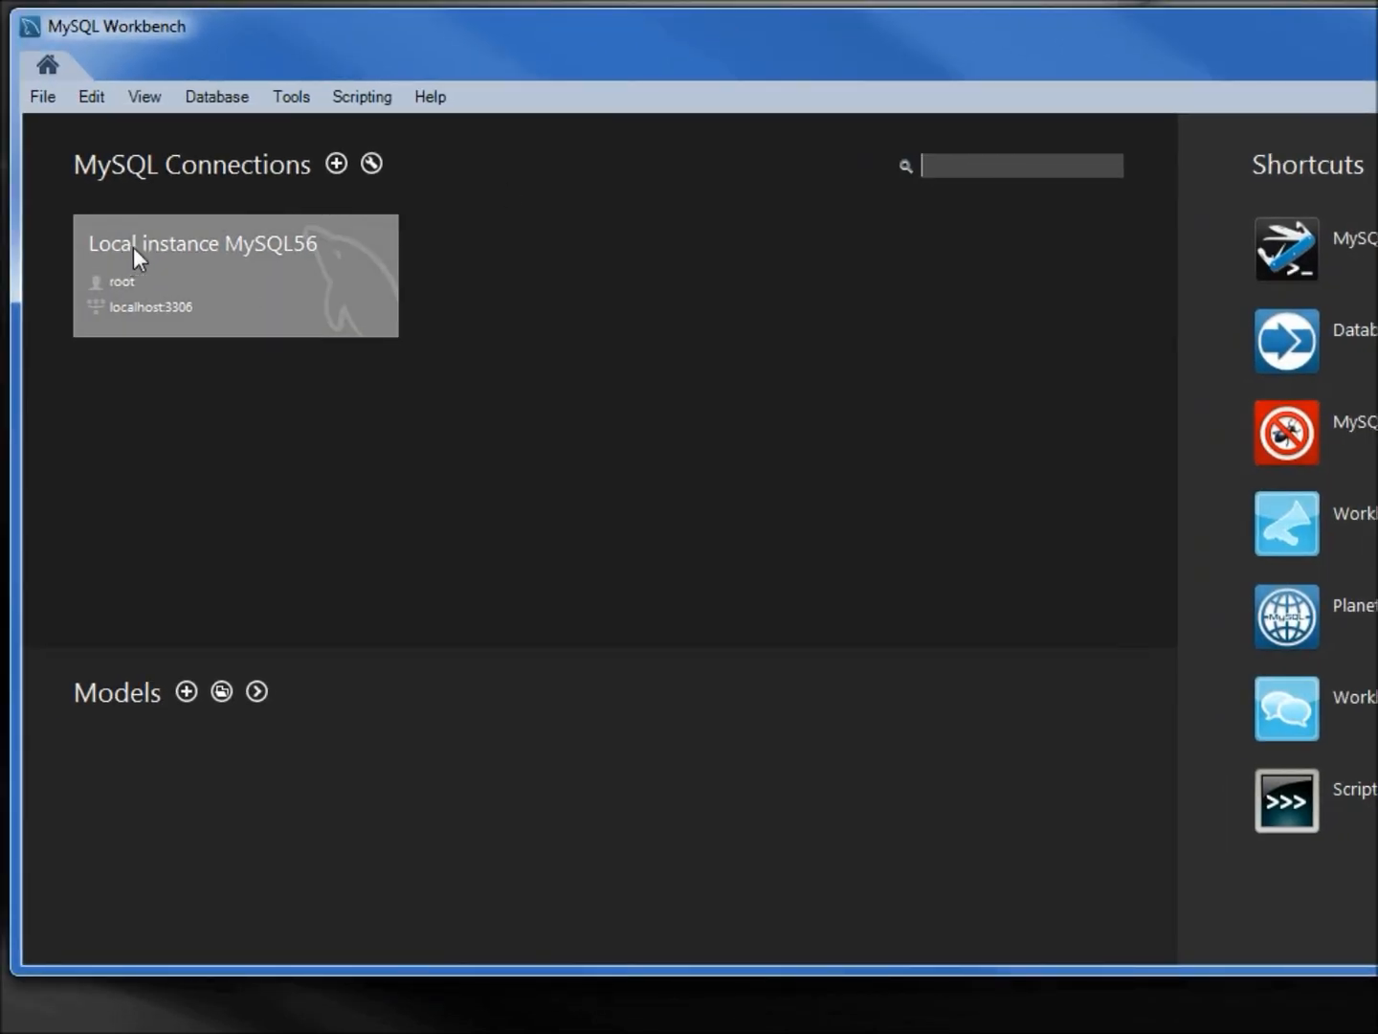
mouse_move(264, 266)
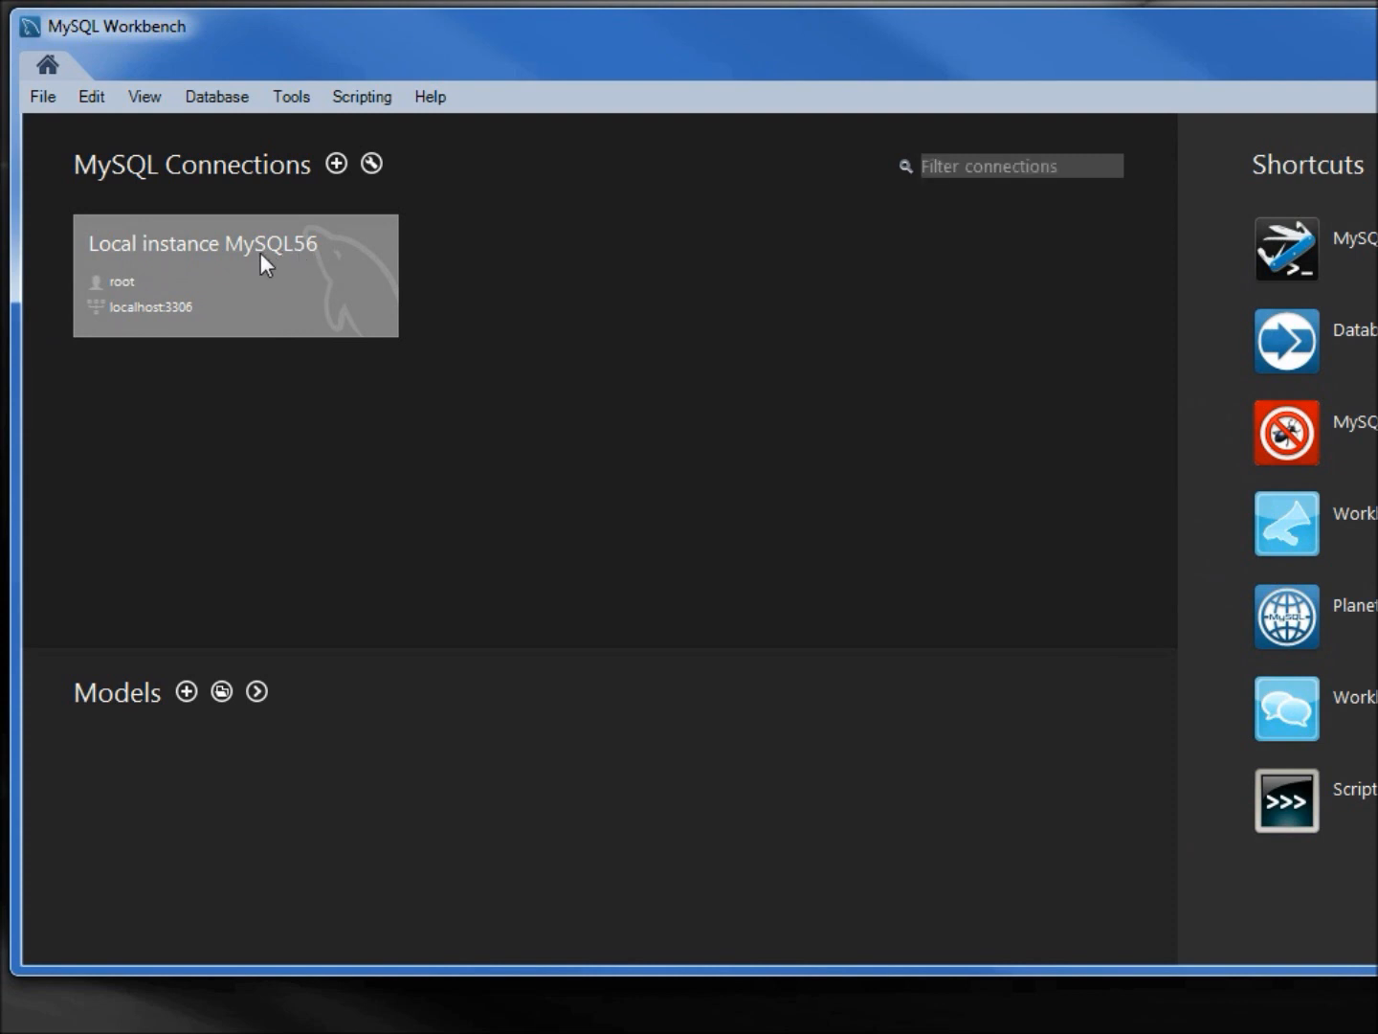
double_click(233, 276)
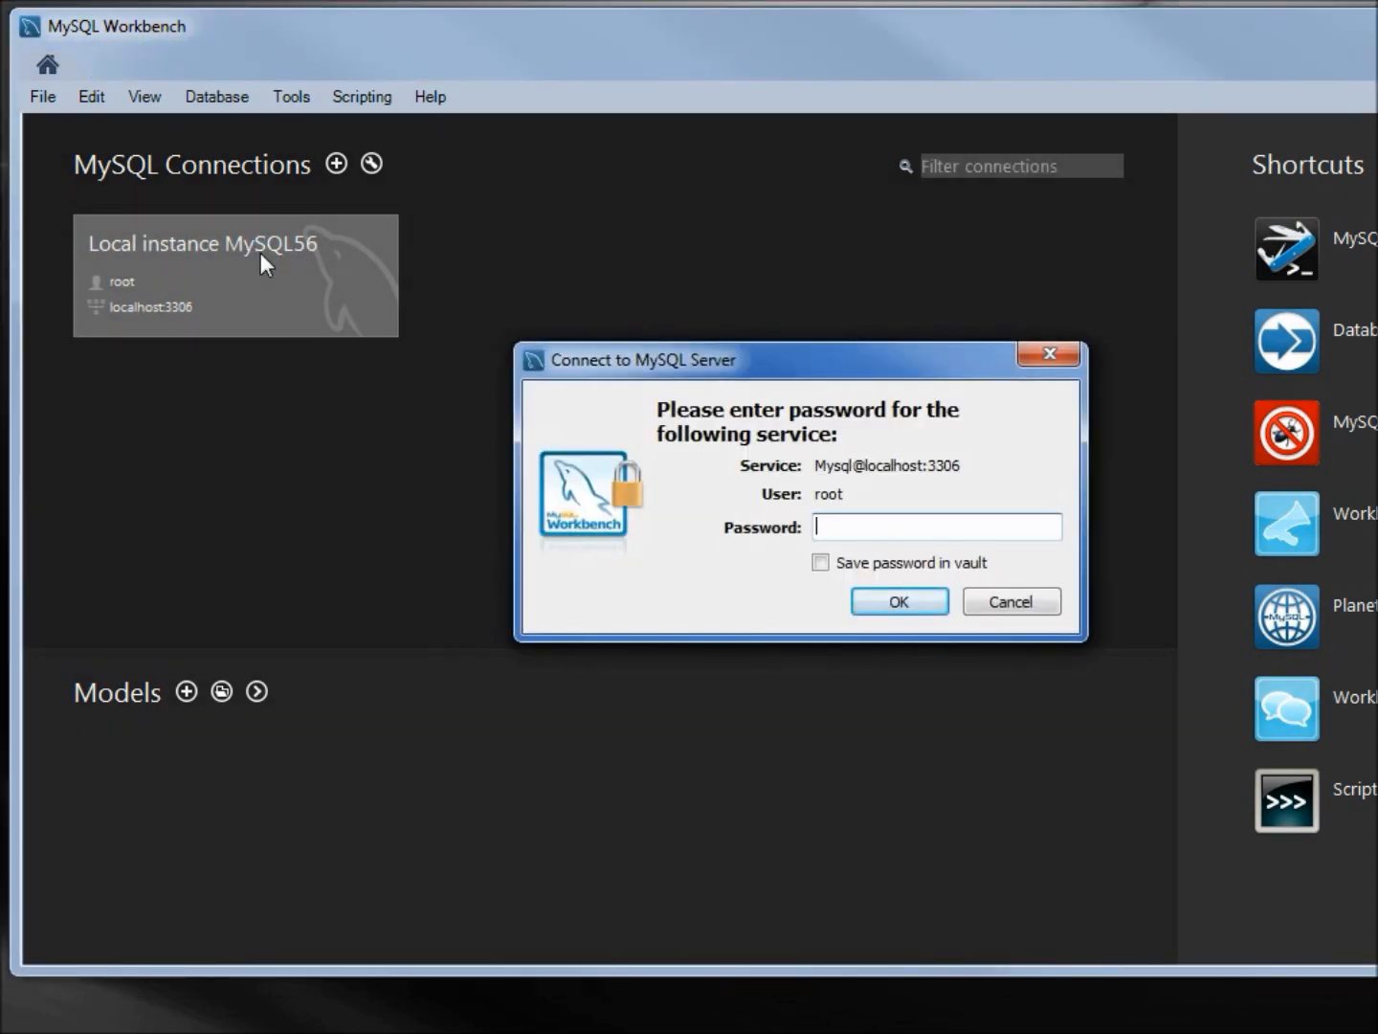
Step: Enter the root password to open the local MySQL56 session with an empty query editor
type("**")
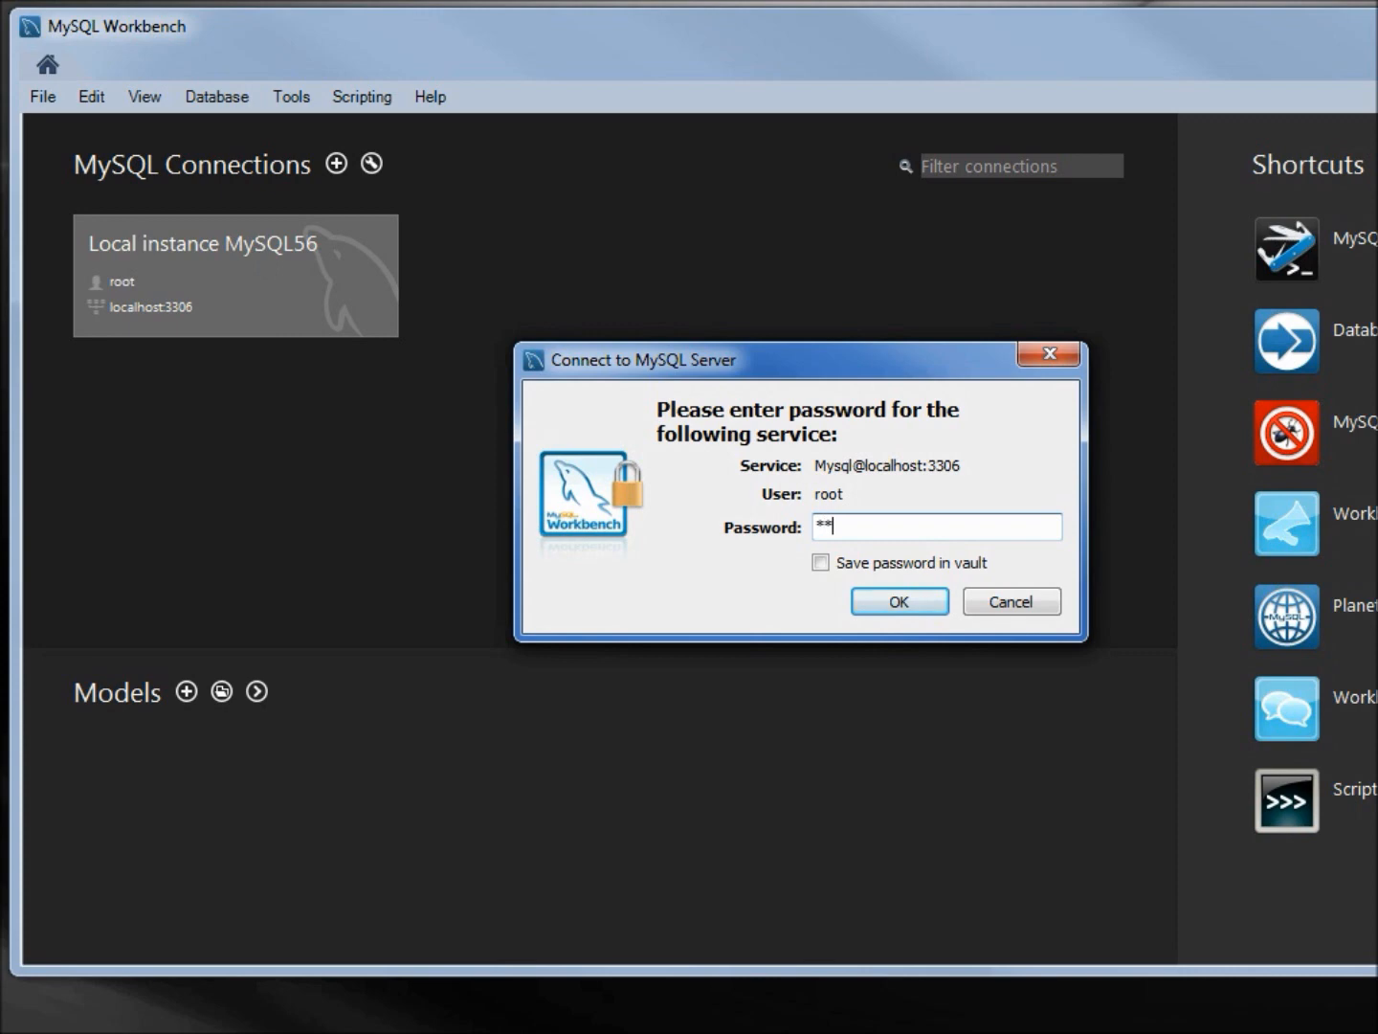
type("*****")
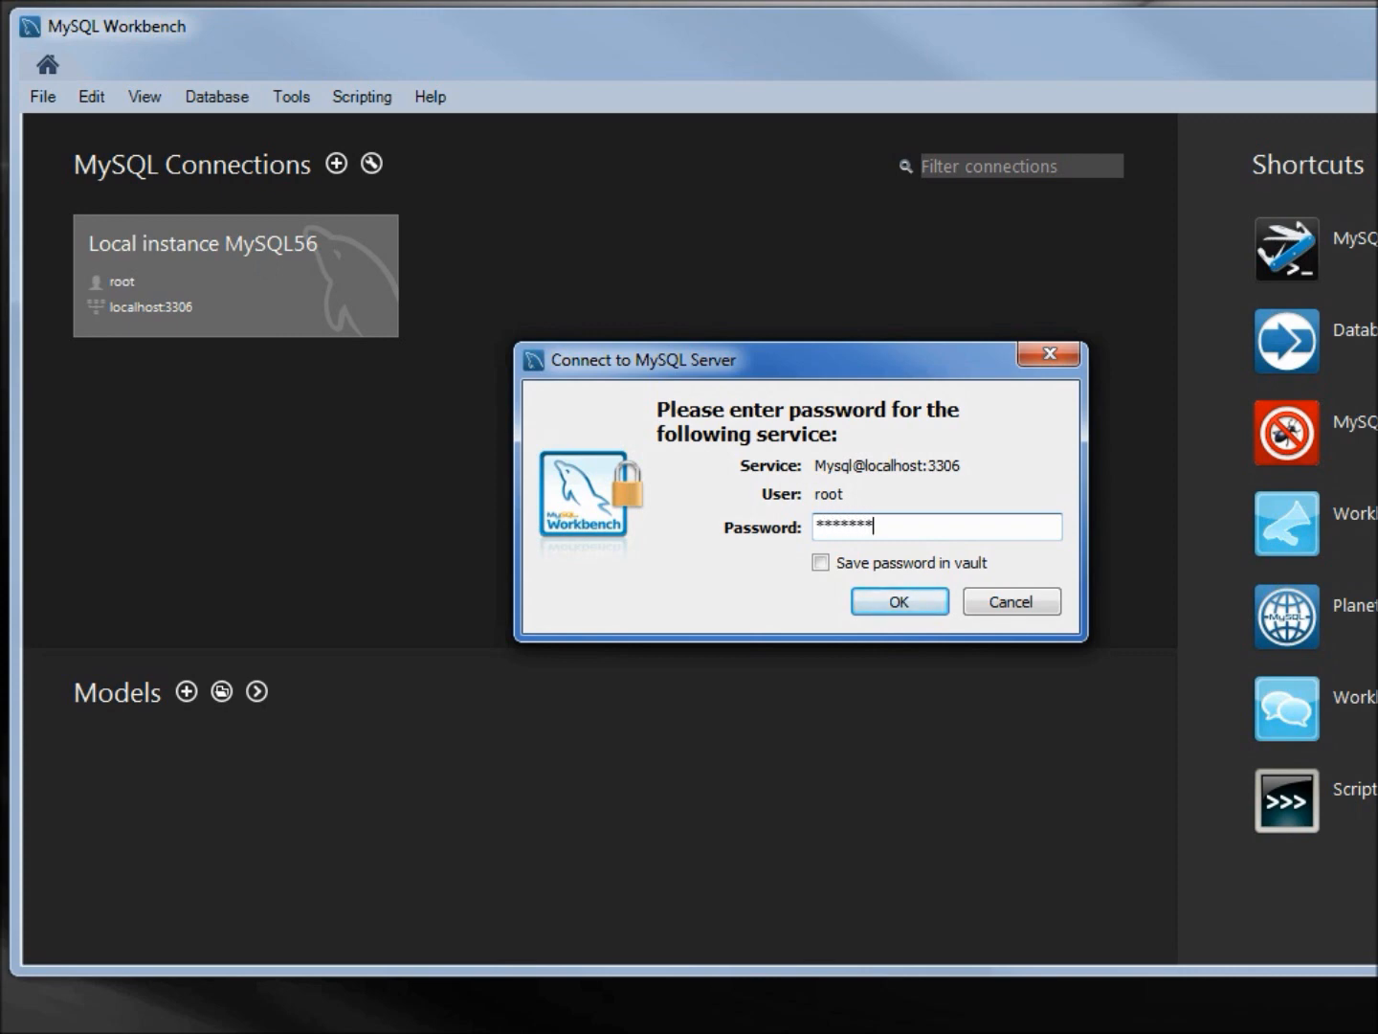
left_click(896, 601)
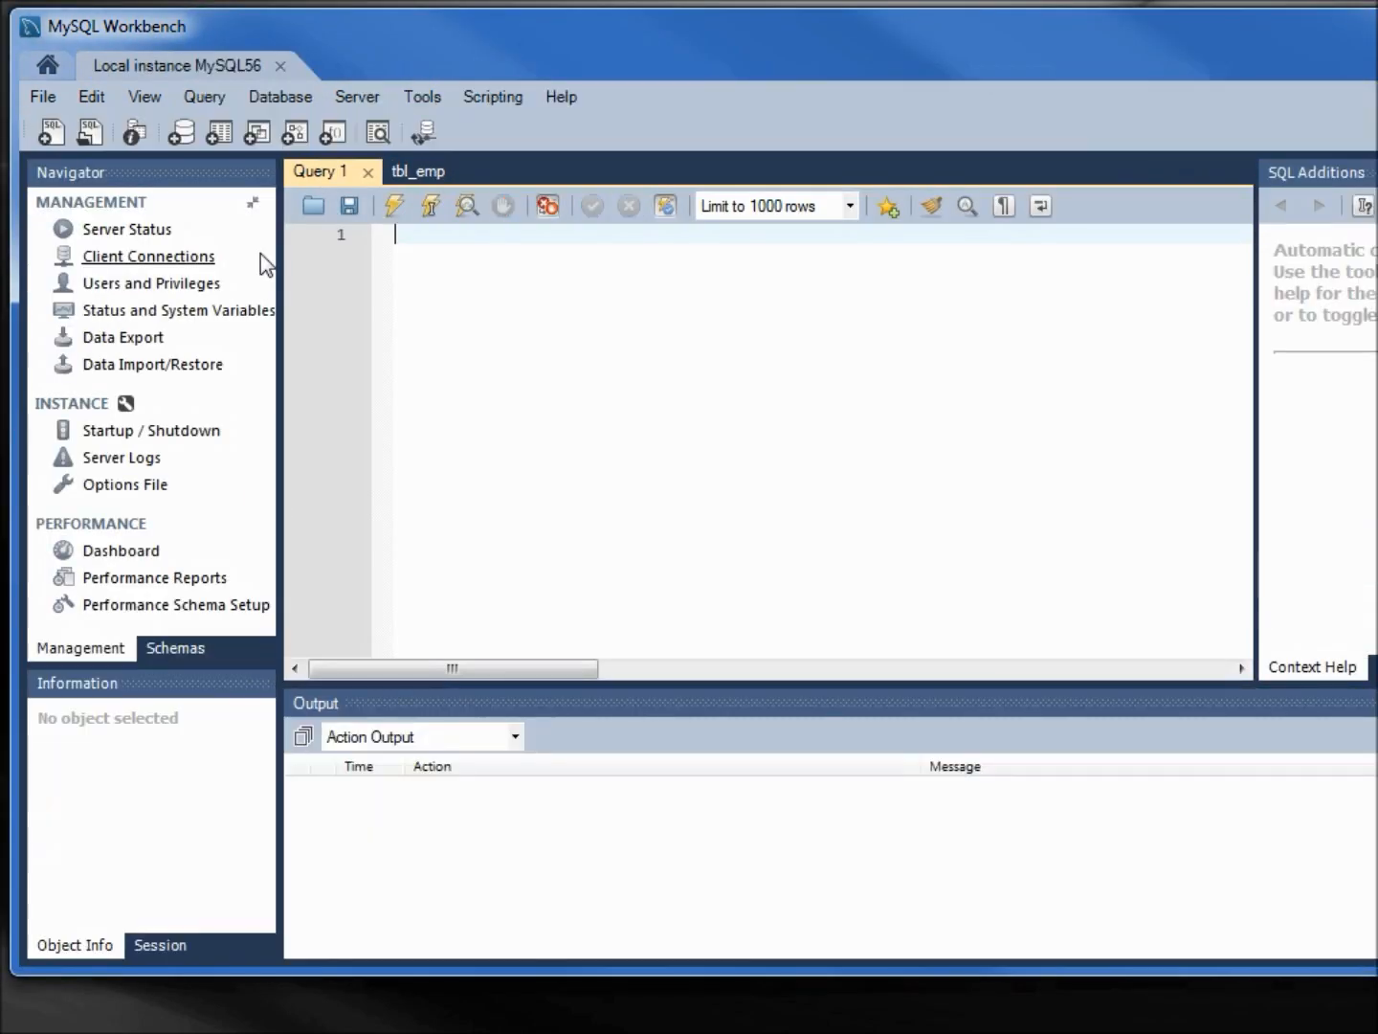
mouse_move(107, 607)
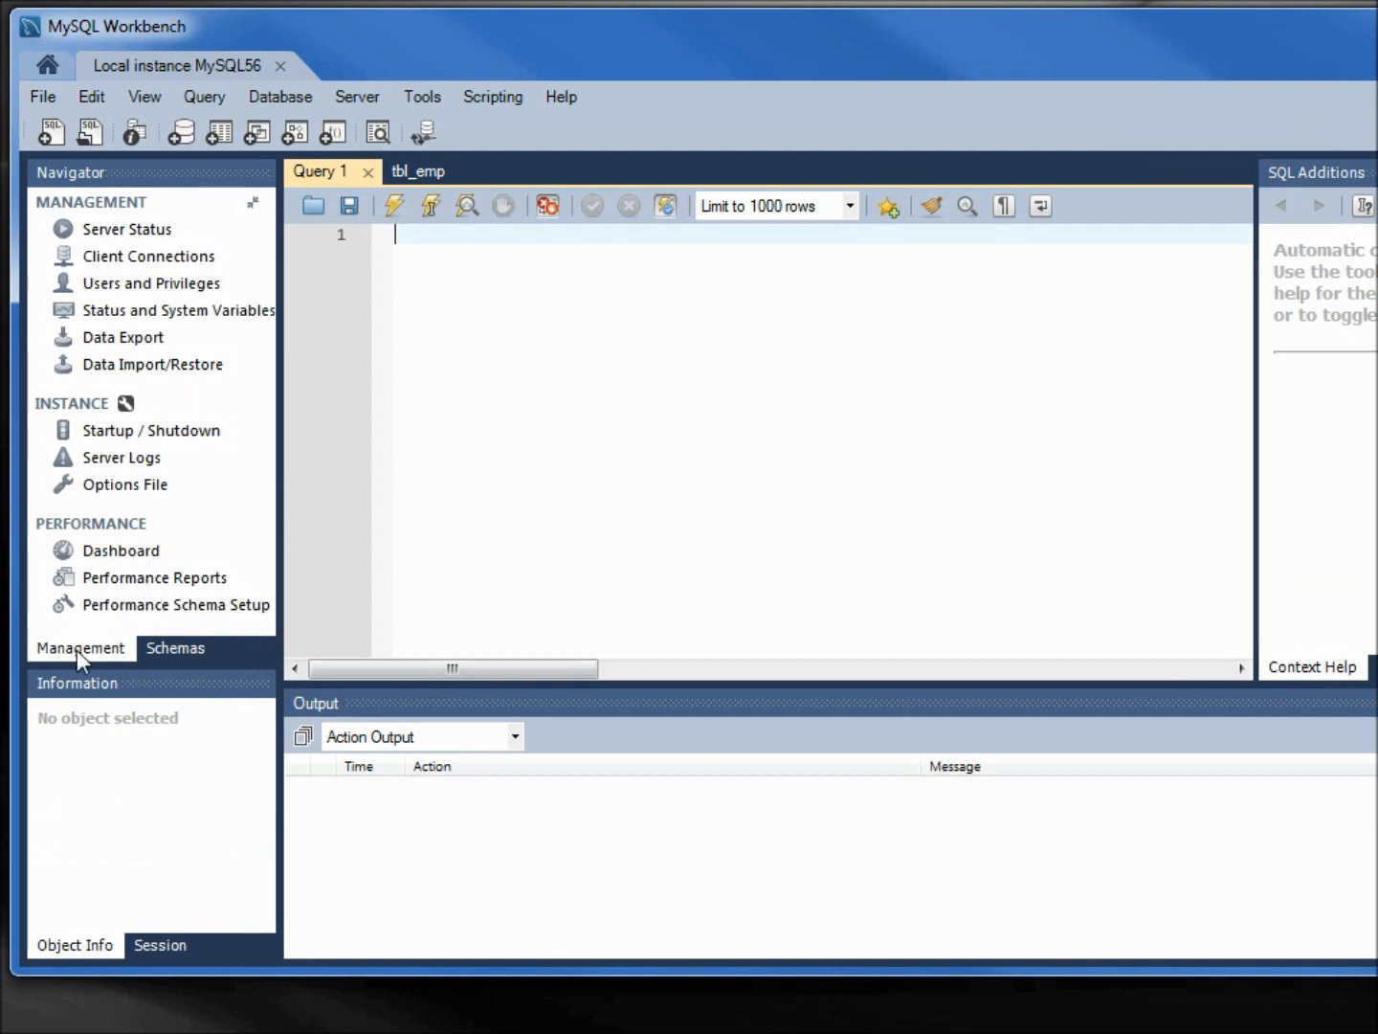
mouse_move(134, 301)
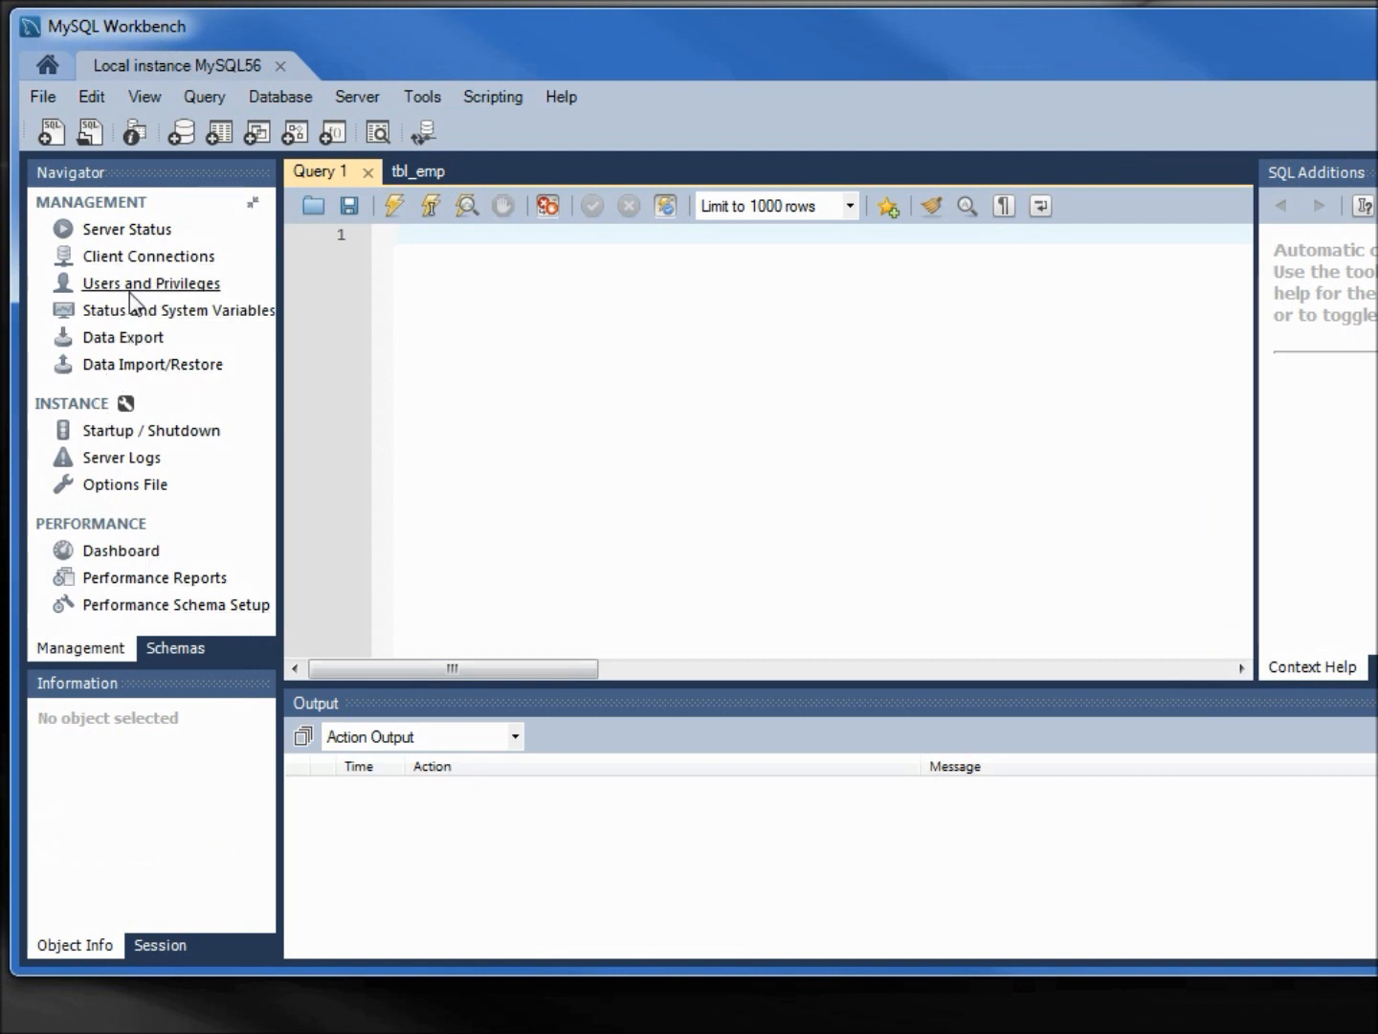
Step: In Users and Privileges, add a new account with login name cindy
left_click(150, 283)
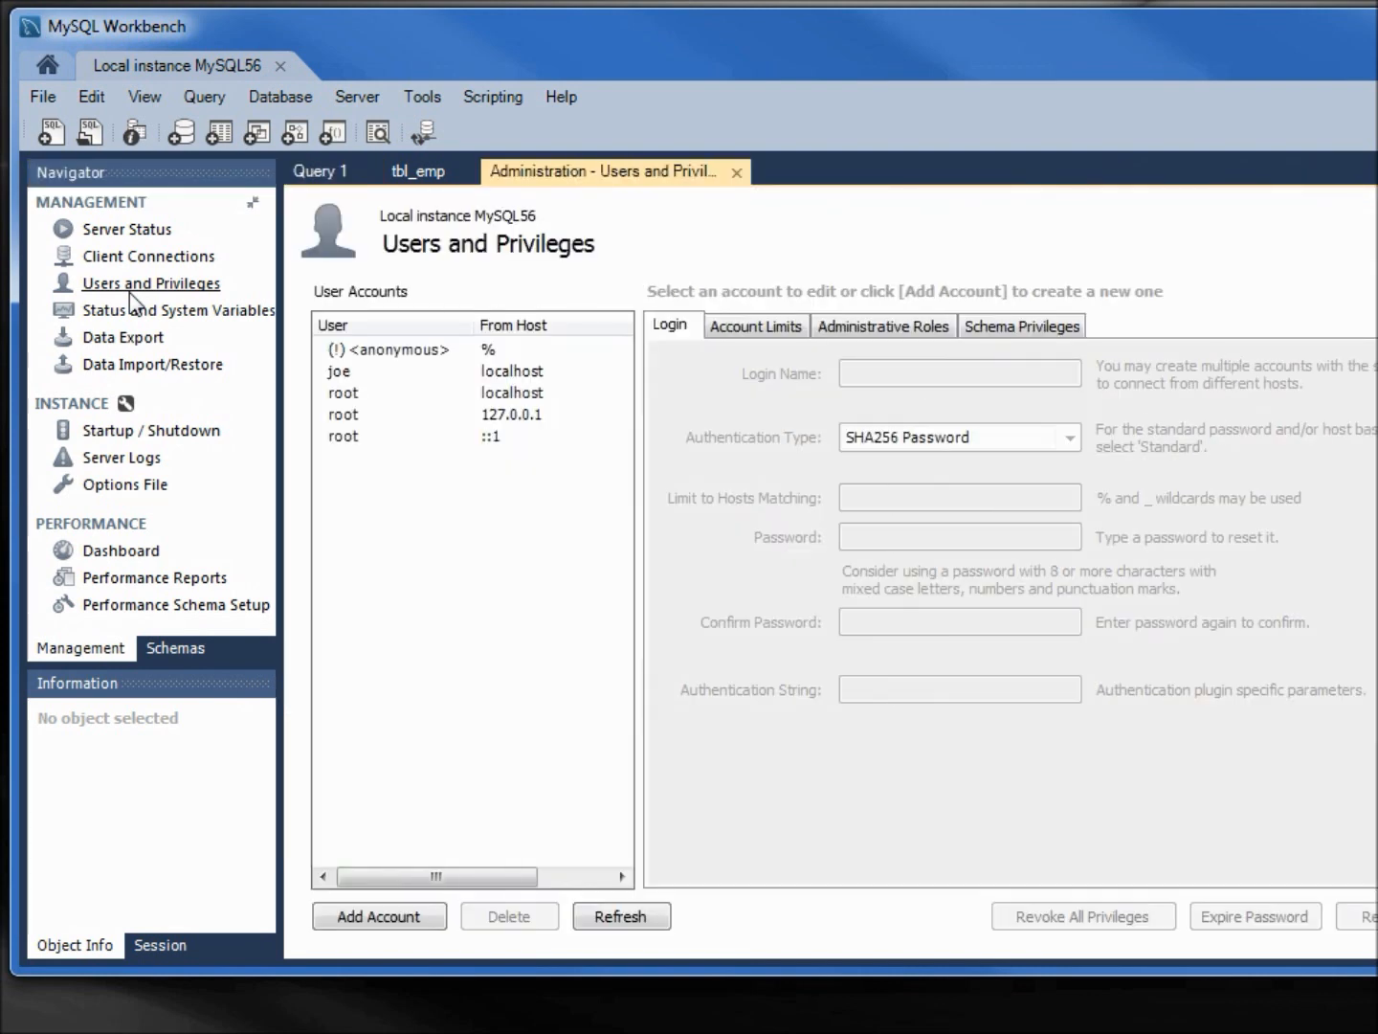
mouse_move(341, 376)
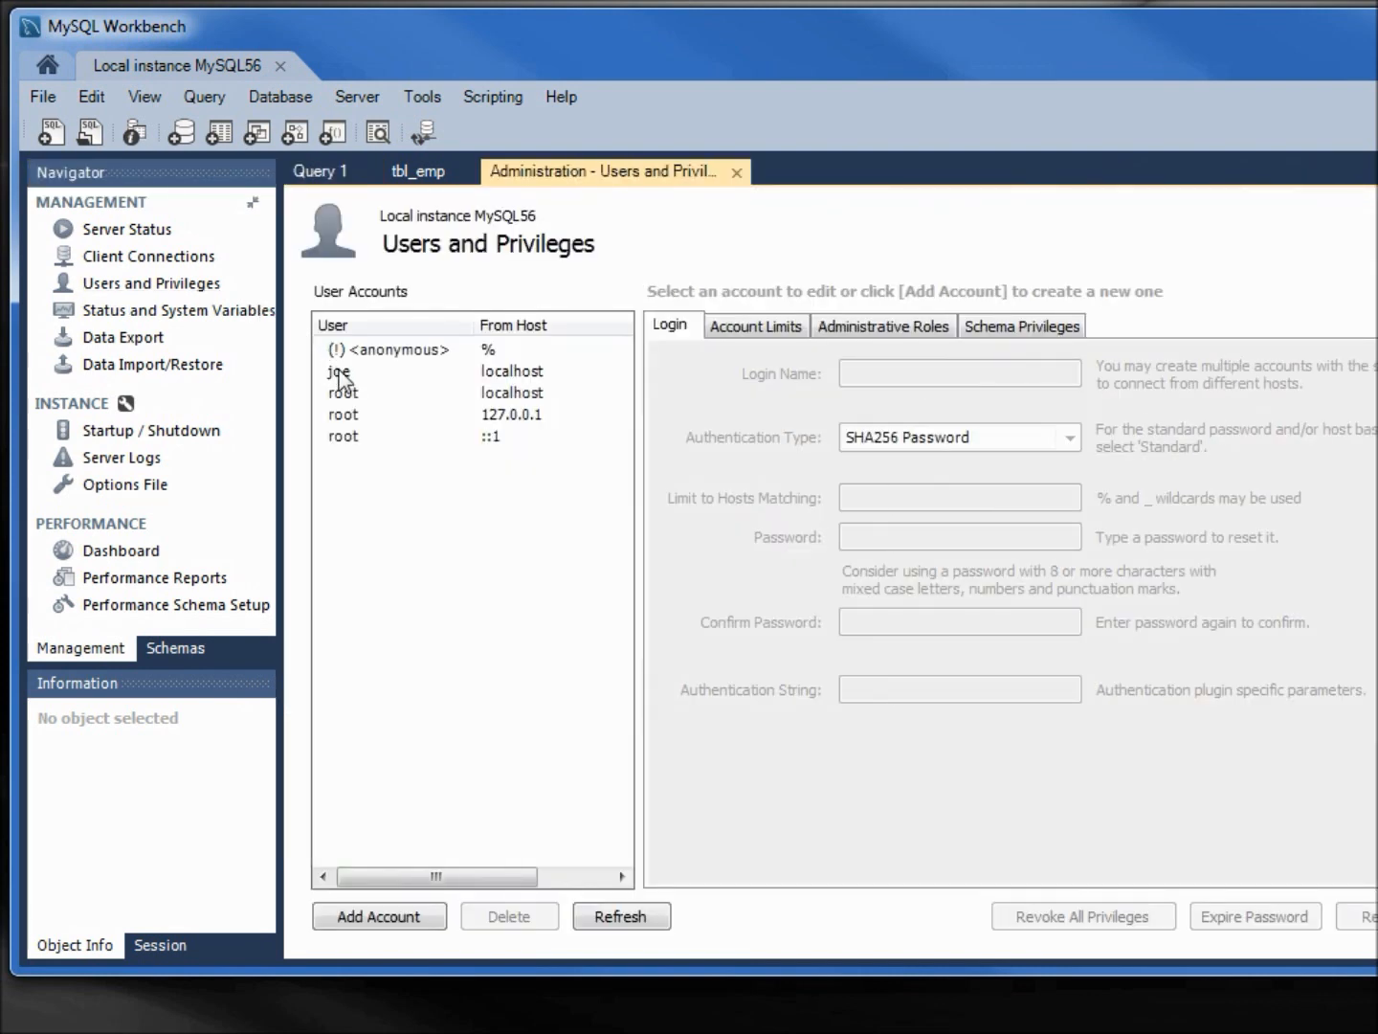
mouse_move(819, 151)
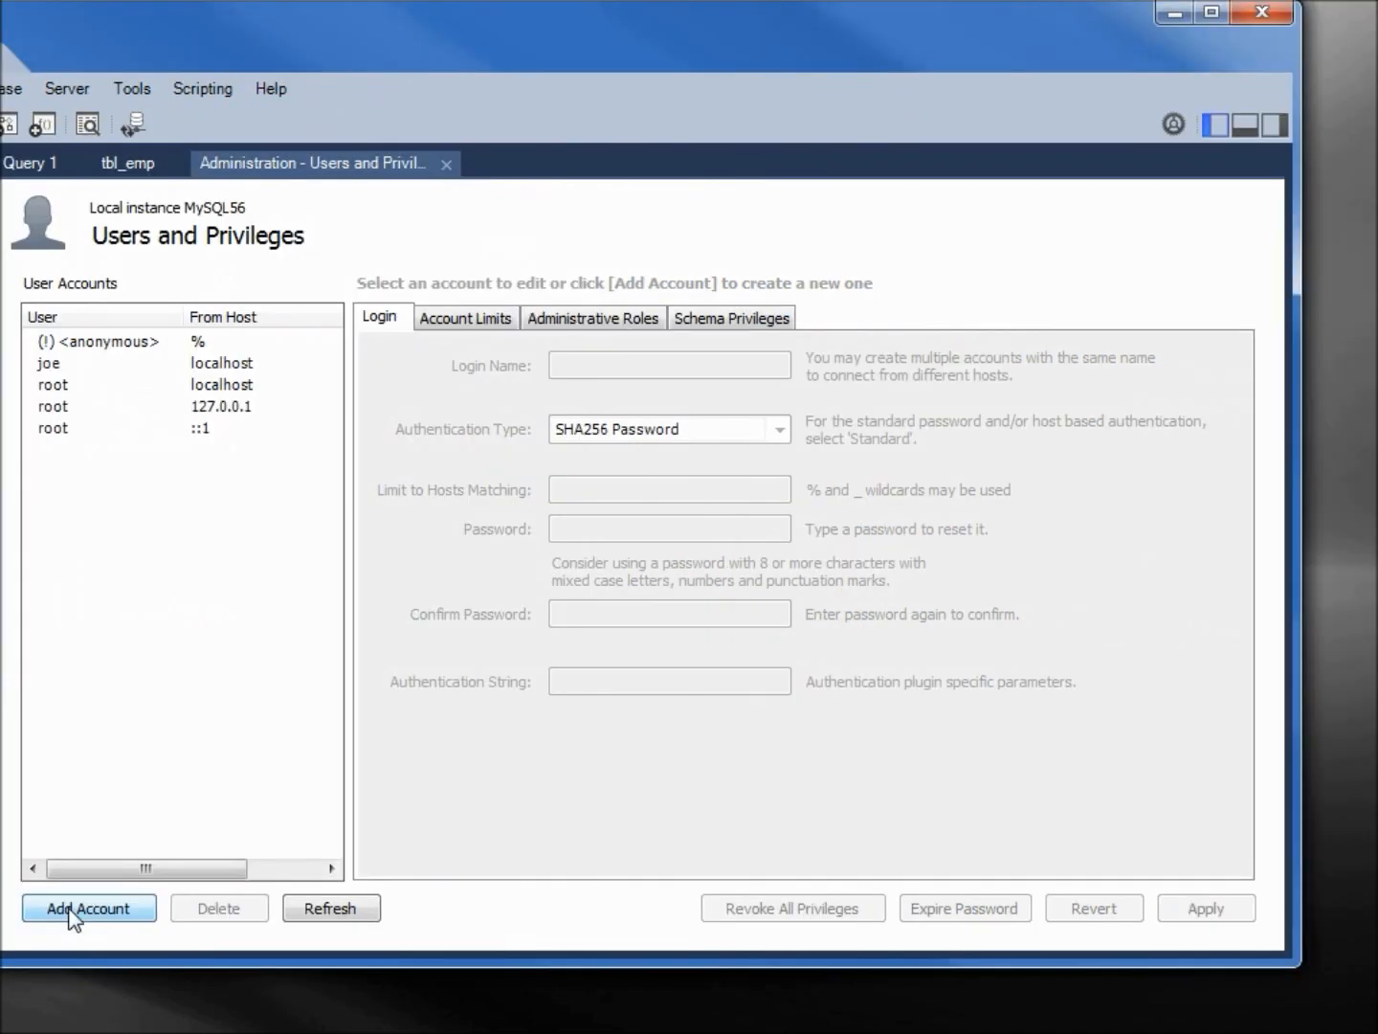
left_click(88, 908)
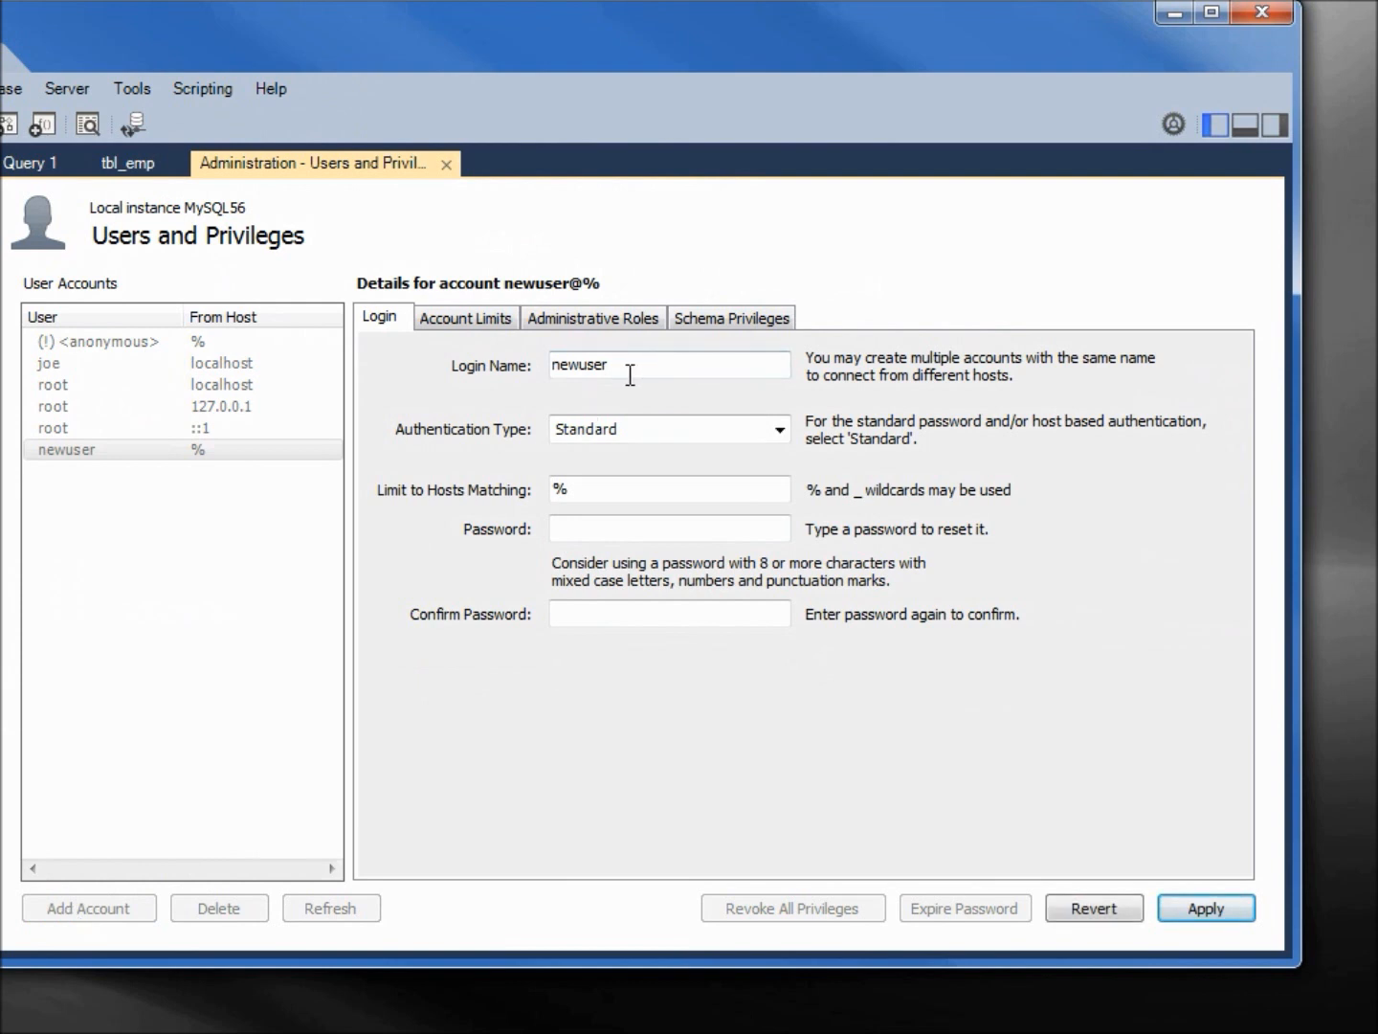
double_click(578, 364)
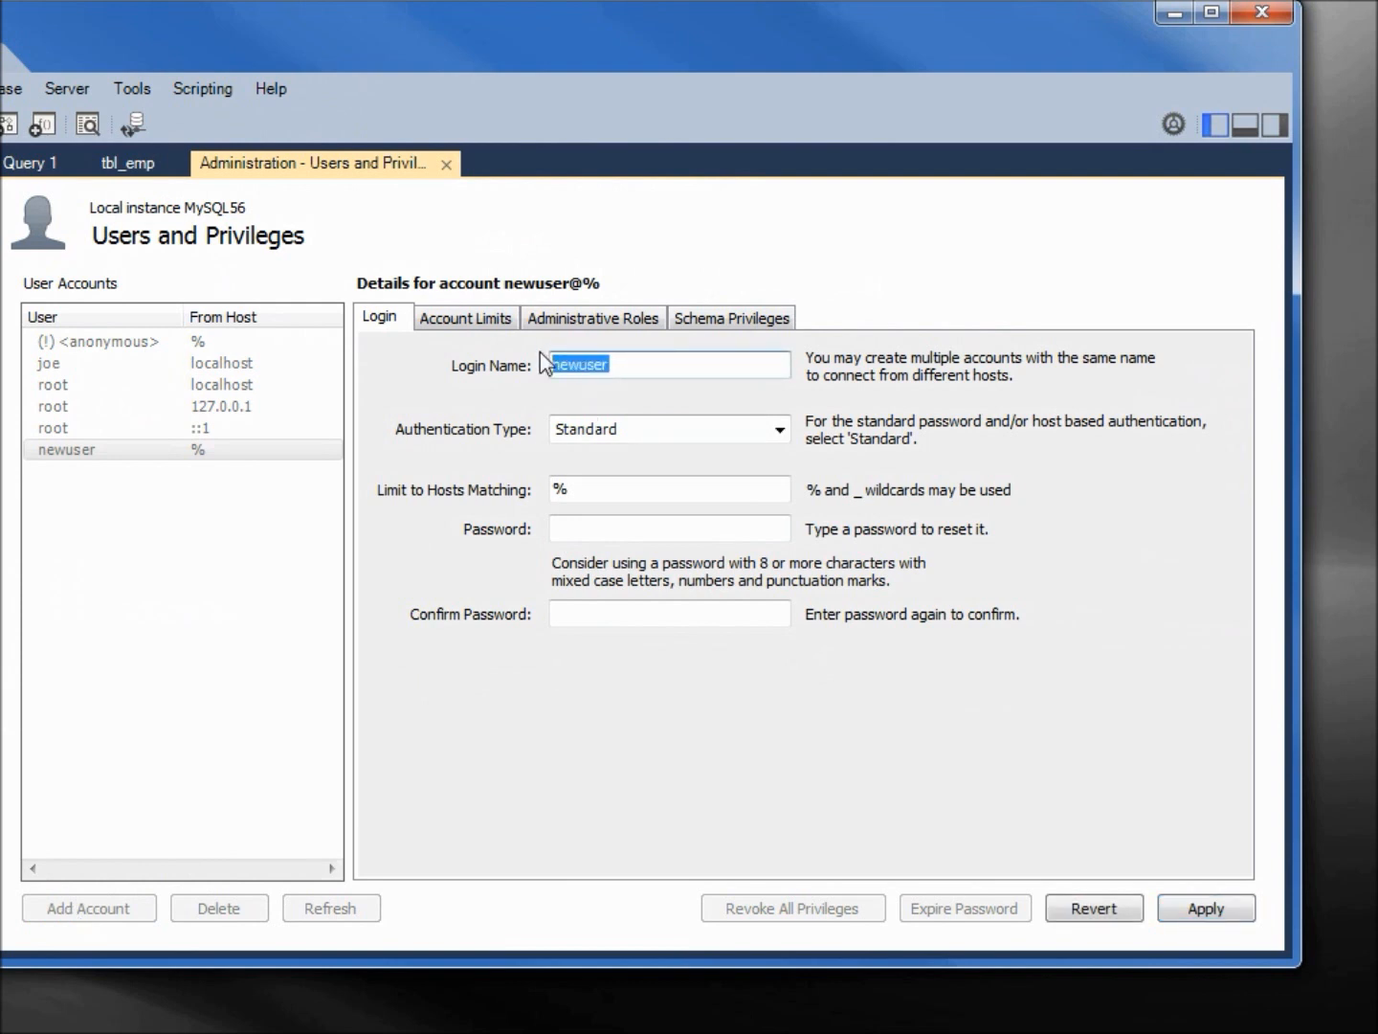
type("cindy")
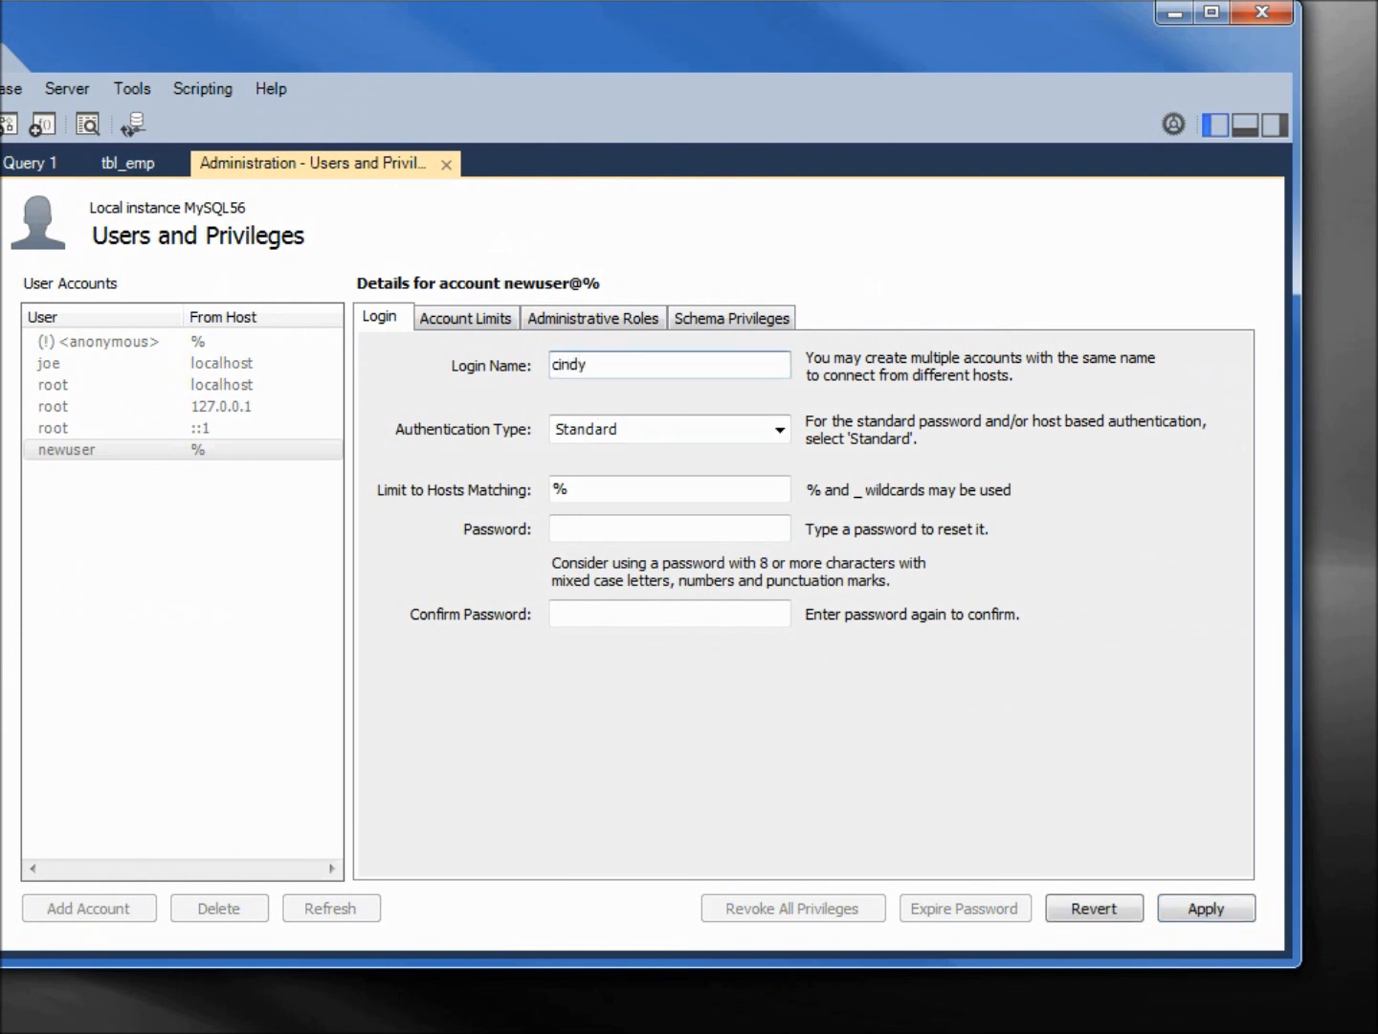
left_click(670, 364)
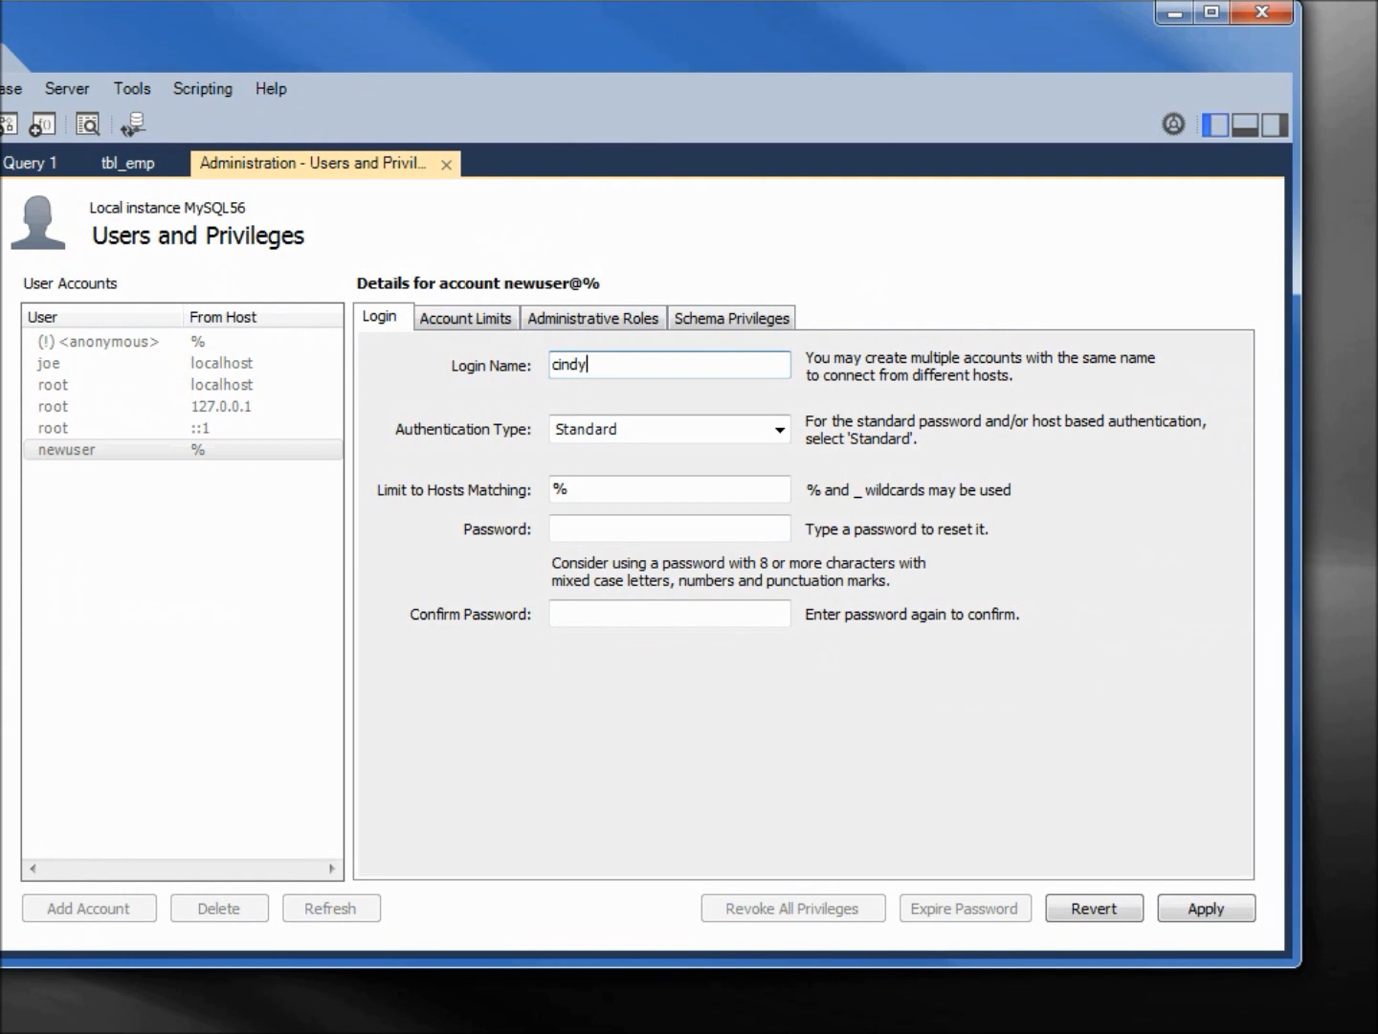
Step: Enter cindy's password and its confirmation
left_click(670, 528)
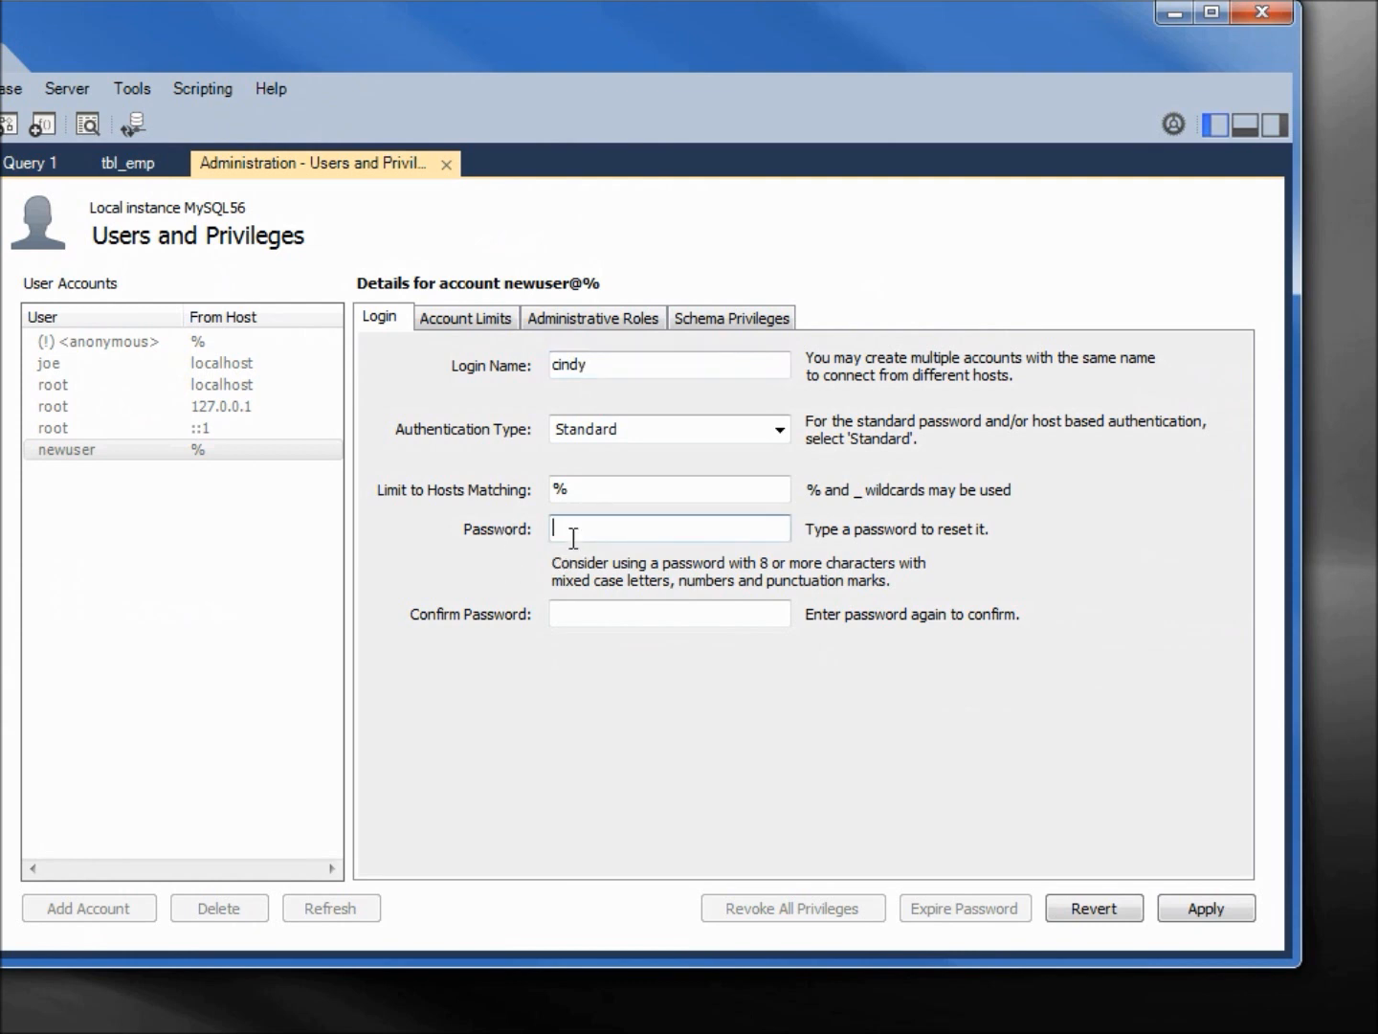
type("*****")
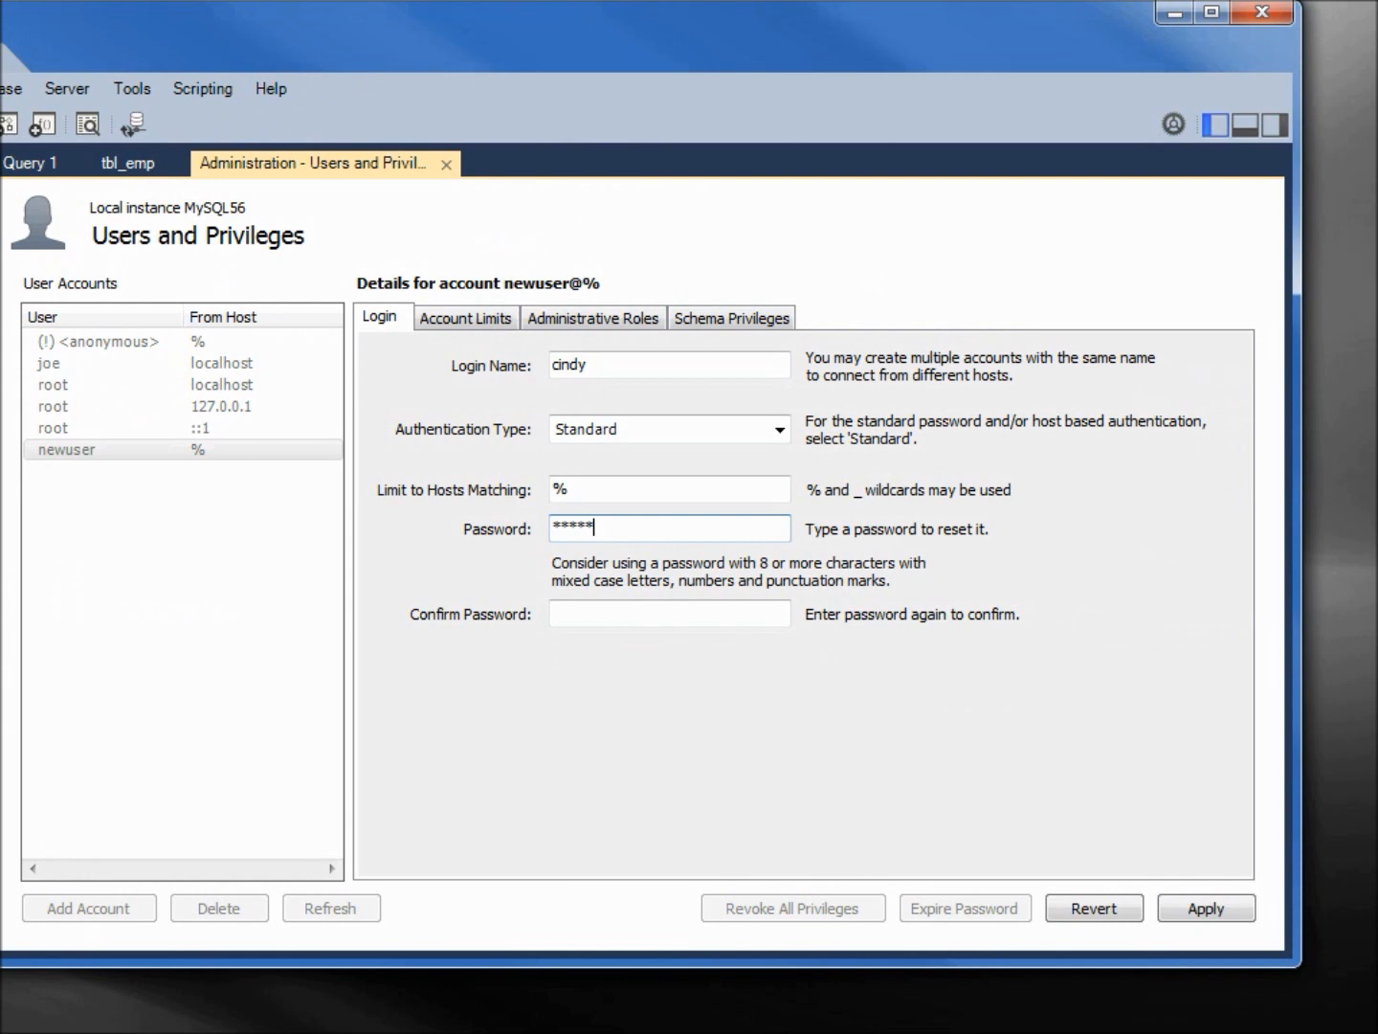
type("****")
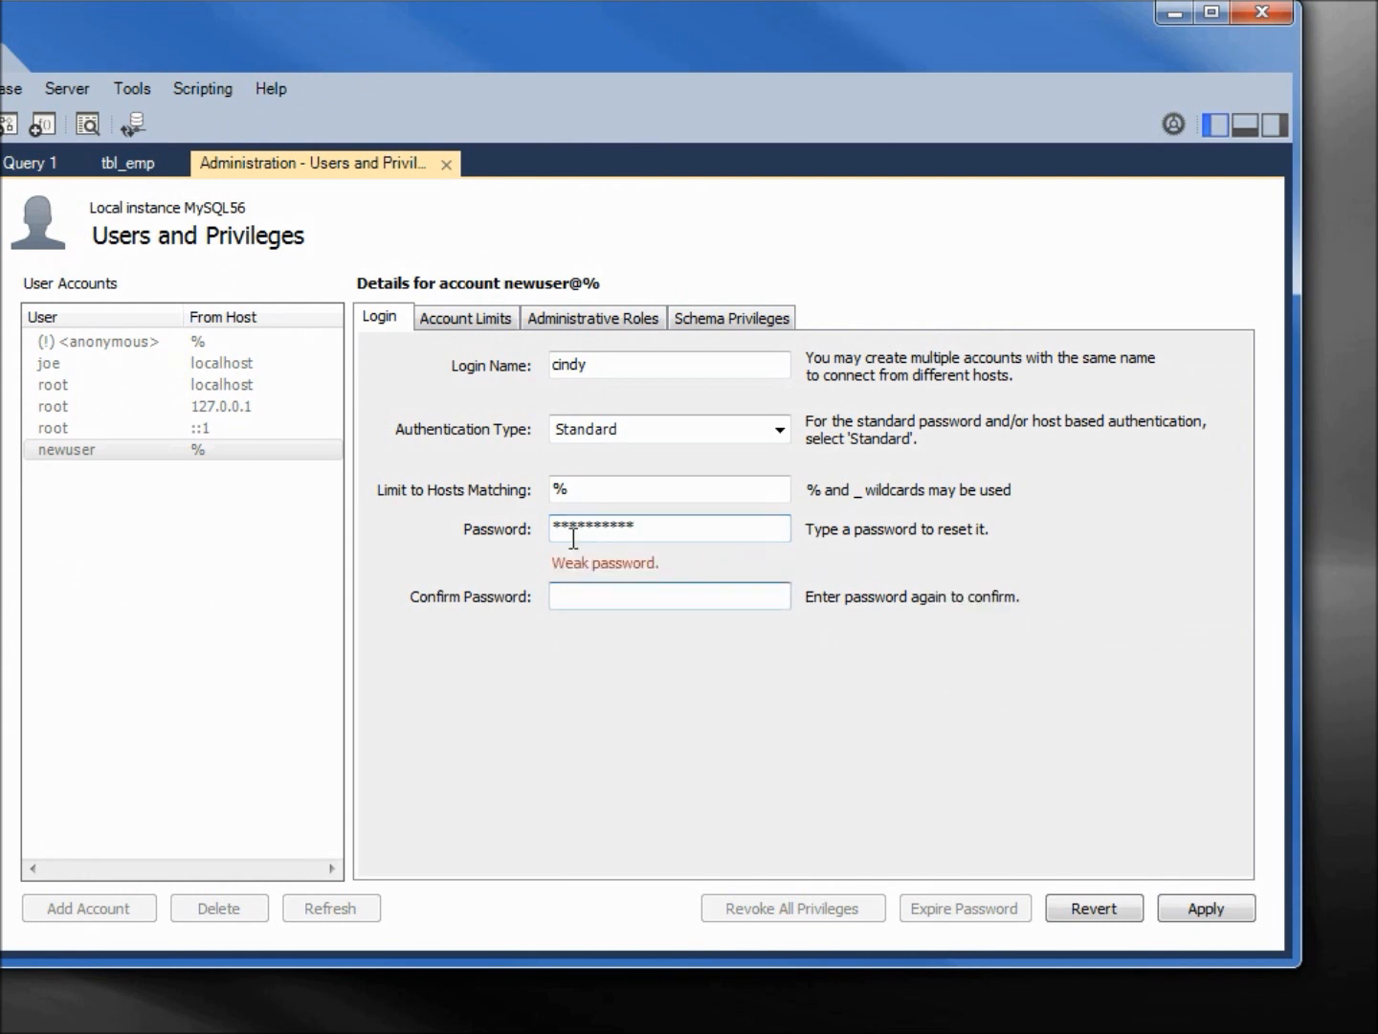
type("********")
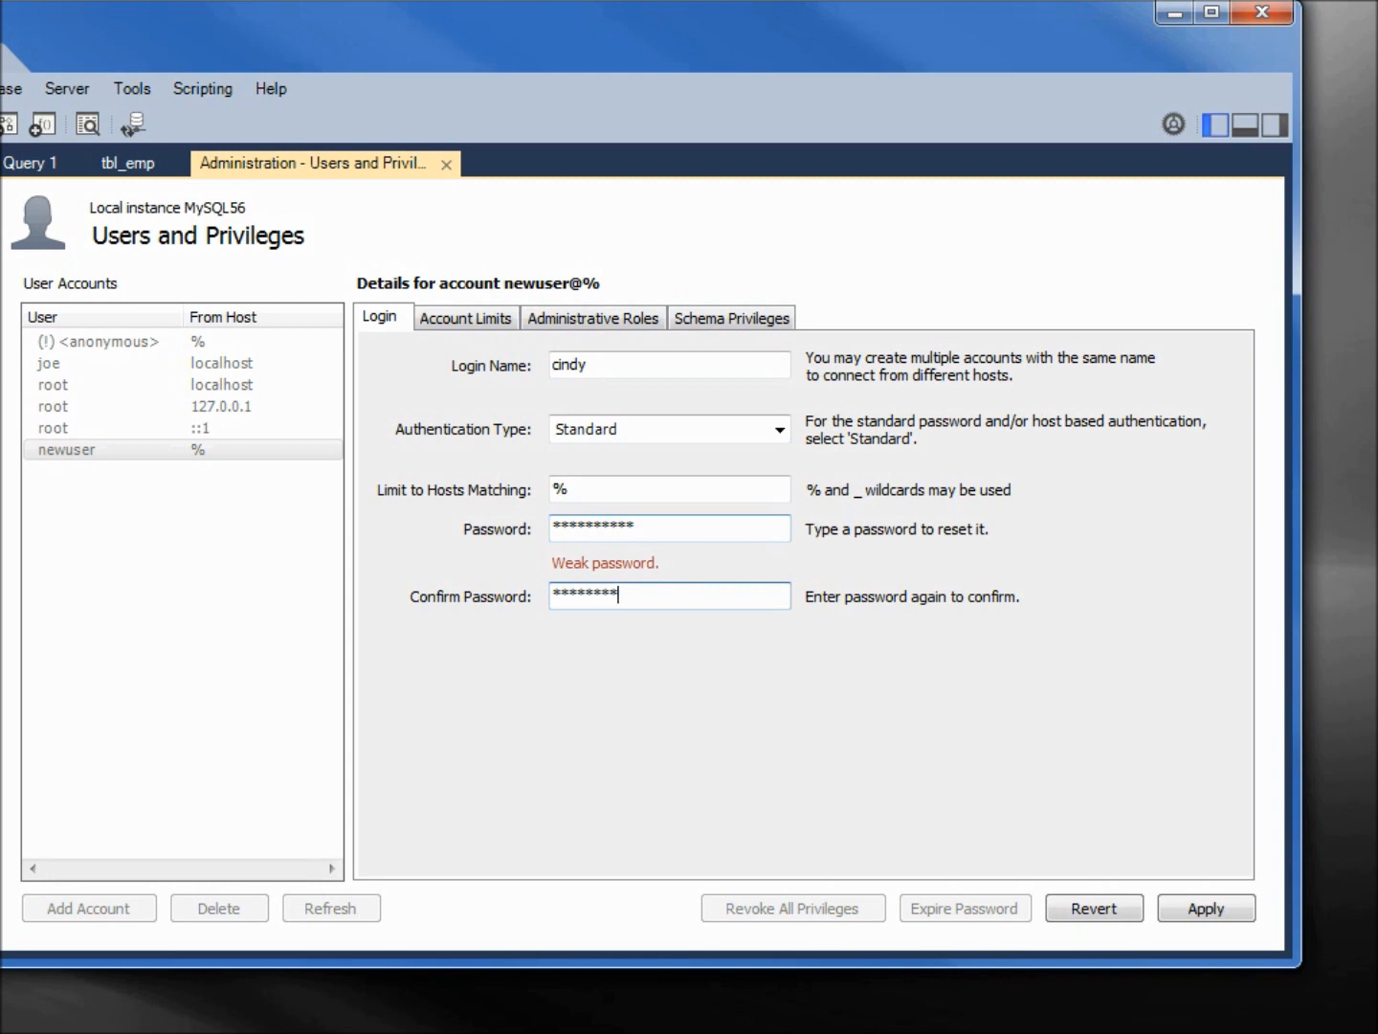
mouse_move(466, 318)
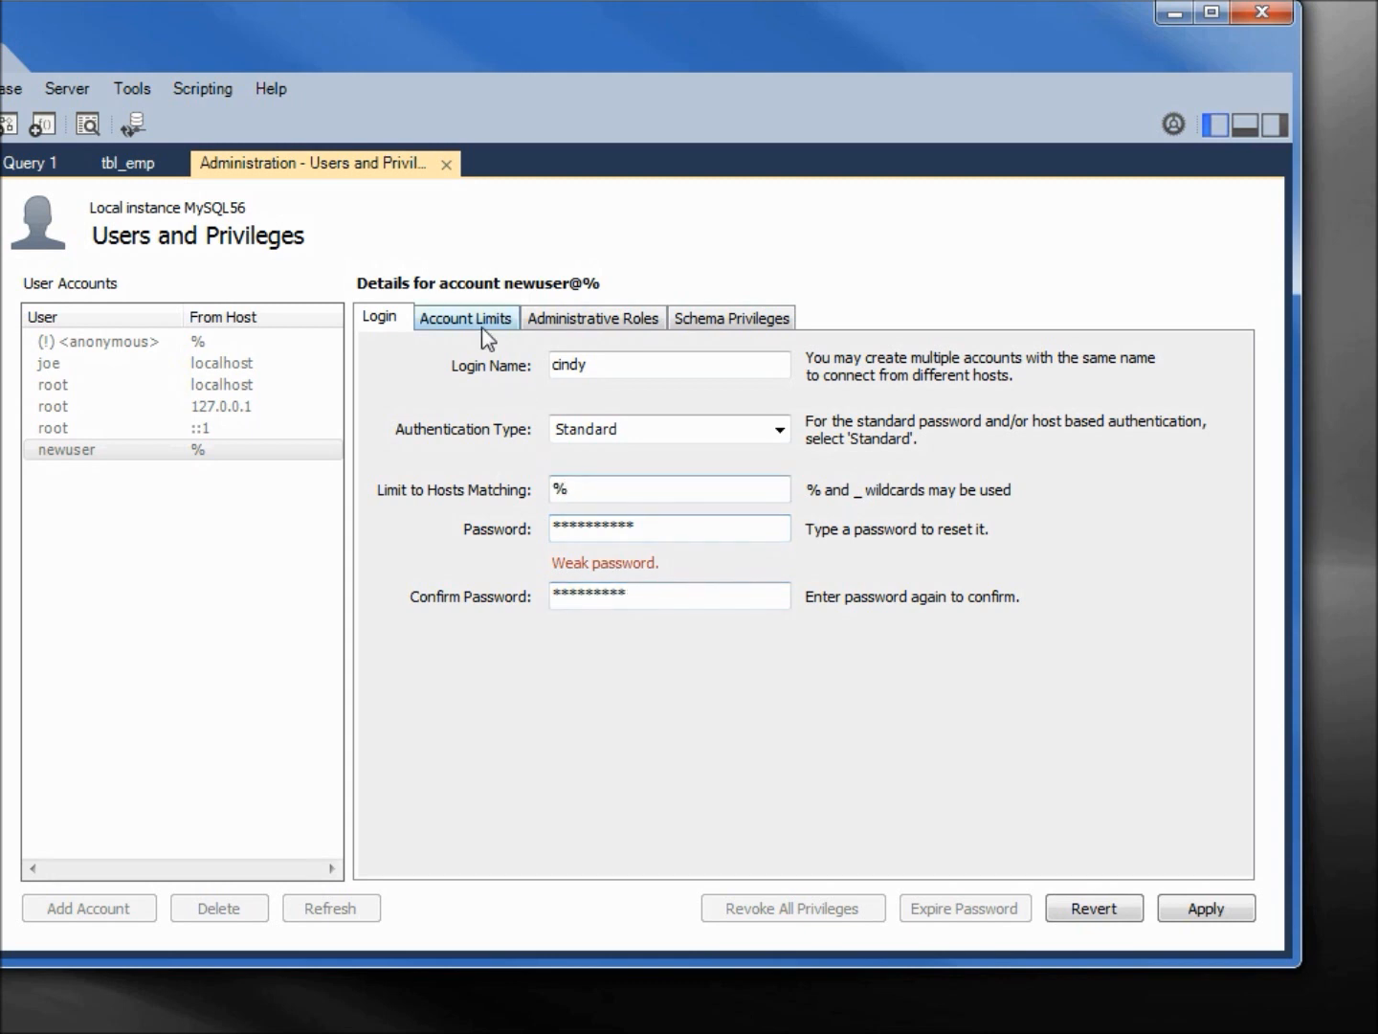
Step: Review the account's limits and roles, ending on its empty Schema Privileges list
left_click(465, 317)
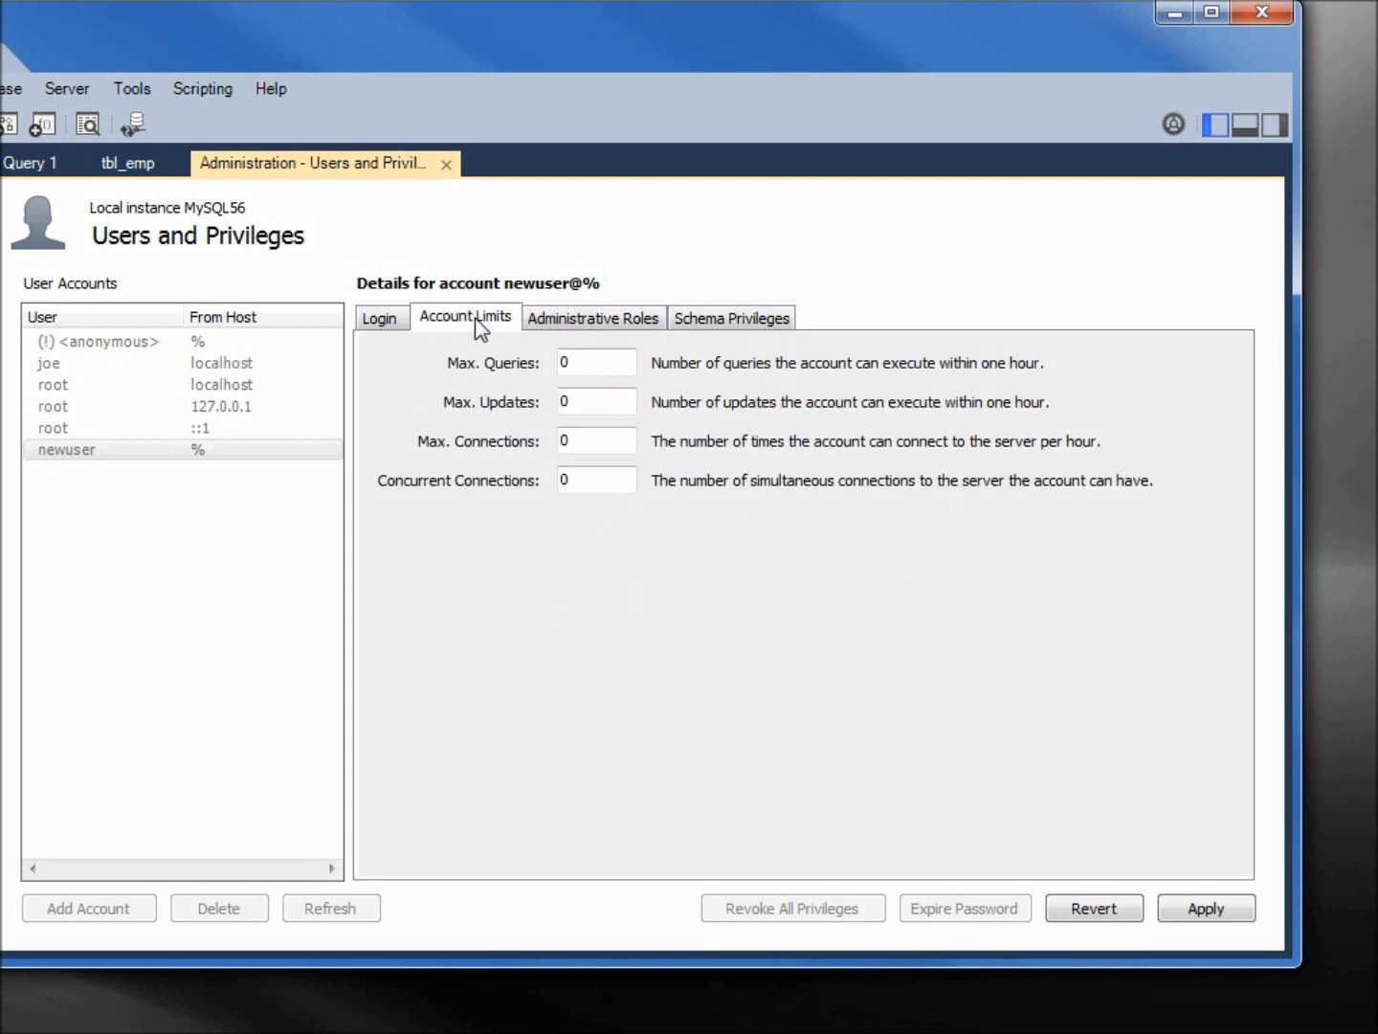
mouse_move(609, 337)
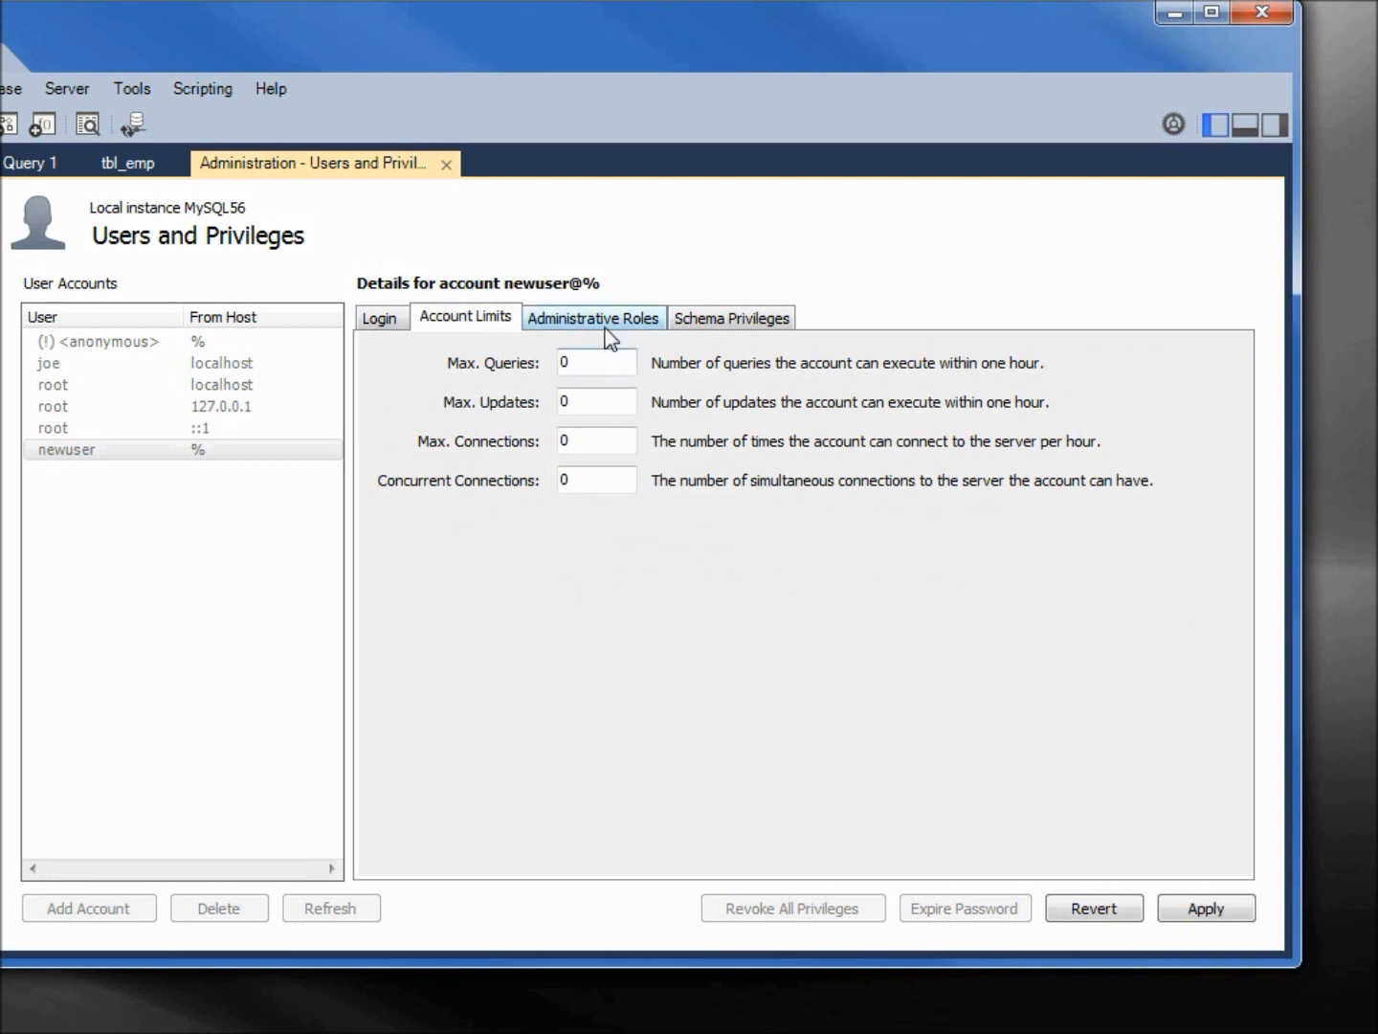
left_click(593, 318)
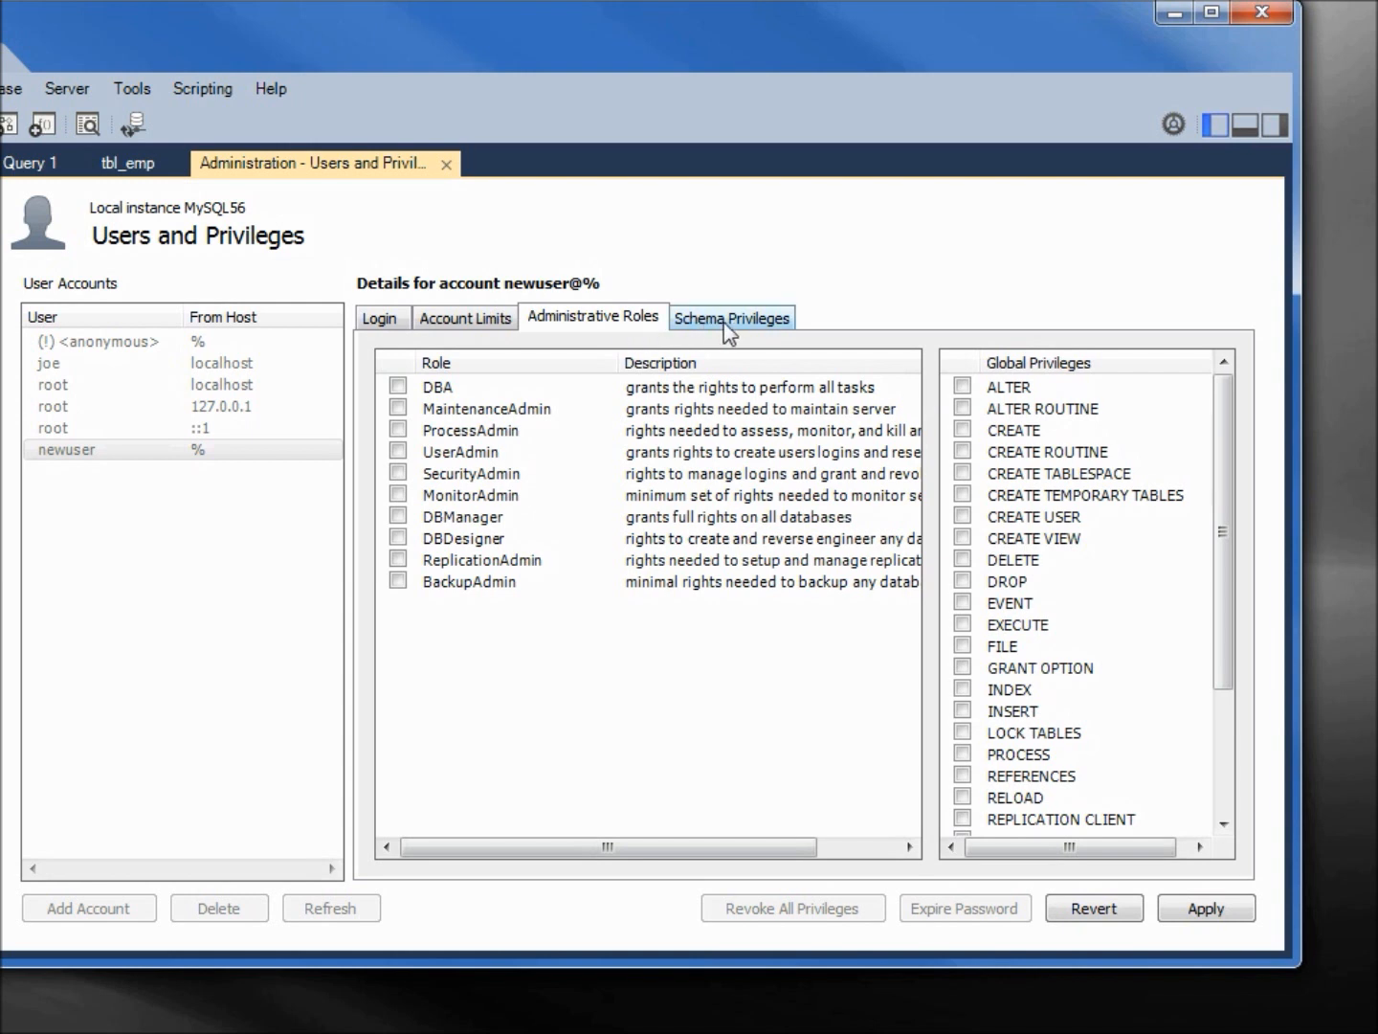
left_click(732, 318)
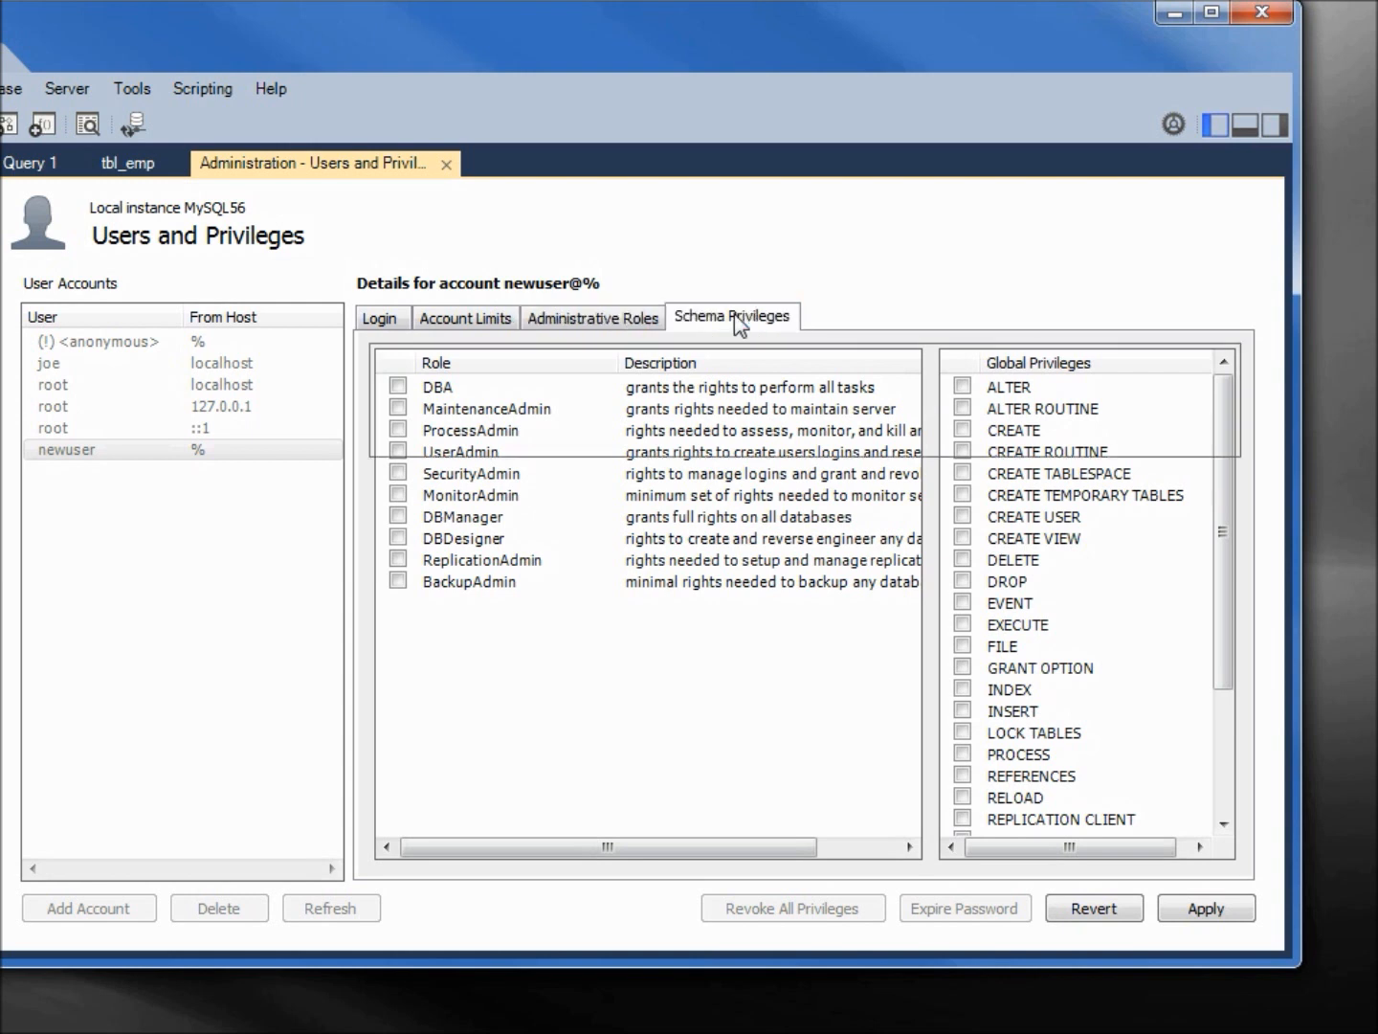
left_click(732, 315)
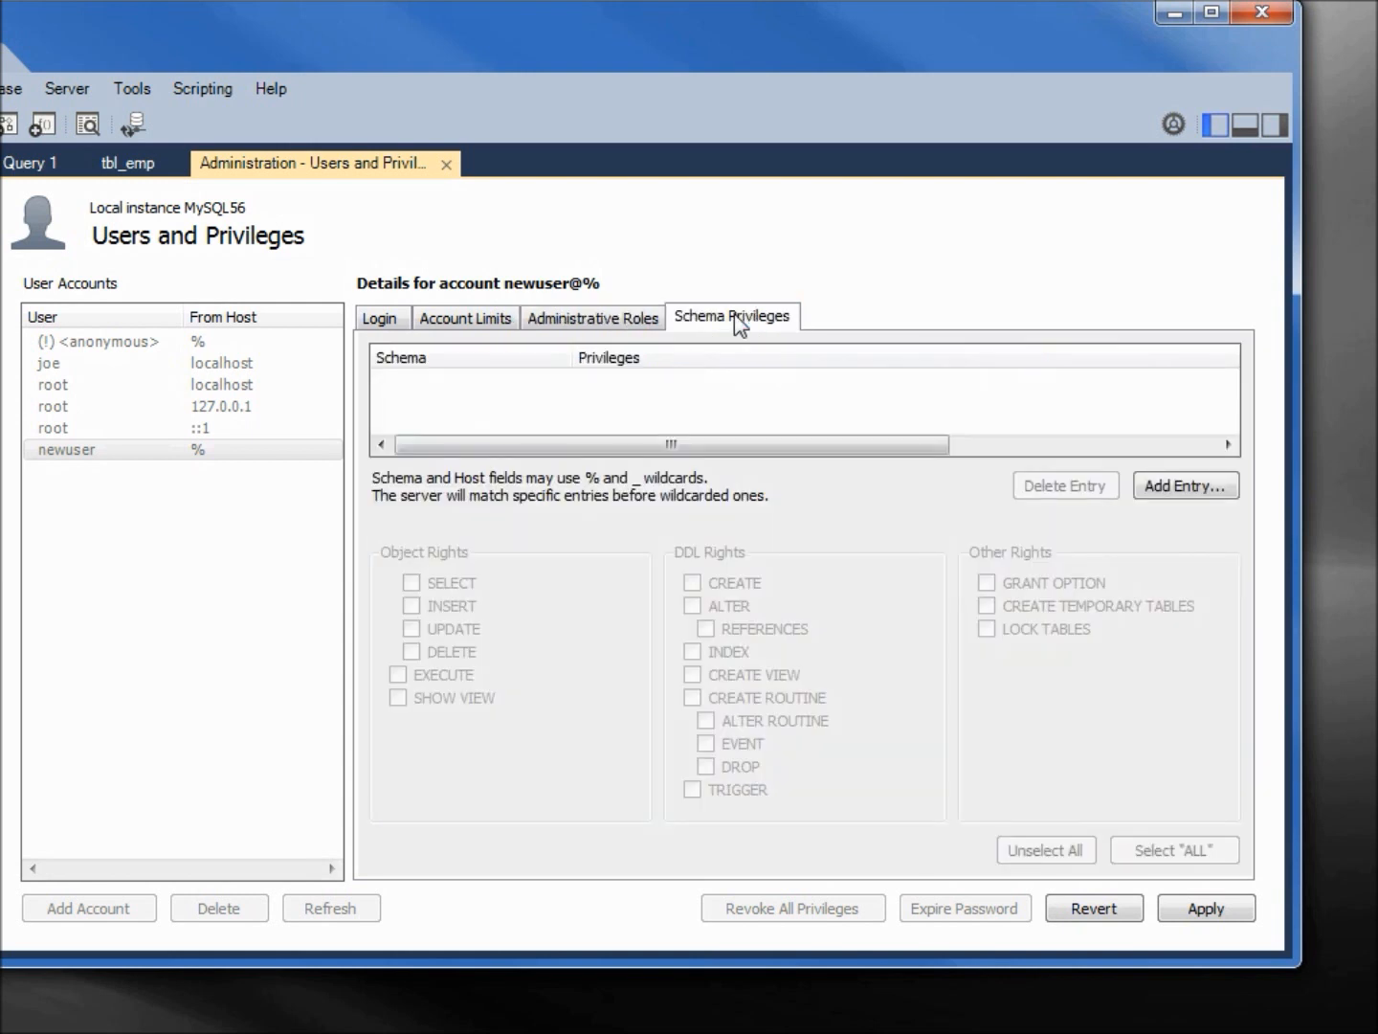
mouse_move(1187, 487)
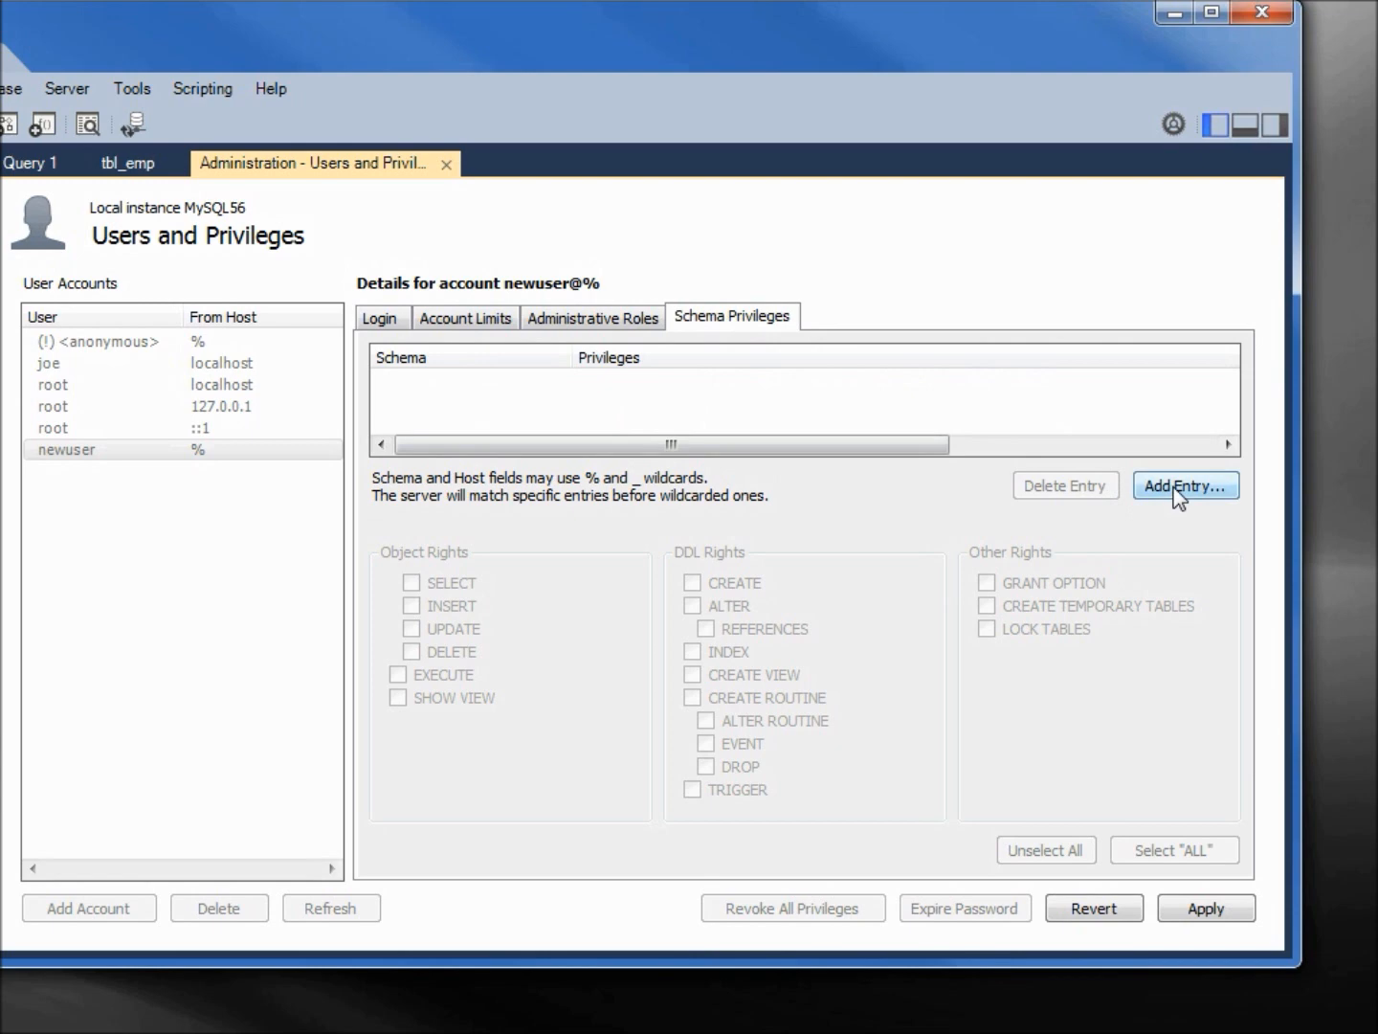
Step: Add a schema privilege entry matching schemas by the pattern odb%
left_click(1185, 486)
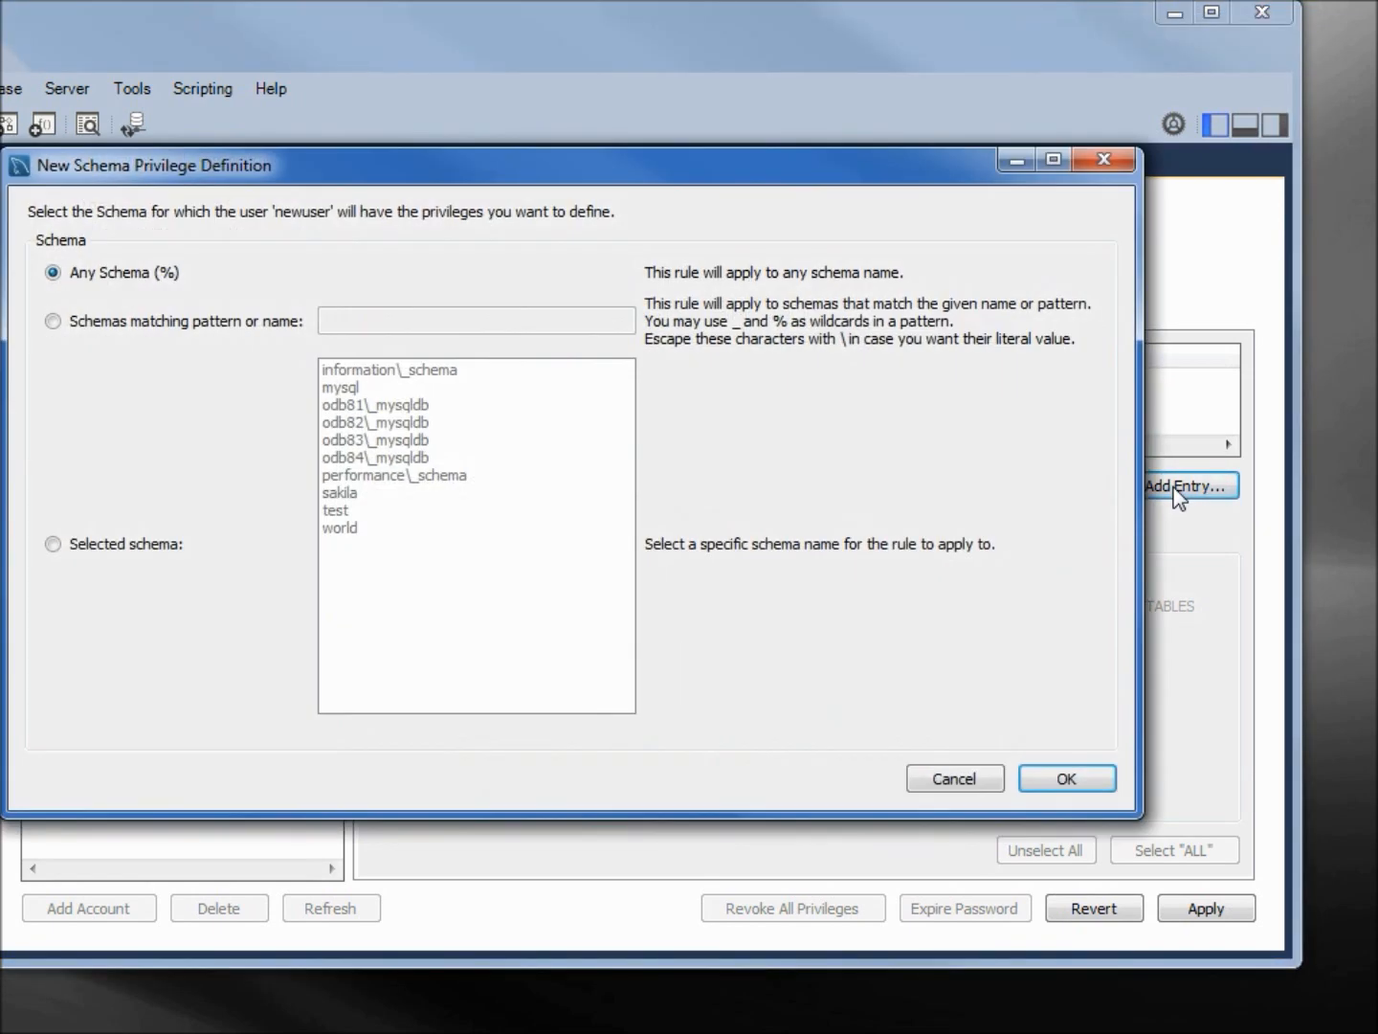
mouse_move(100, 295)
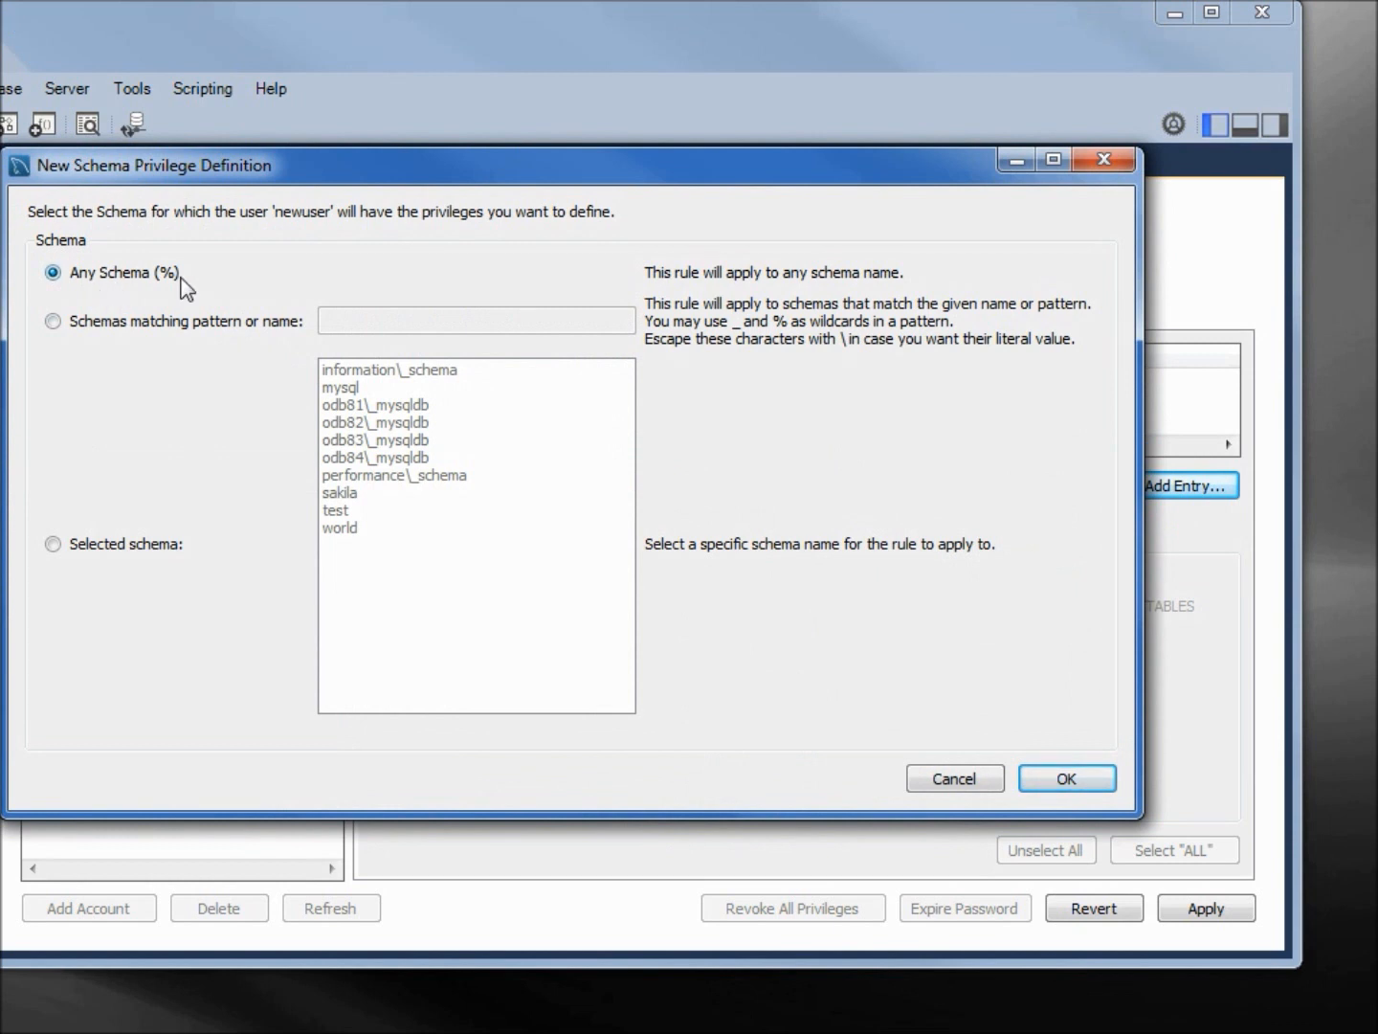
left_click(53, 322)
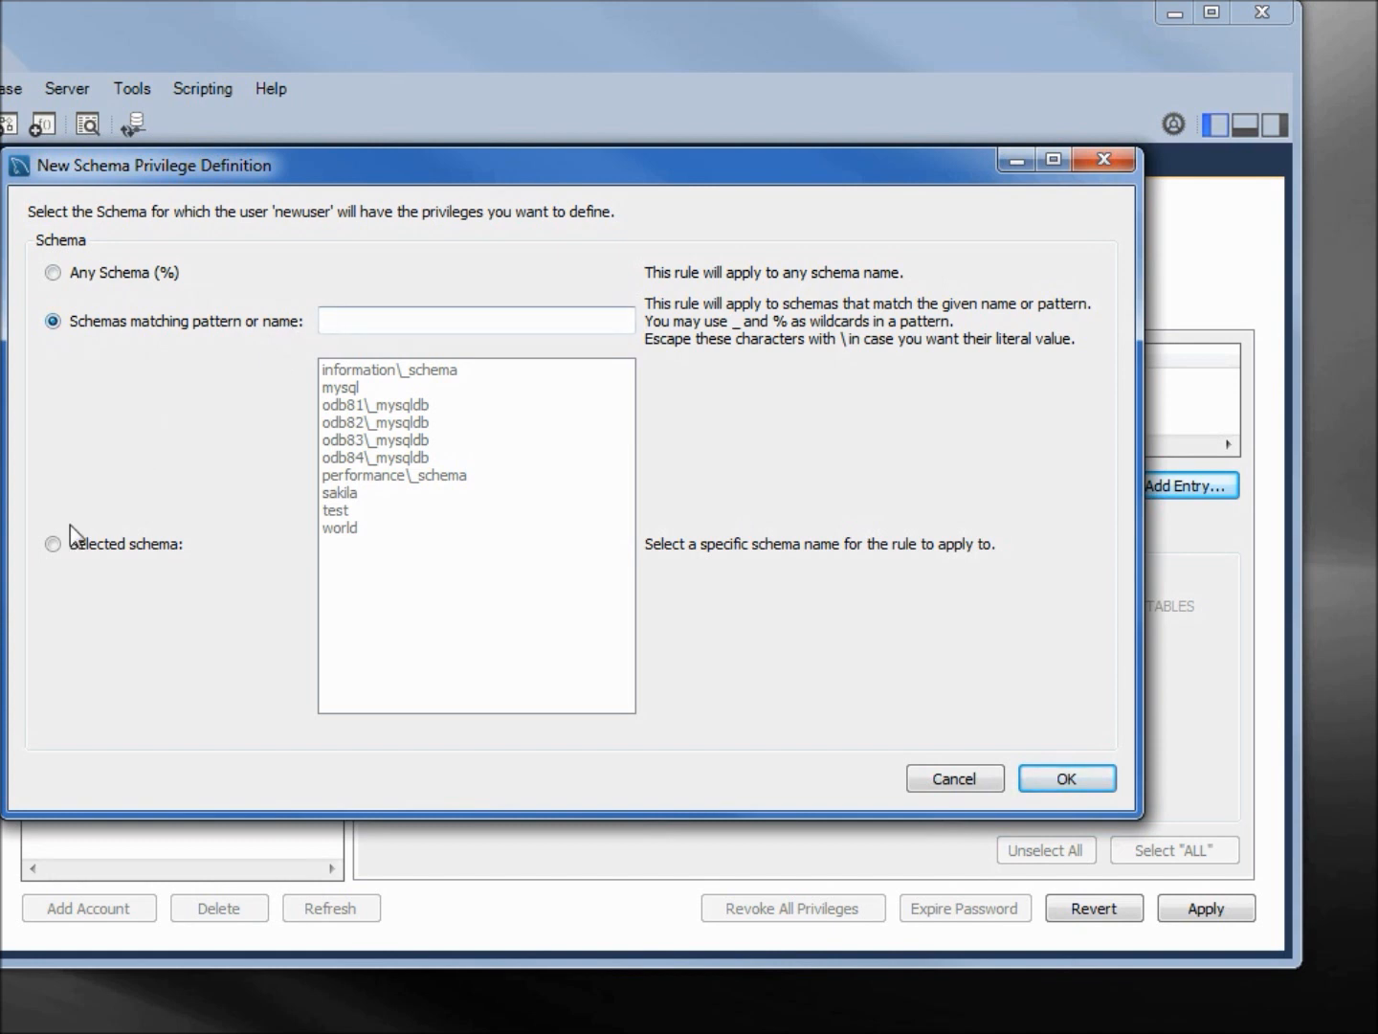
left_click(53, 543)
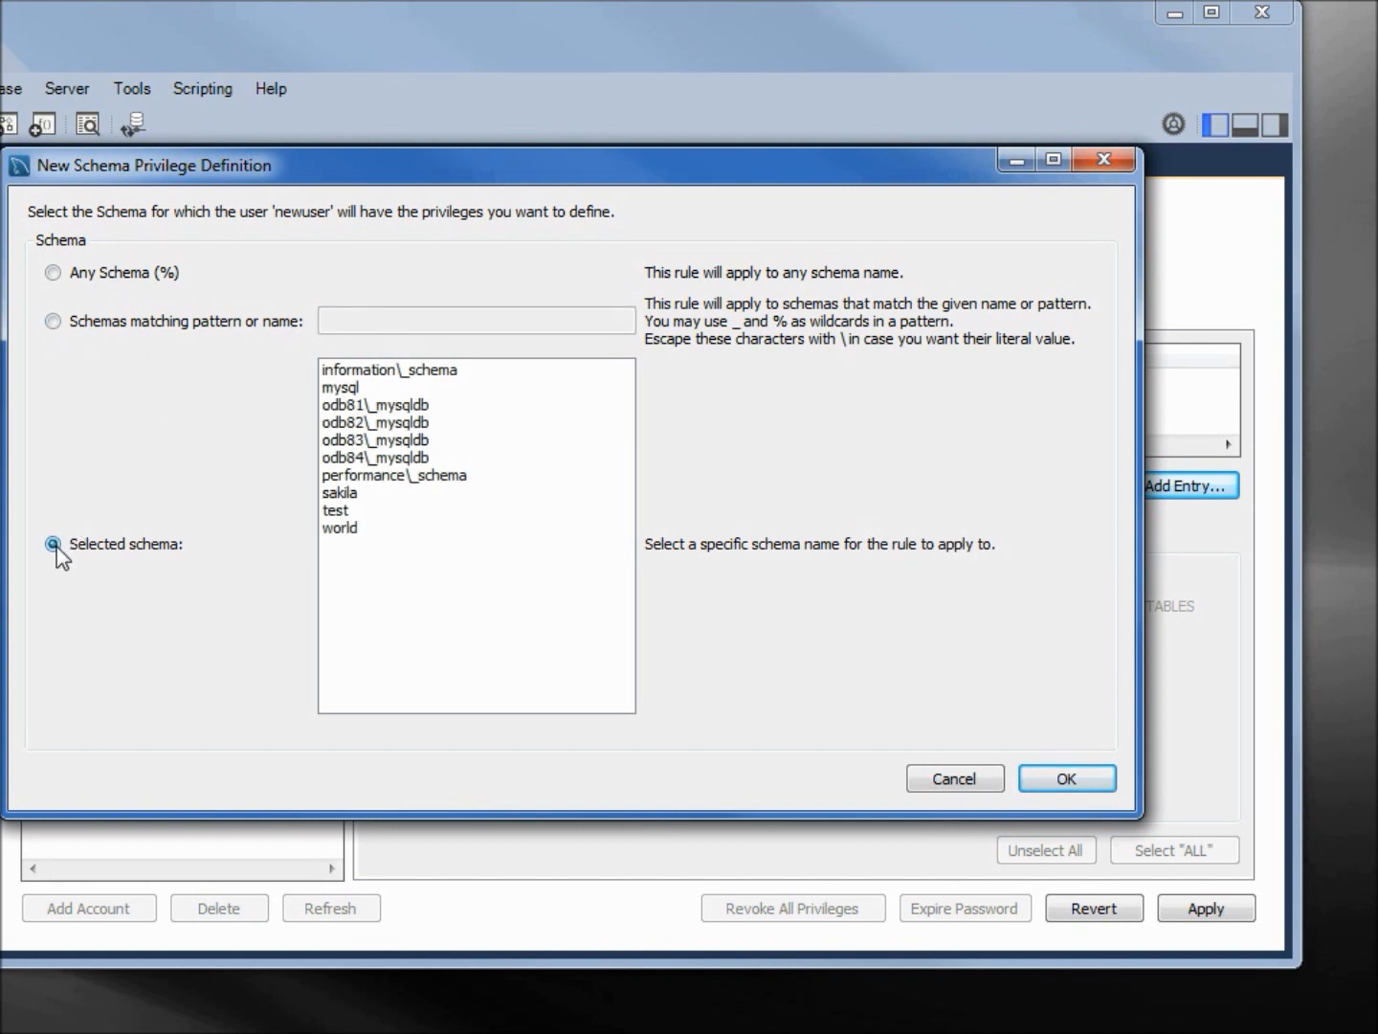
left_click(375, 457)
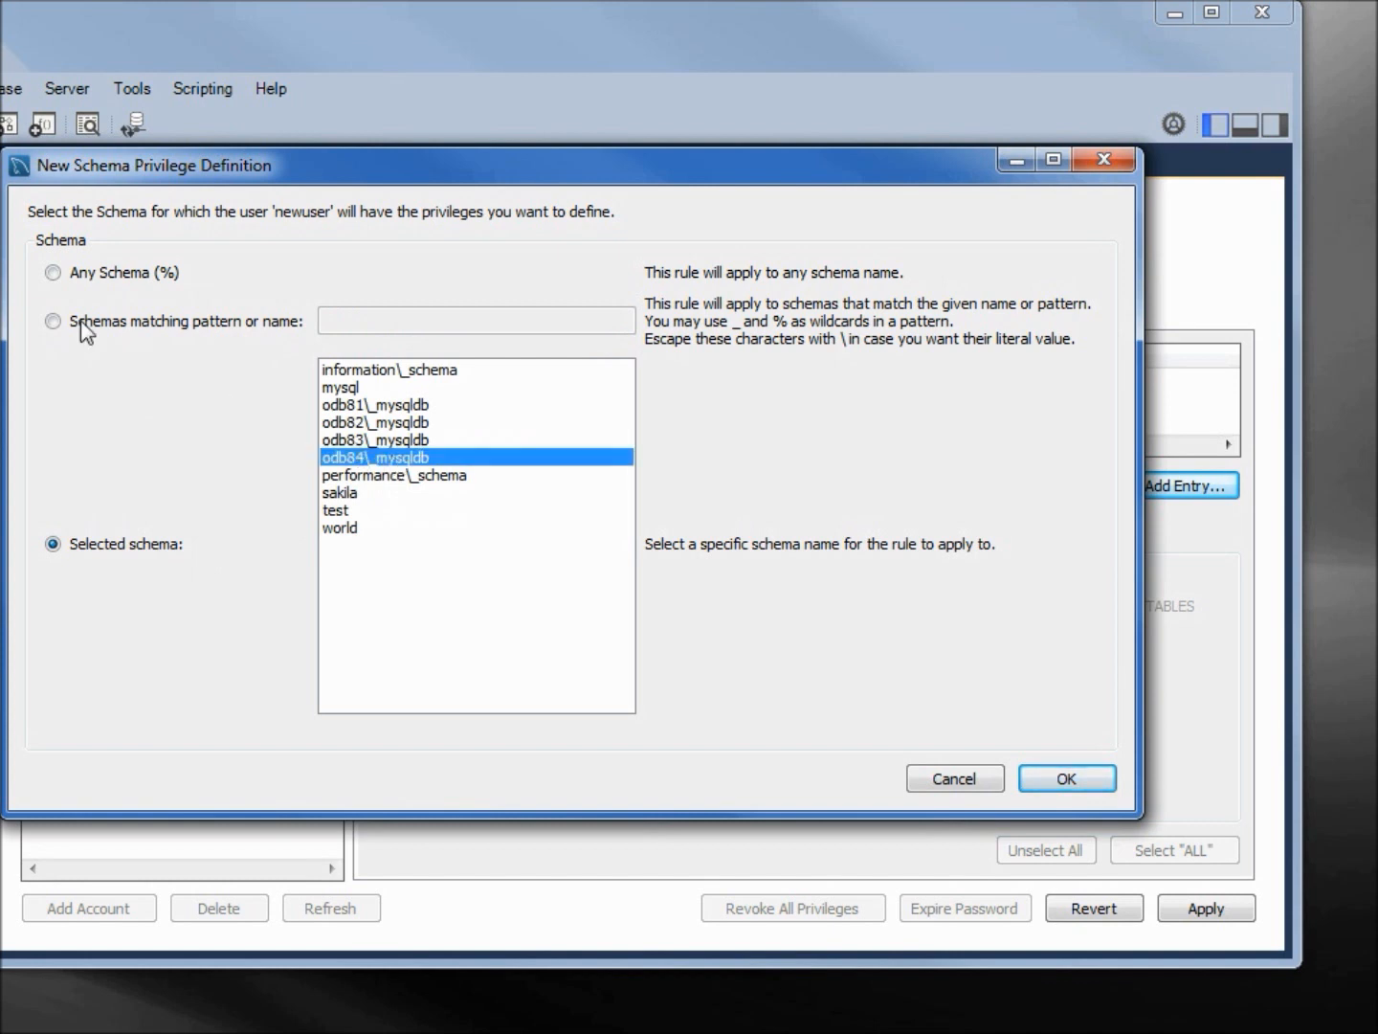
left_click(54, 322)
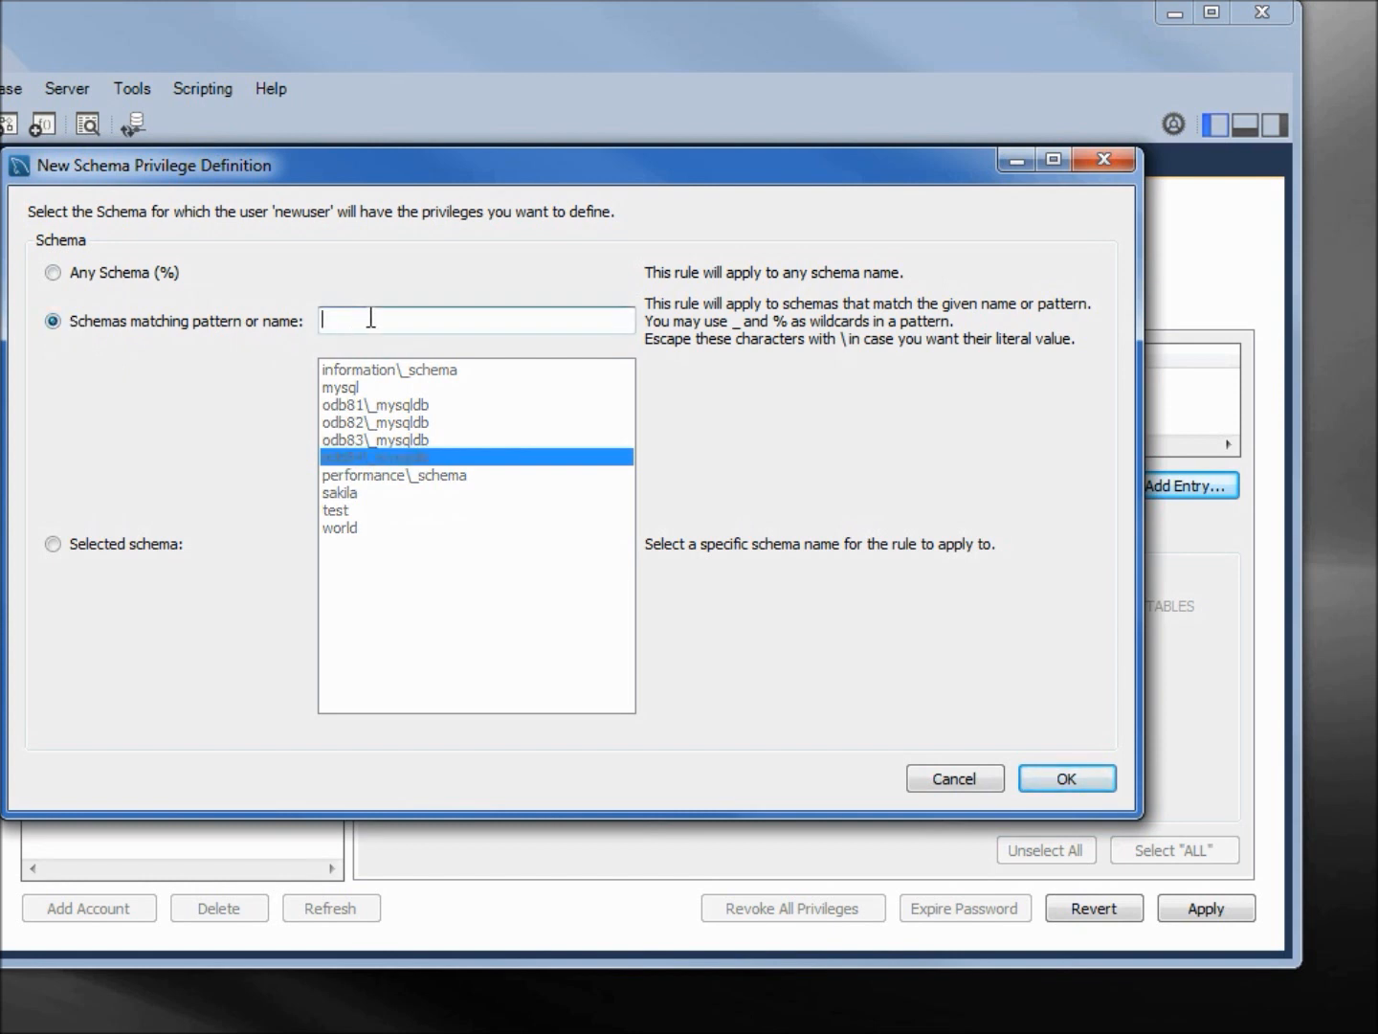
type("odb")
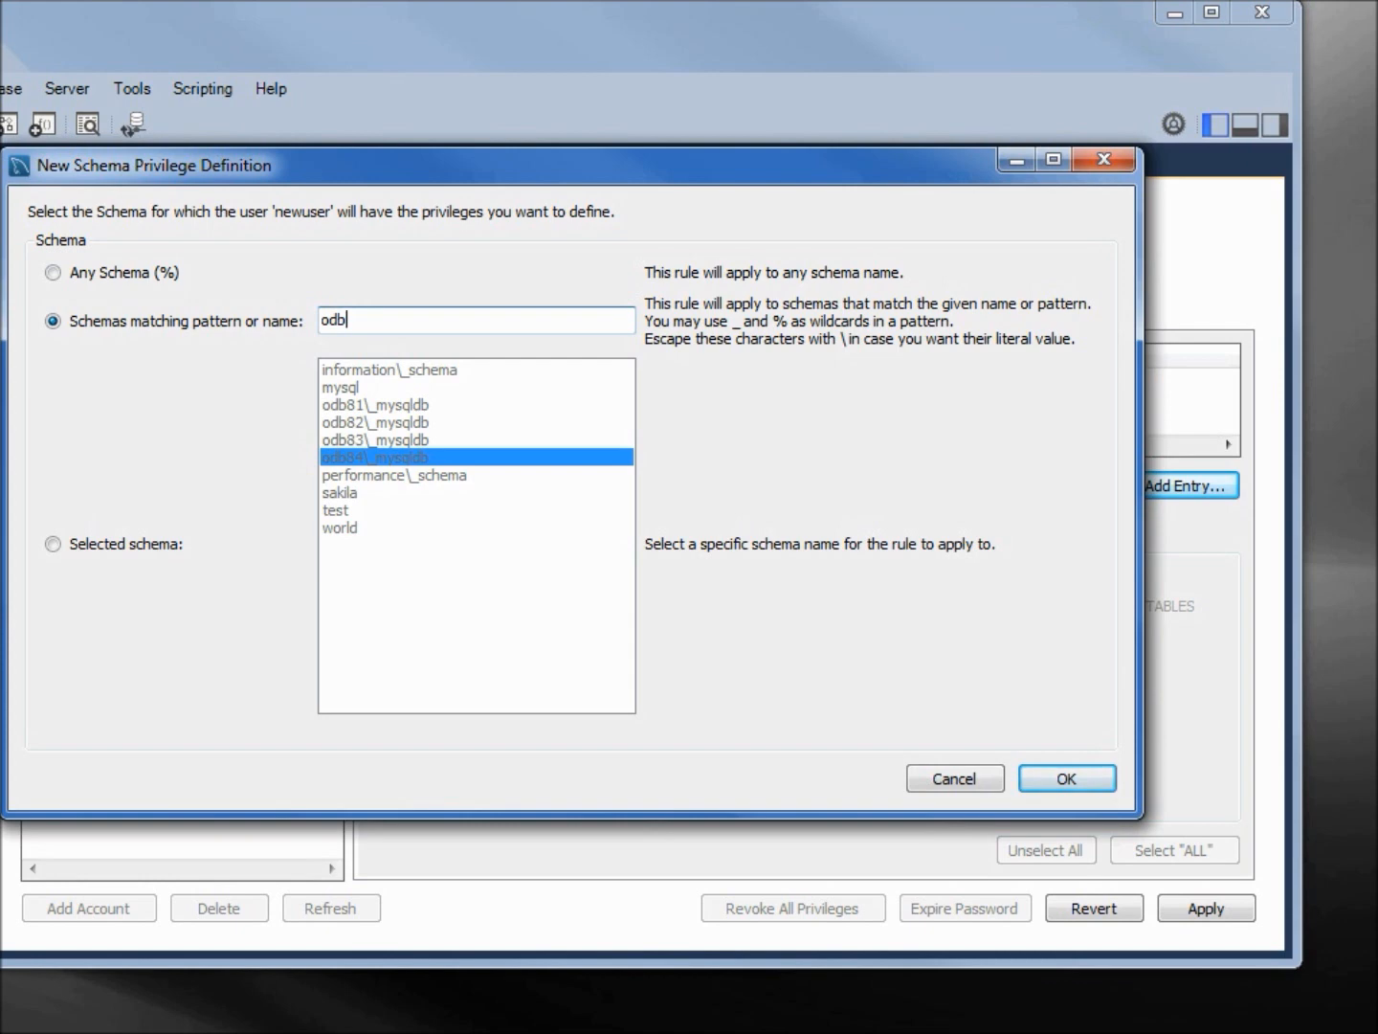
type("%")
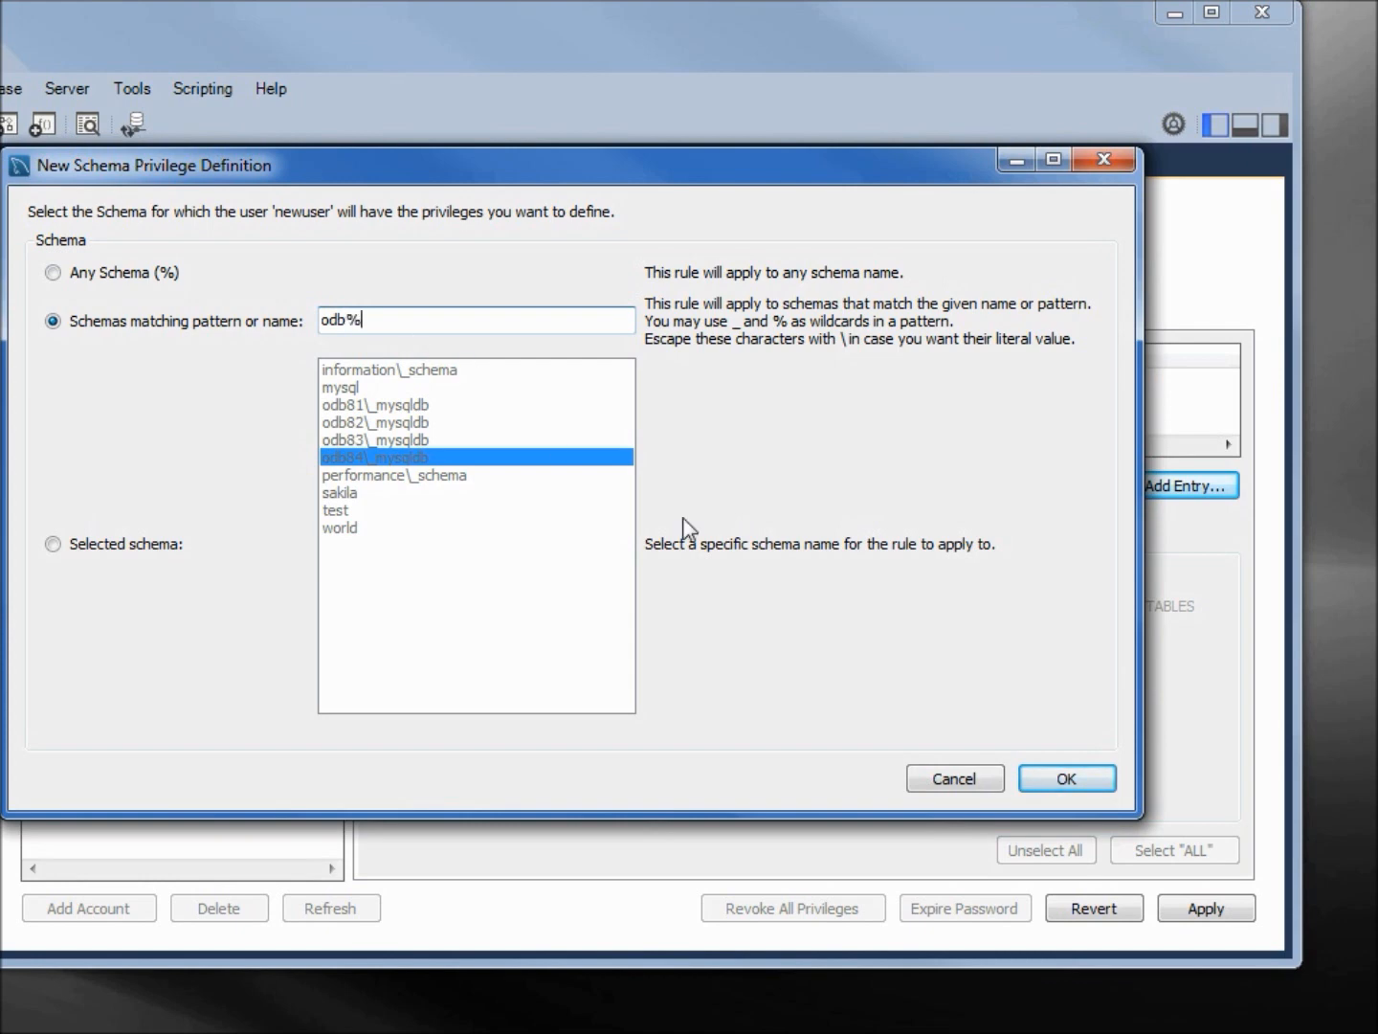
Step: Confirm the odb% schema rule and grant all rights on it via Select "ALL"
left_click(1067, 777)
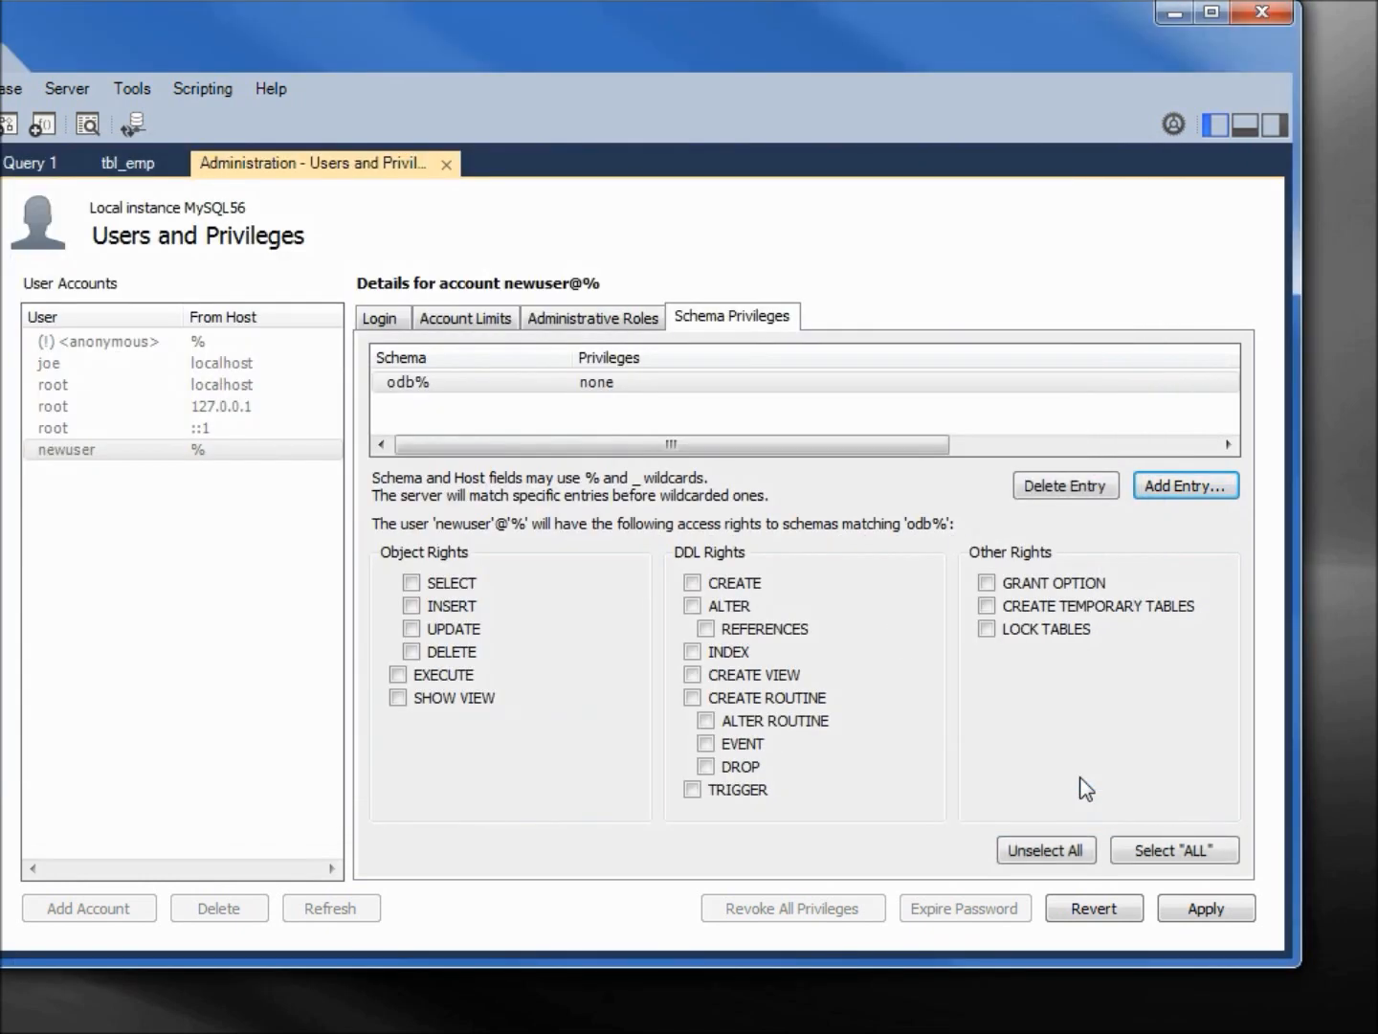
left_click(693, 720)
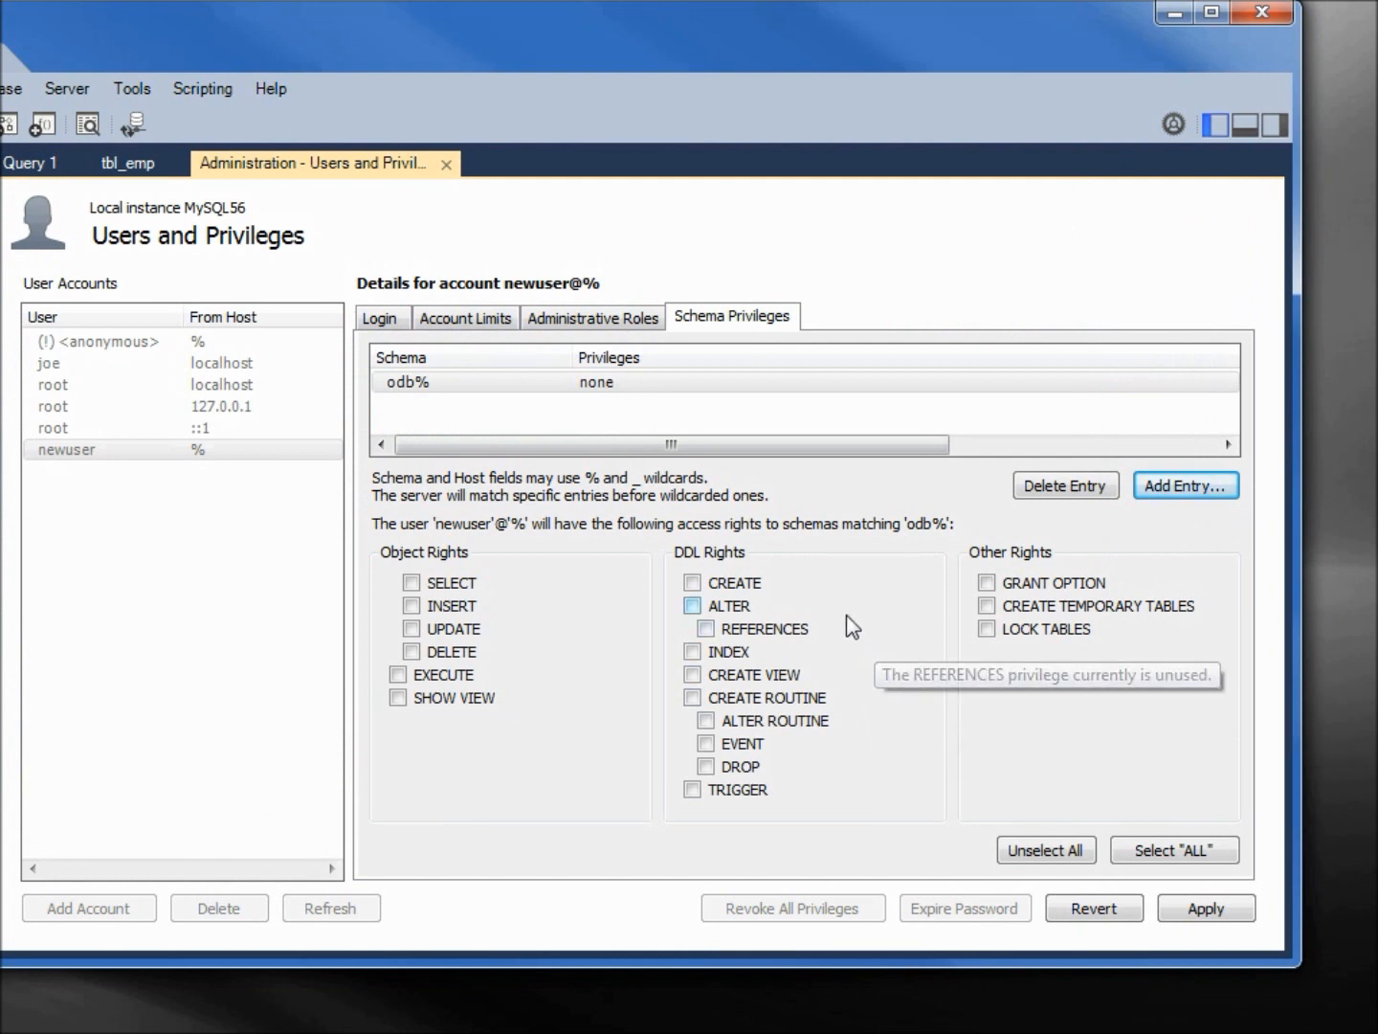
mouse_move(412, 582)
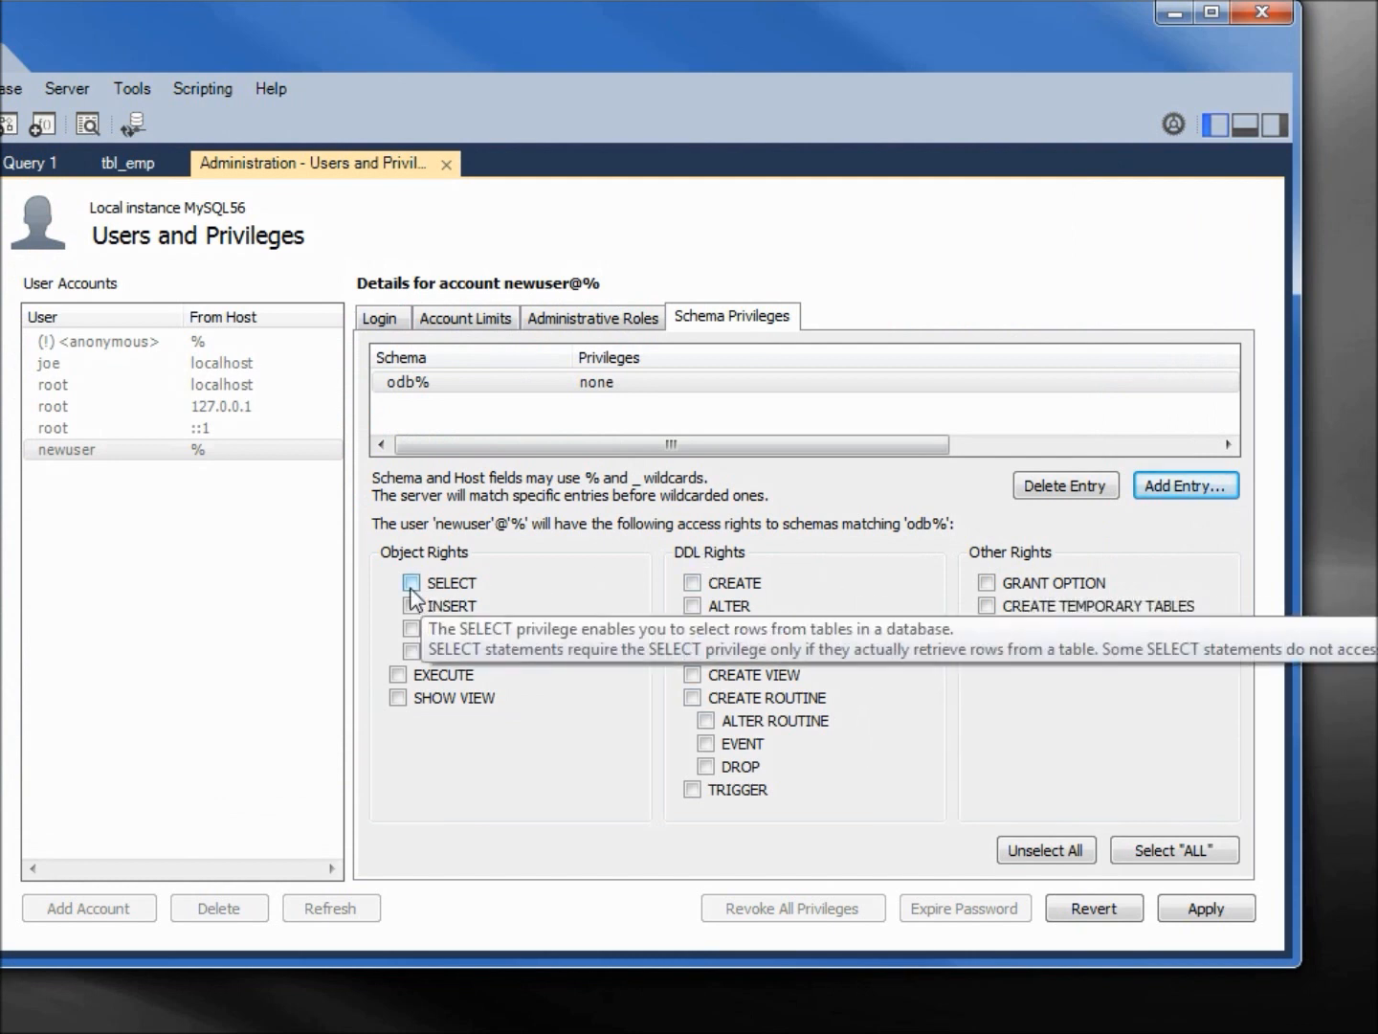
mouse_move(412, 605)
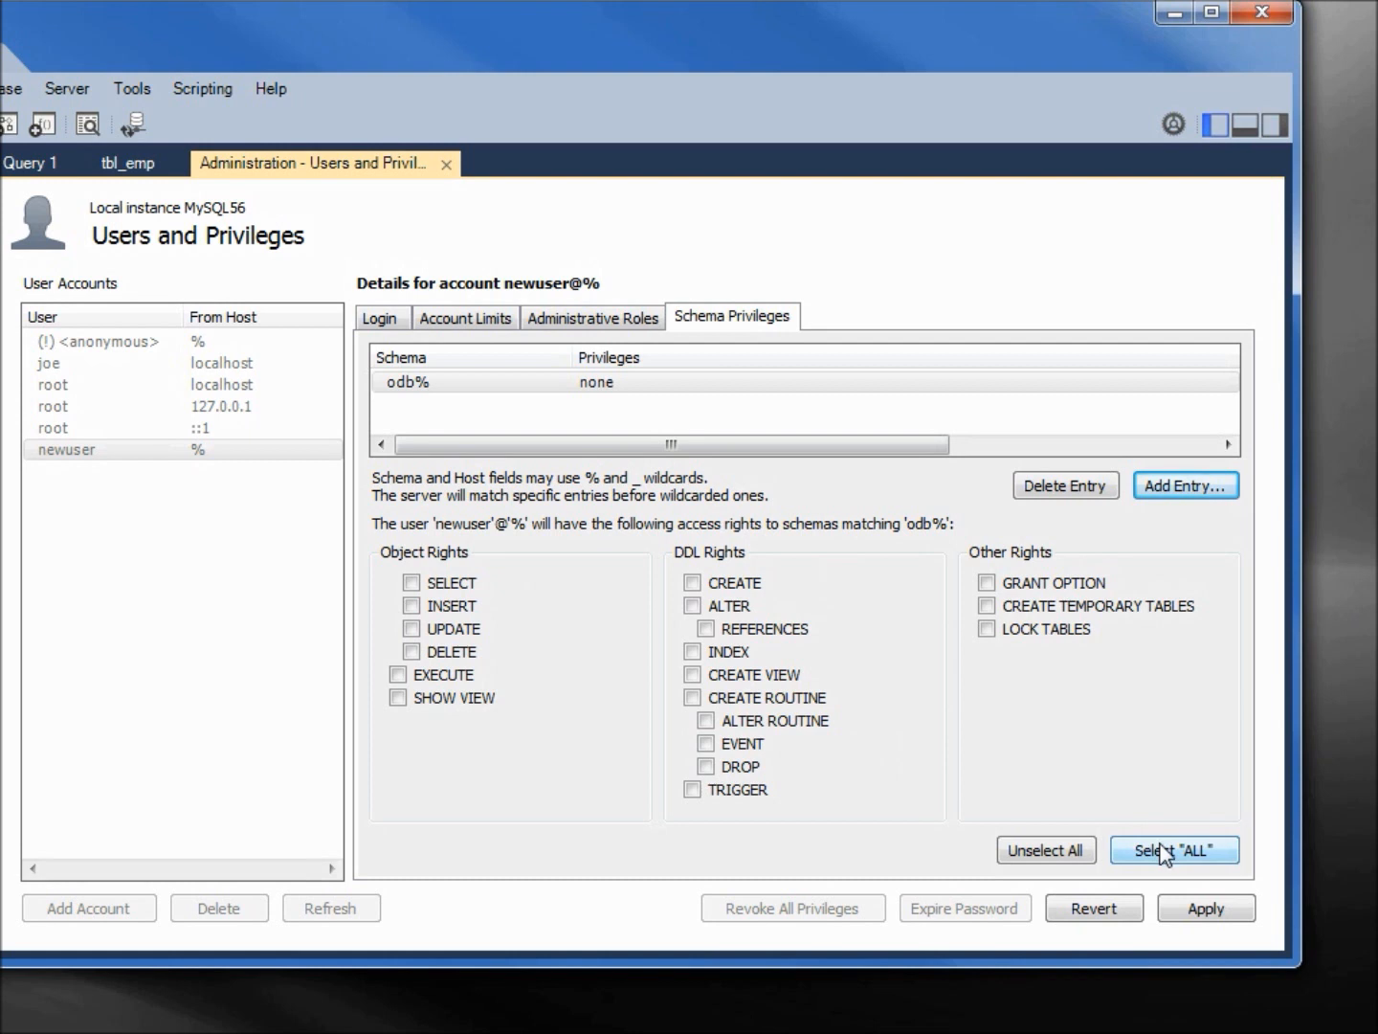
left_click(1176, 850)
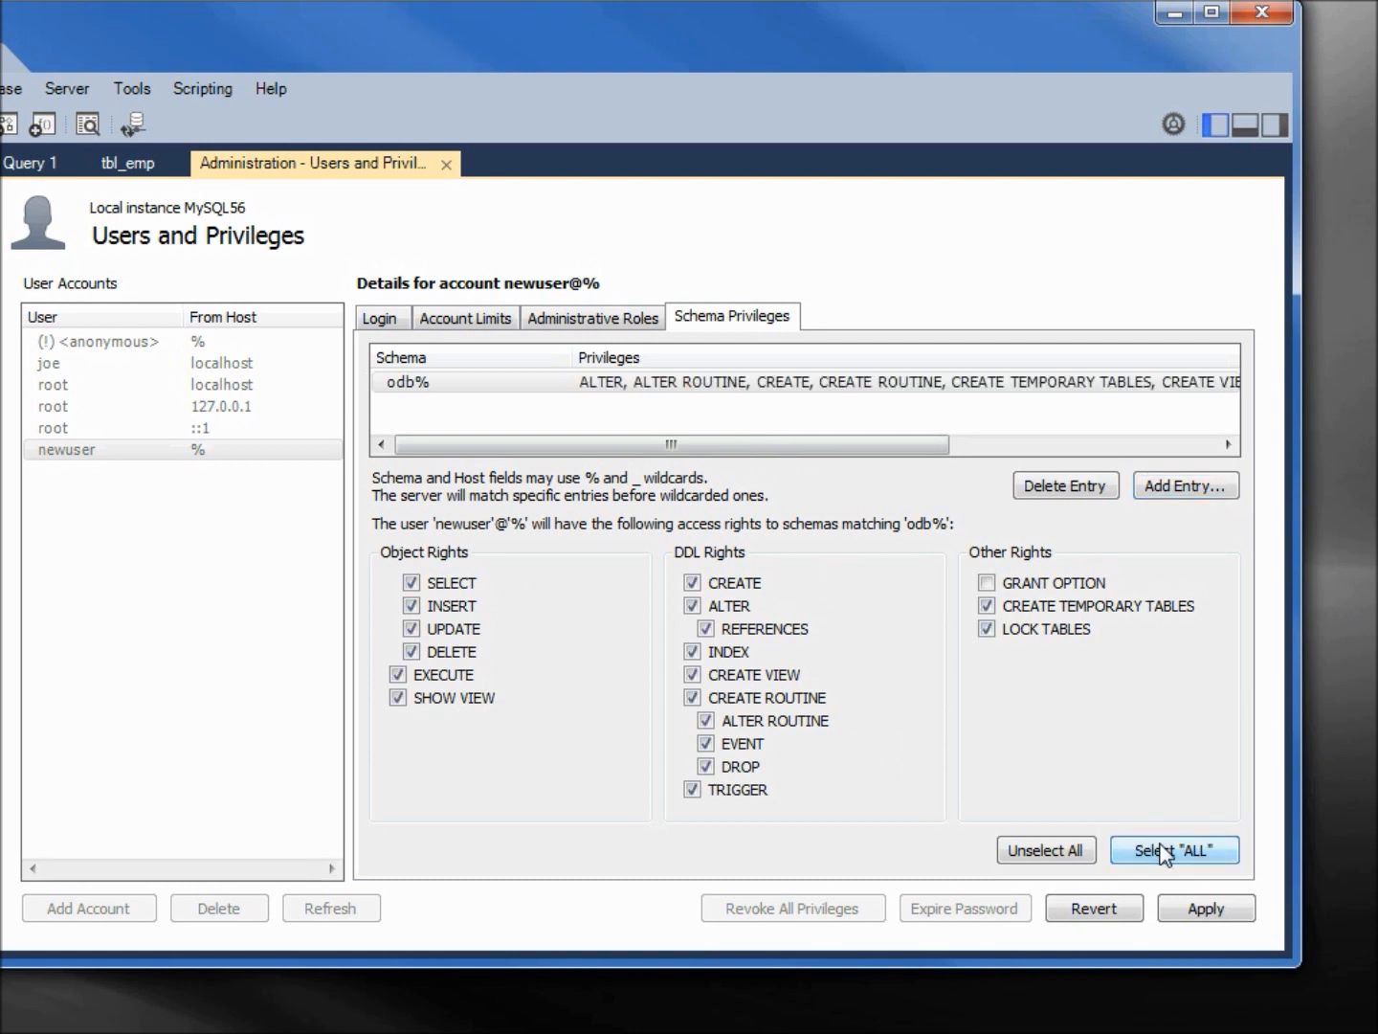
mouse_move(402, 402)
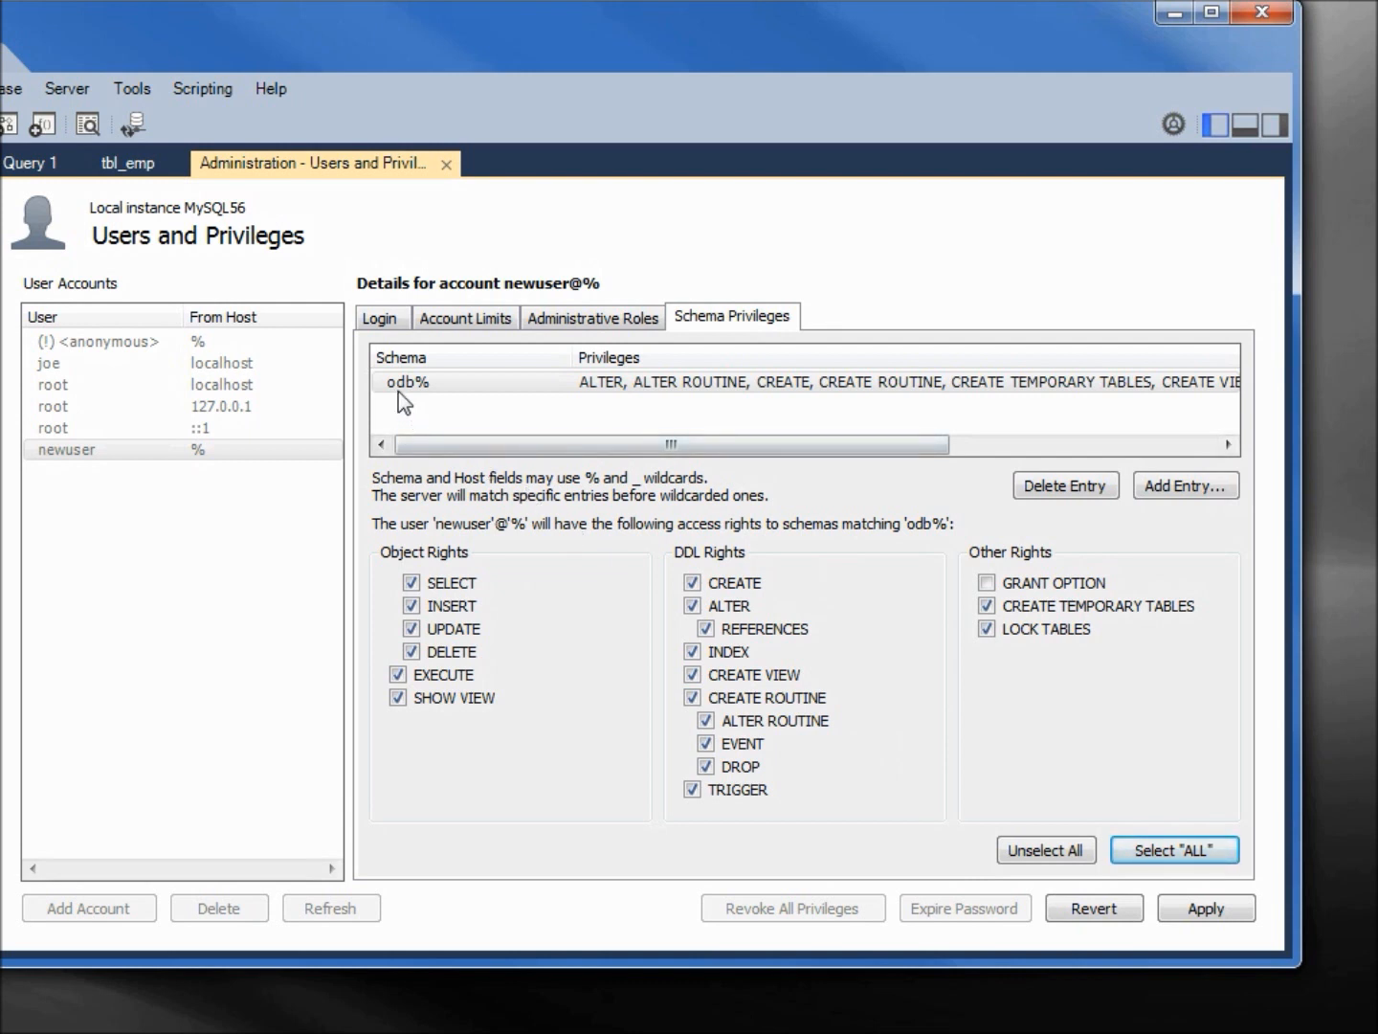
mouse_move(452, 419)
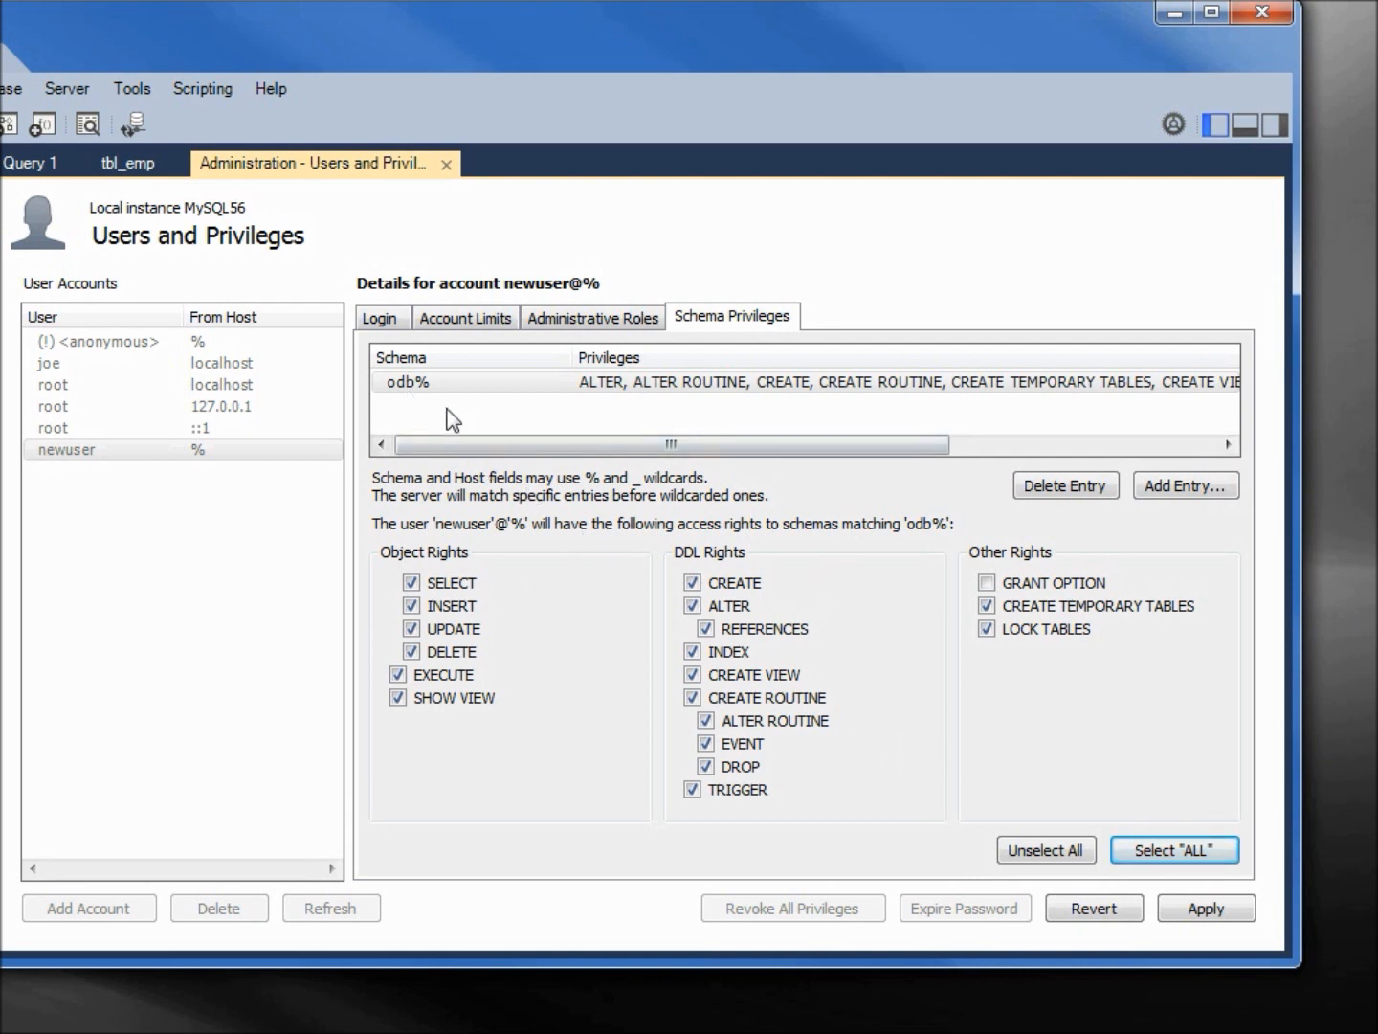
Step: Save cindy@%, dismiss the password mismatch error, re-enter the confirmation and apply again
left_click(1206, 907)
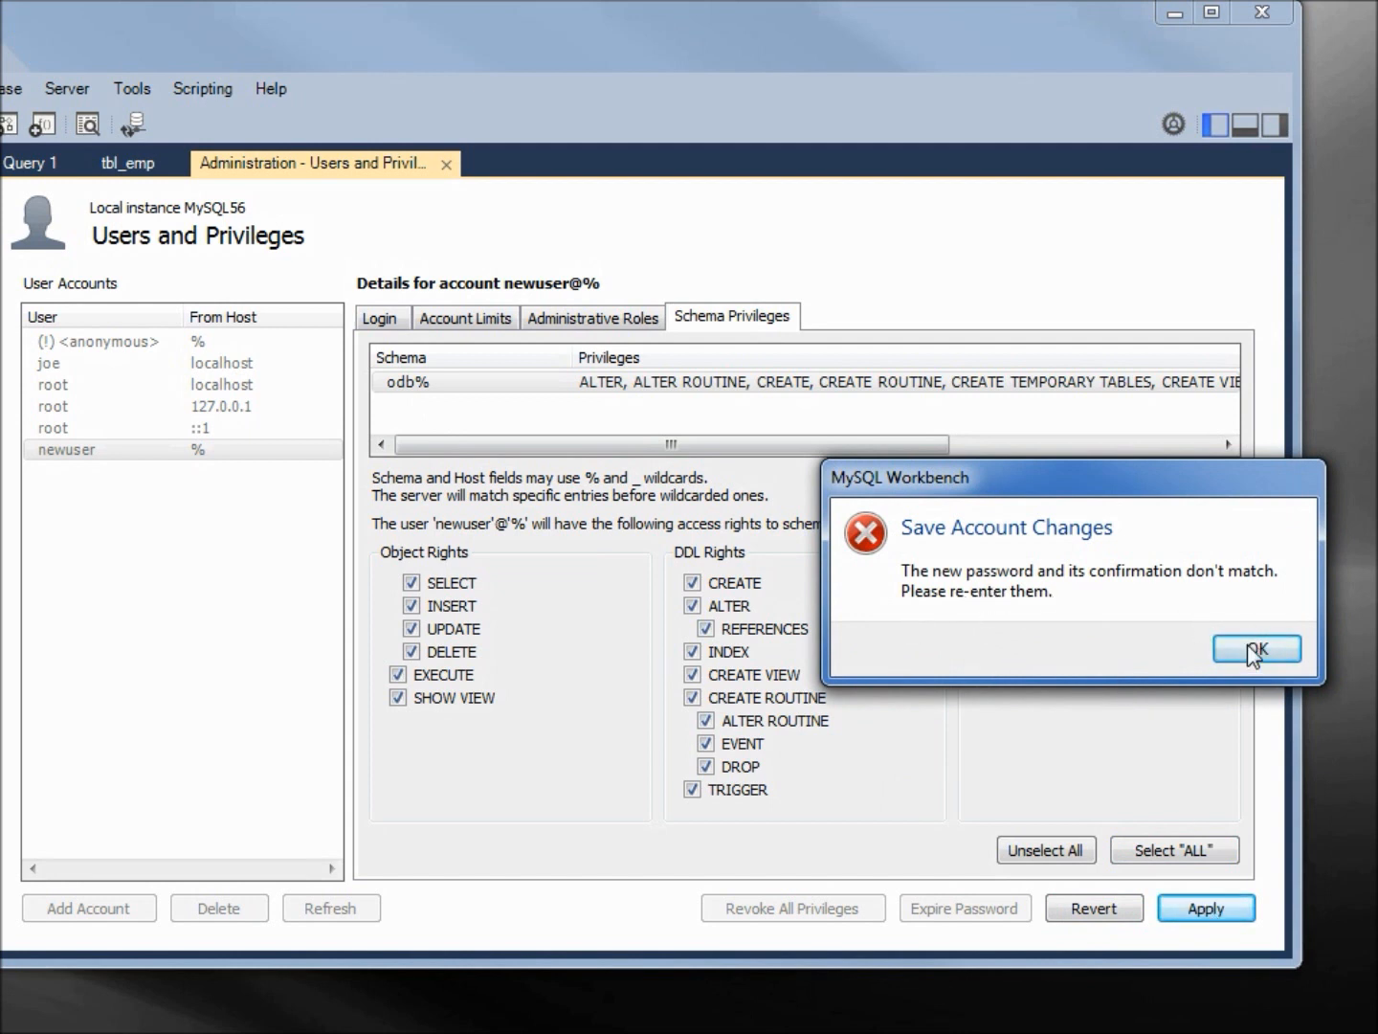
left_click(1255, 649)
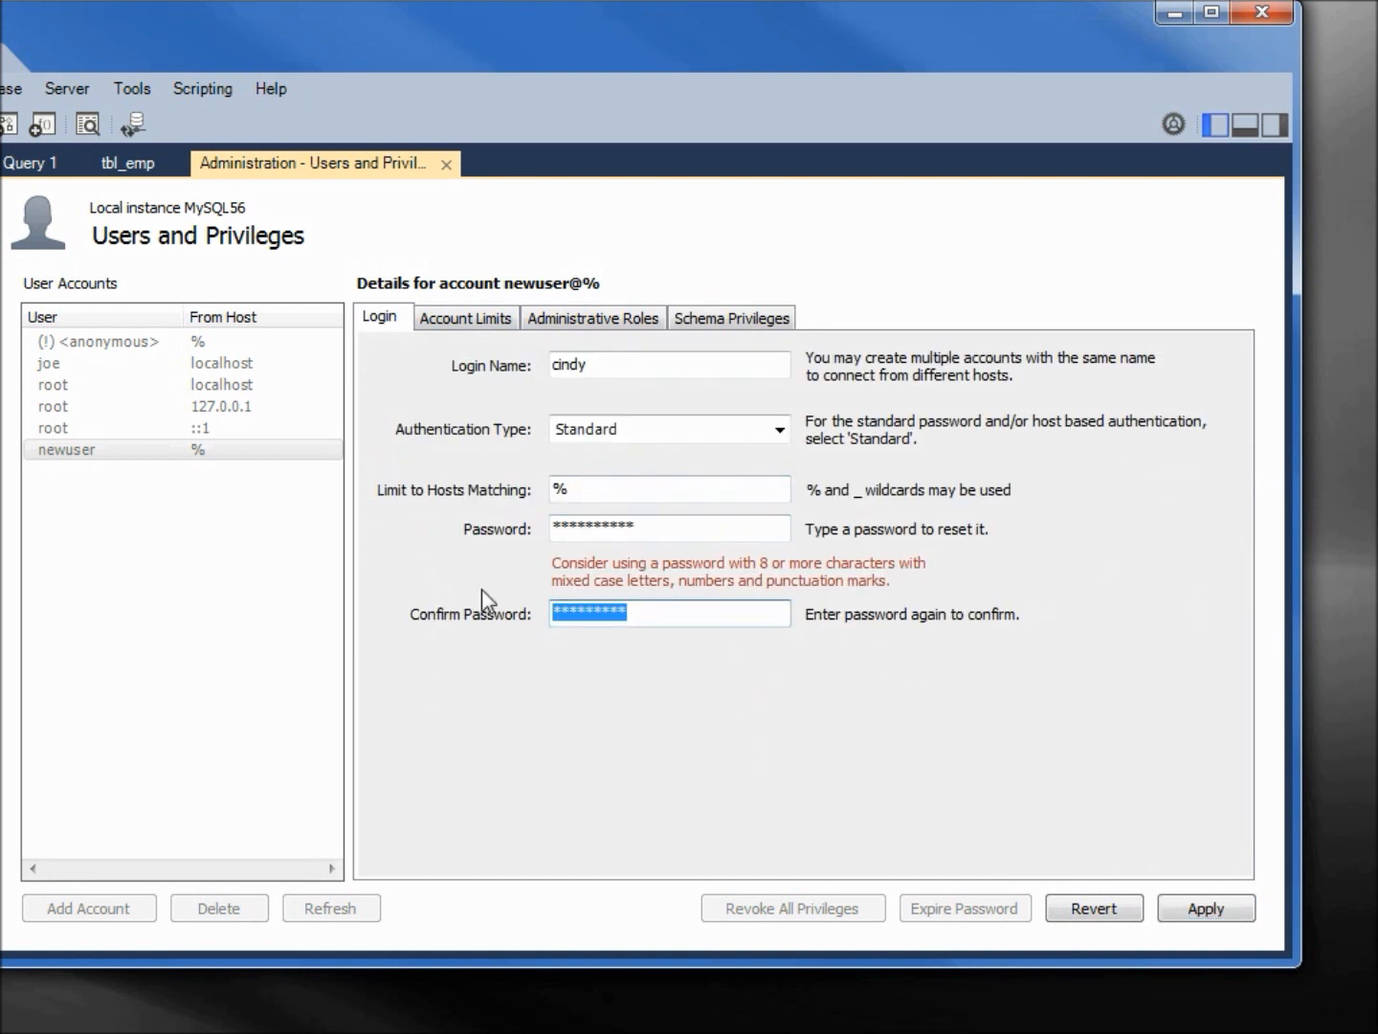
type("******")
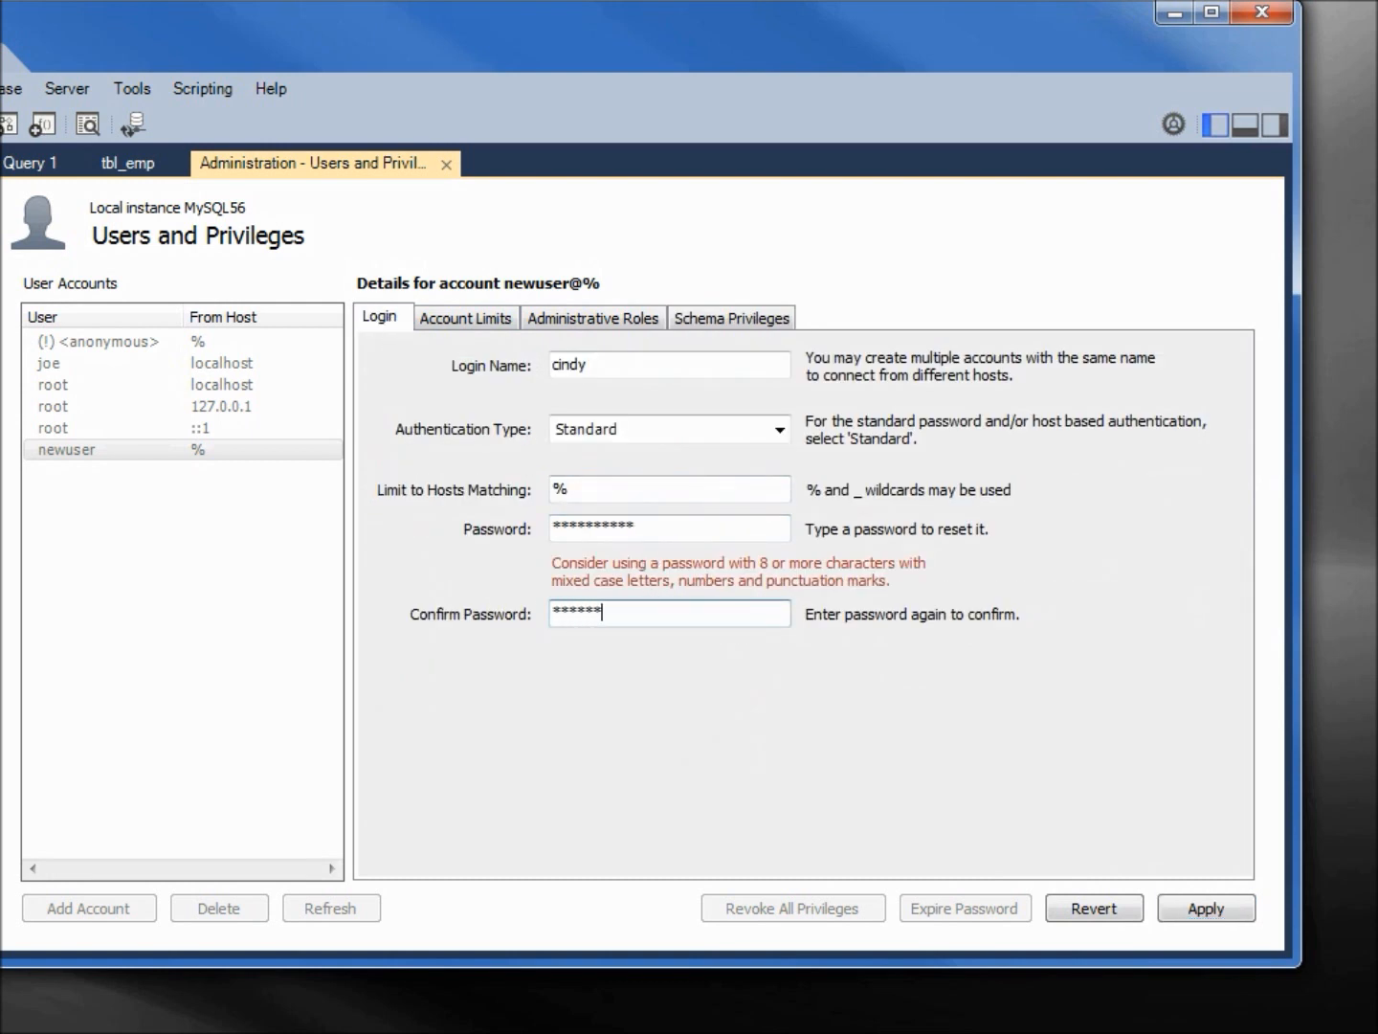
type("****")
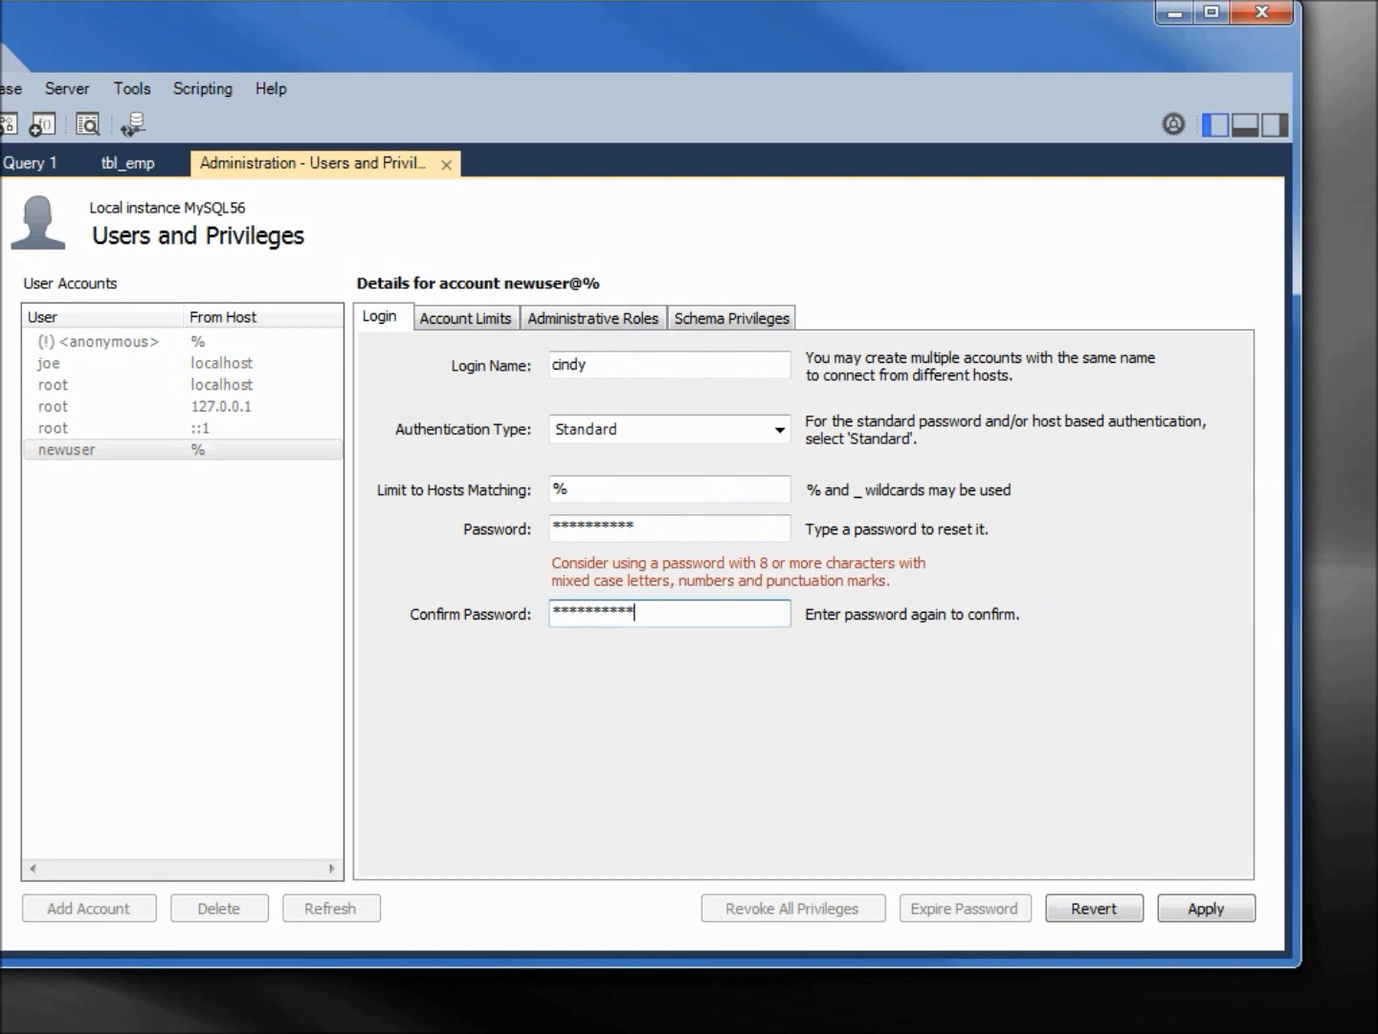
left_click(1206, 908)
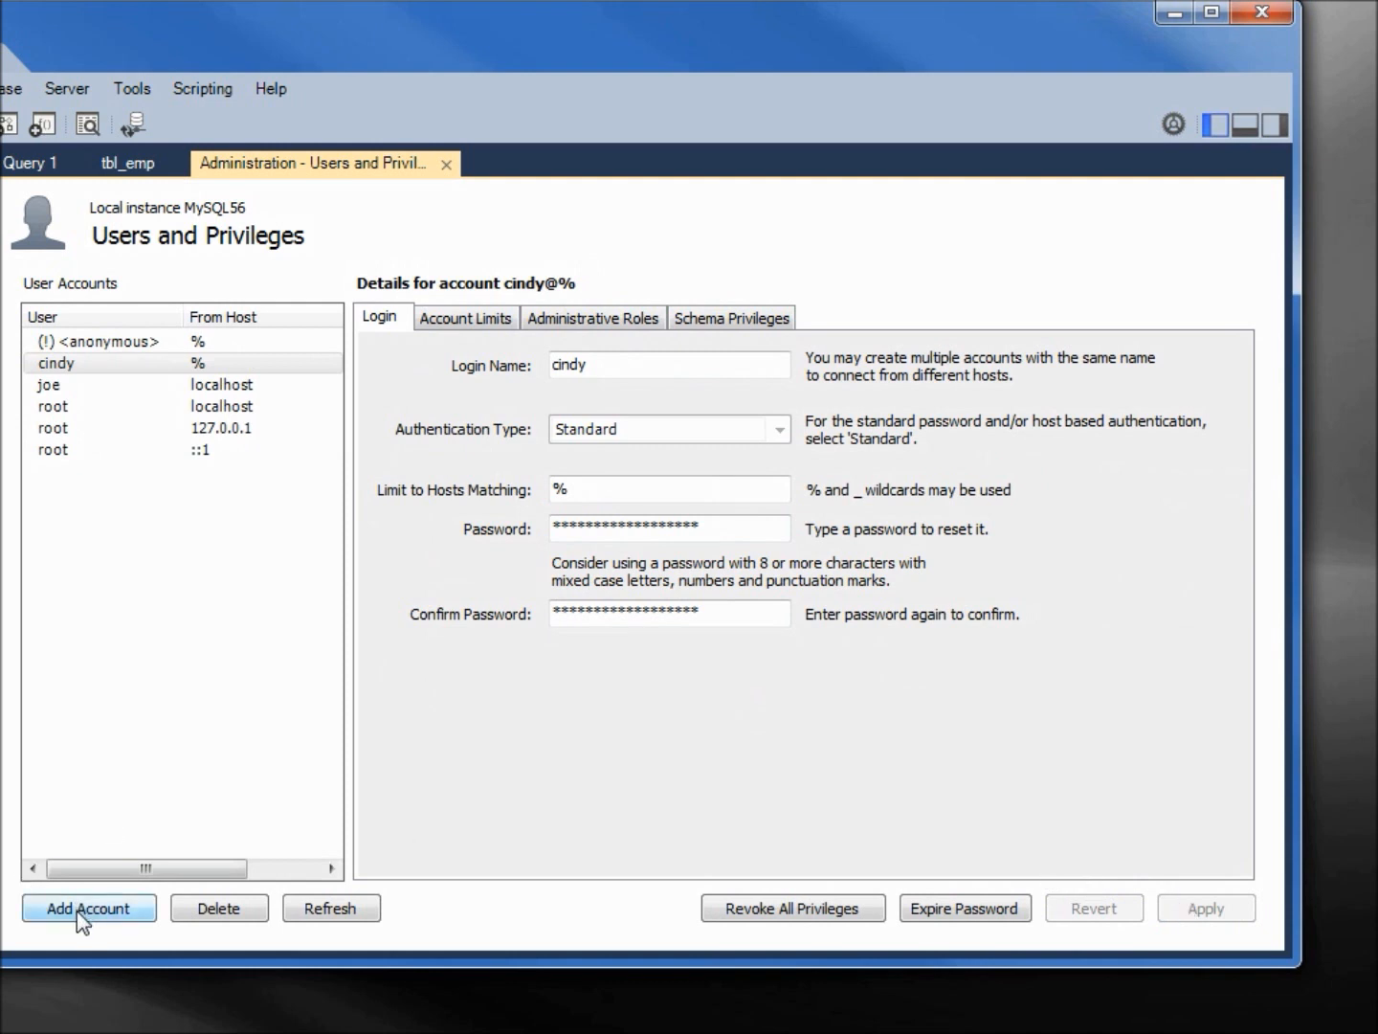
Step: Create a new account named john with a password, allowed from any host
left_click(88, 907)
type("jo")
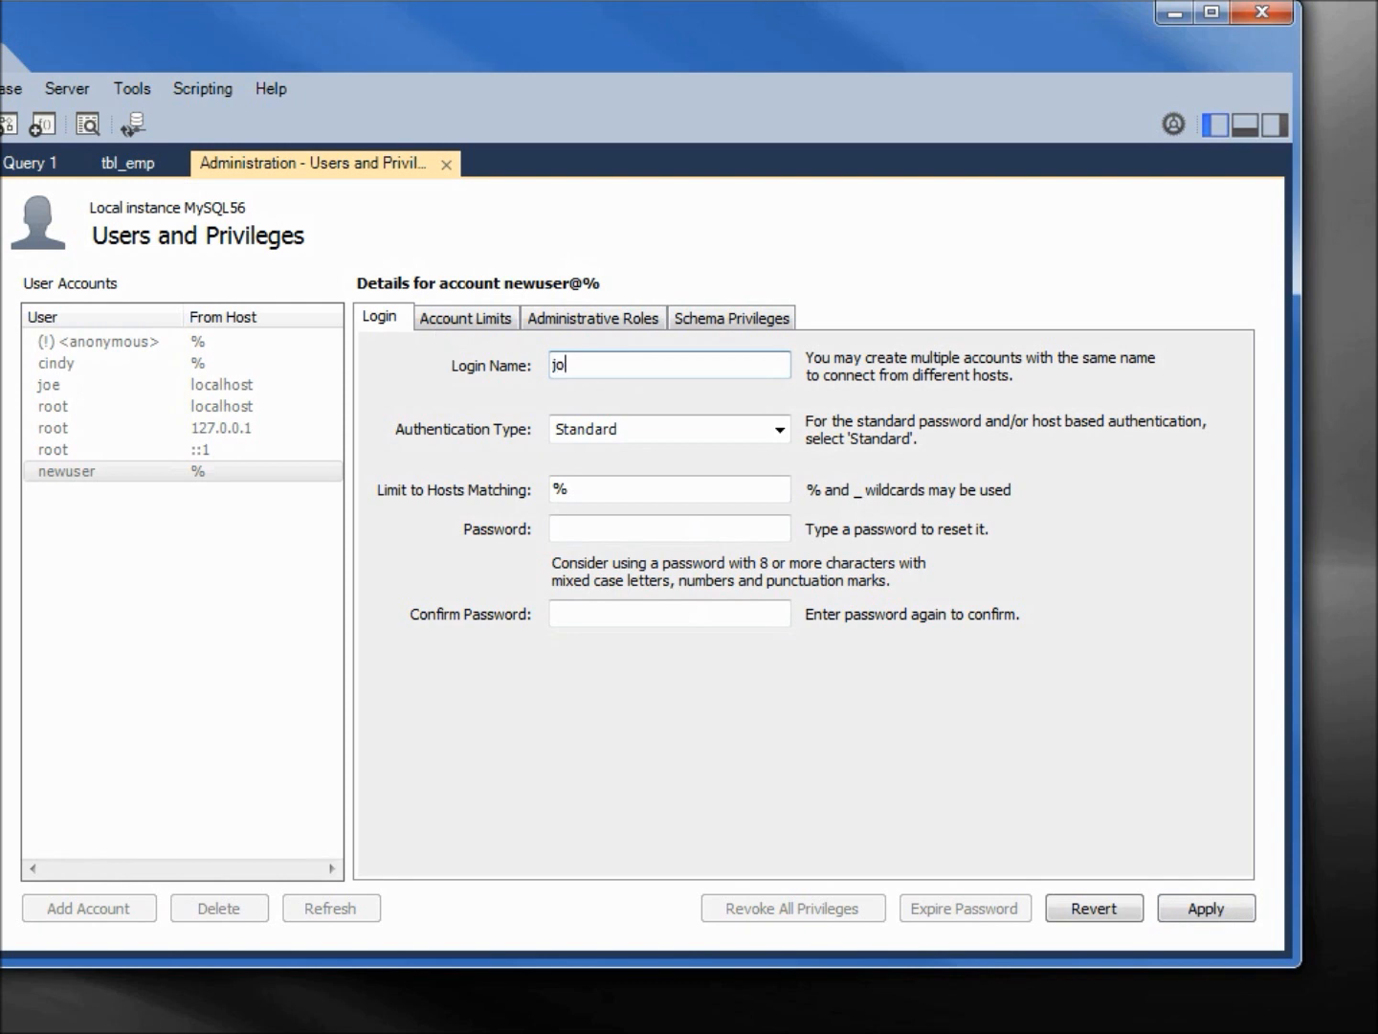
type("hn")
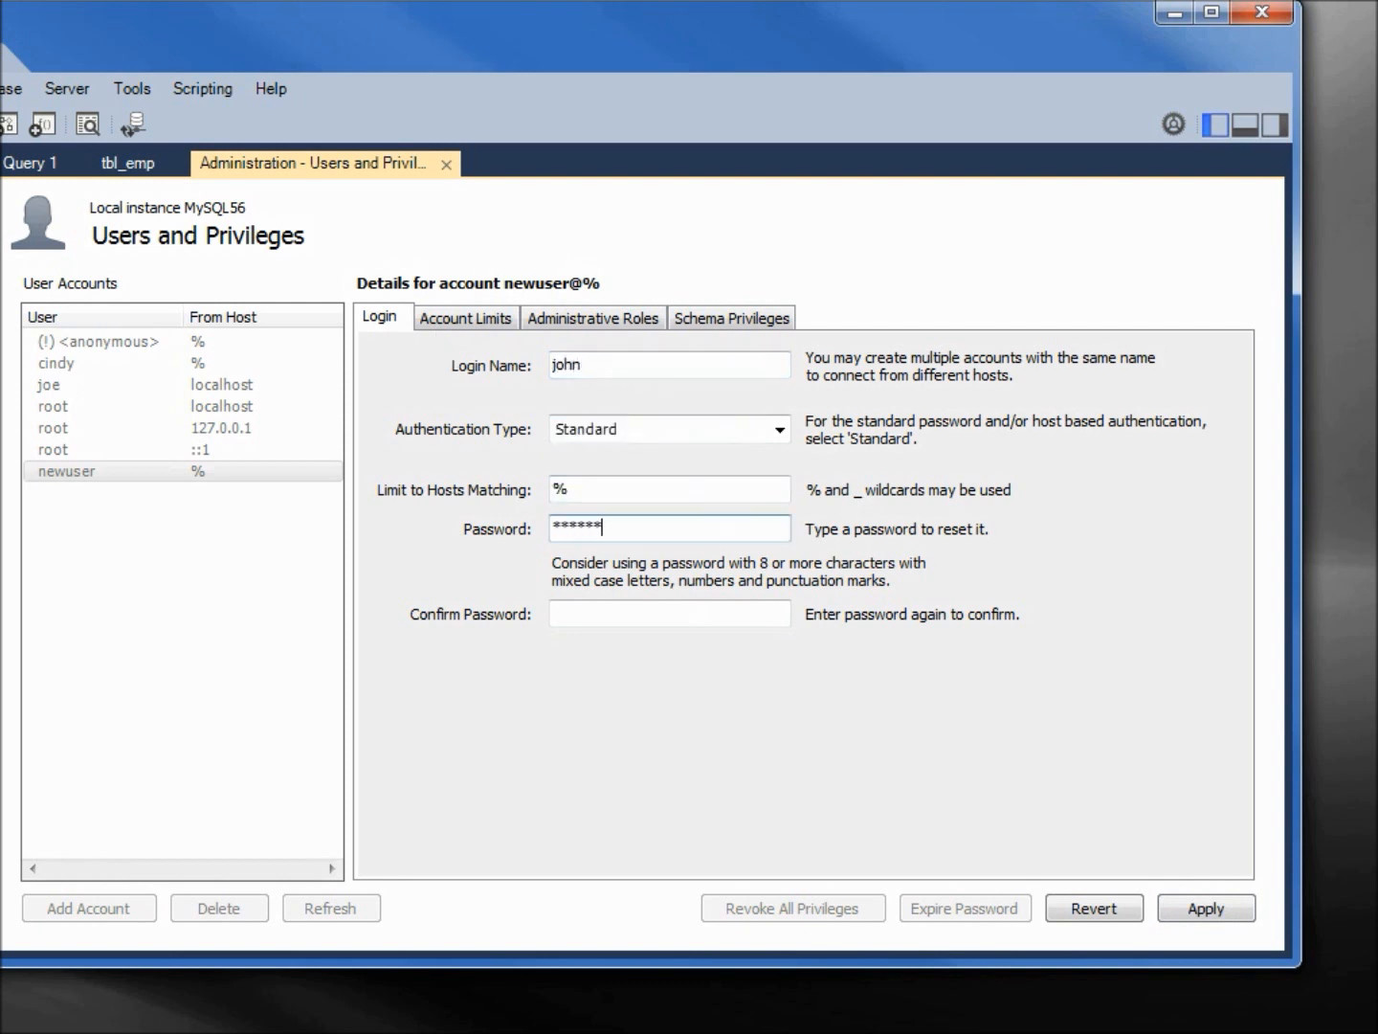
type("*")
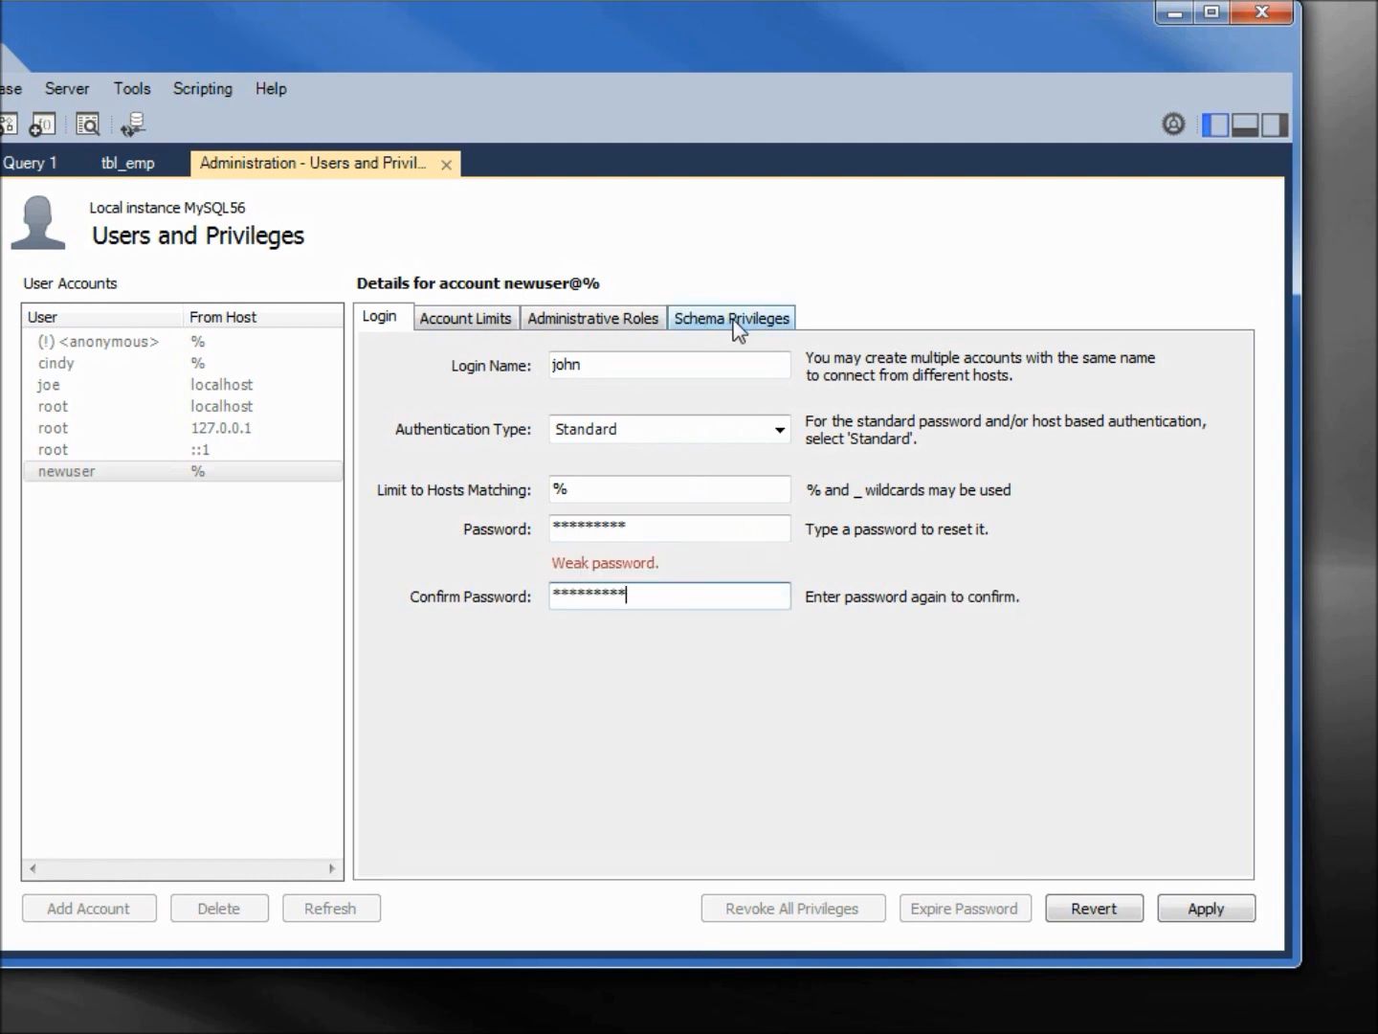
left_click(731, 318)
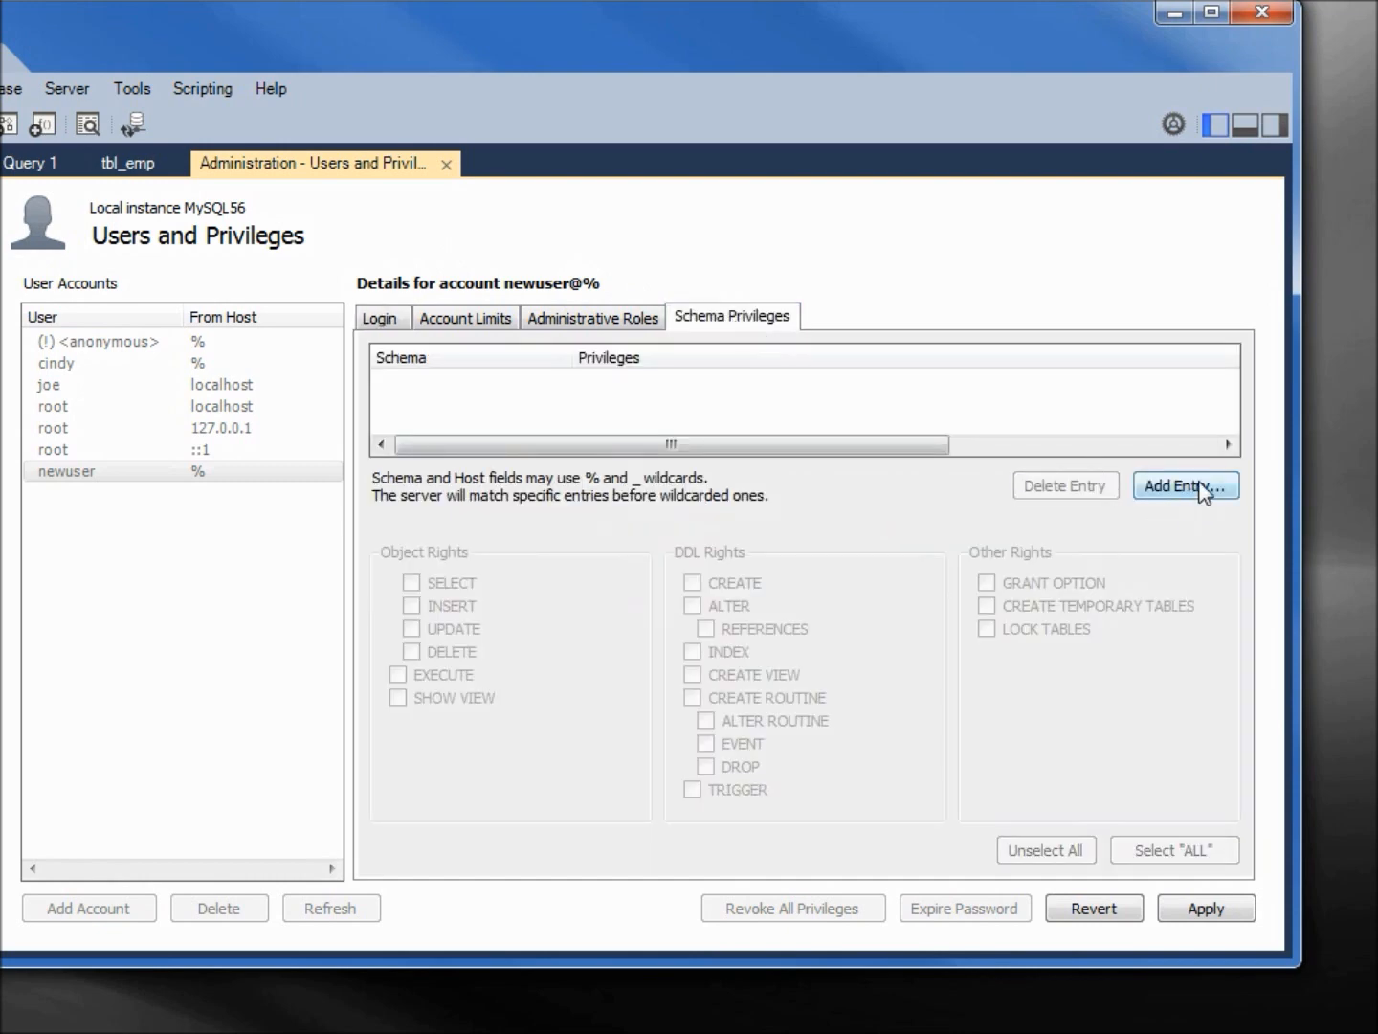
Step: Add an odb84_mysqldb schema entry granting SELECT and apply the john account
left_click(1187, 486)
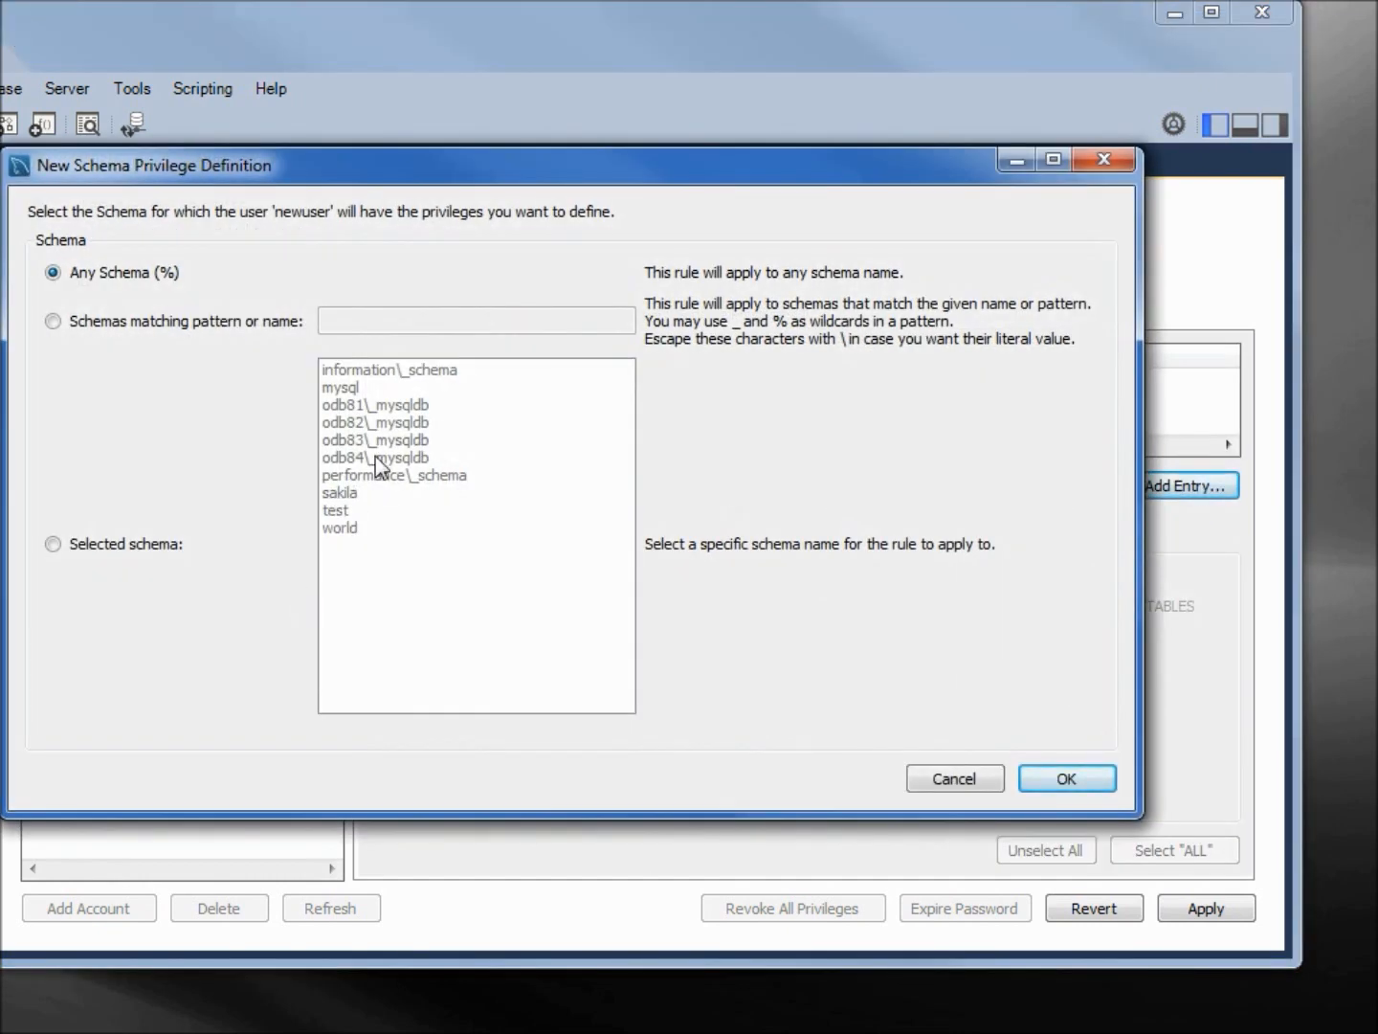
left_click(54, 543)
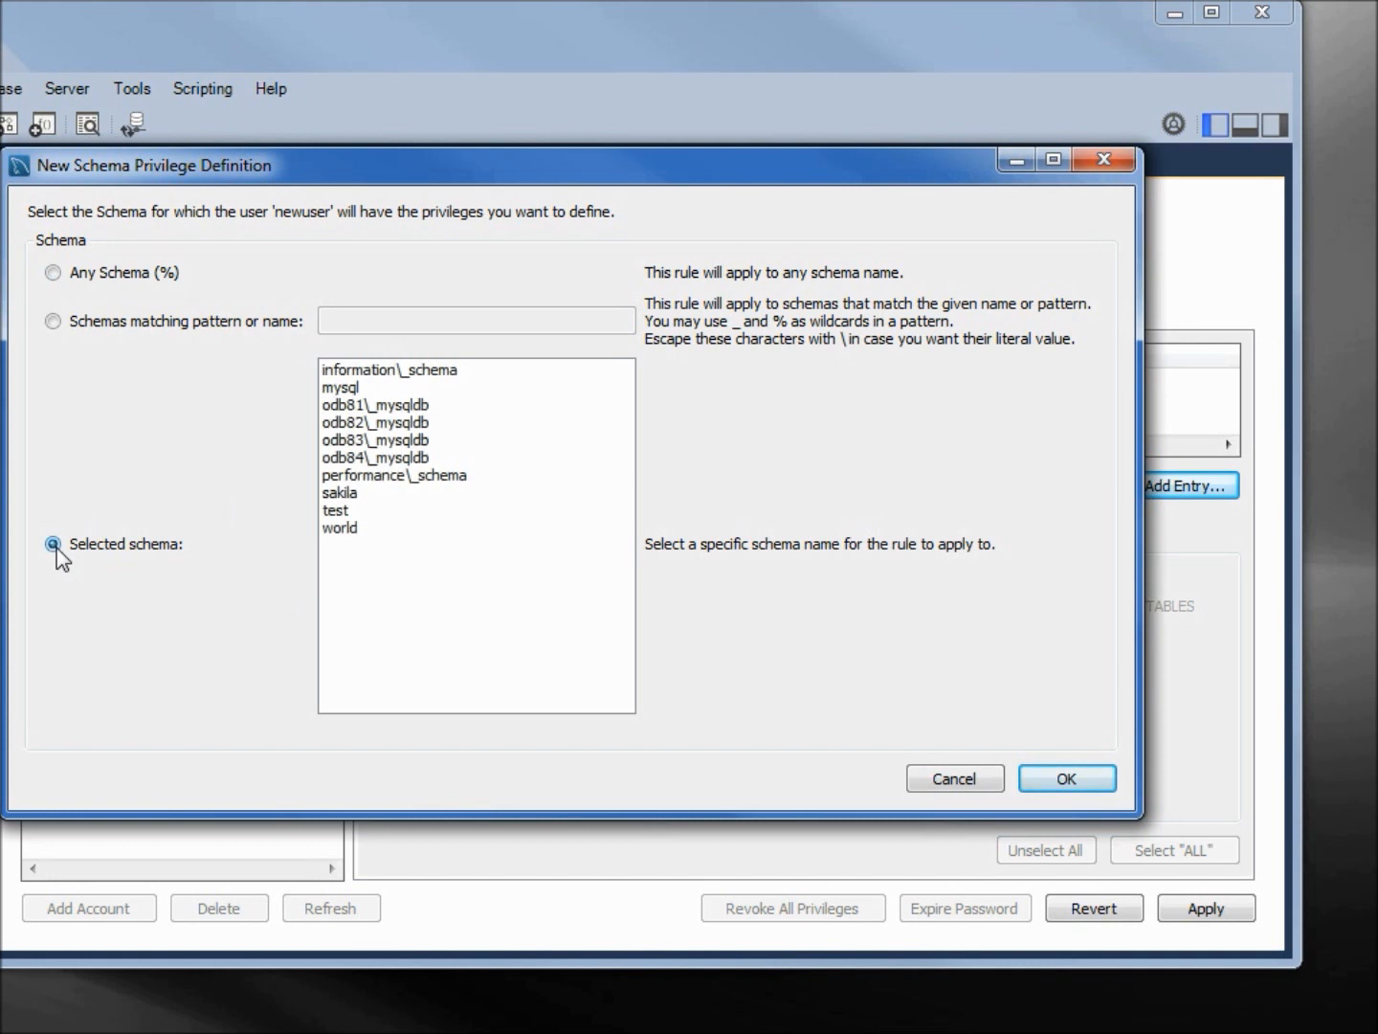
left_click(375, 455)
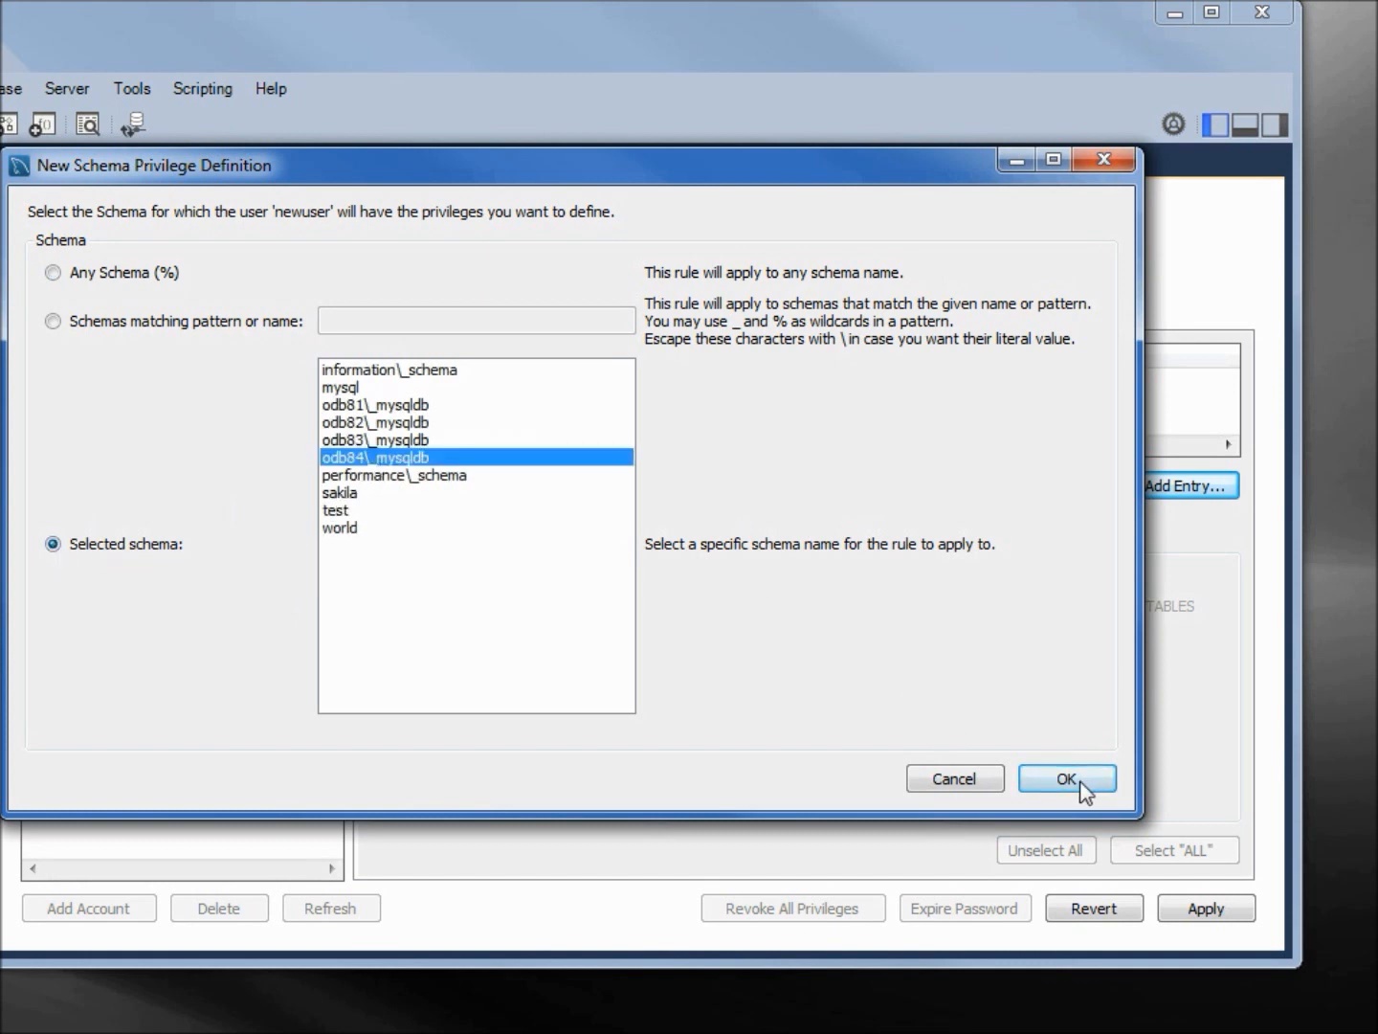
left_click(1066, 777)
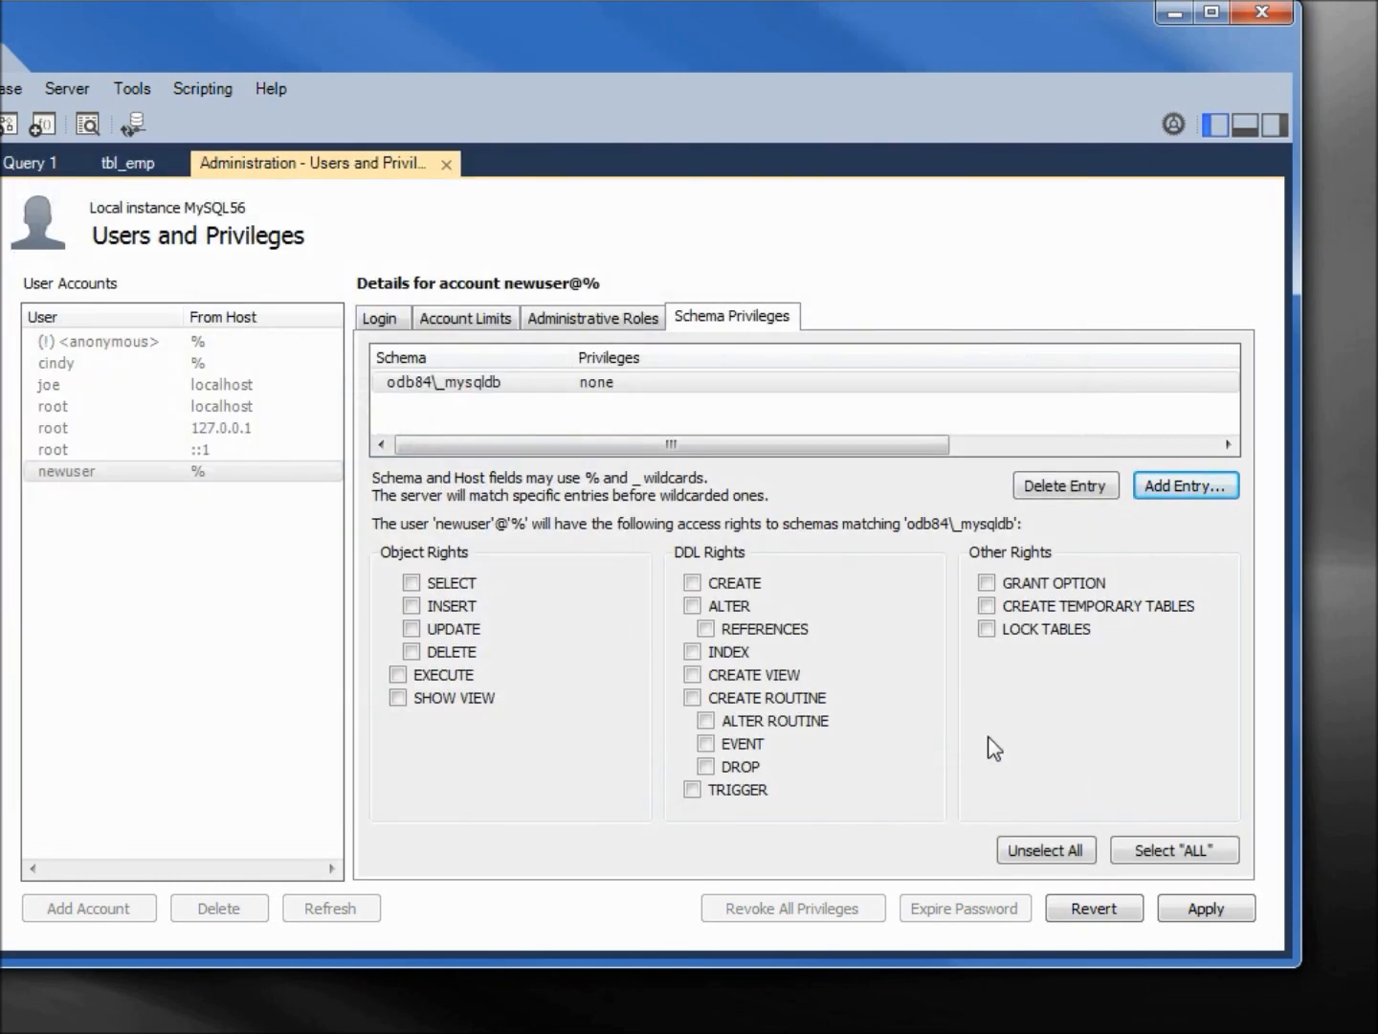
left_click(411, 582)
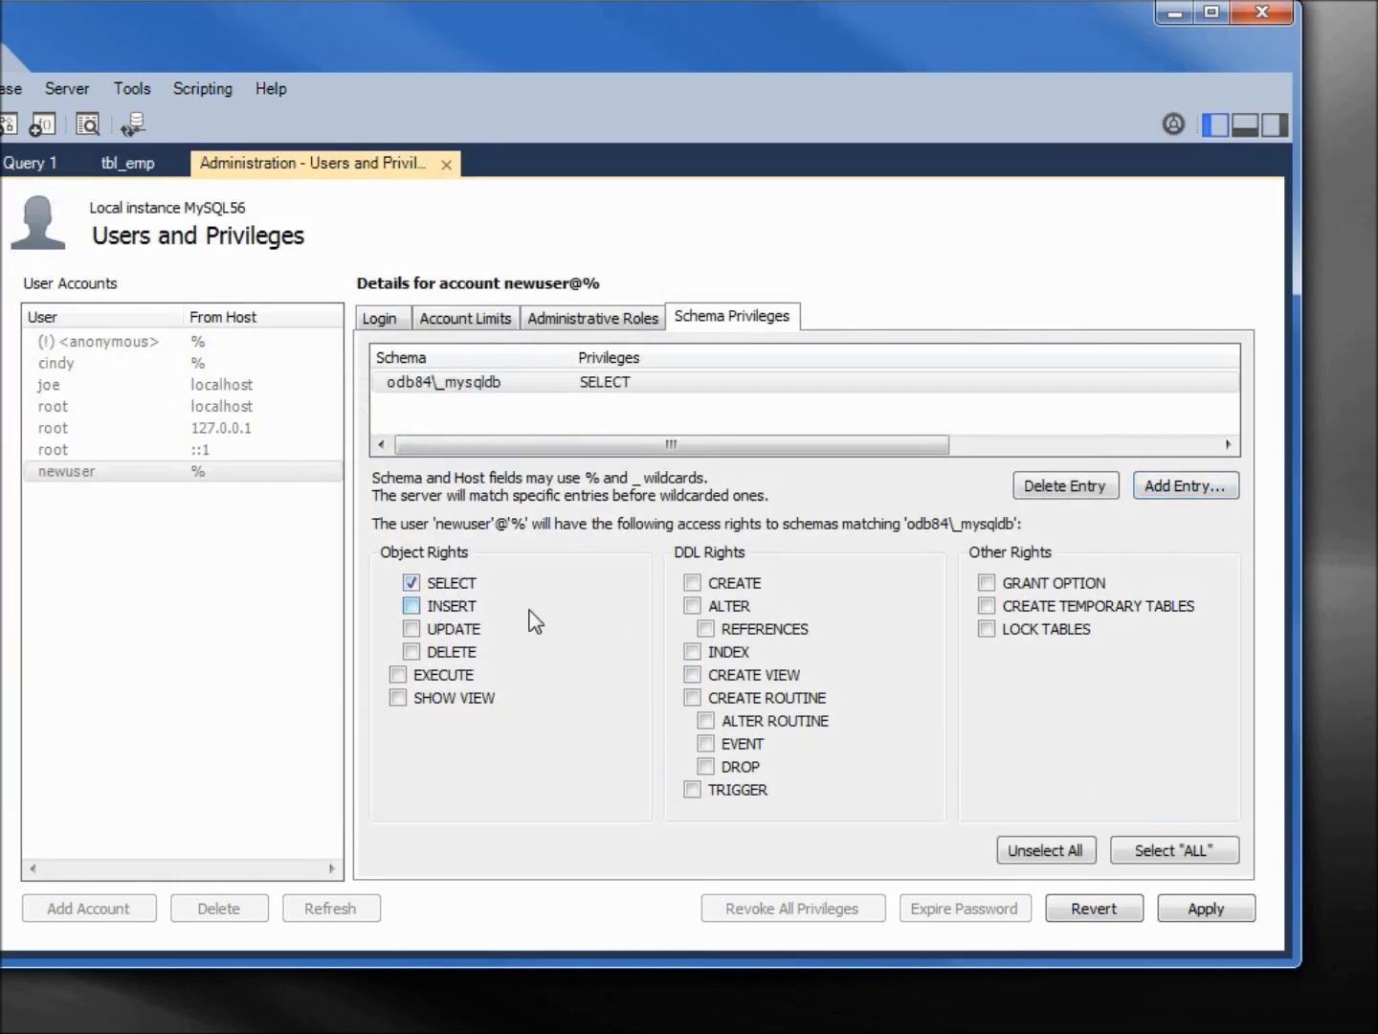
mouse_move(1162, 892)
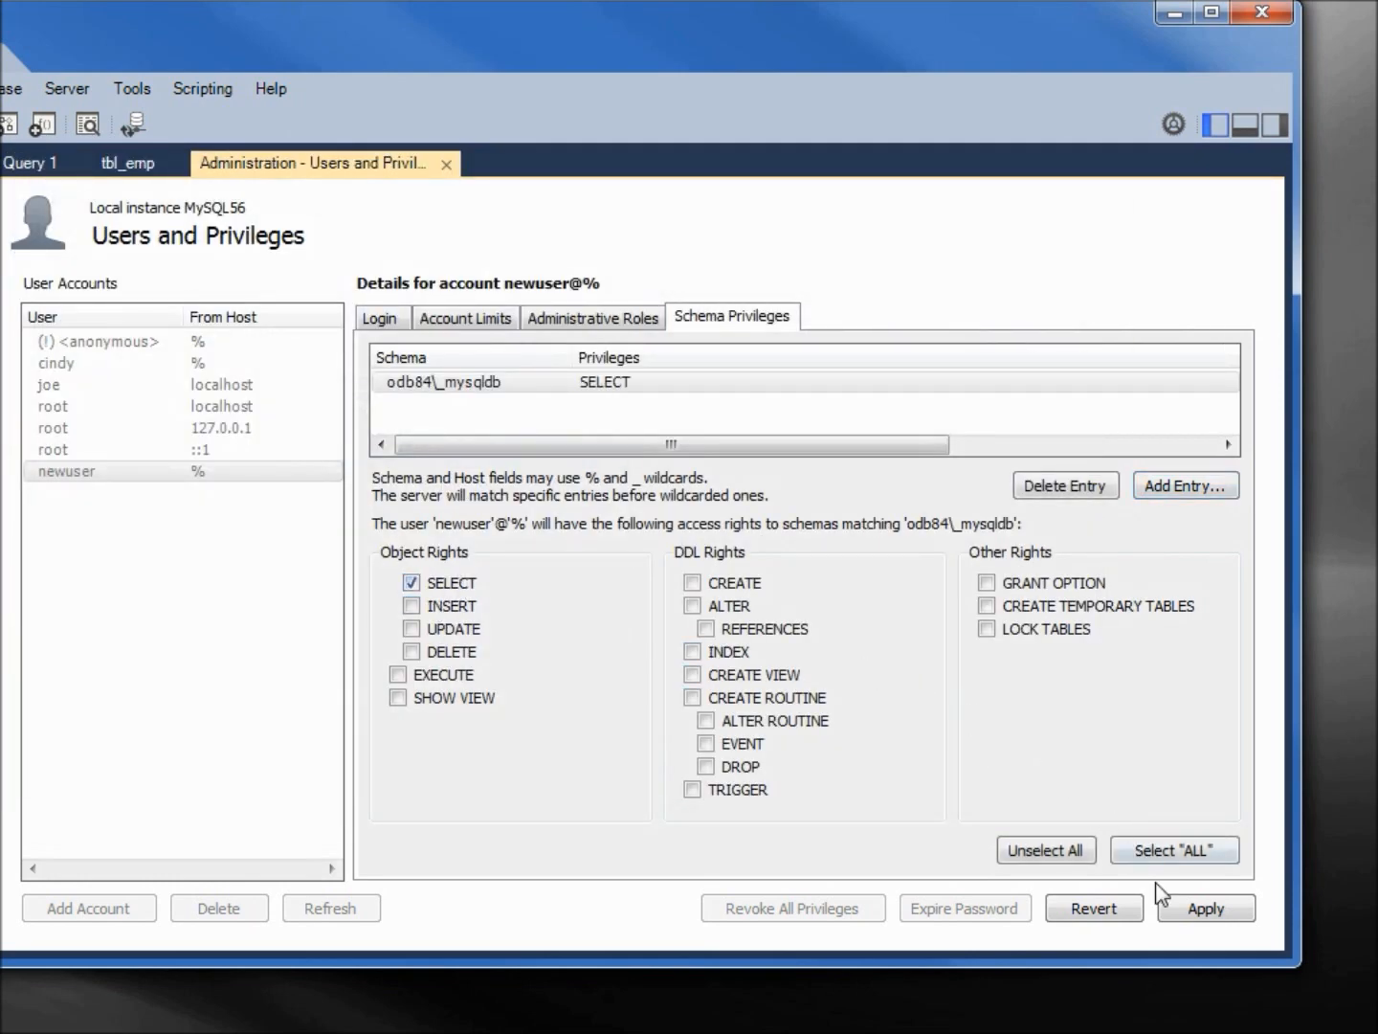
left_click(1204, 908)
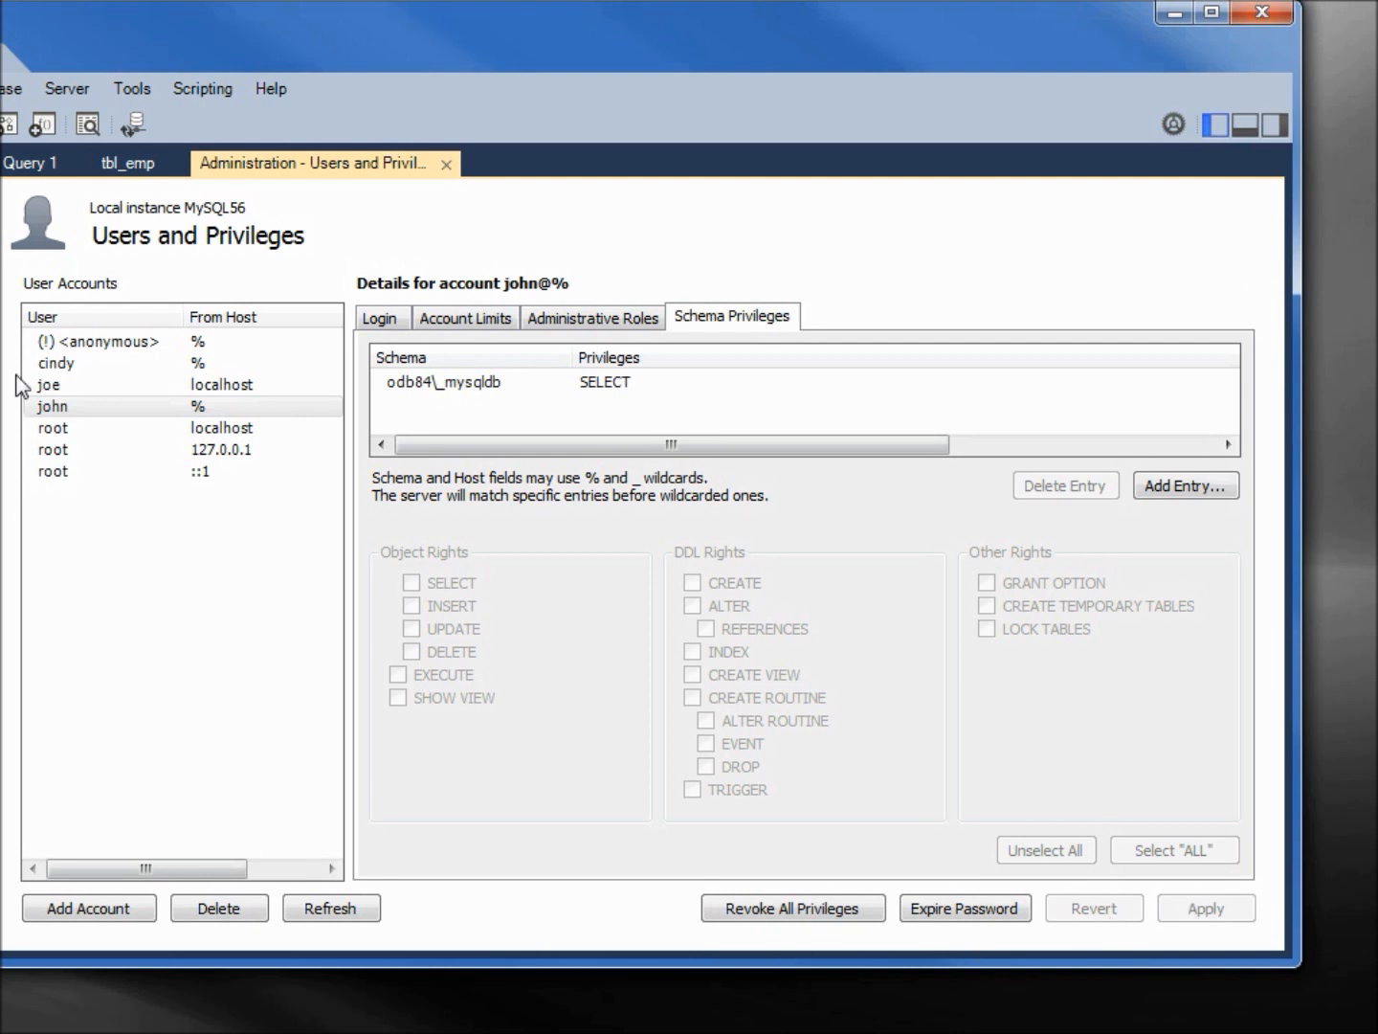
Step: Review the anonymous account's leftover privileges on test and test_% objects
left_click(101, 340)
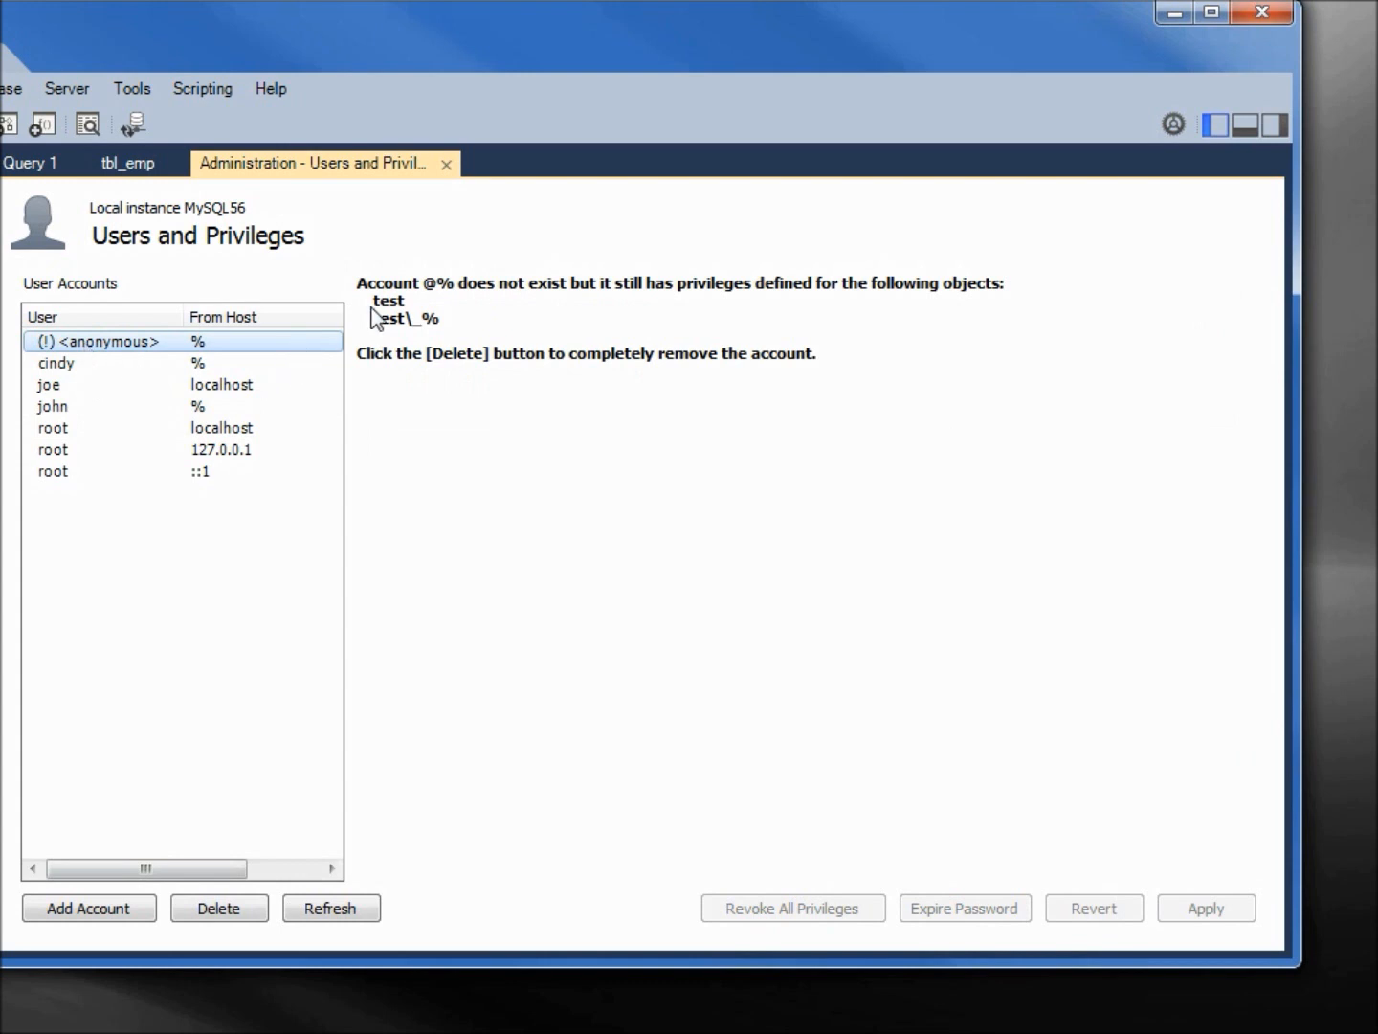
mouse_move(385, 333)
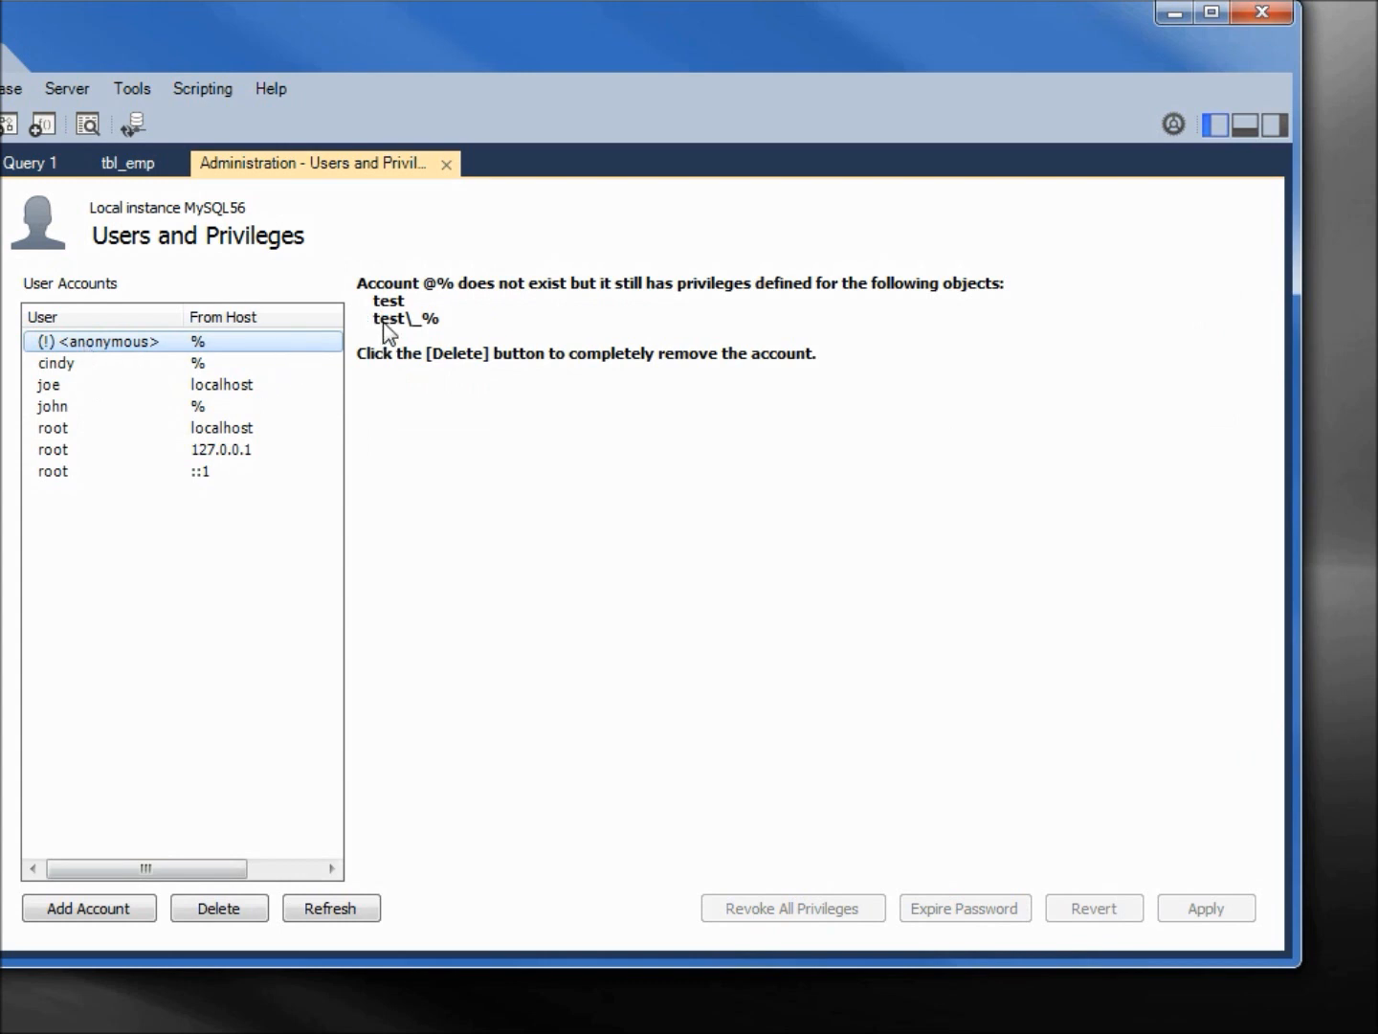
mouse_move(391, 333)
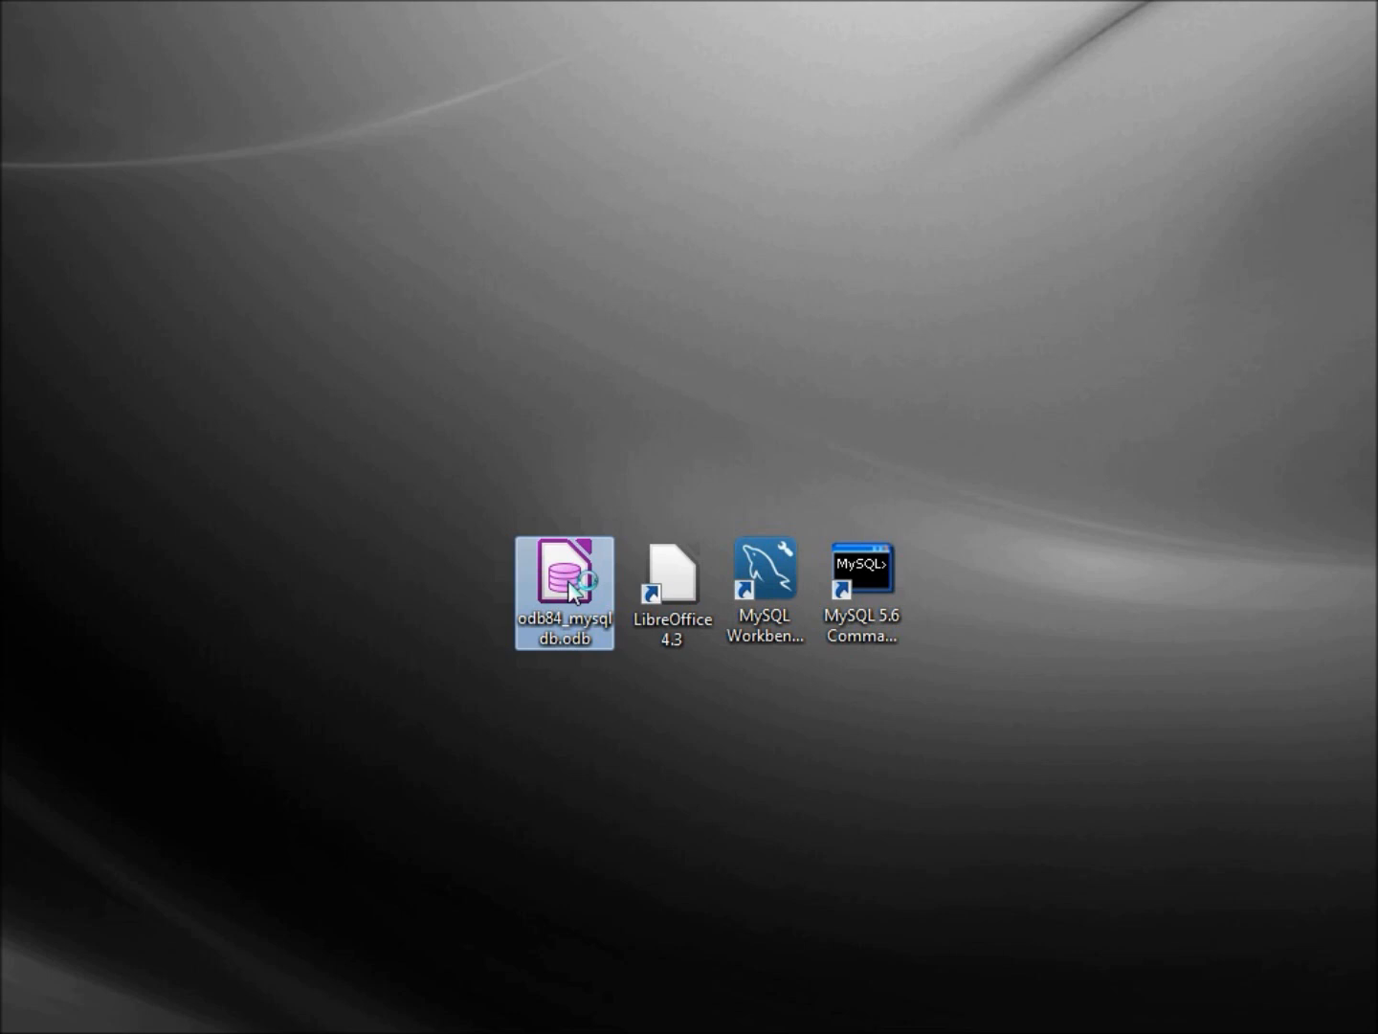
Step: Reopen odb84_mysqldb.odb, launch the tbl_emp form and log in as cindy
double_click(563, 571)
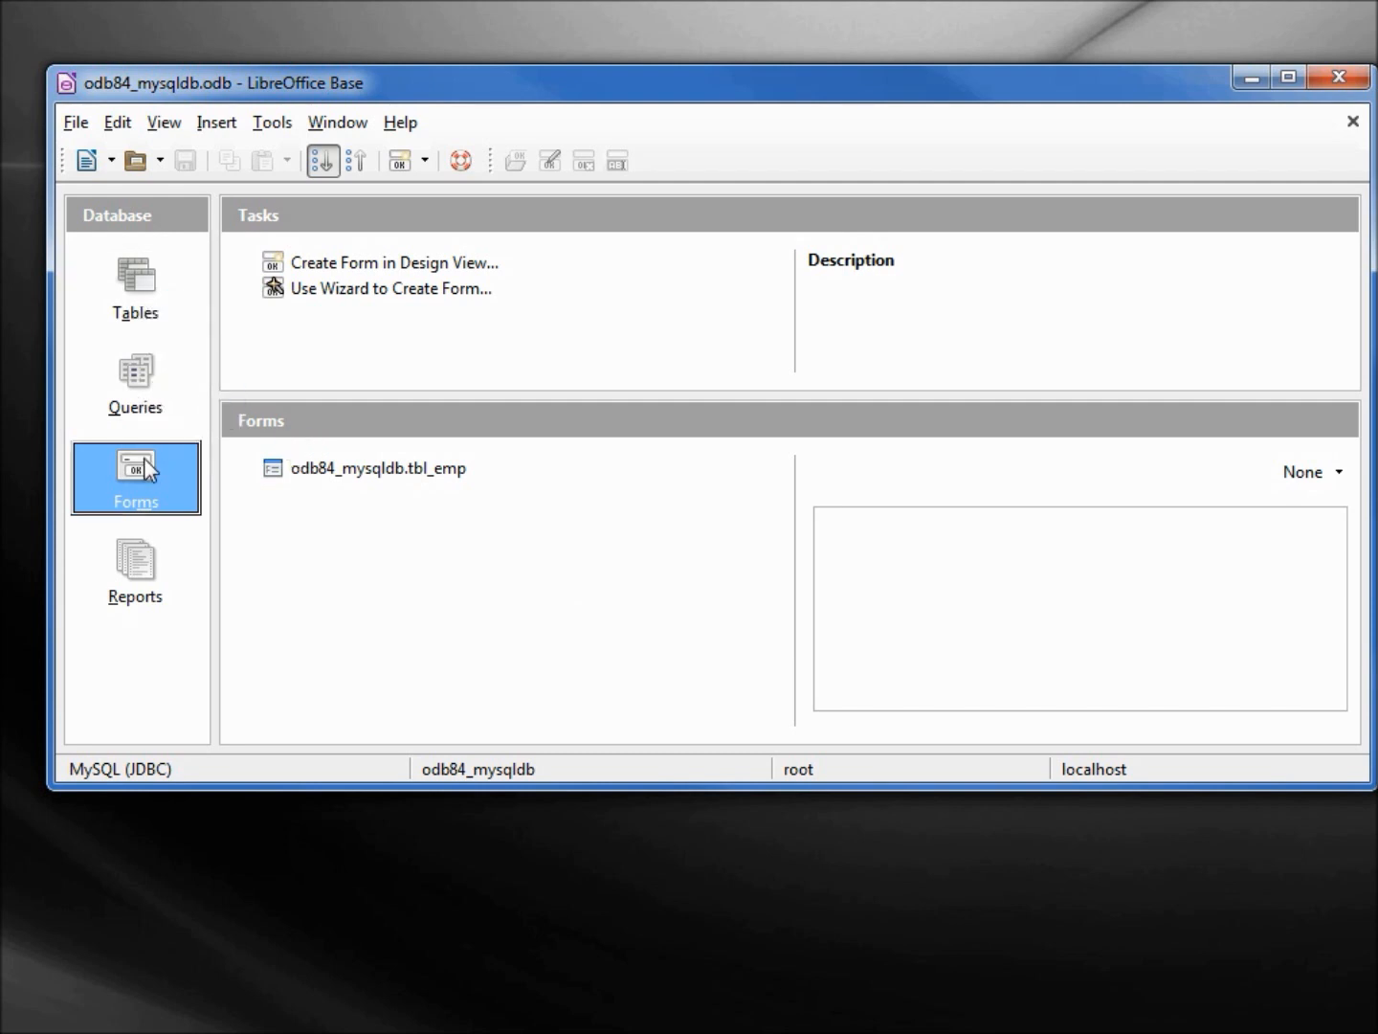
mouse_move(318, 475)
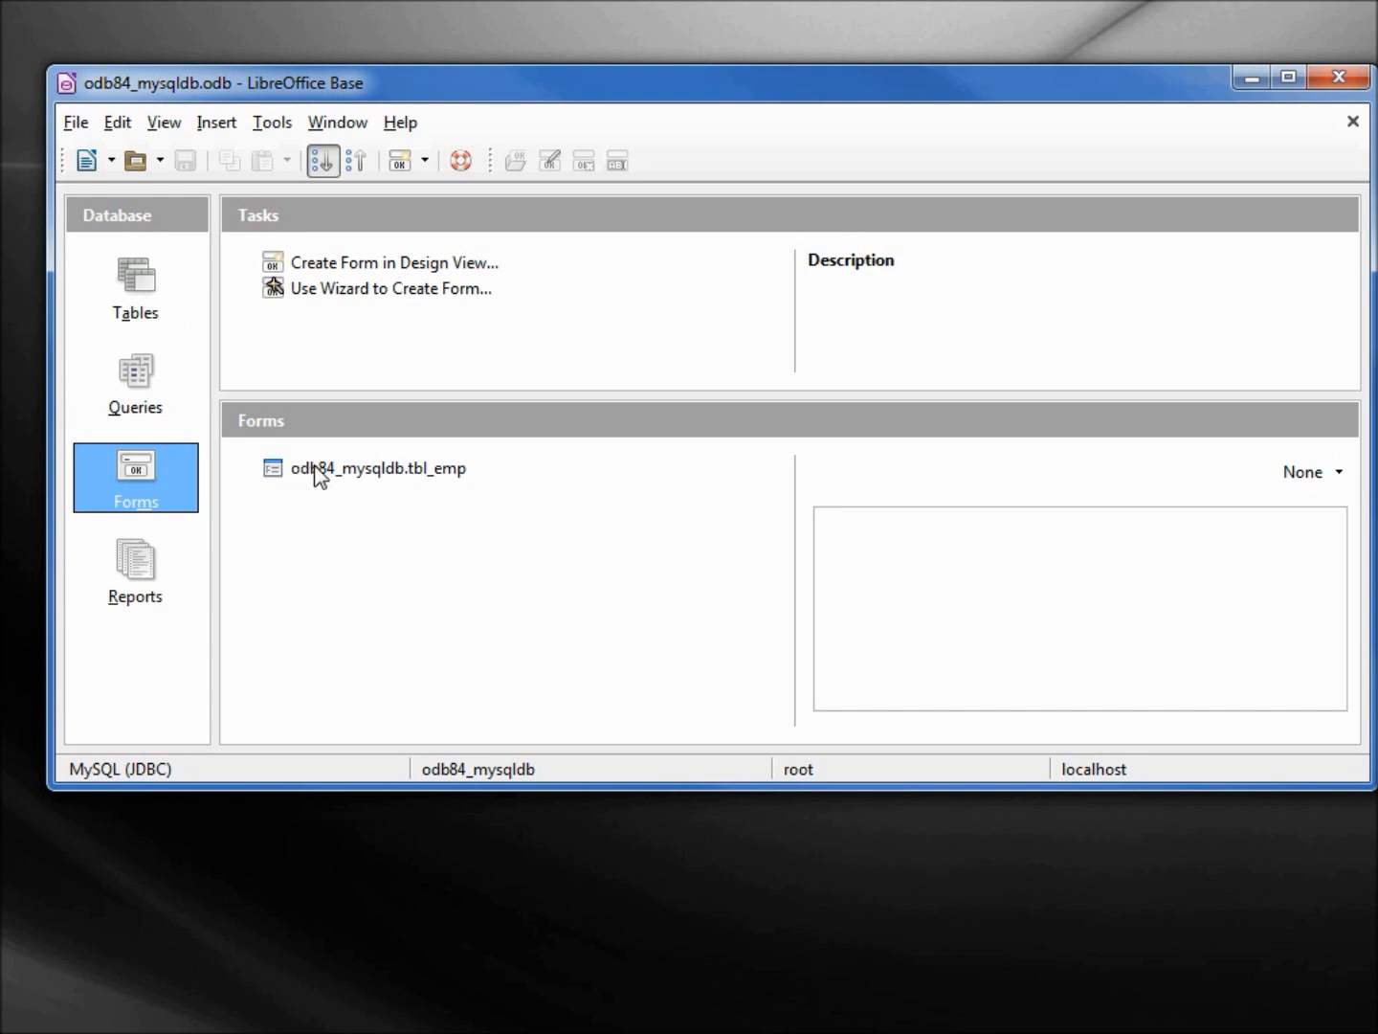
double_click(377, 467)
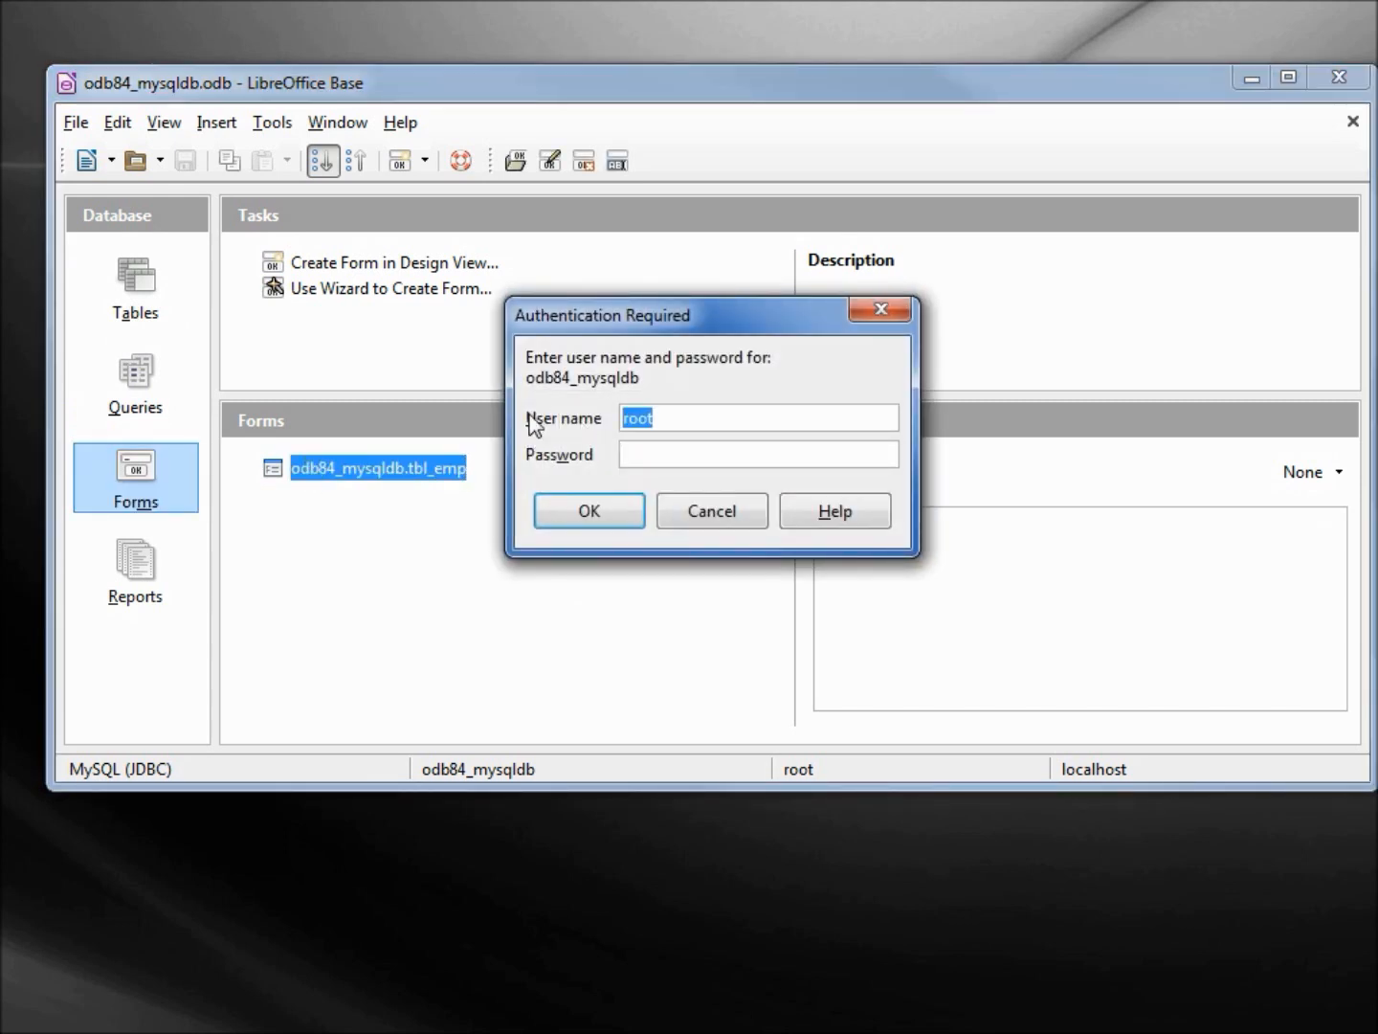
type("cindy")
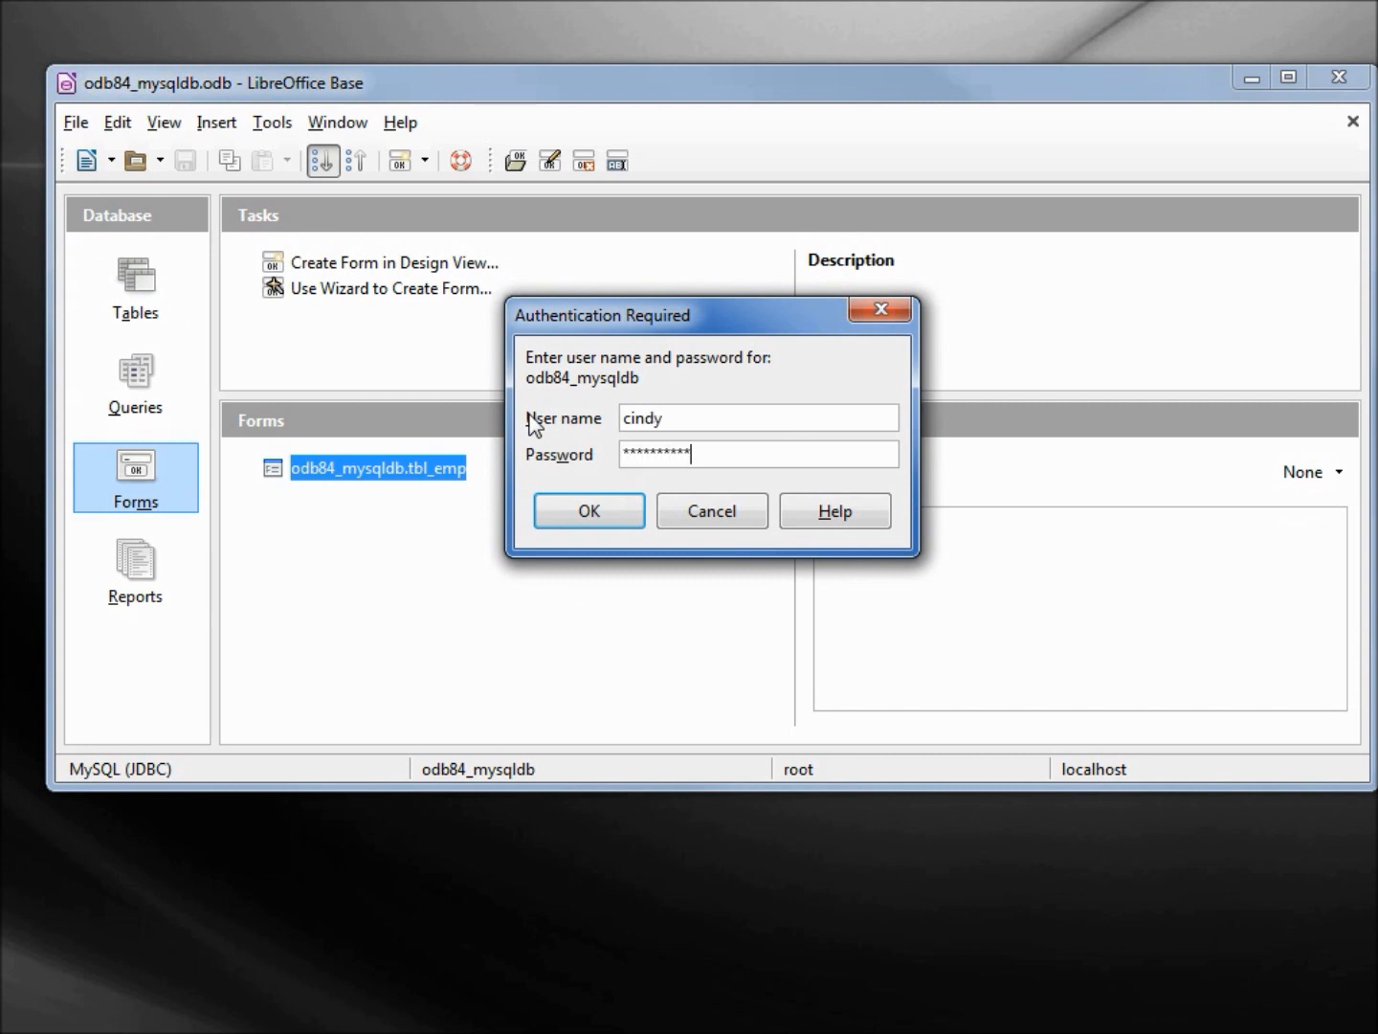
left_click(590, 509)
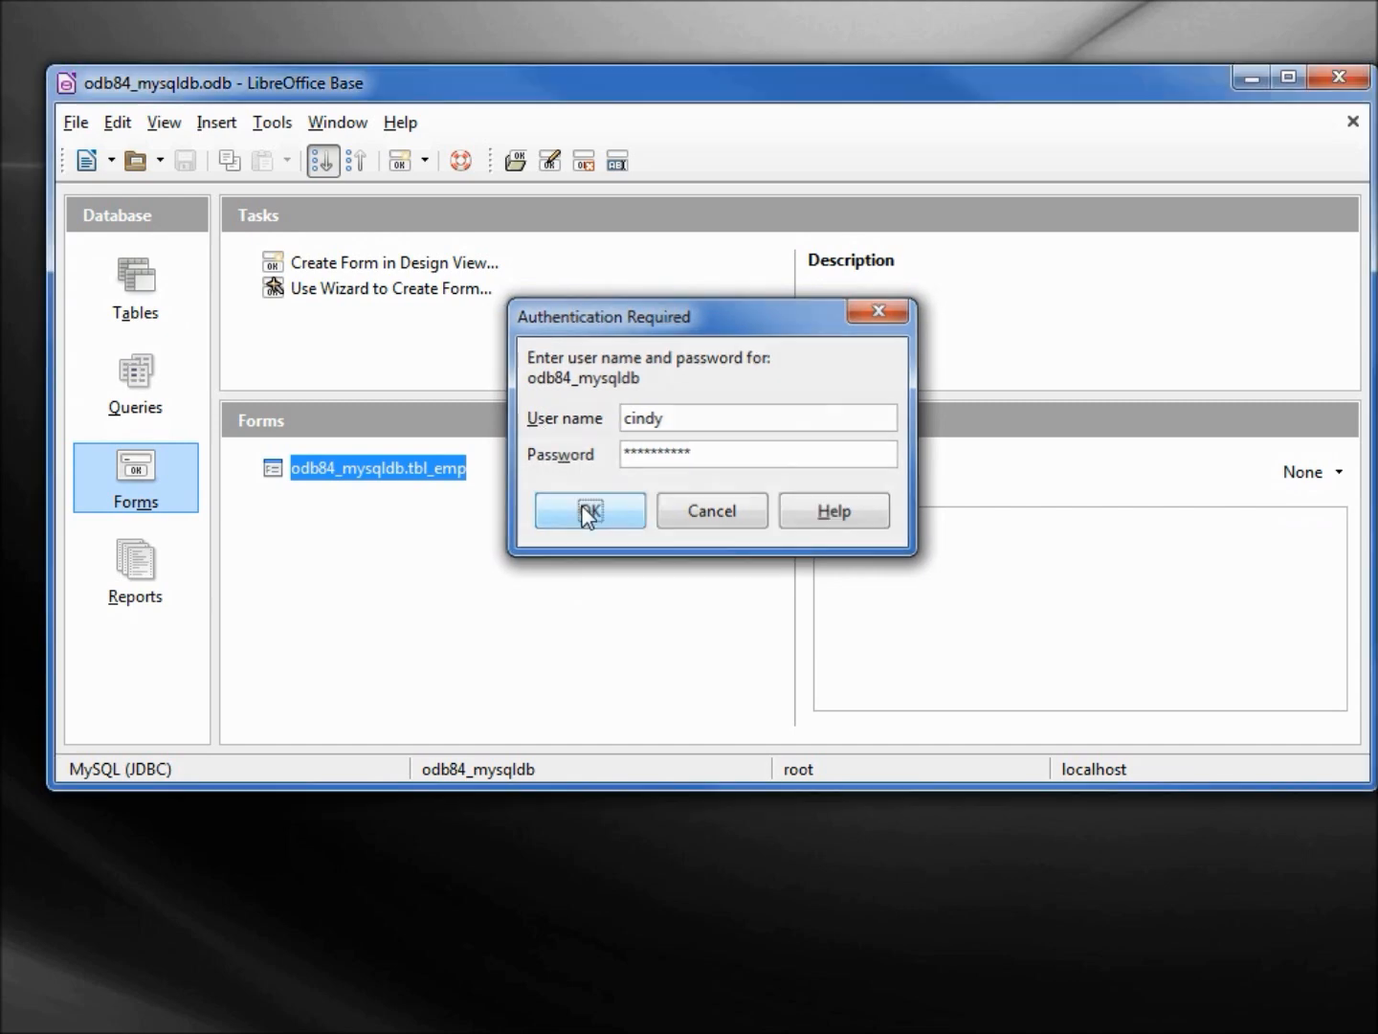
Step: As cindy, save a 555-1234 phone entry for Smith, browse records, then close Base
left_click(590, 509)
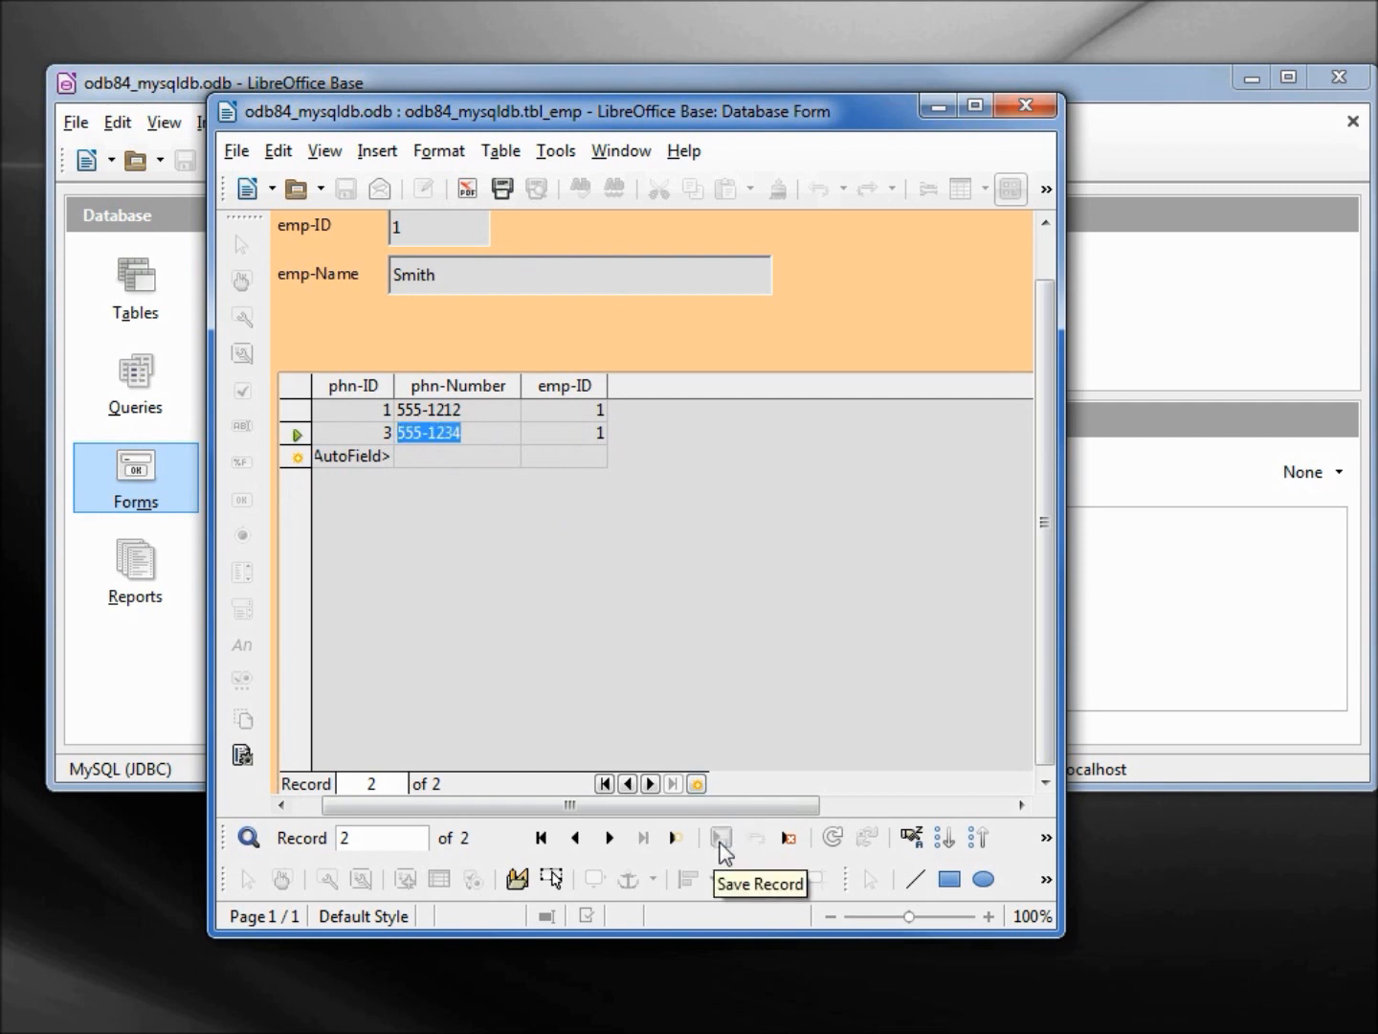
left_click(720, 839)
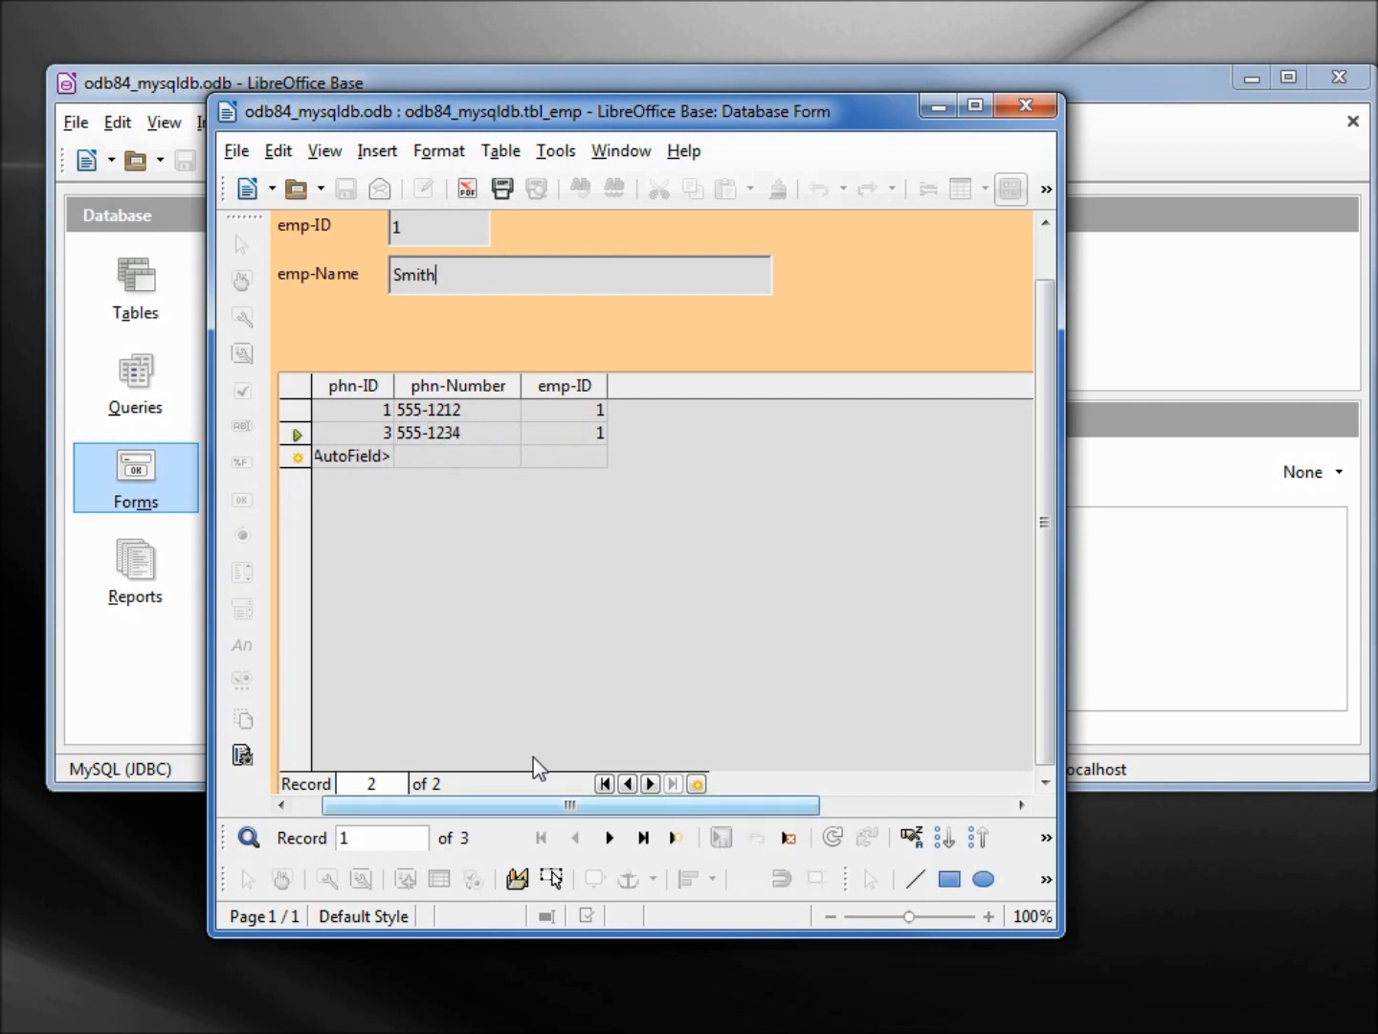
left_click(609, 837)
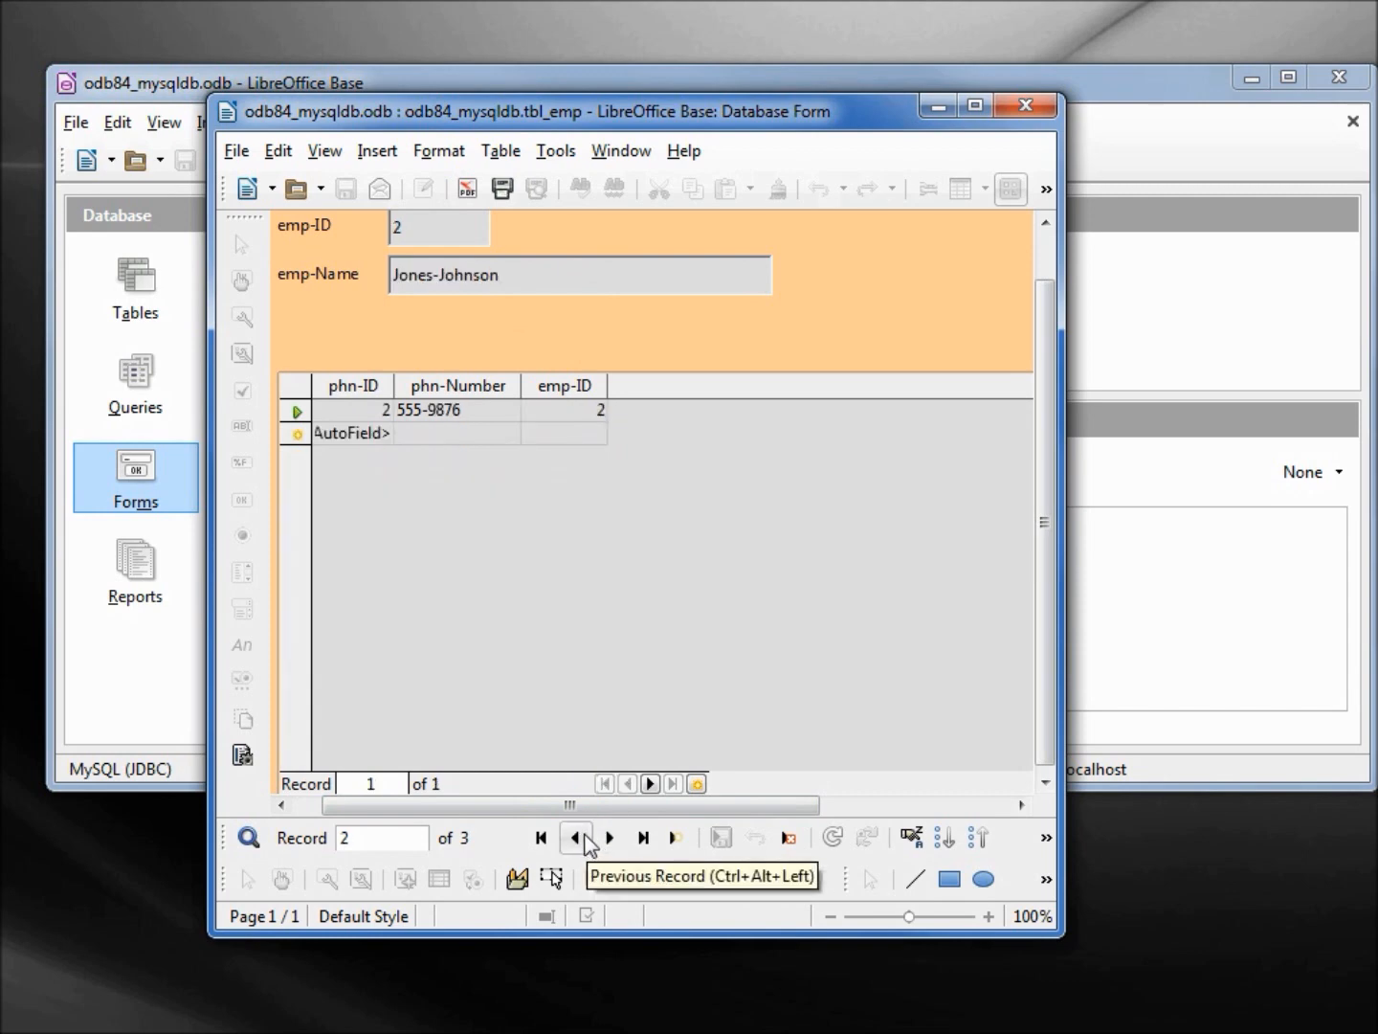
left_click(575, 839)
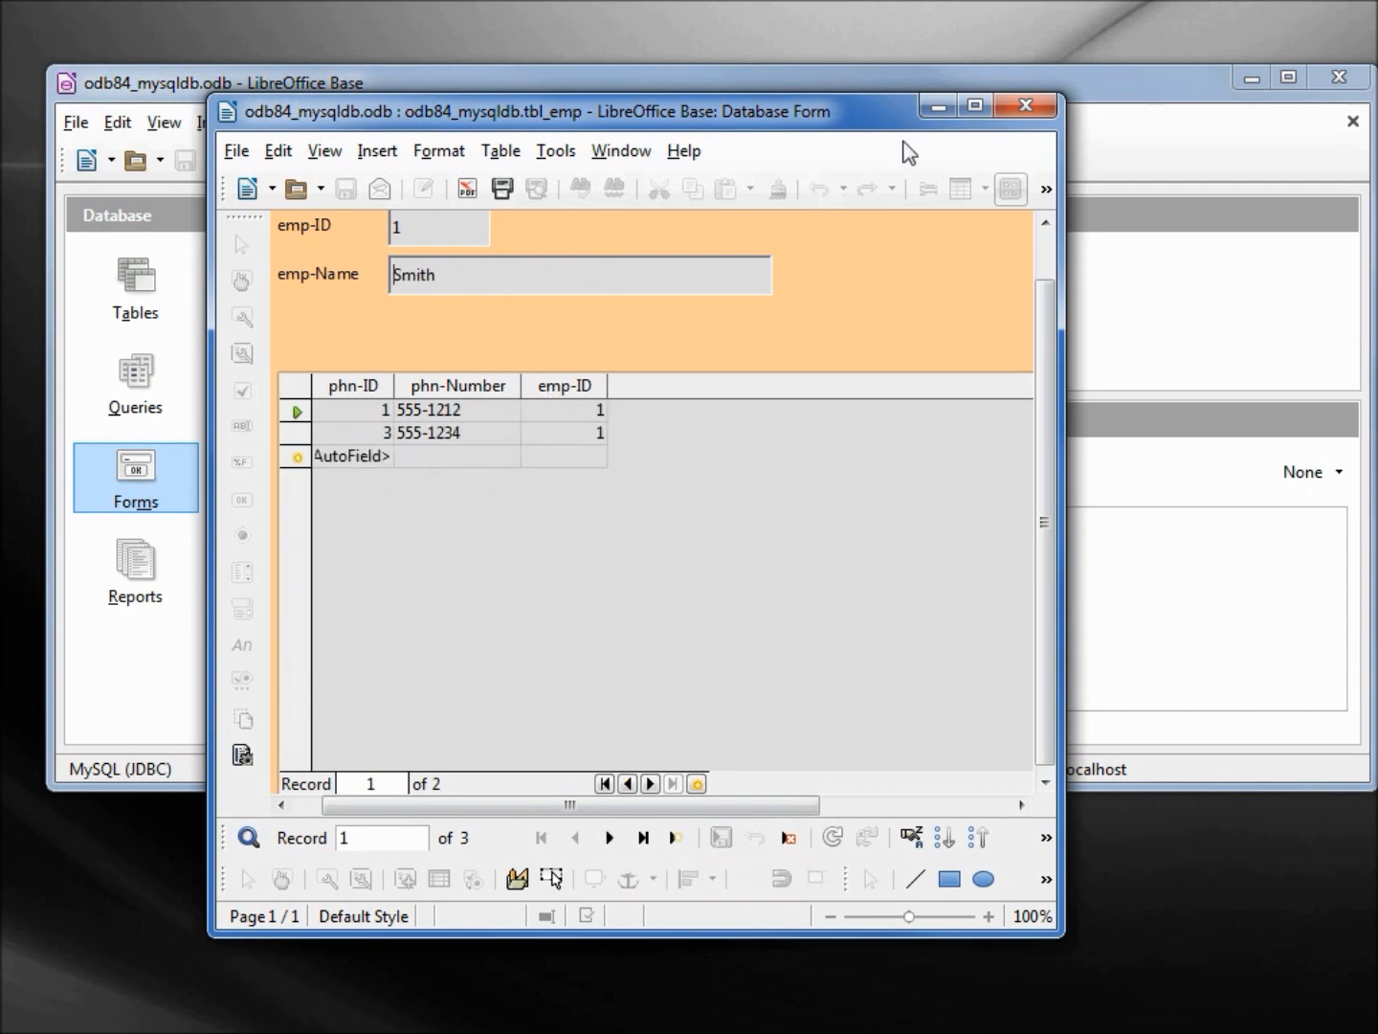
left_click(1026, 106)
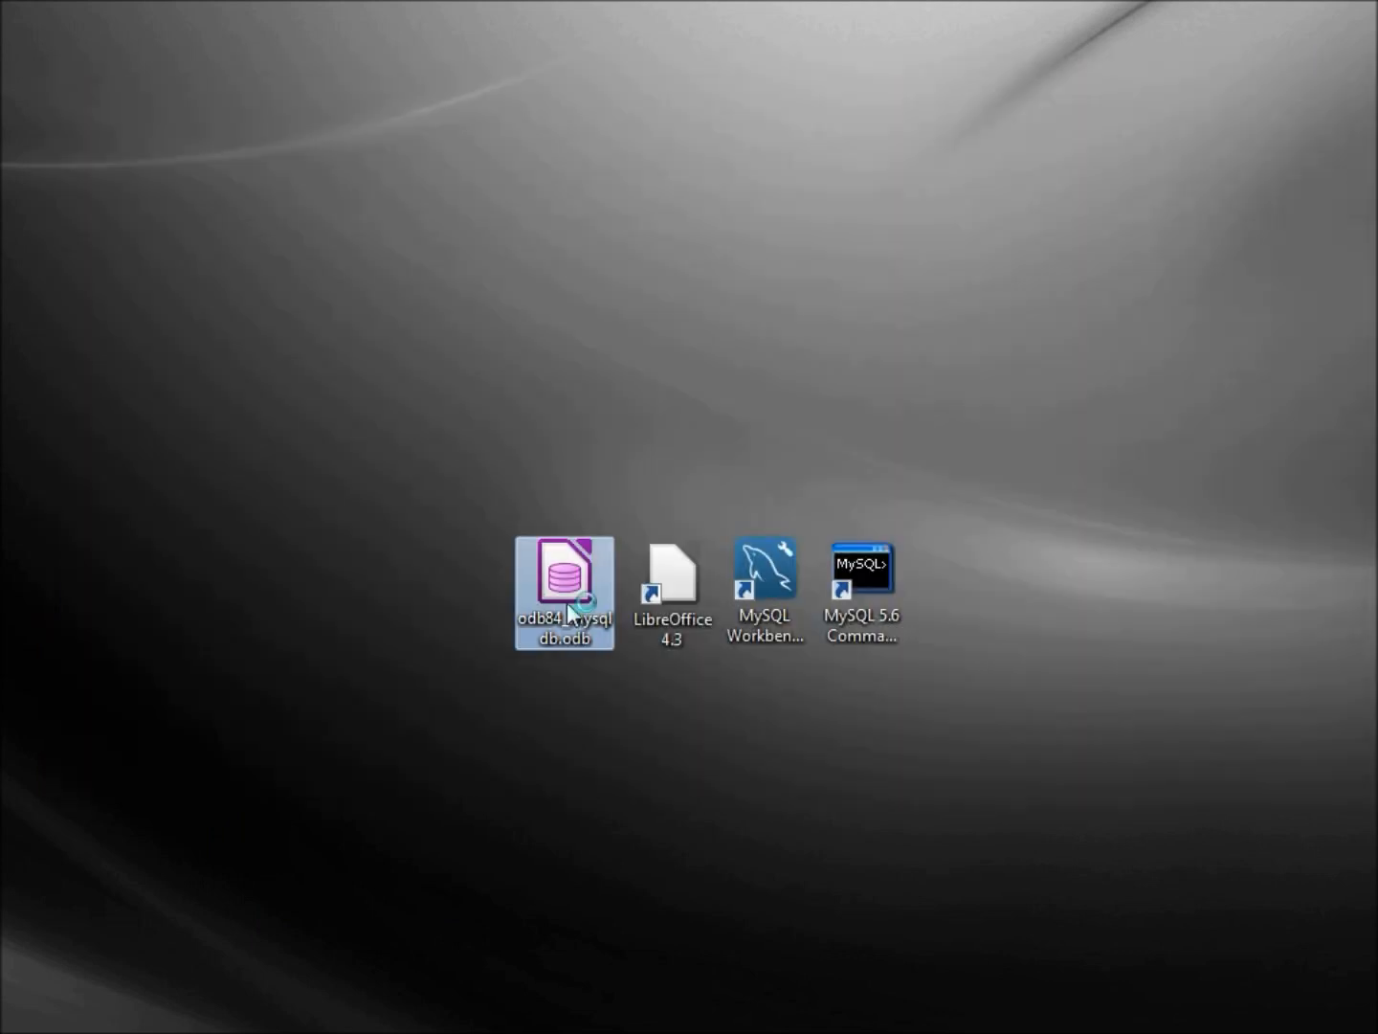
Step: Reopen odb84_mysqldb.odb, launch the tbl_emp form and log in as john
double_click(563, 590)
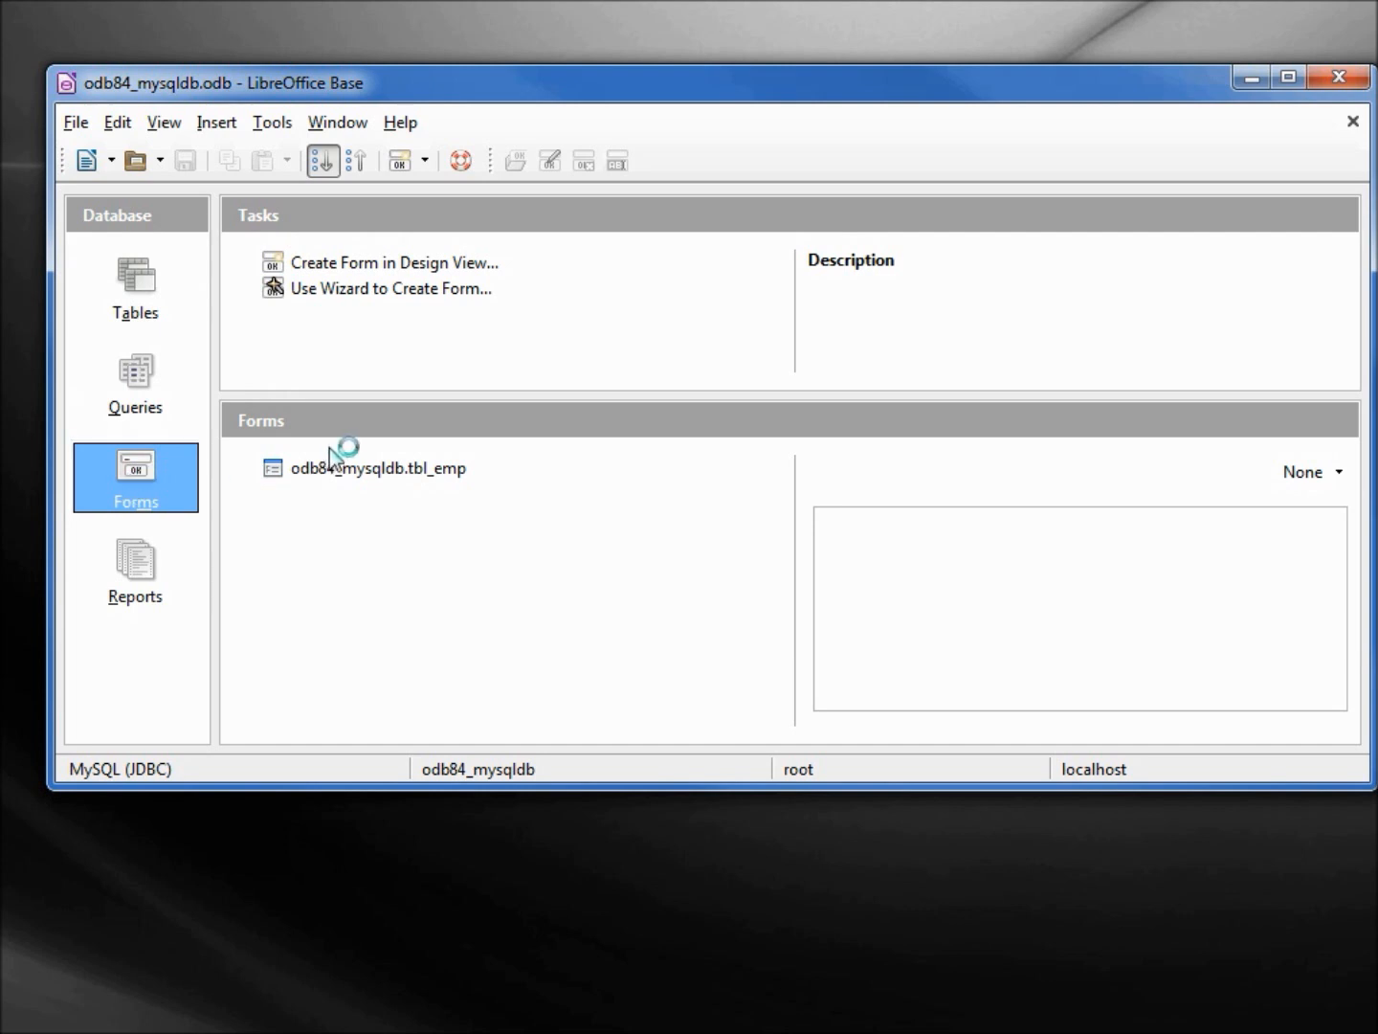
left_click(377, 467)
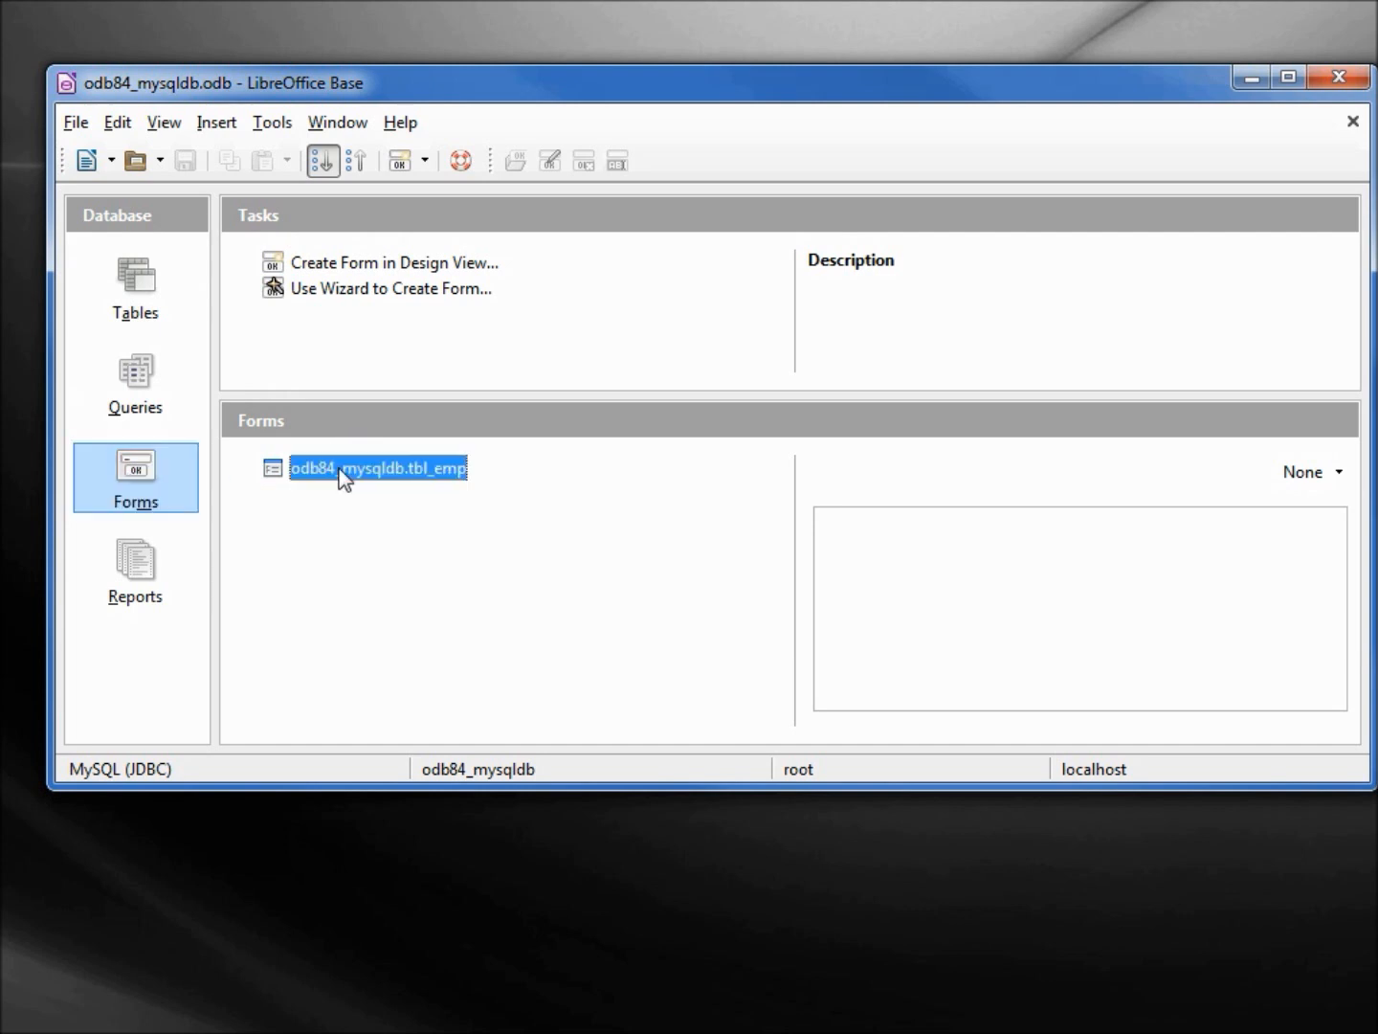
double_click(378, 467)
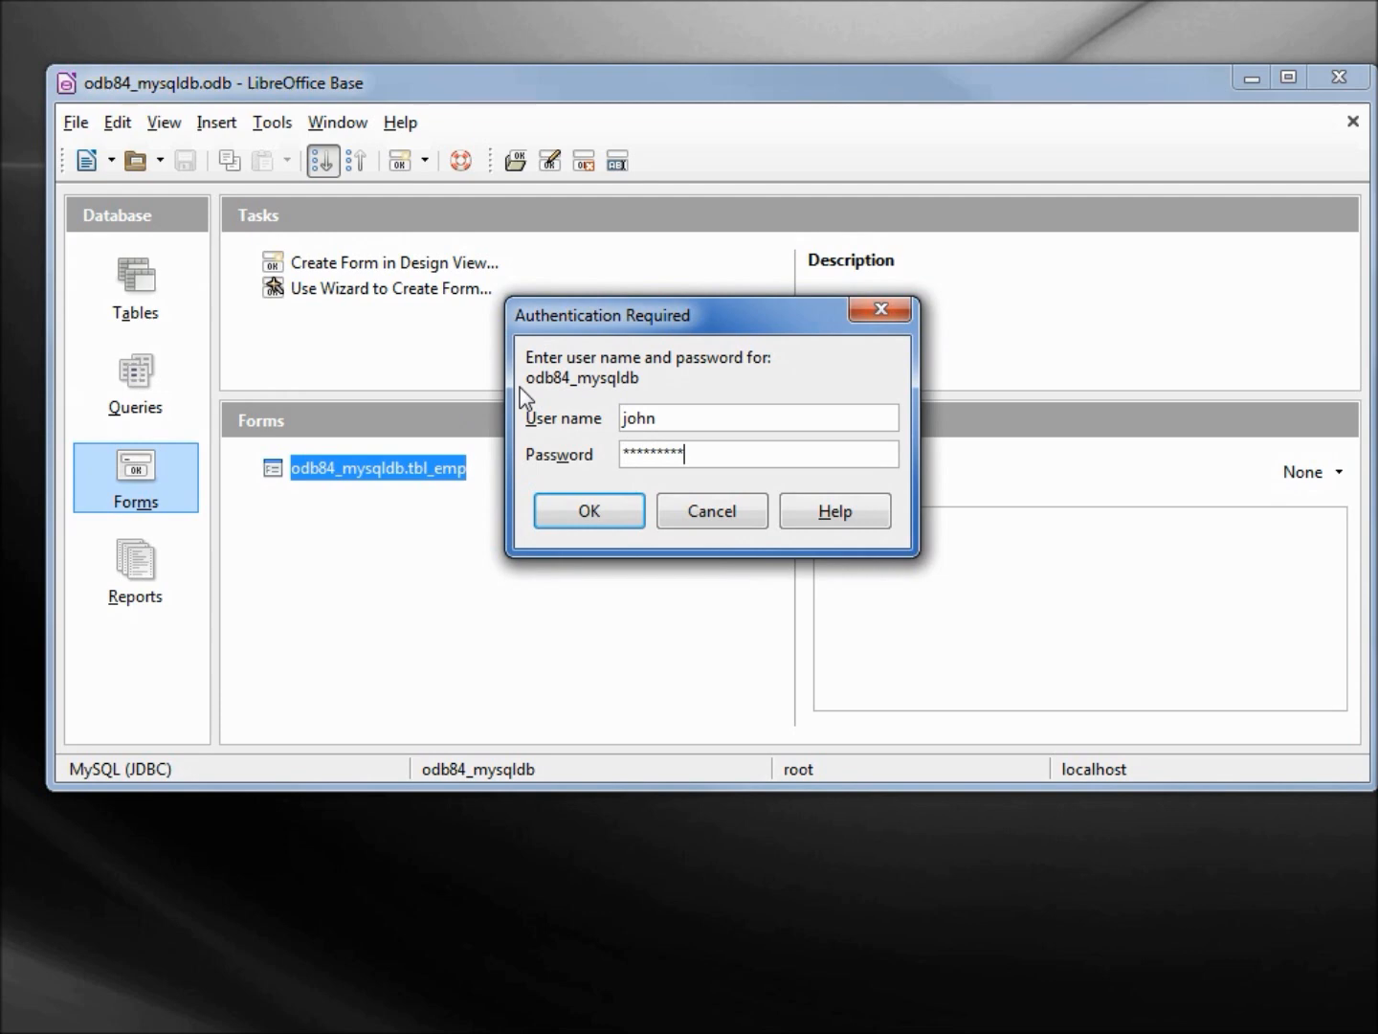
left_click(590, 510)
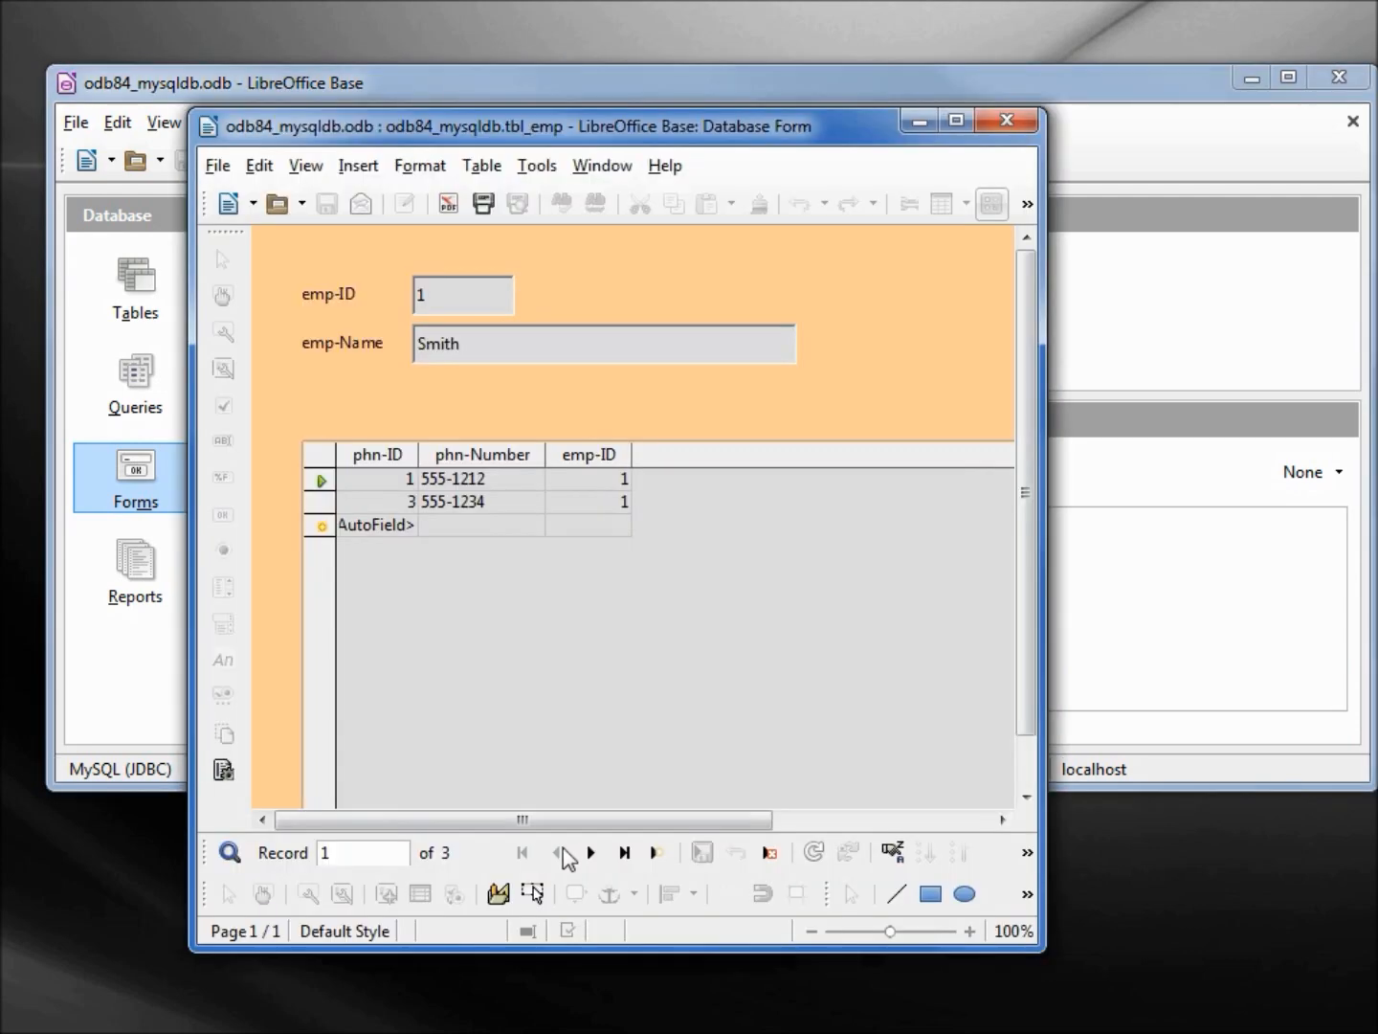
Step: As john, enter 555-1234 for Jones-Johnson, then close the form discarding the change
left_click(590, 852)
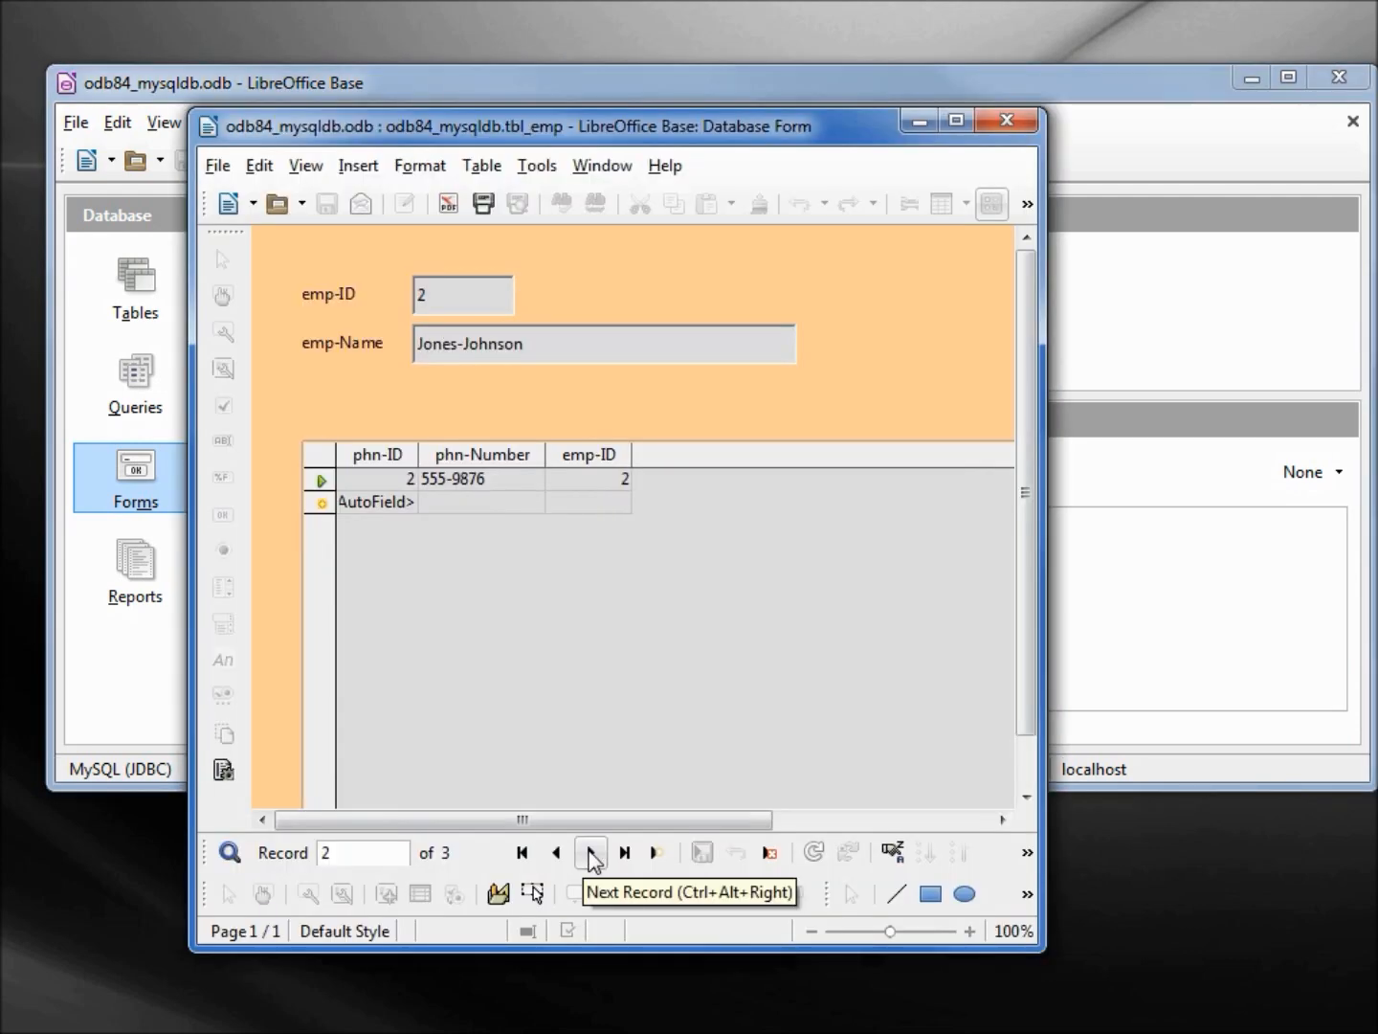
mouse_move(473, 521)
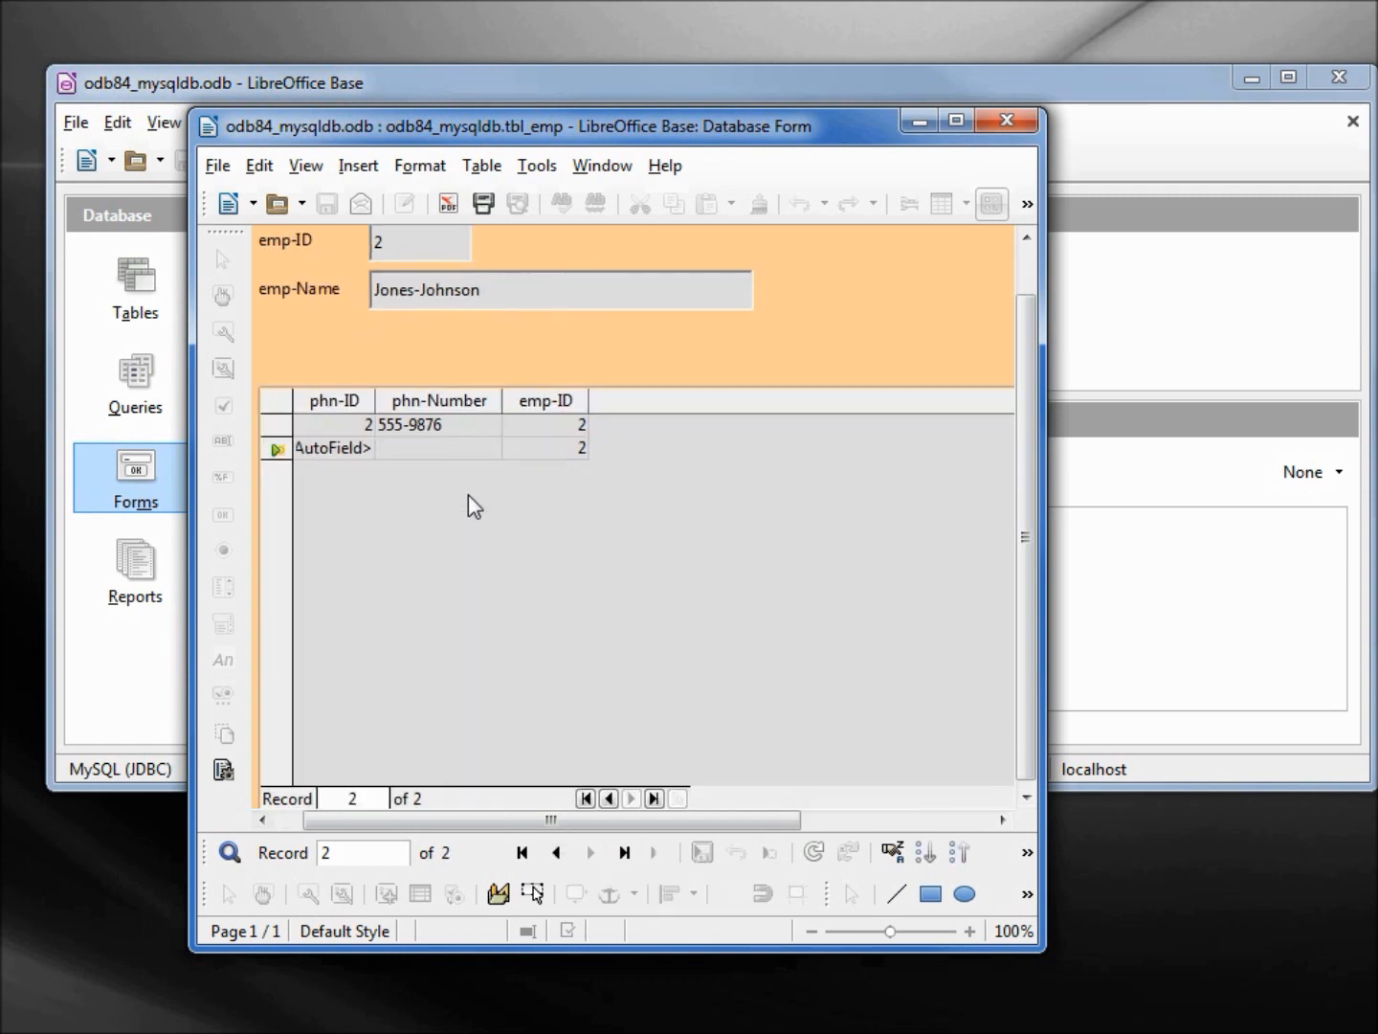
type("555-1234")
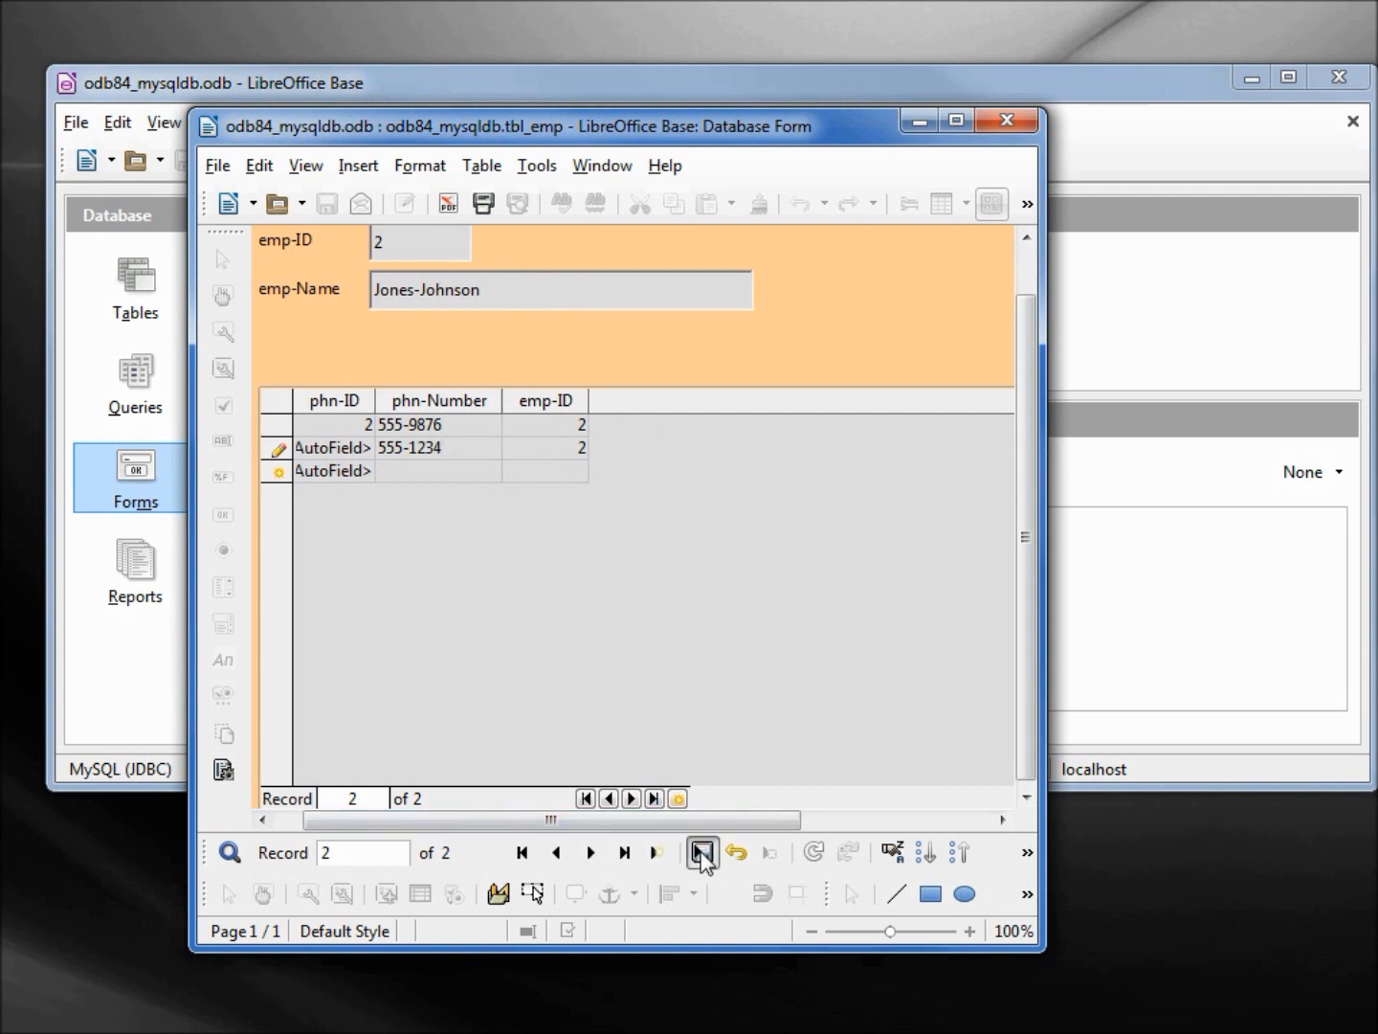
double_click(410, 448)
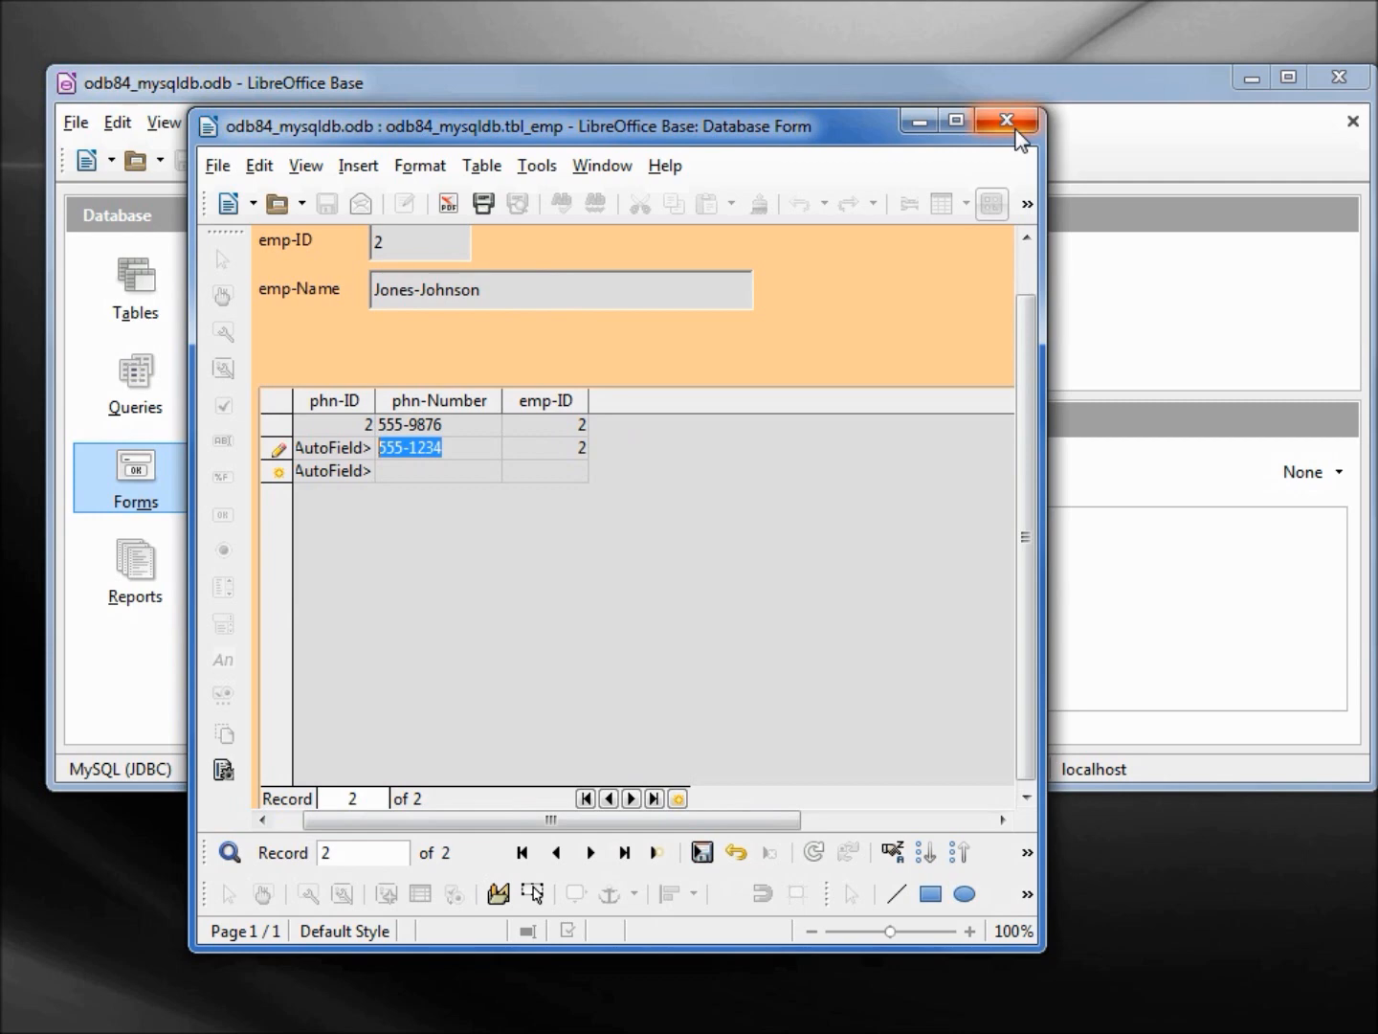
left_click(1007, 121)
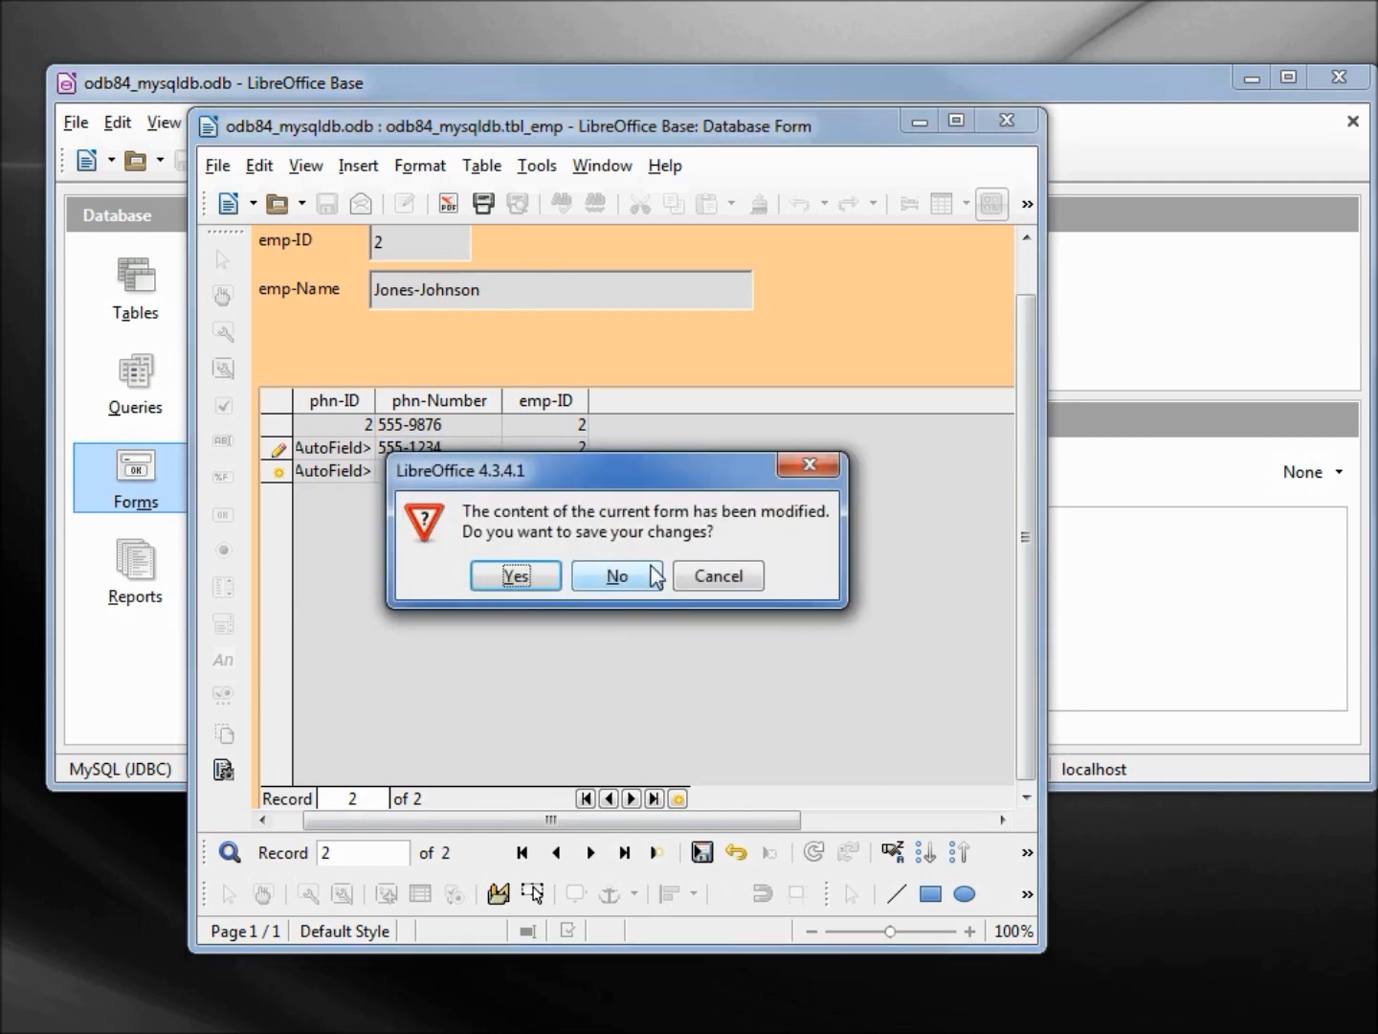
left_click(617, 574)
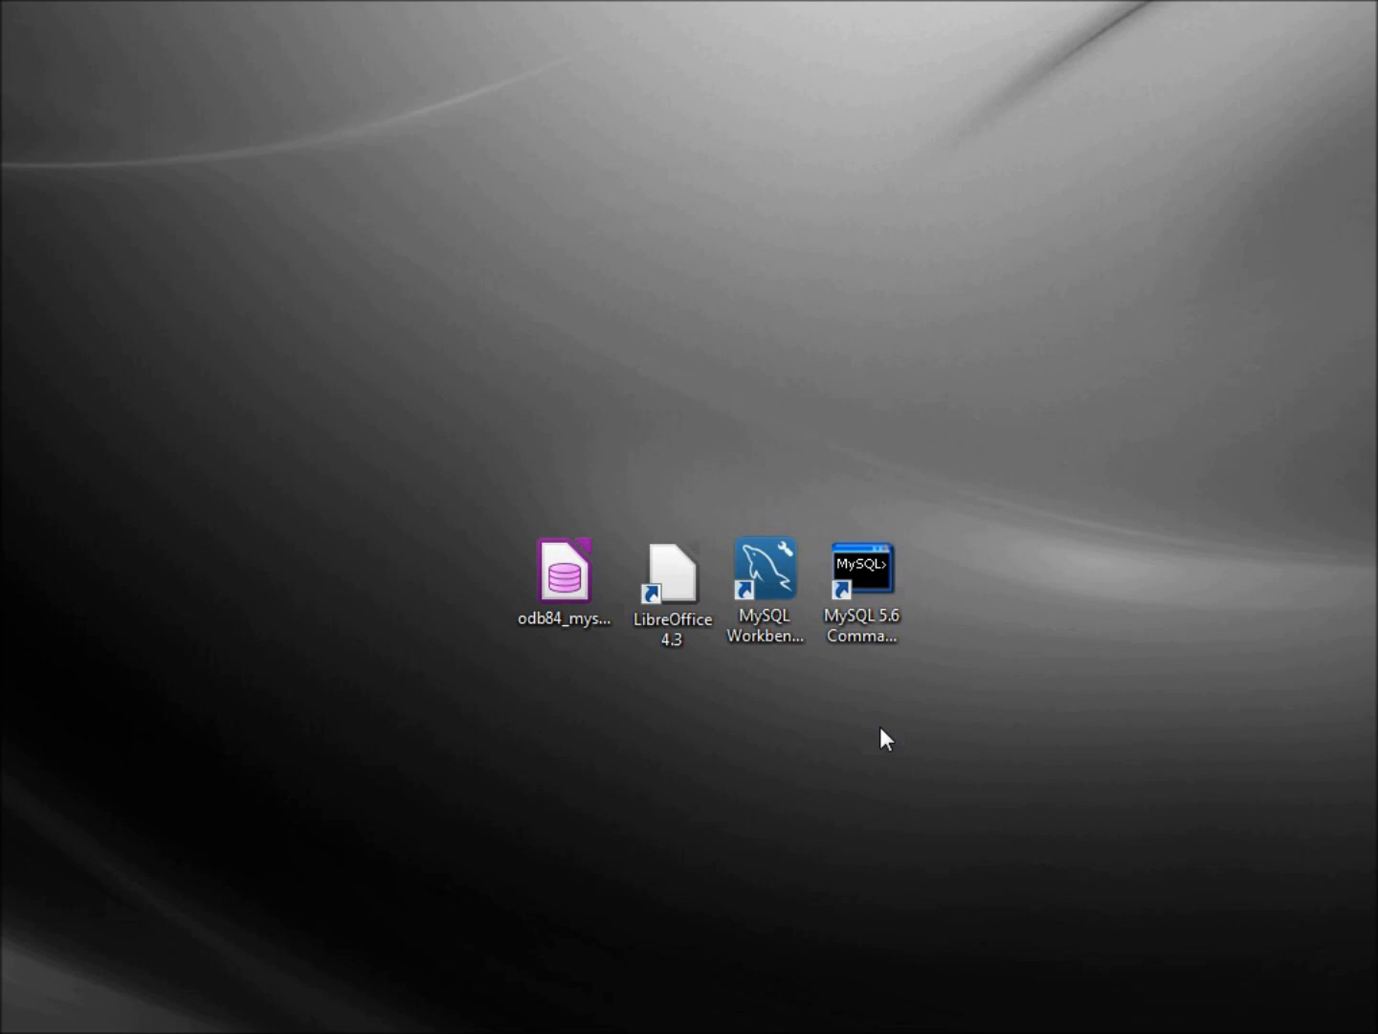
Step: Launch MySQL Workbench from its desktop shortcut
left_click(861, 575)
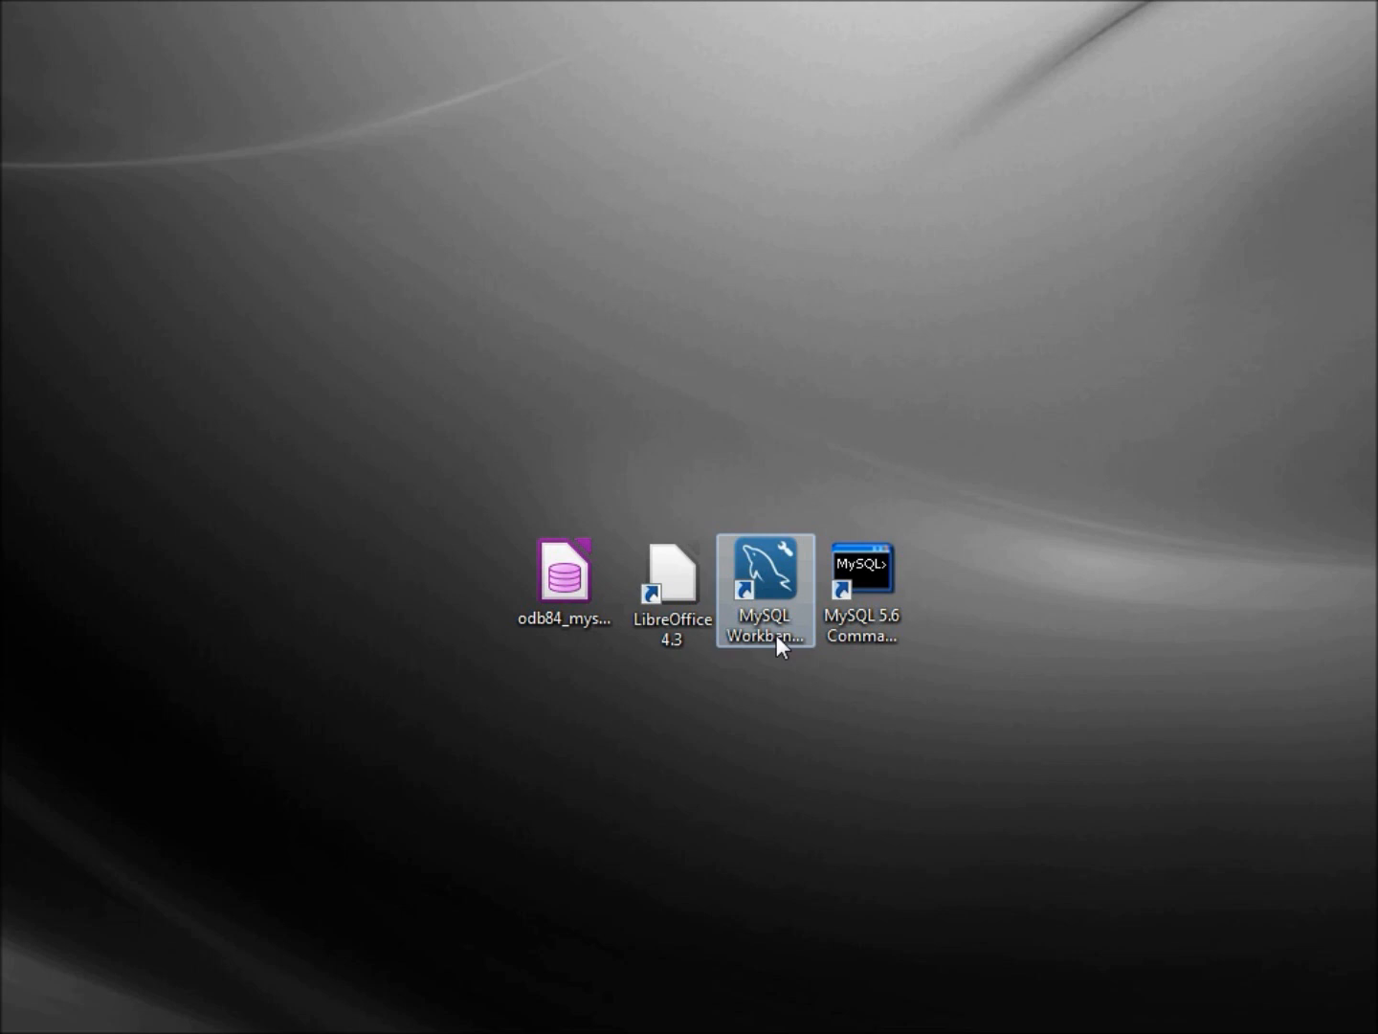
double_click(762, 574)
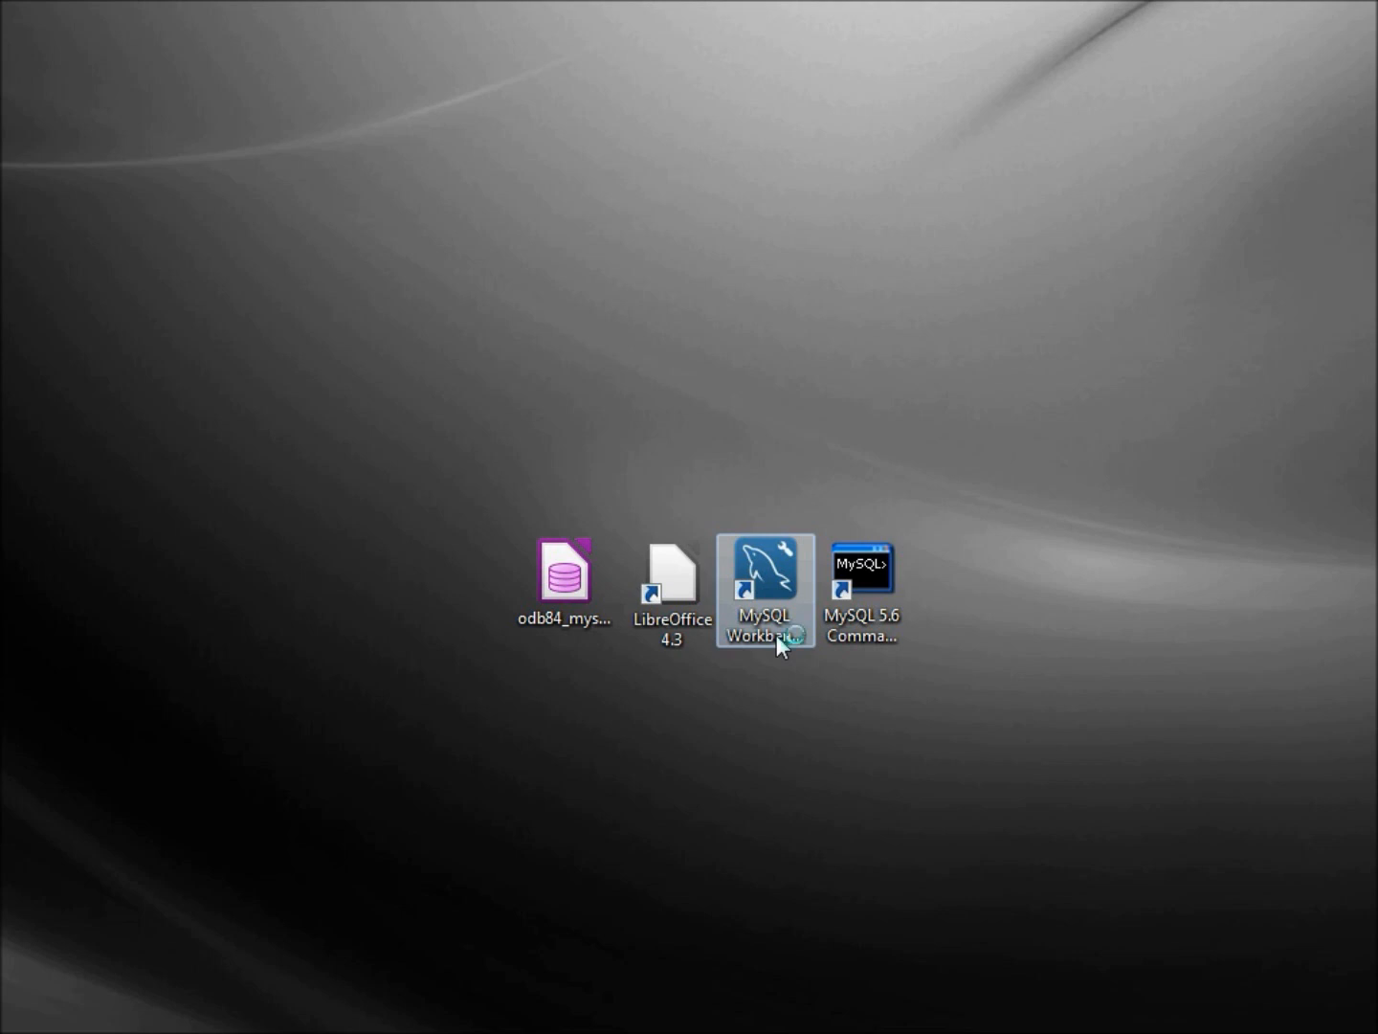